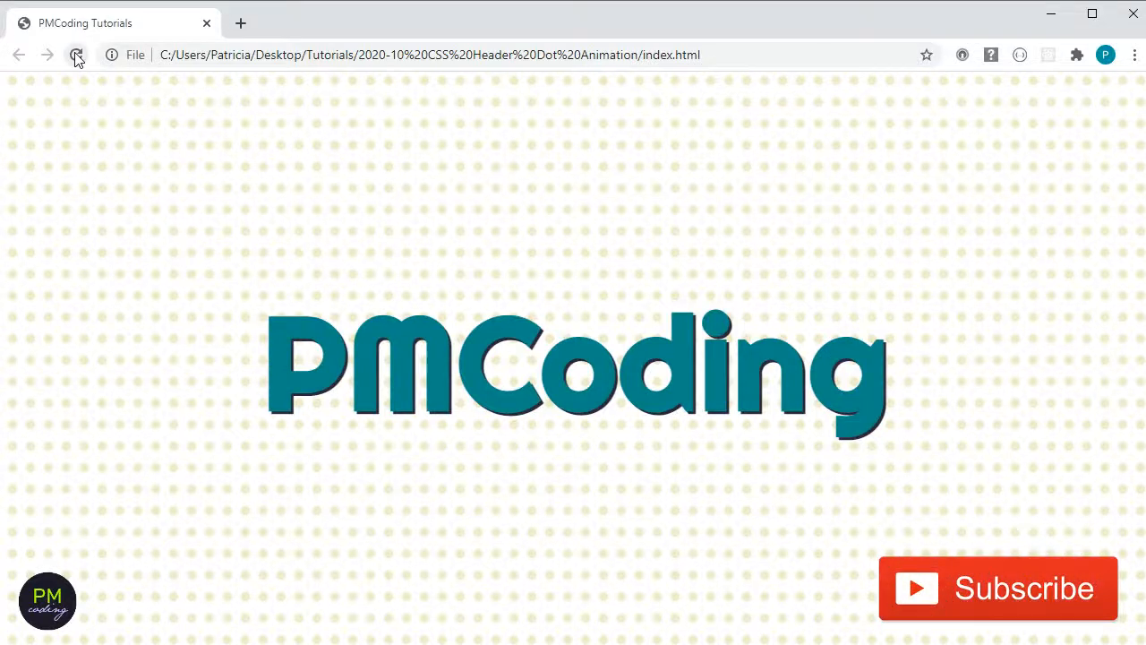
- Reload the finished demo page and hover the dot grid to show circles growing
{"action": "left_click", "coordinate": [75, 54]}
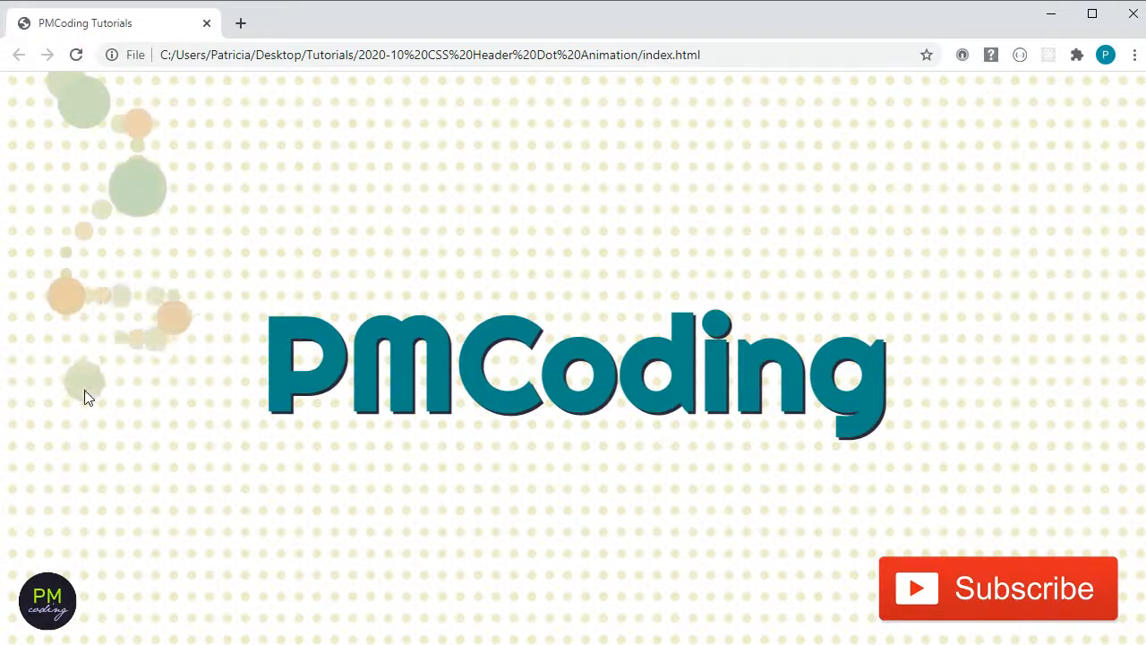
{"action": "mouse_move", "coordinate": [314, 534]}
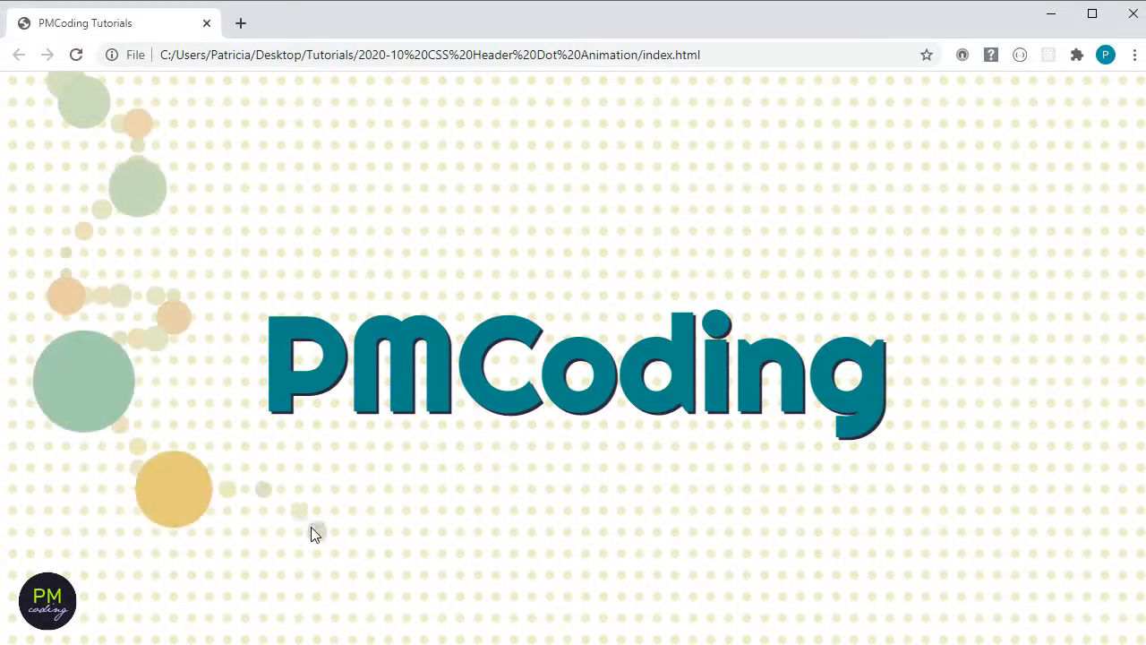
{"action": "mouse_move", "coordinate": [598, 569]}
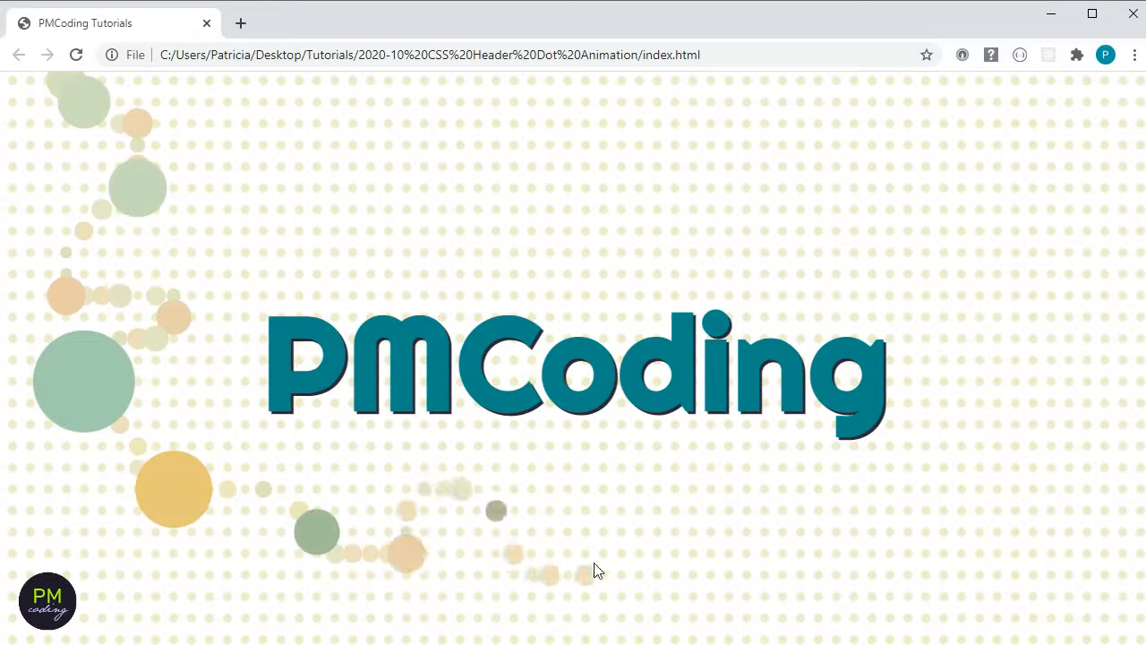
{"action": "mouse_move", "coordinate": [752, 553]}
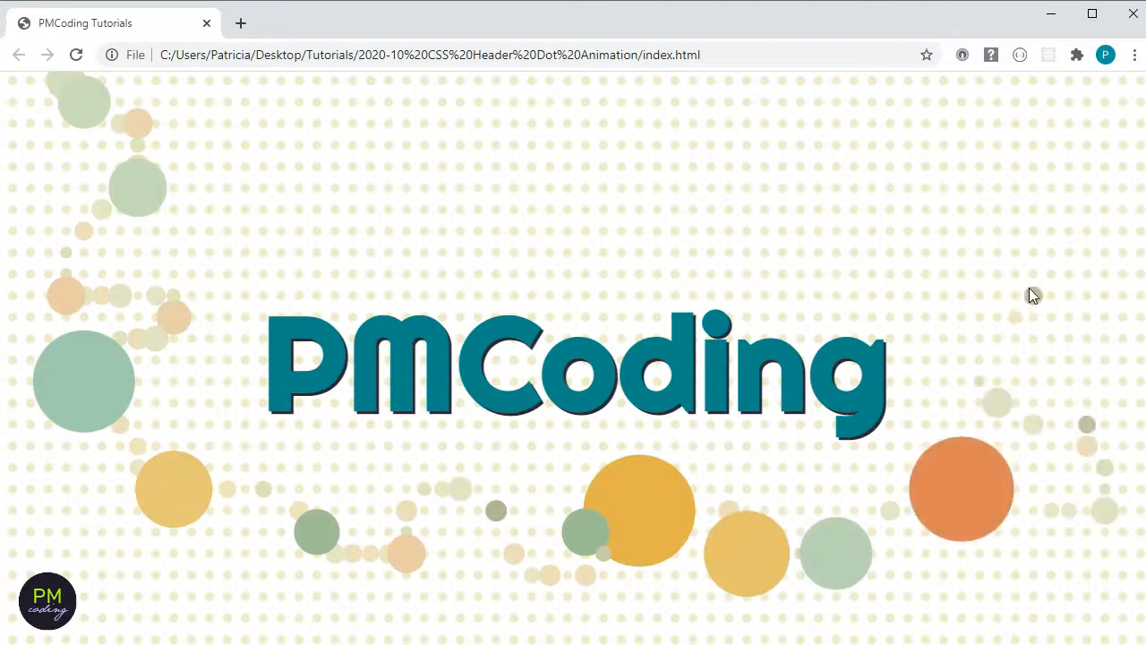
{"action": "mouse_move", "coordinate": [888, 237]}
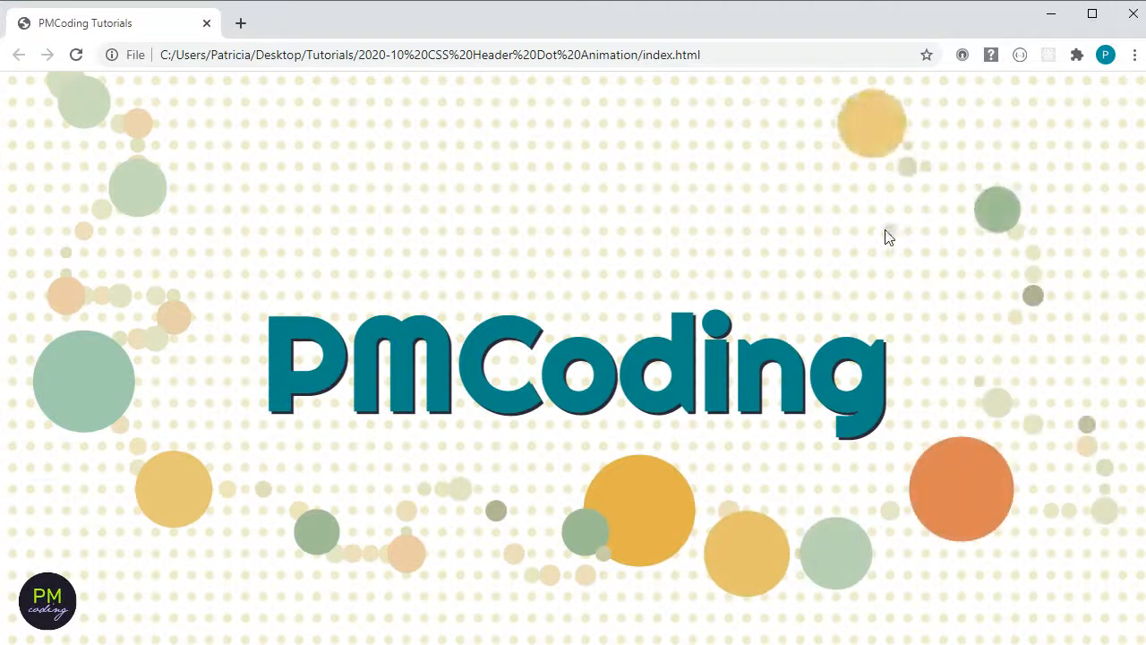
{"action": "mouse_move", "coordinate": [755, 183]}
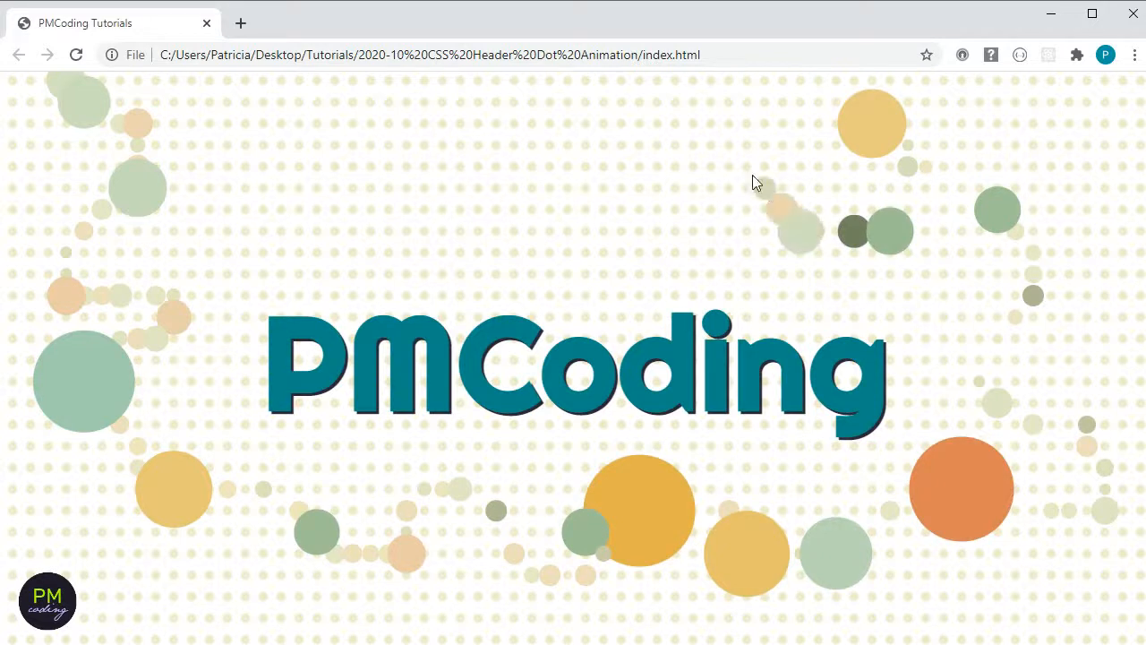
{"action": "mouse_move", "coordinate": [577, 133]}
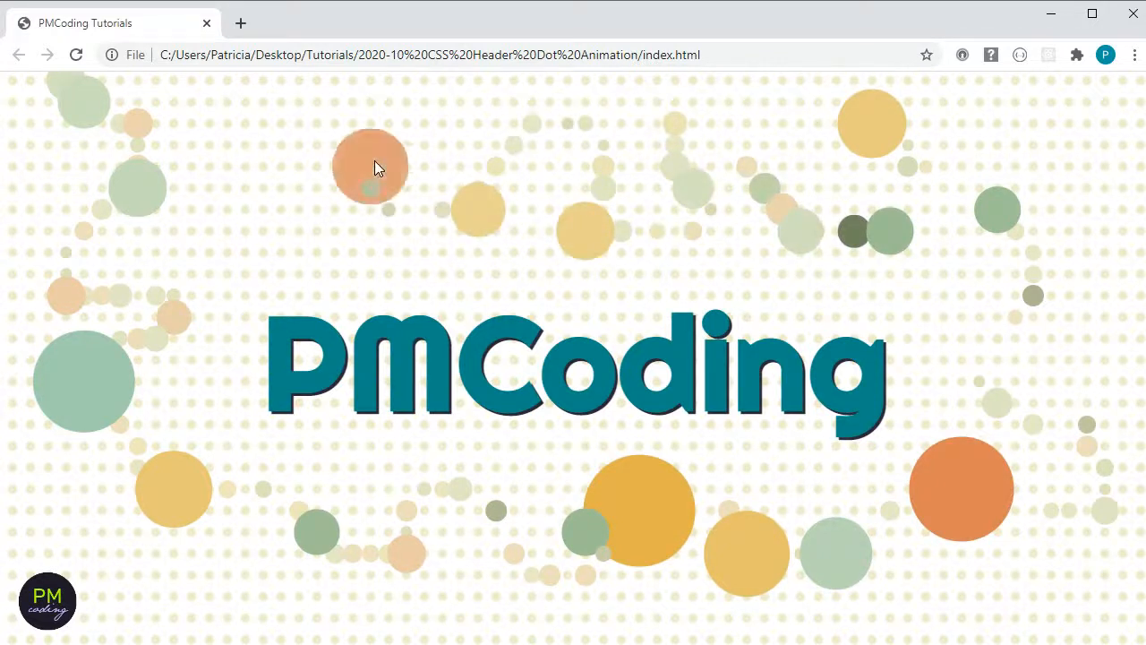
{"action": "mouse_move", "coordinate": [172, 404]}
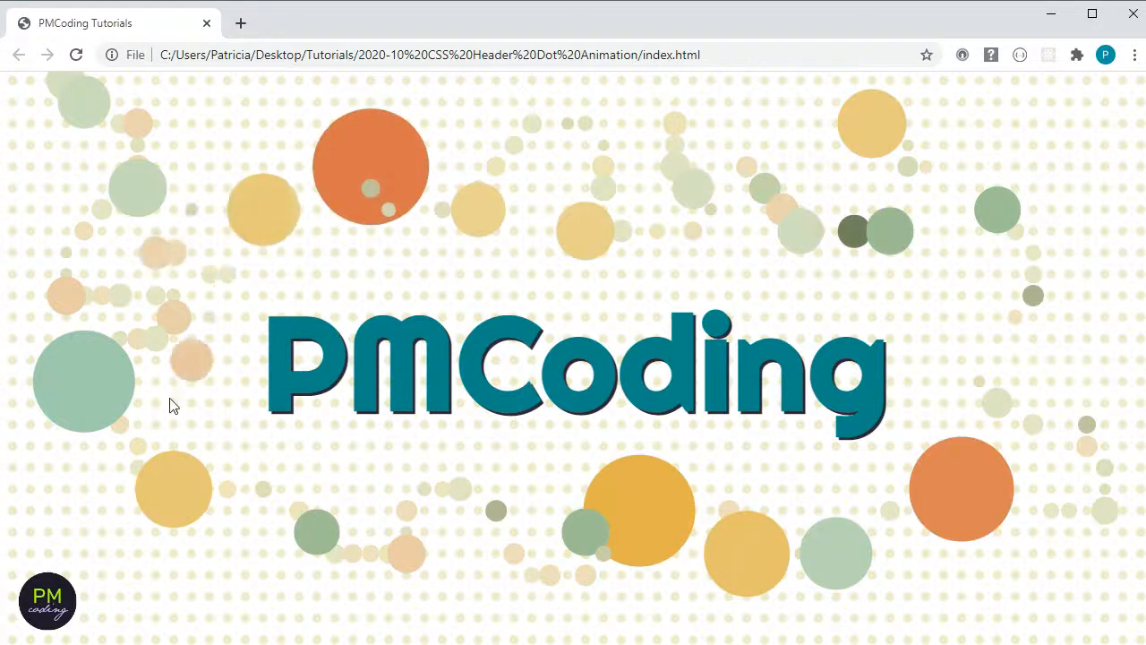
{"action": "mouse_move", "coordinate": [730, 576]}
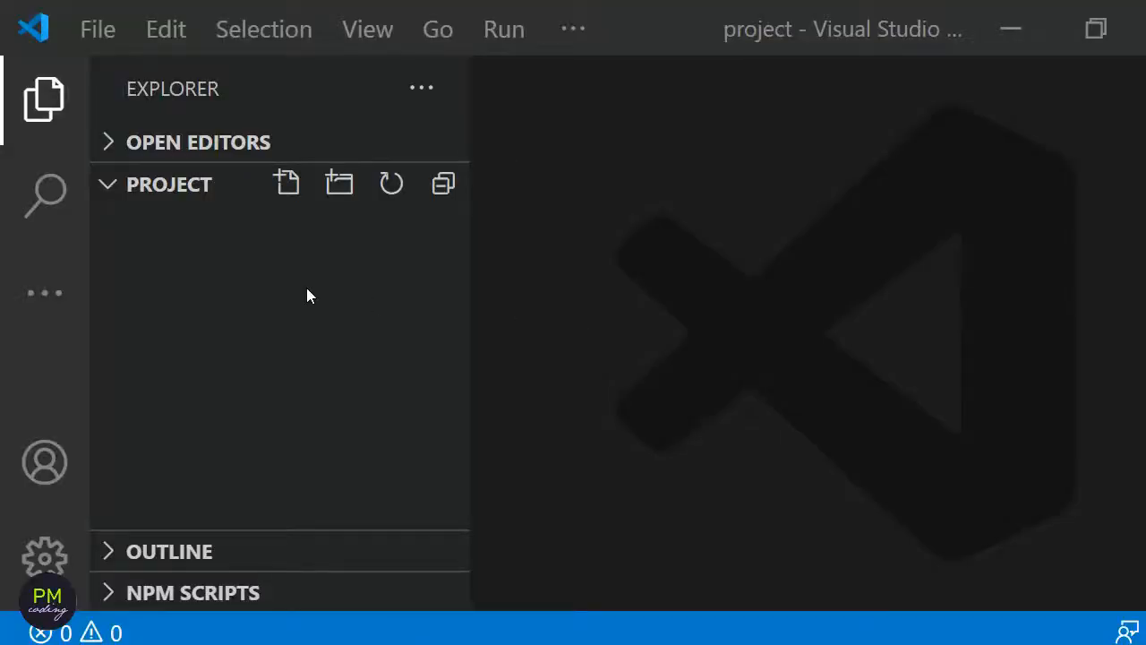
{"action": "mouse_move", "coordinate": [251, 226]}
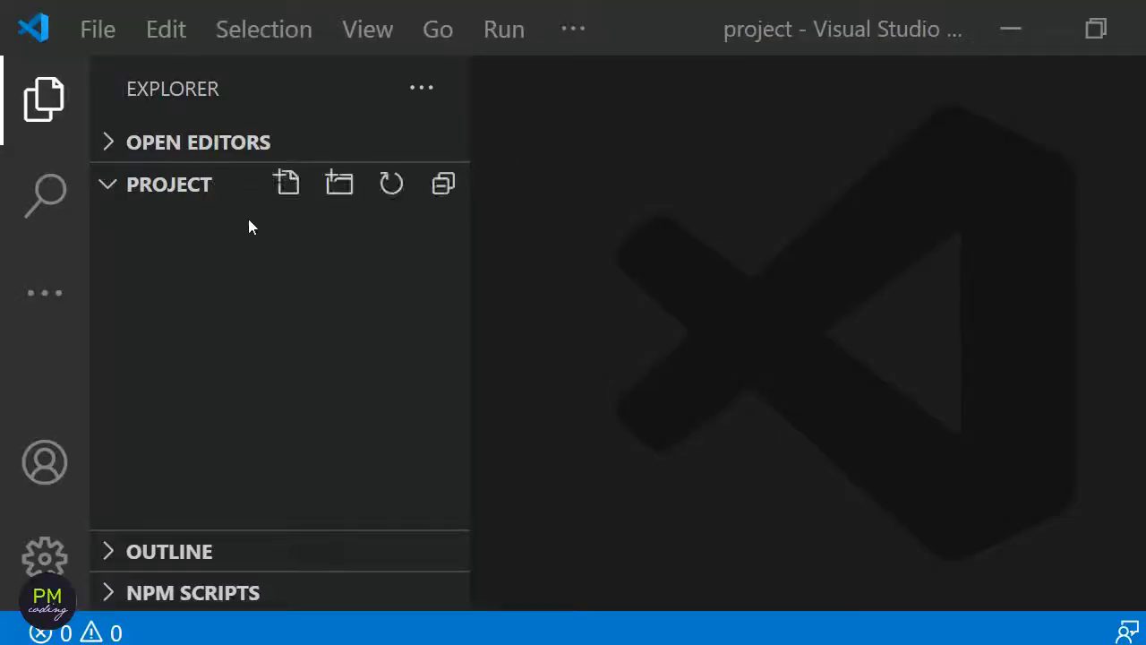
{"action": "mouse_move", "coordinate": [285, 183]}
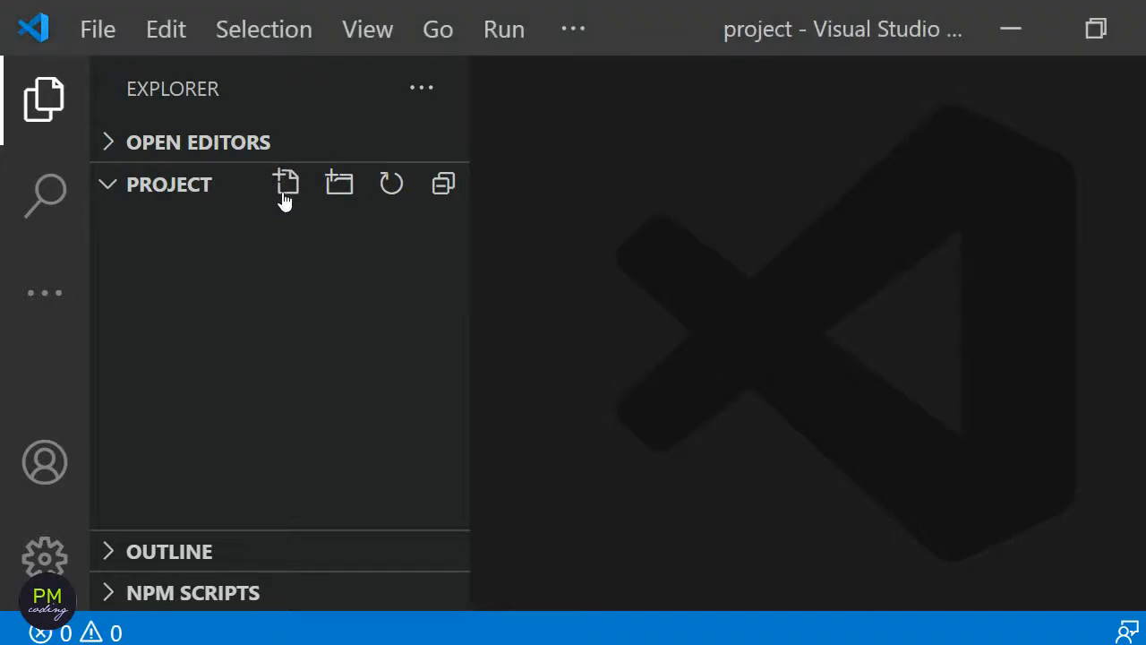
- Name the new file index.html, start another new file, then bring index.html into the editor
{"action": "type", "text": "index.html"}
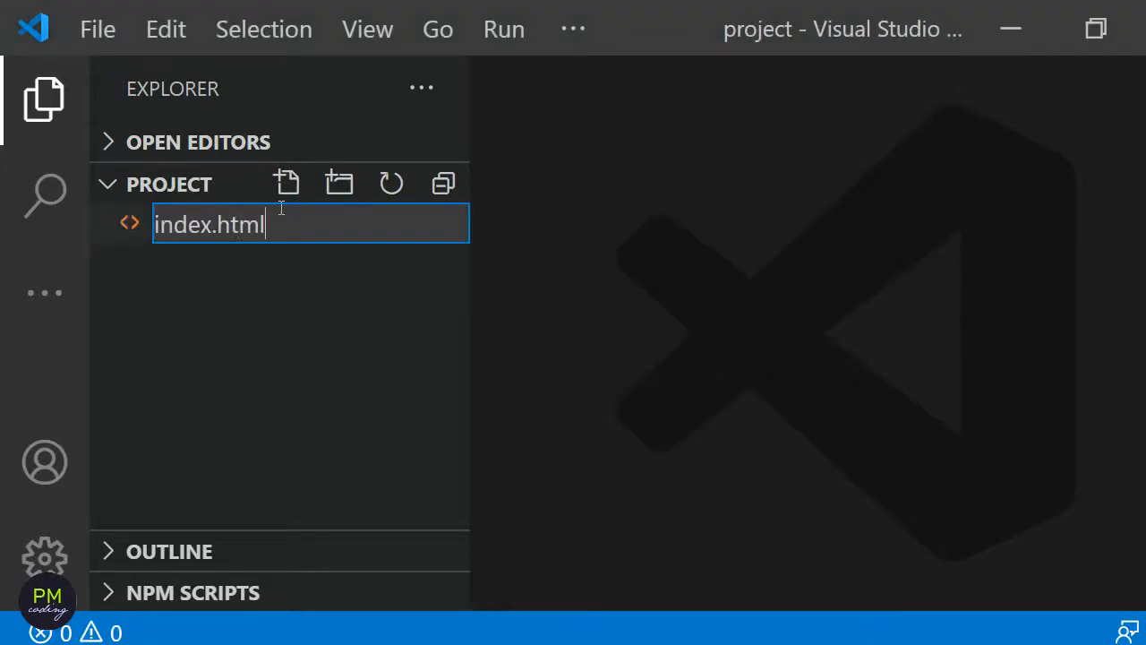
{"action": "key", "text": "Return"}
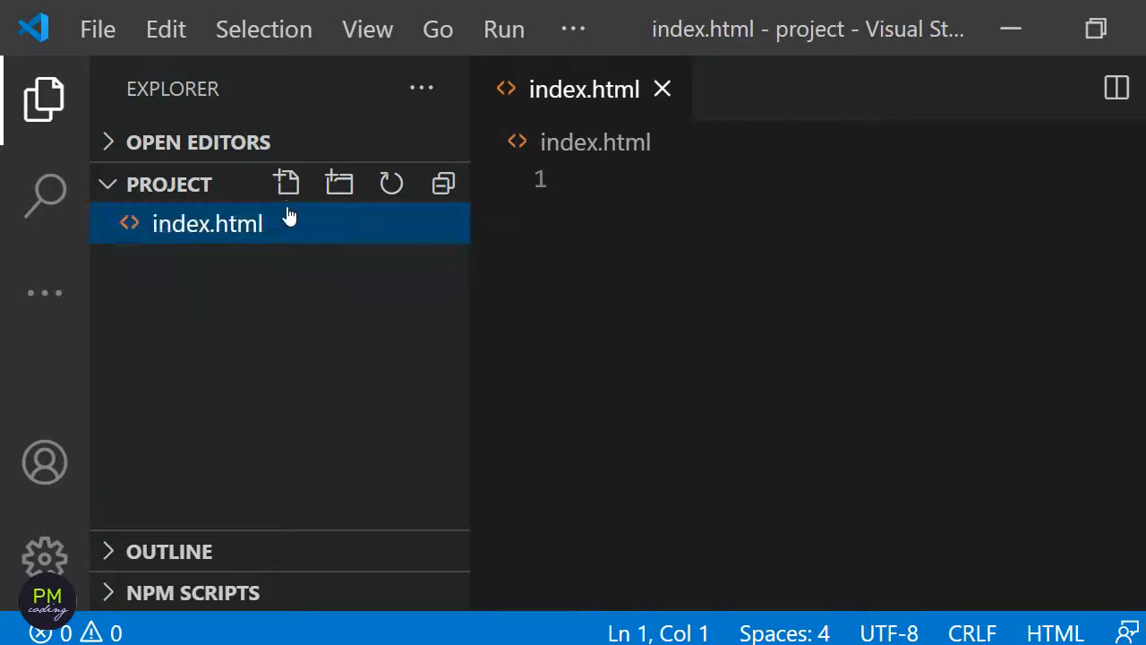
{"action": "left_click", "coordinate": [287, 183]}
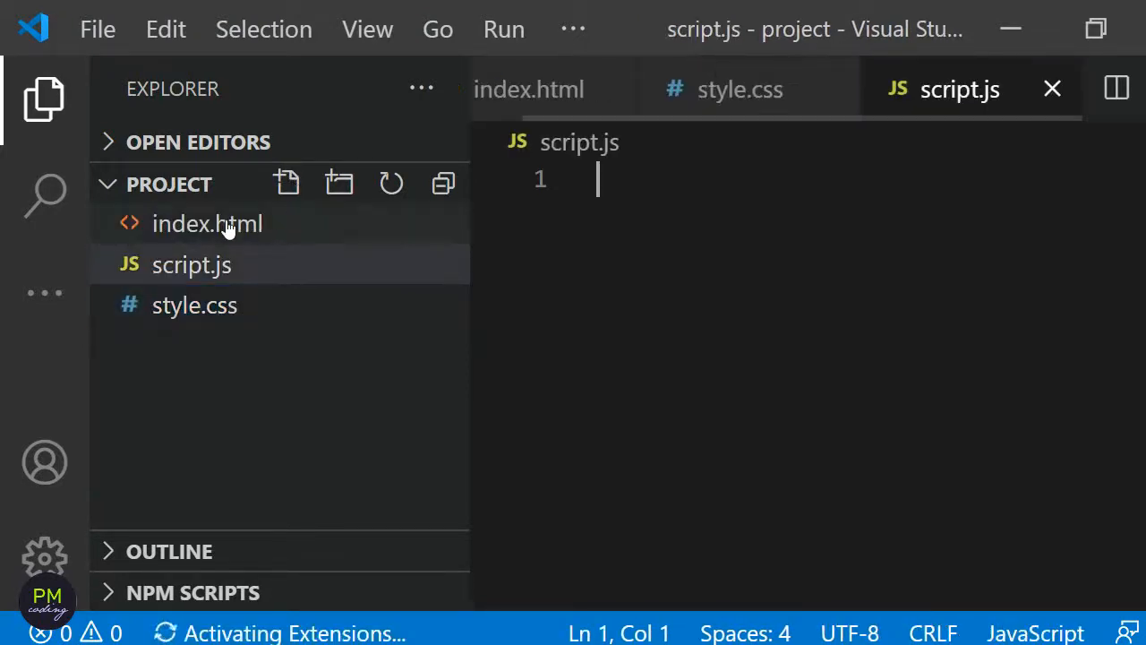
{"action": "left_click", "coordinate": [208, 222]}
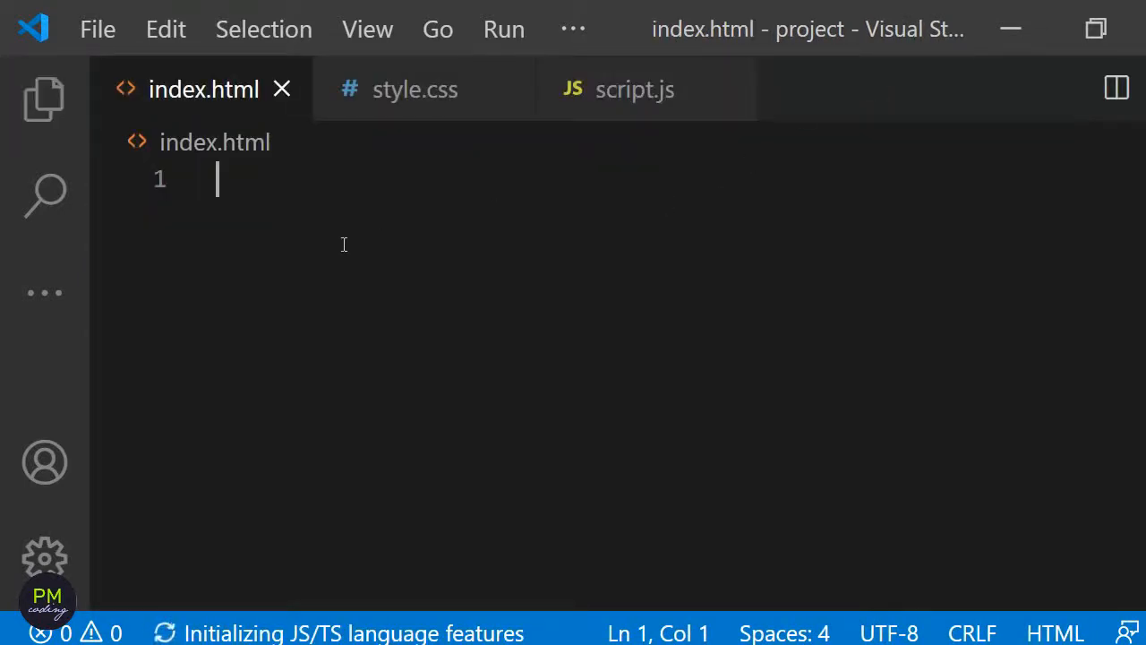
- Generate the HTML boilerplate titled 'pmCoding tutorials' linking style.css and script.js
{"action": "type", "text": "!DOCTYPE html>"}
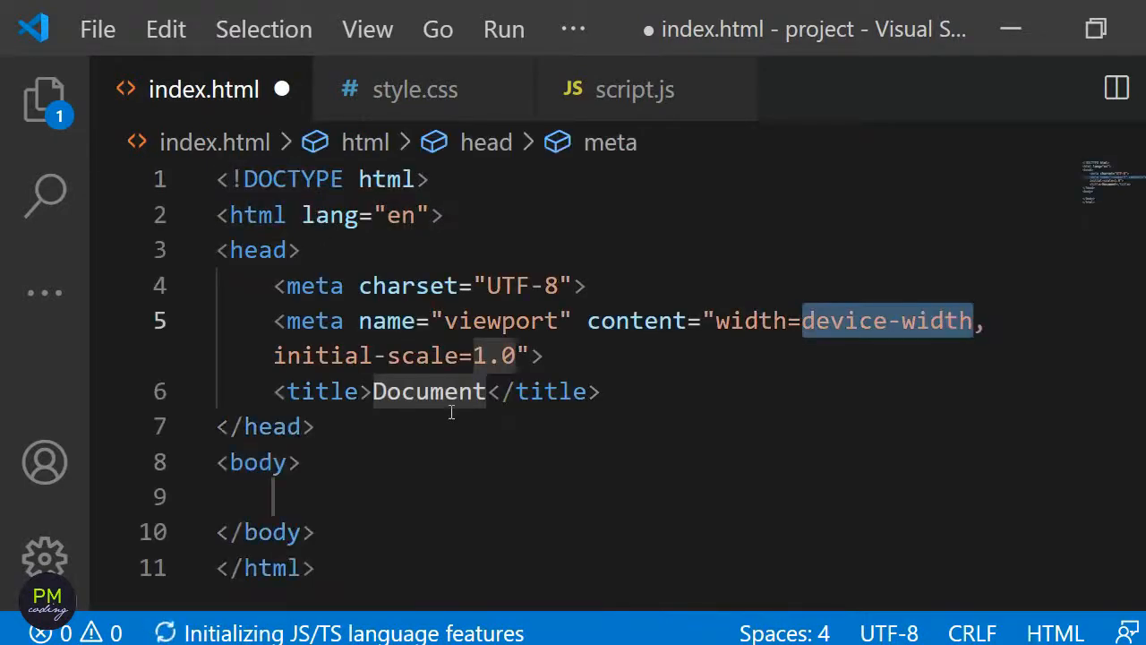
{"action": "type", "text": "pm"}
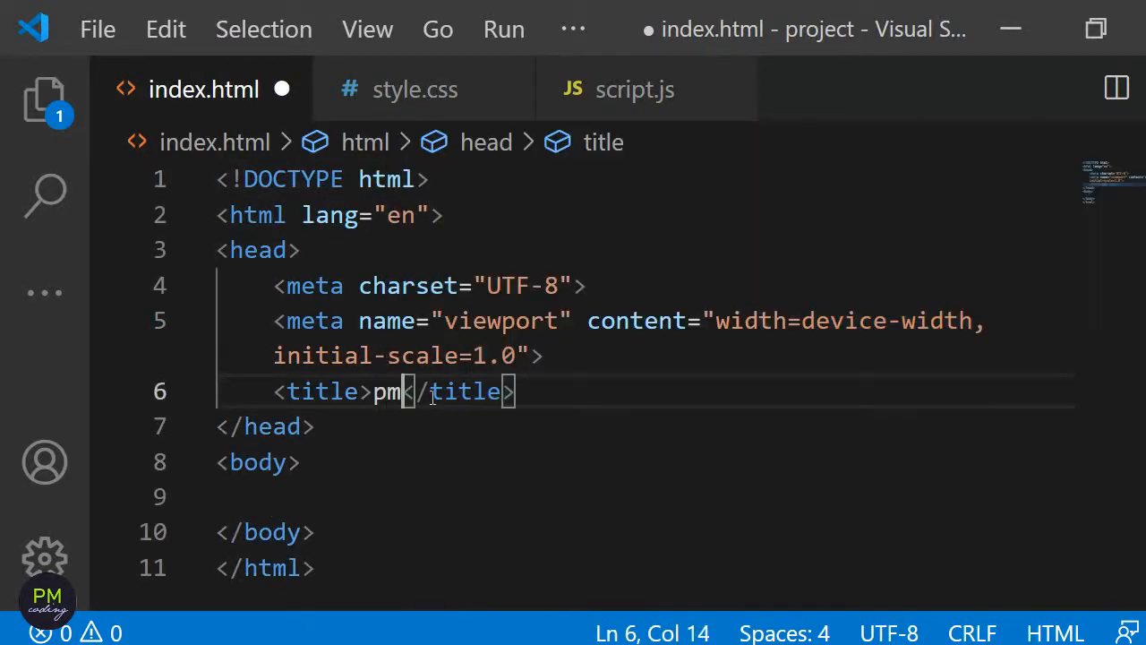
{"action": "type", "text": "Coding tutoi"}
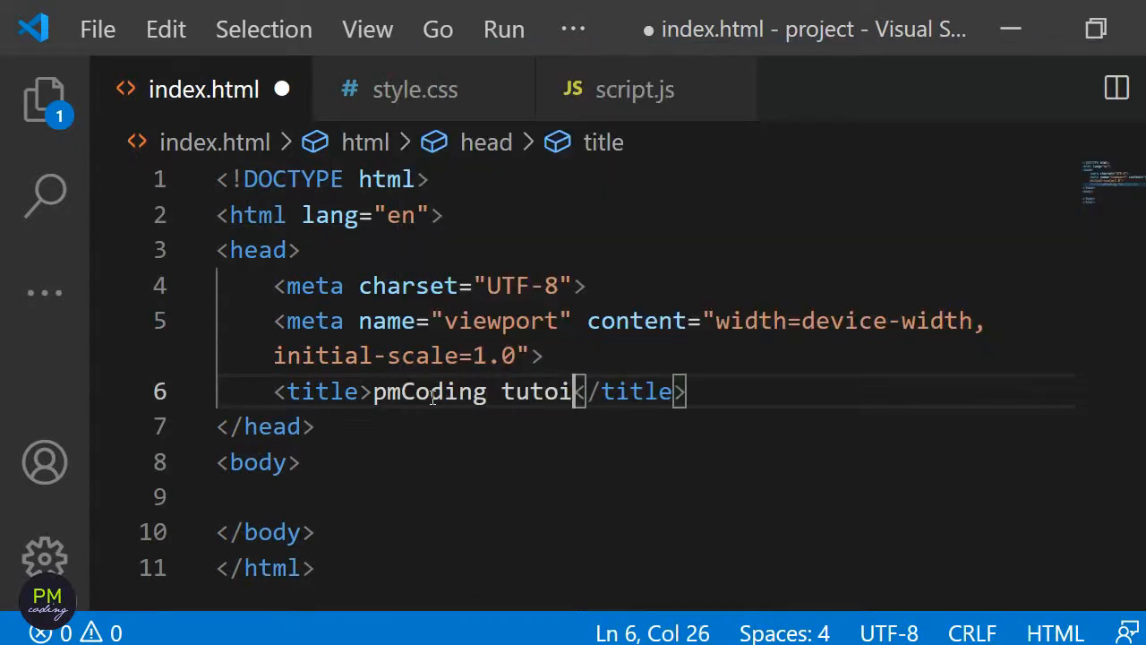
{"action": "type", "text": "rials"}
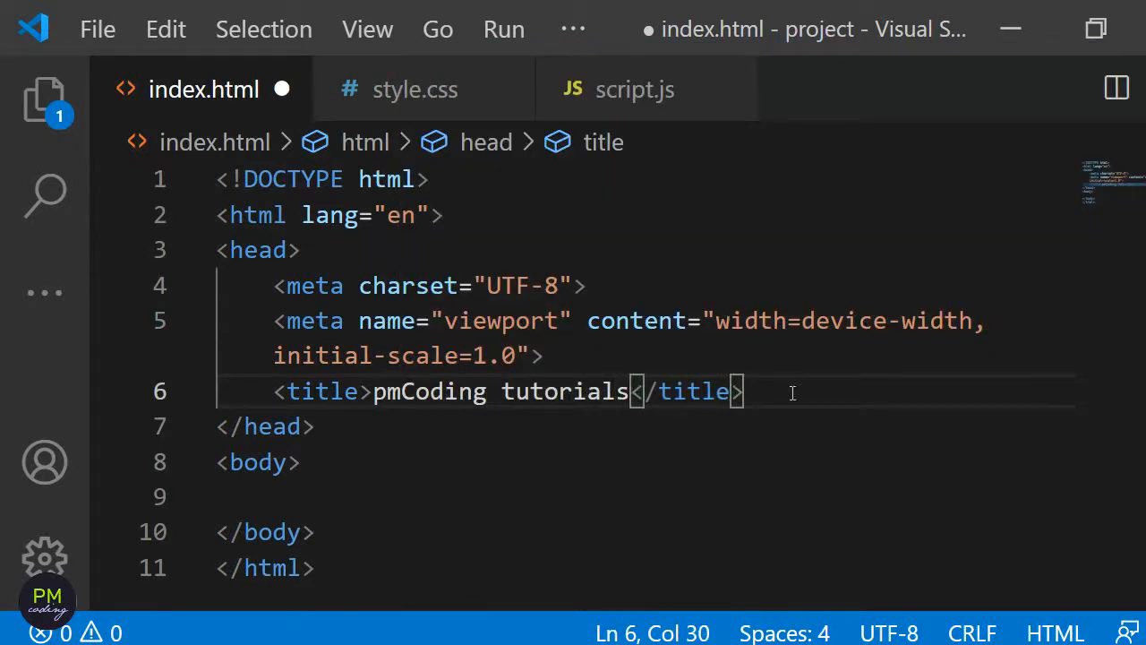
{"action": "type", "text": "li"}
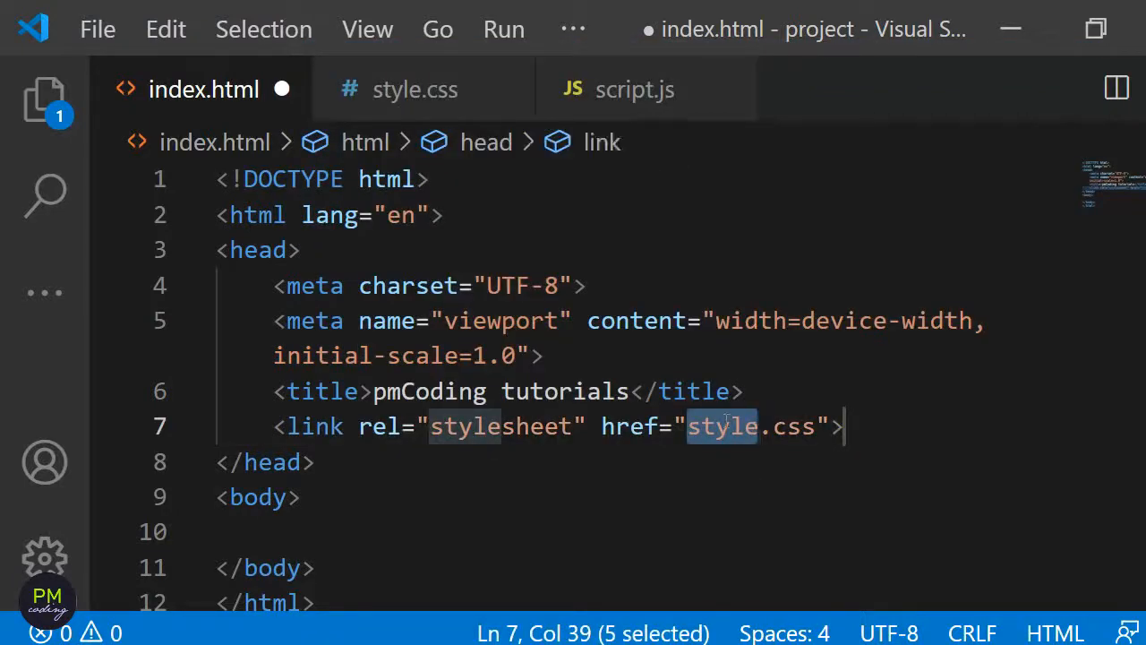
{"action": "type", "text": "script src=\"\"></script>"}
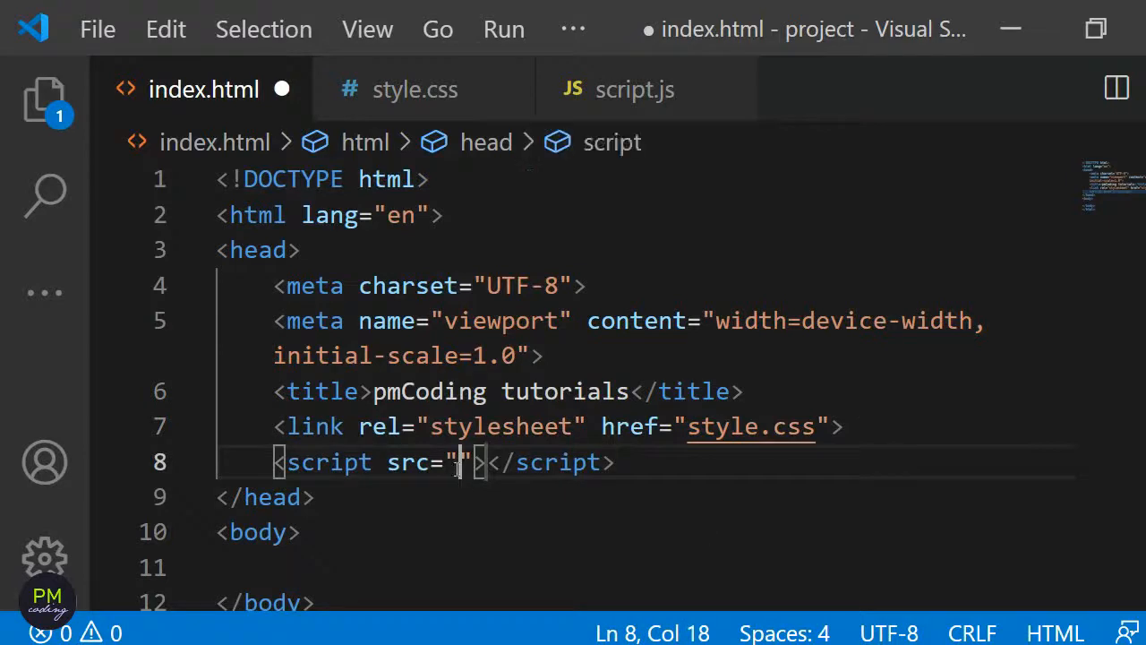
{"action": "type", "text": "script.js"}
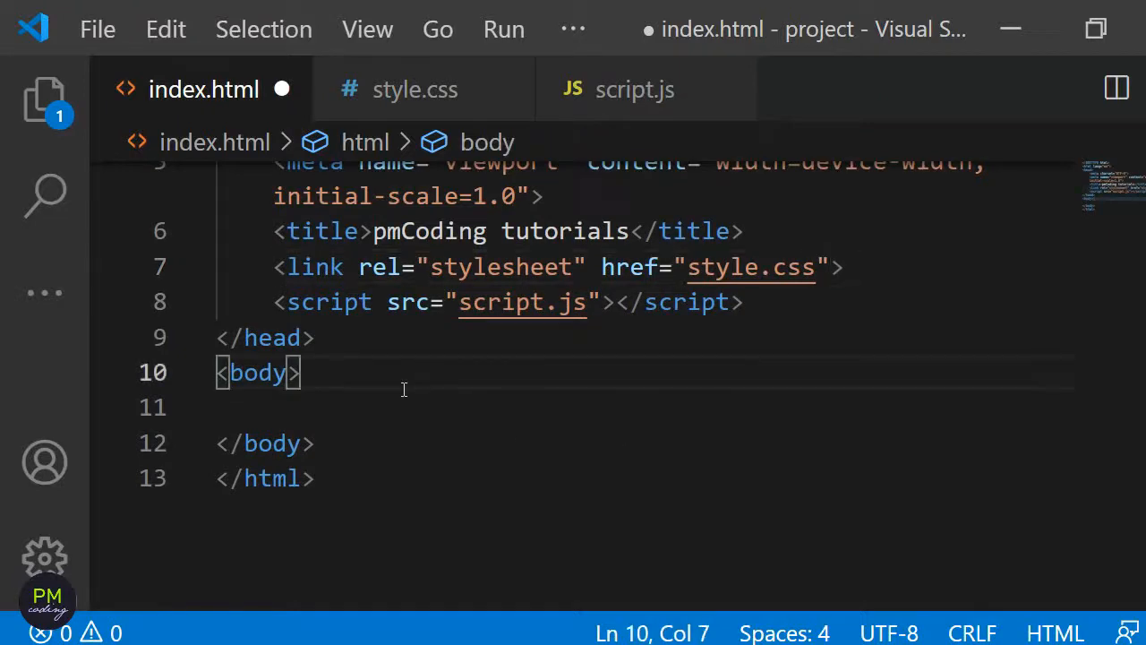
- Add a #canvas div and an h1 reading 'pmCoding' inside the body
{"action": "key", "text": "Enter"}
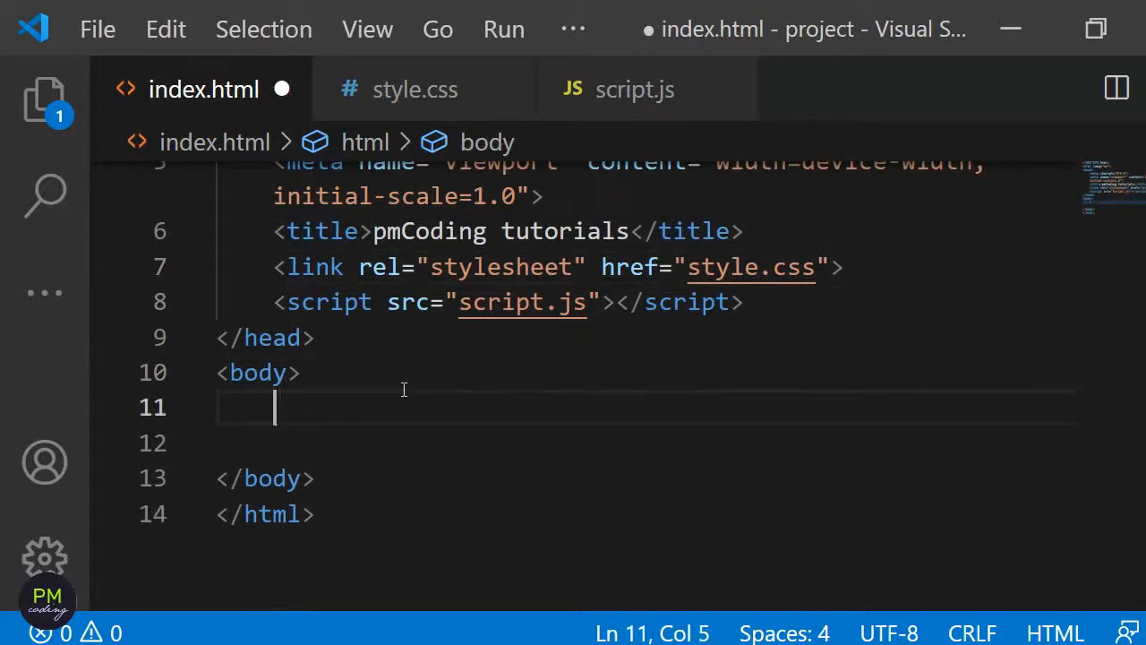
{"action": "type", "text": "div#"}
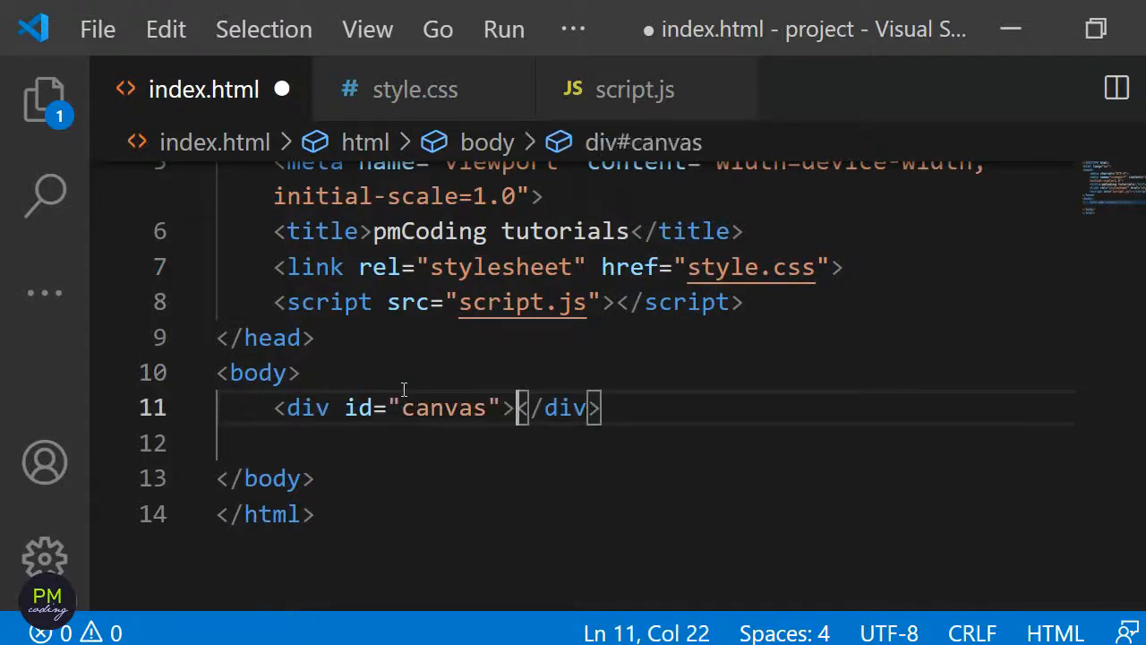
{"action": "type", "text": "<h1></h1>"}
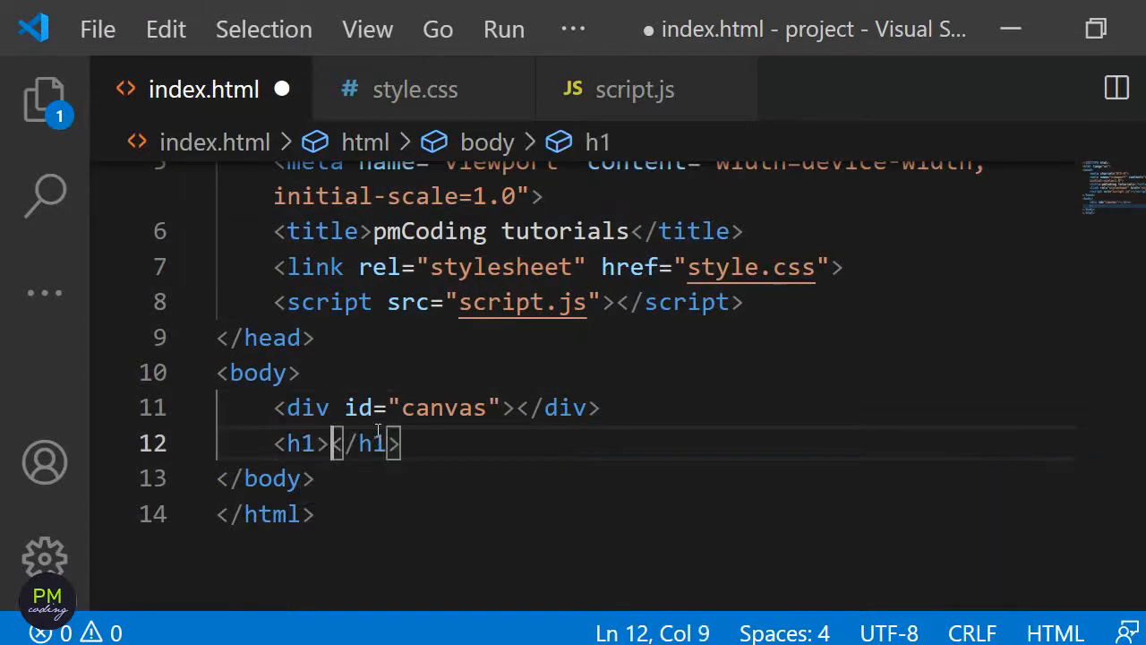
{"action": "type", "text": "pmCoding"}
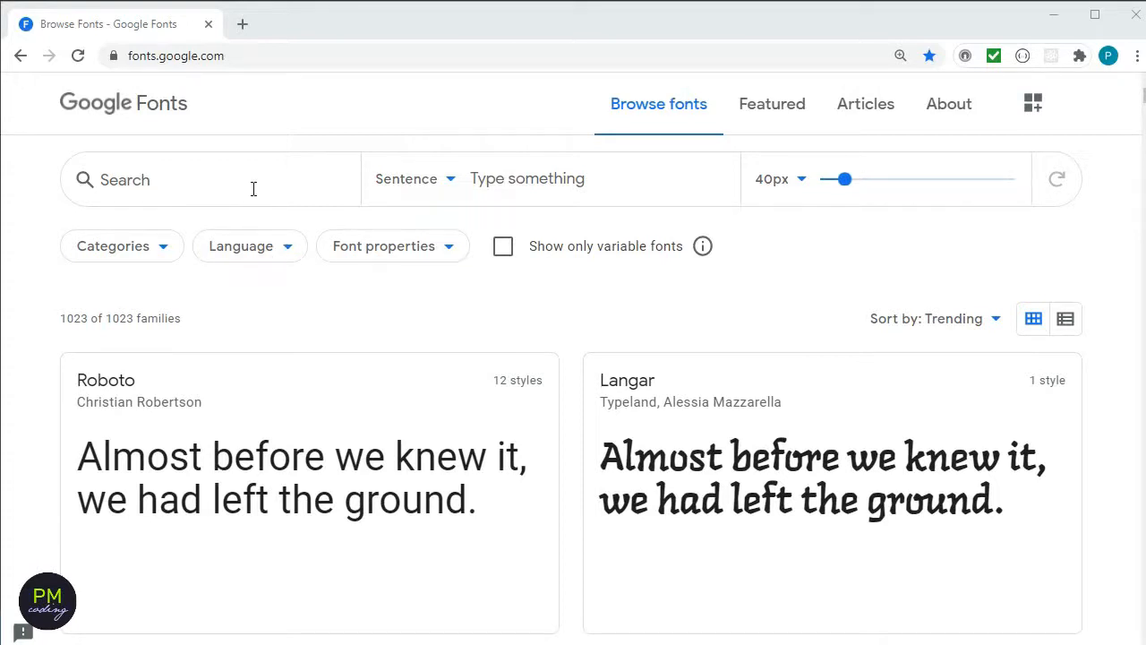
{"action": "type", "text": "right"}
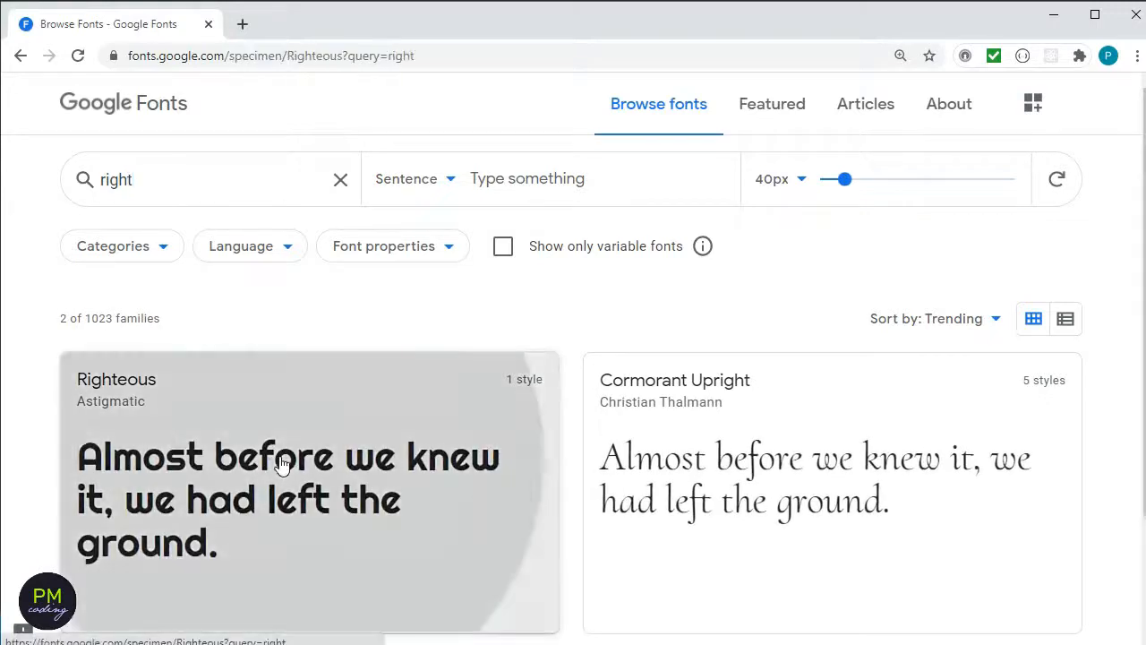
{"action": "left_click", "coordinate": [286, 457]}
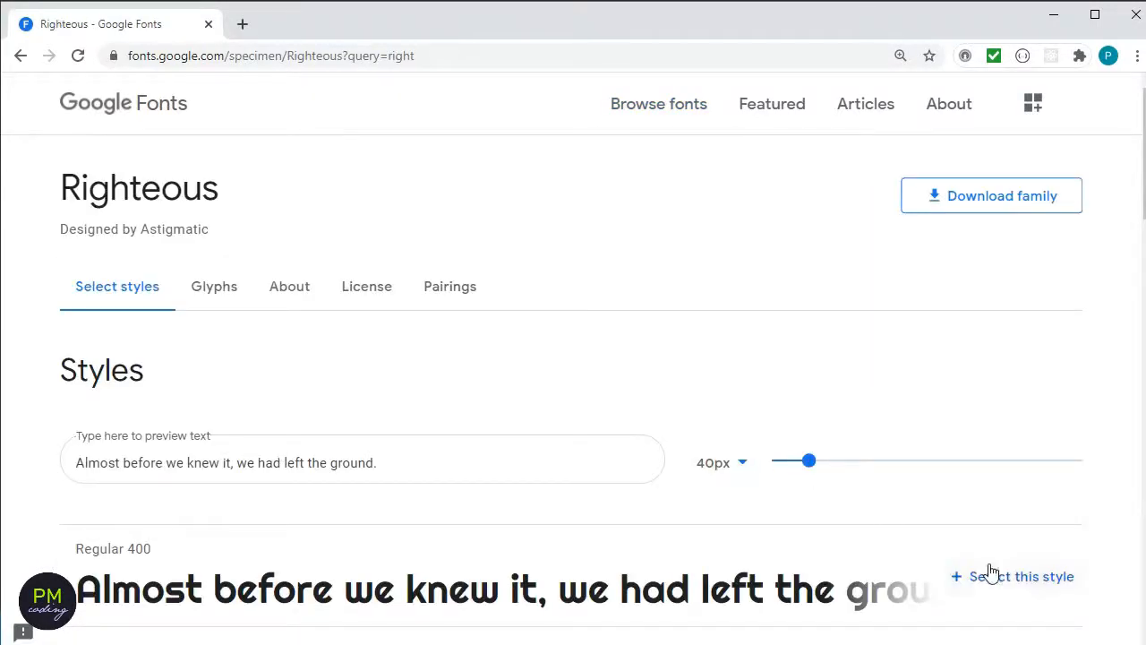
{"action": "left_click", "coordinate": [1021, 577]}
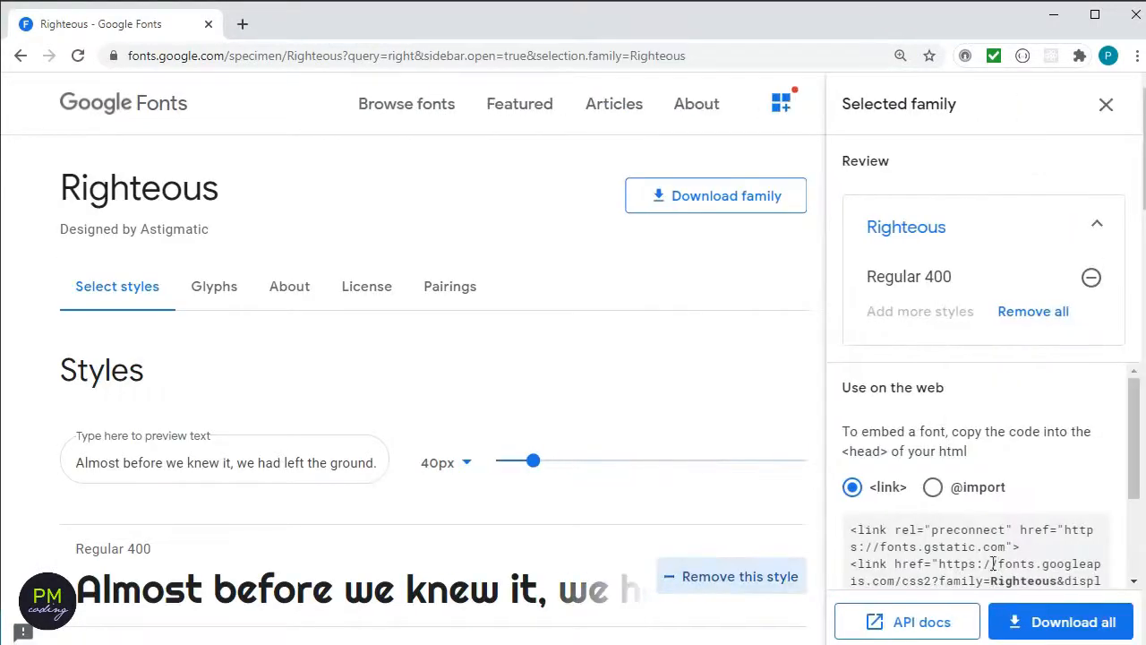
{"action": "left_click", "coordinate": [931, 488]}
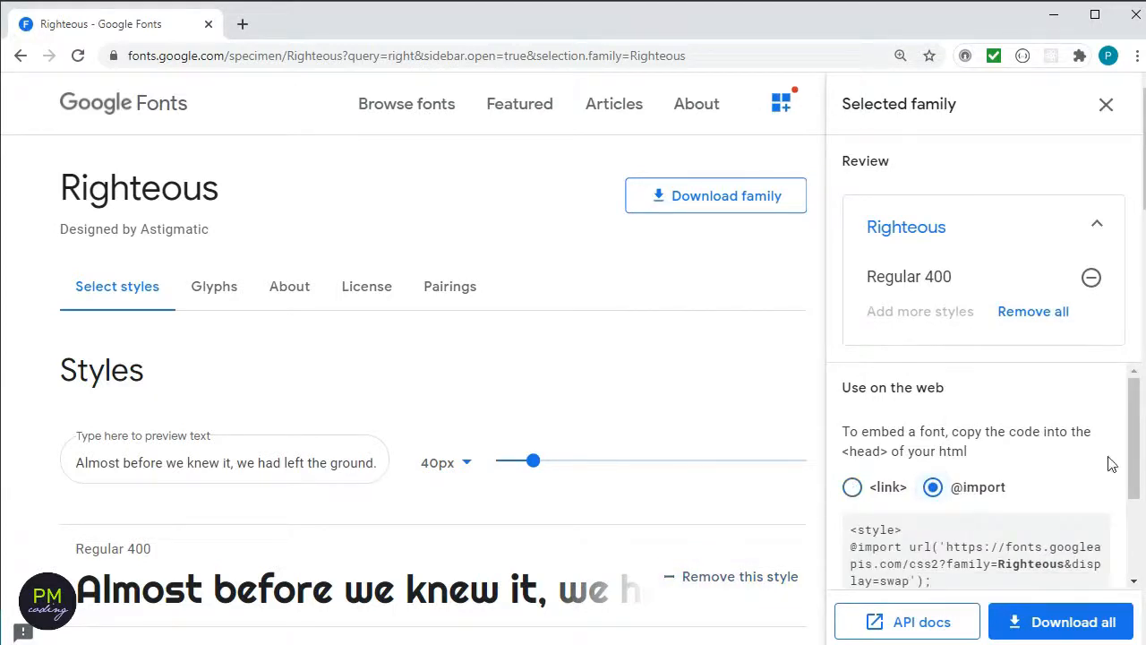
{"action": "scroll", "scroll_direction": "down", "scroll_amount": 3}
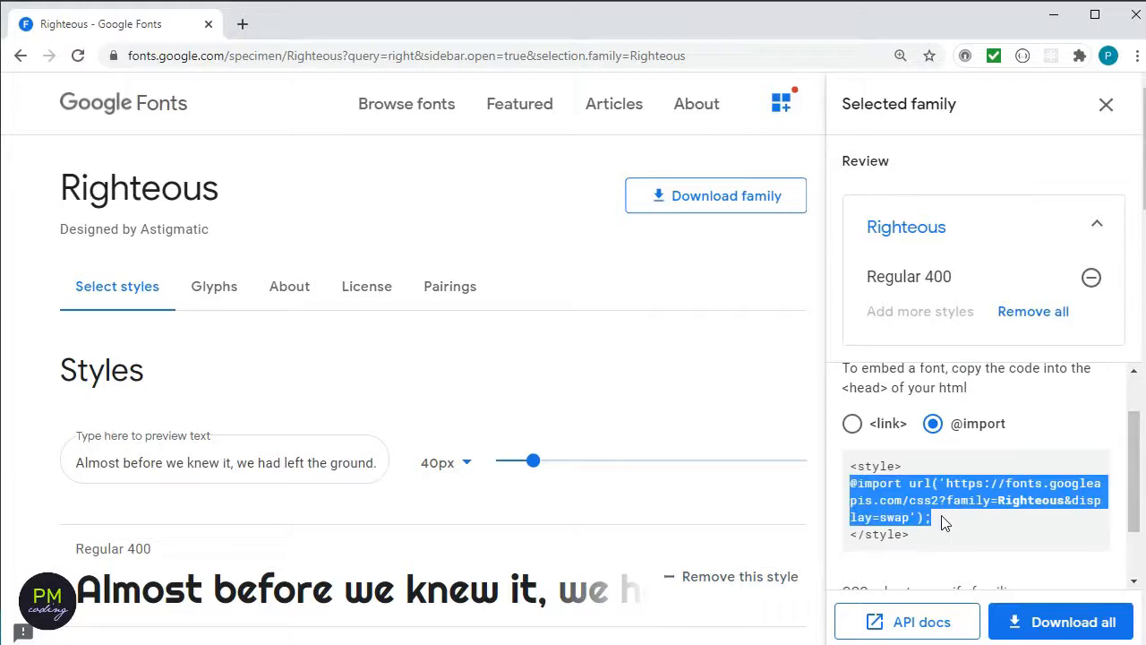
{"action": "left_click", "coordinate": [976, 500]}
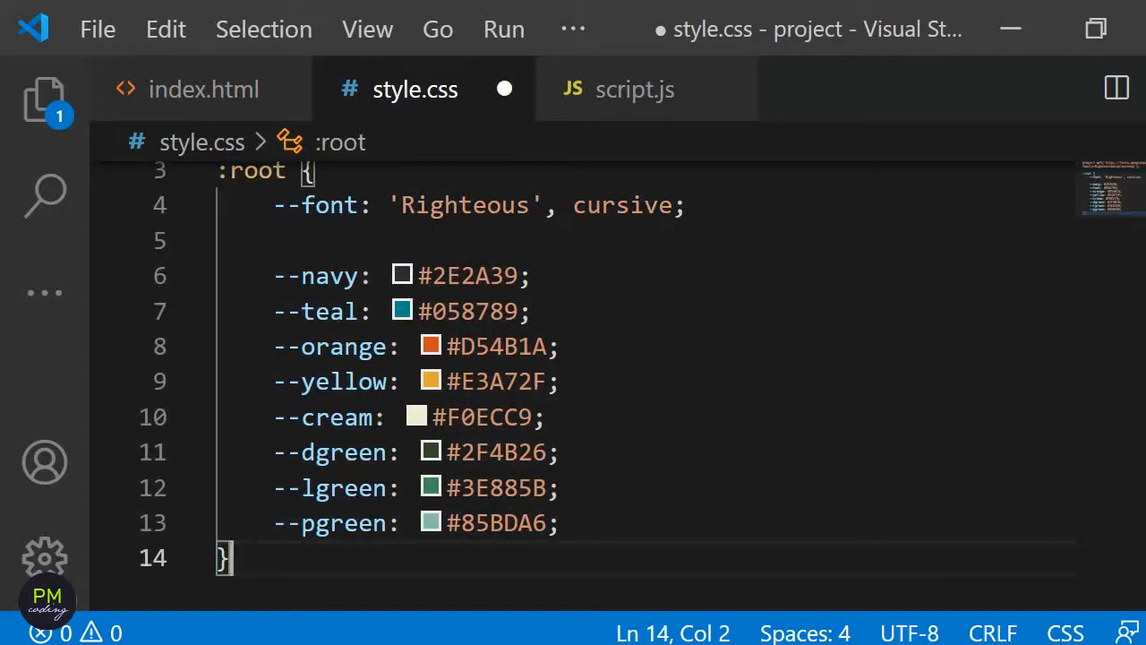
- Scroll down style.css below the :root variables to the new universal rule
{"action": "scroll", "scroll_direction": "down", "scroll_amount": 3}
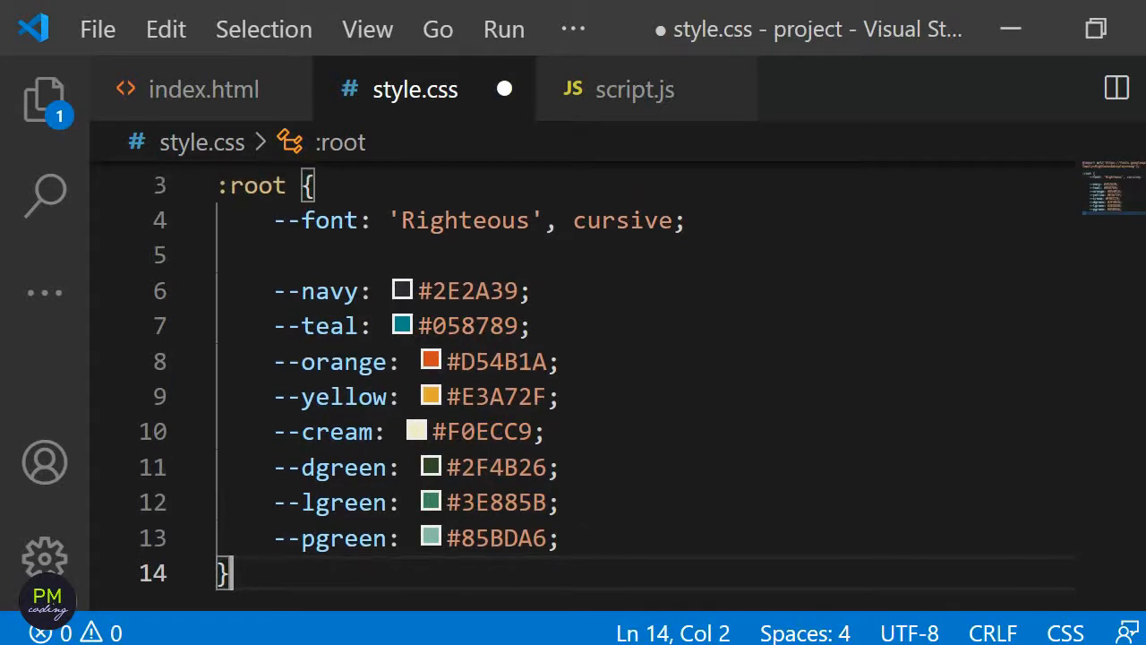
{"action": "scroll", "scroll_direction": "down", "scroll_amount": 3}
{"action": "type", "text": "* {"}
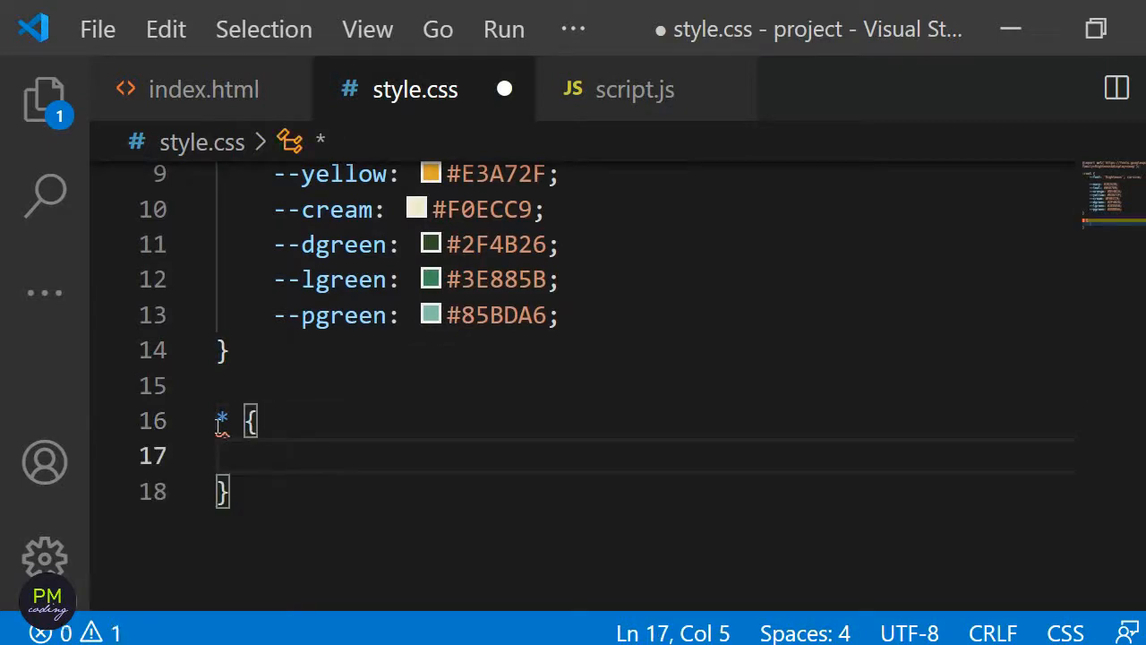
- Zero margin and padding in the universal * rule
{"action": "type", "text": "margin:"}
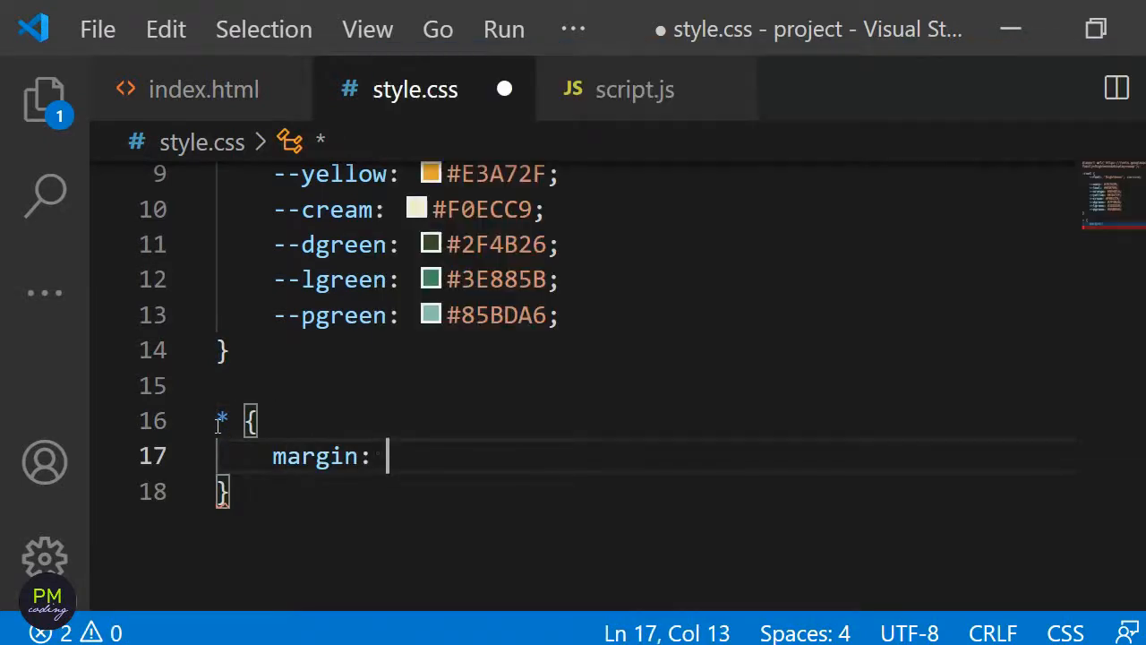
{"action": "type", "text": "0;"}
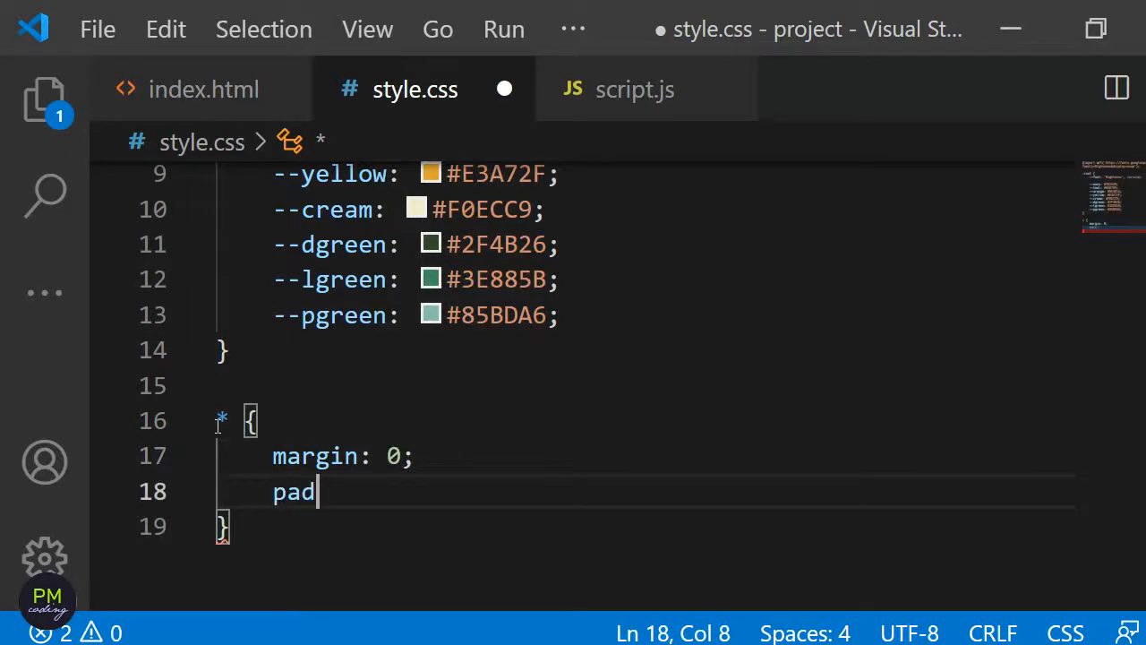
{"action": "type", "text": "ding: 0"}
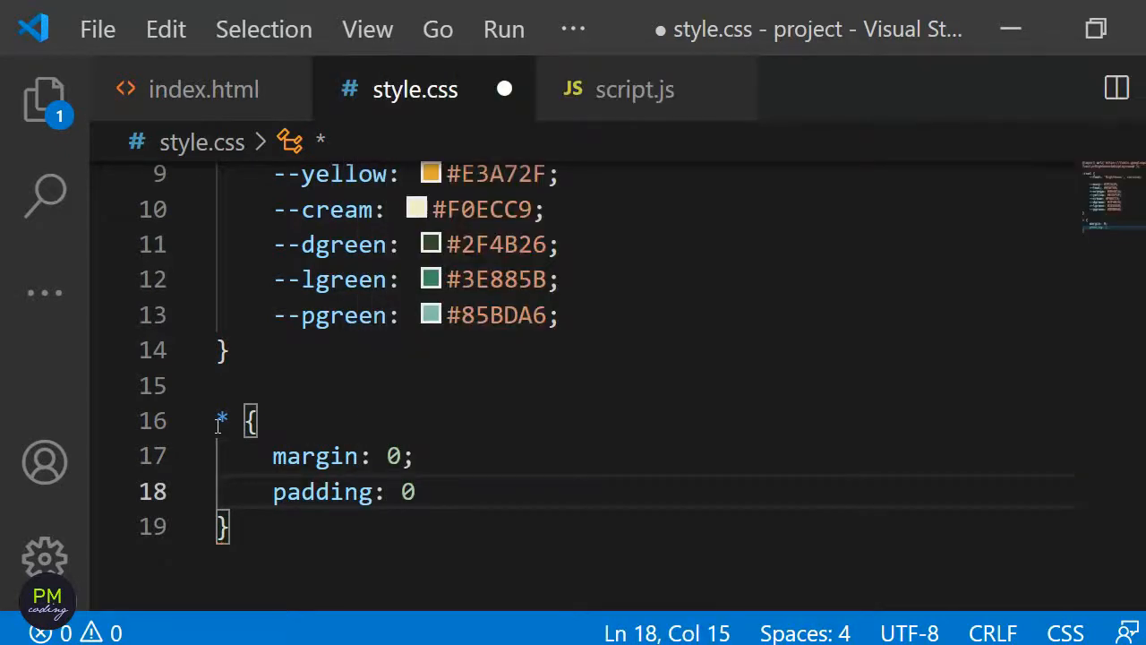
{"action": "type", "text": ";"}
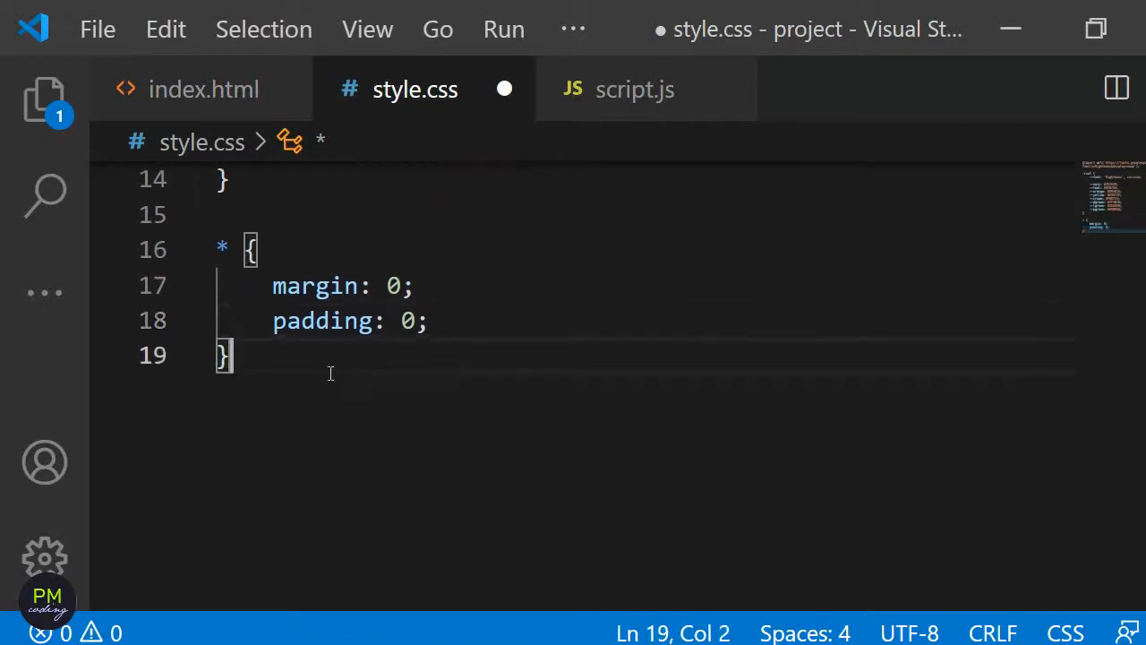
- Give #canvas width 100%, height 100vh and centred text, then save
{"action": "type", "text": "#canvas {"}
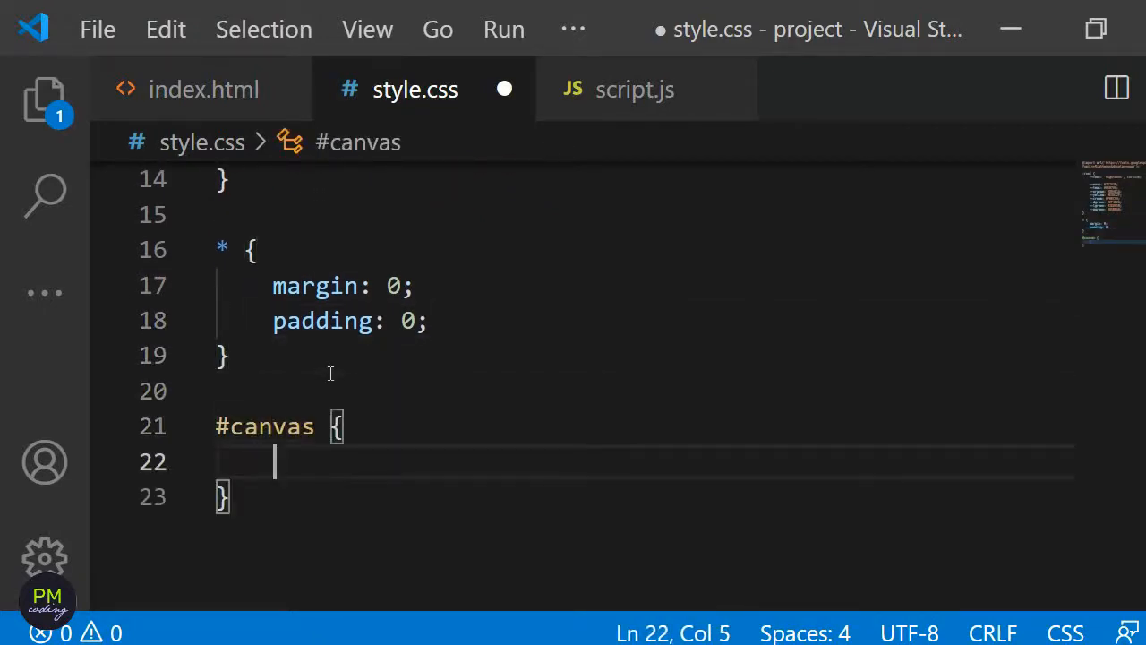
{"action": "type", "text": "width:"}
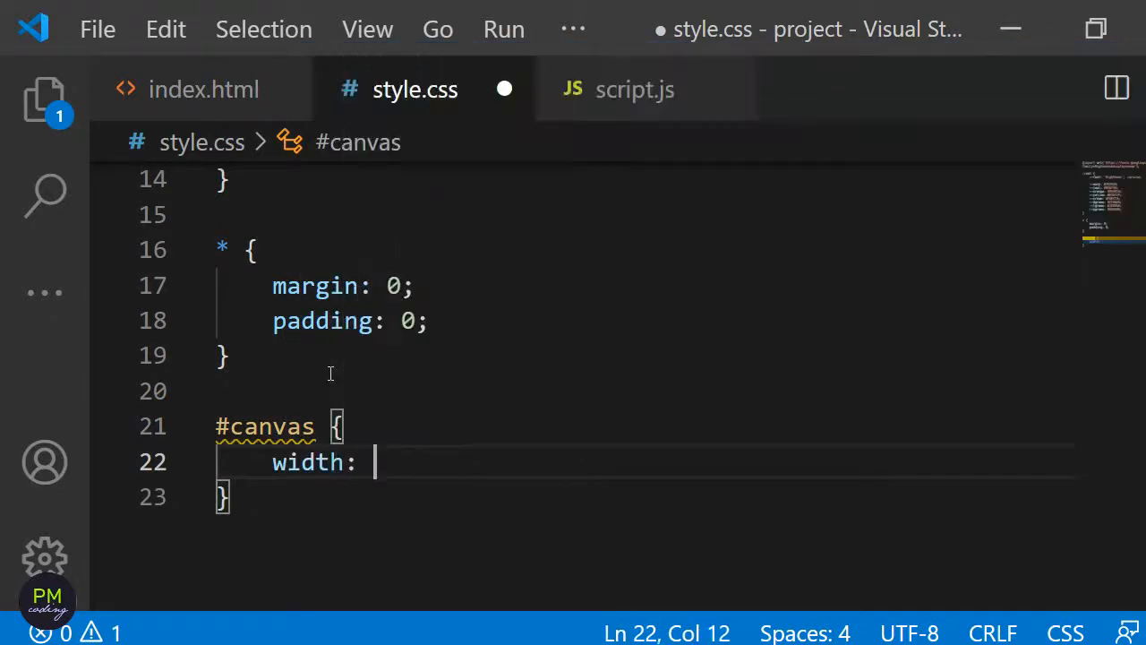
{"action": "type", "text": "1"}
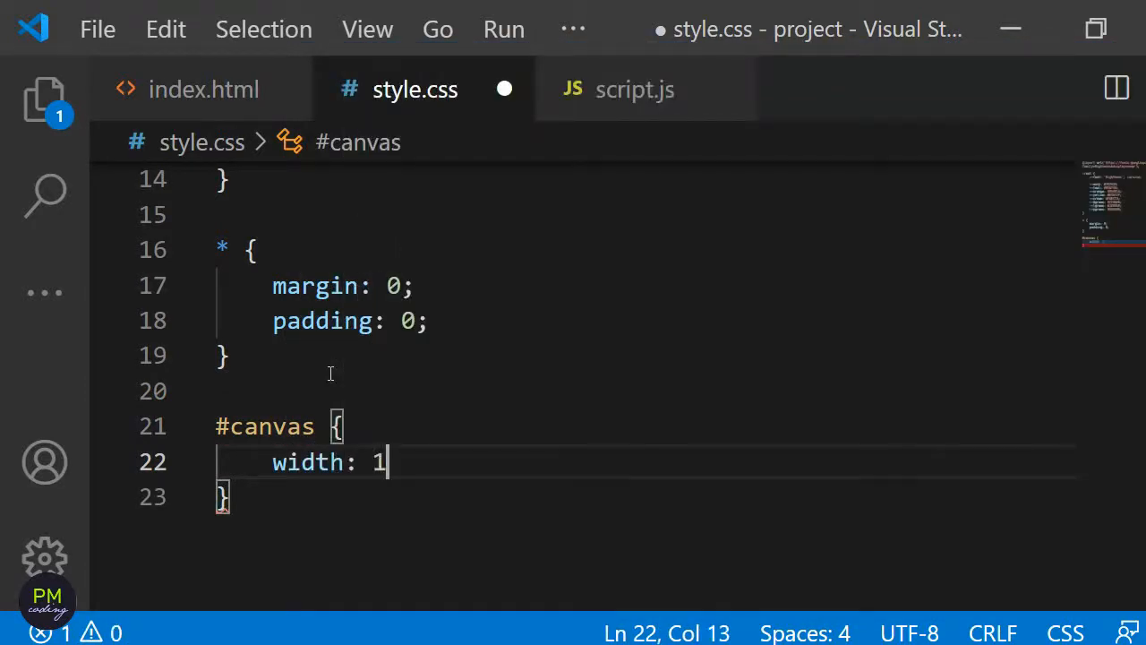
{"action": "type", "text": "00%;"}
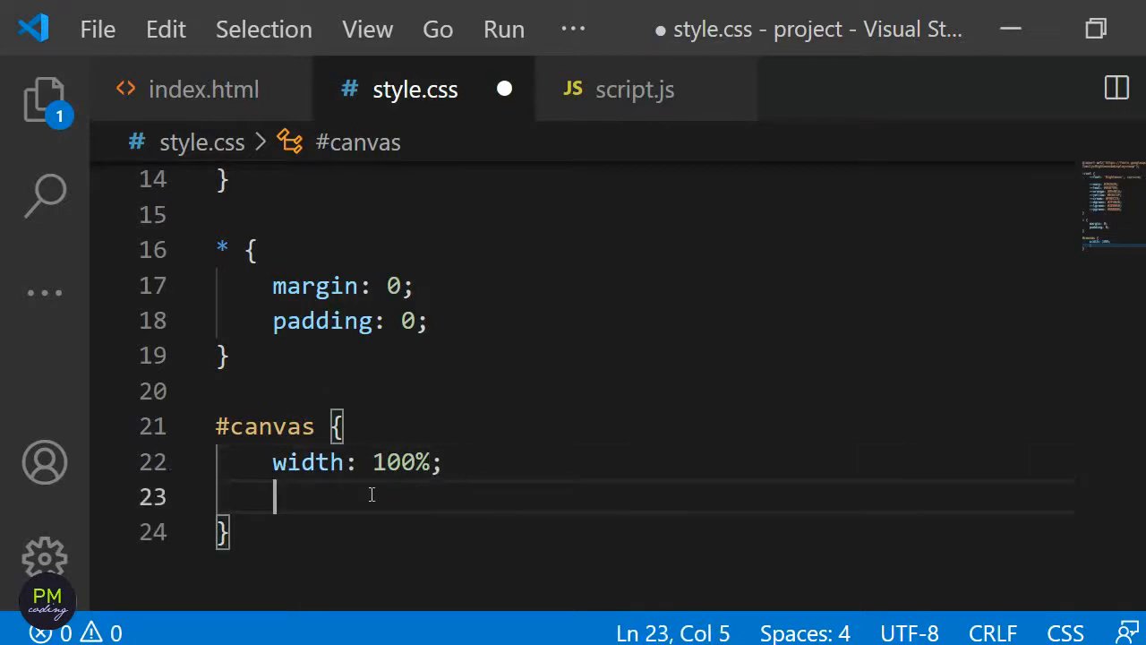
{"action": "type", "text": "height:"}
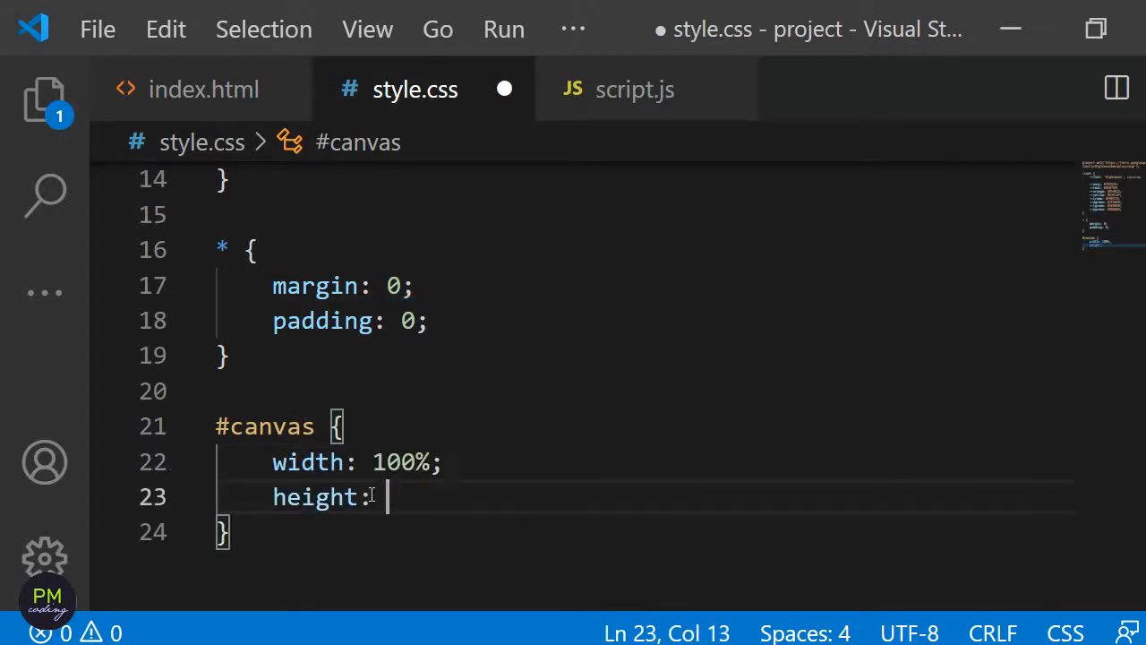
{"action": "type", "text": "100vh;"}
{"action": "type", "text": "text-align:"}
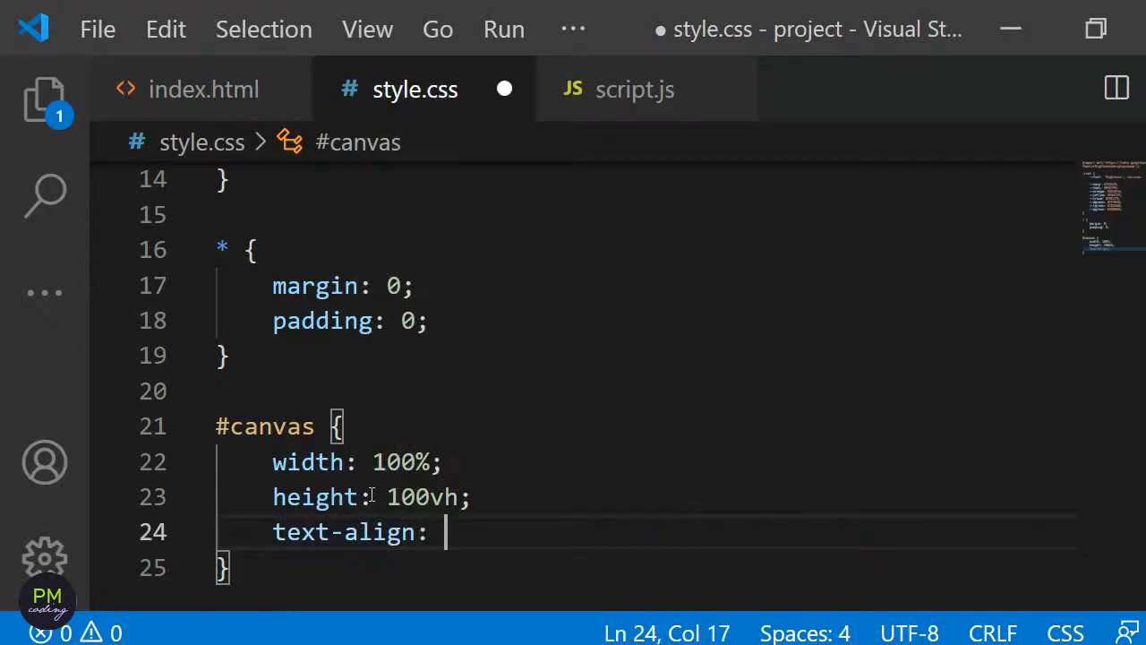
{"action": "type", "text": "center;"}
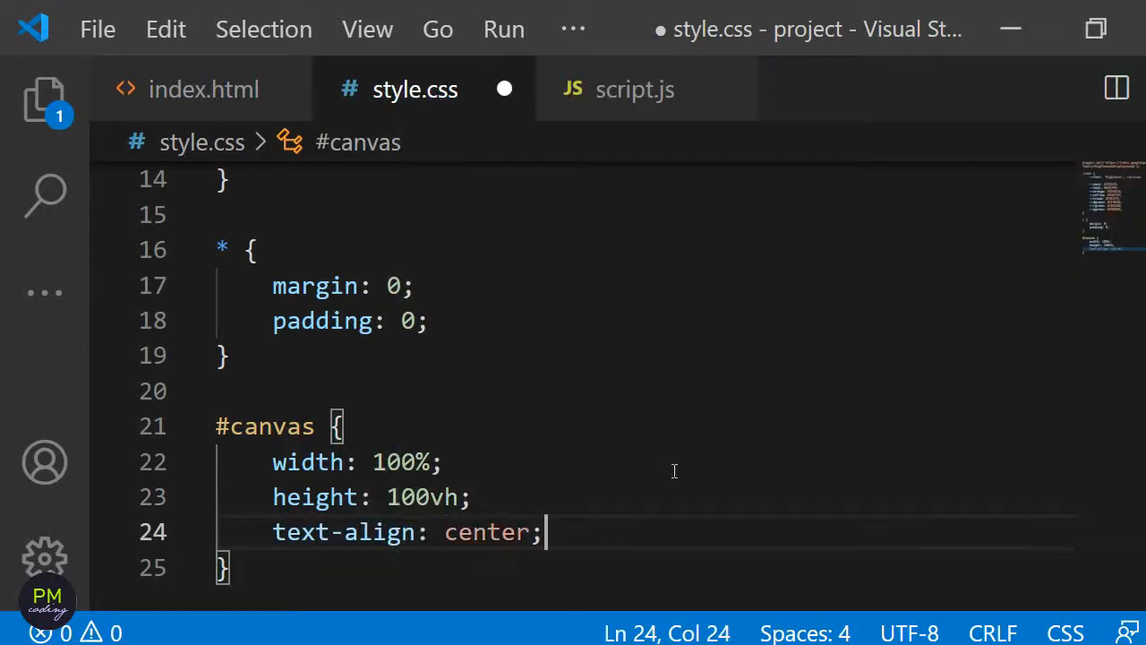
{"action": "key", "text": "ctrl+s"}
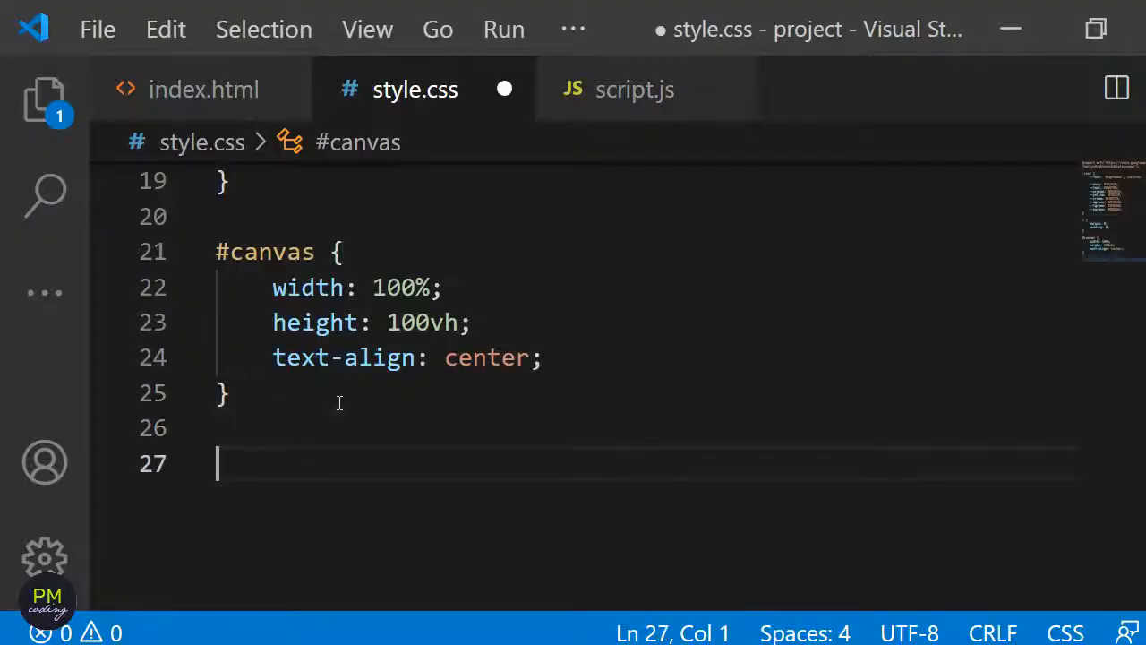
- Style .box as a 20px by 20px inline-block with a 1px solid border
{"action": "type", "text": ".box {"}
{"action": "type", "text": "width:"}
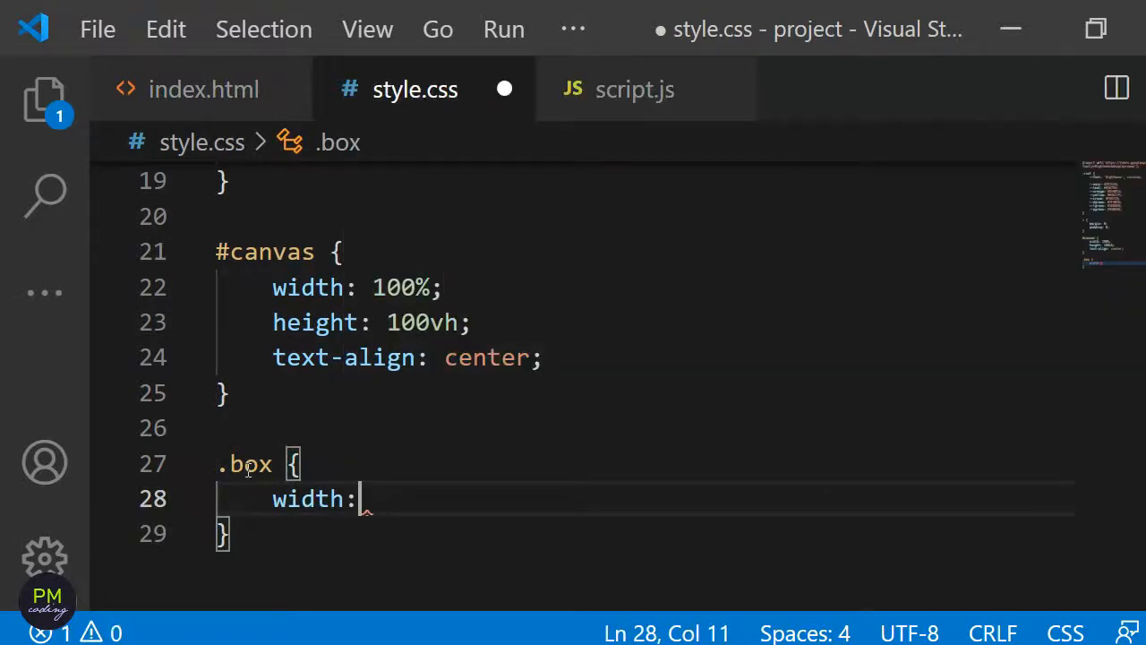
{"action": "type", "text": "20px;"}
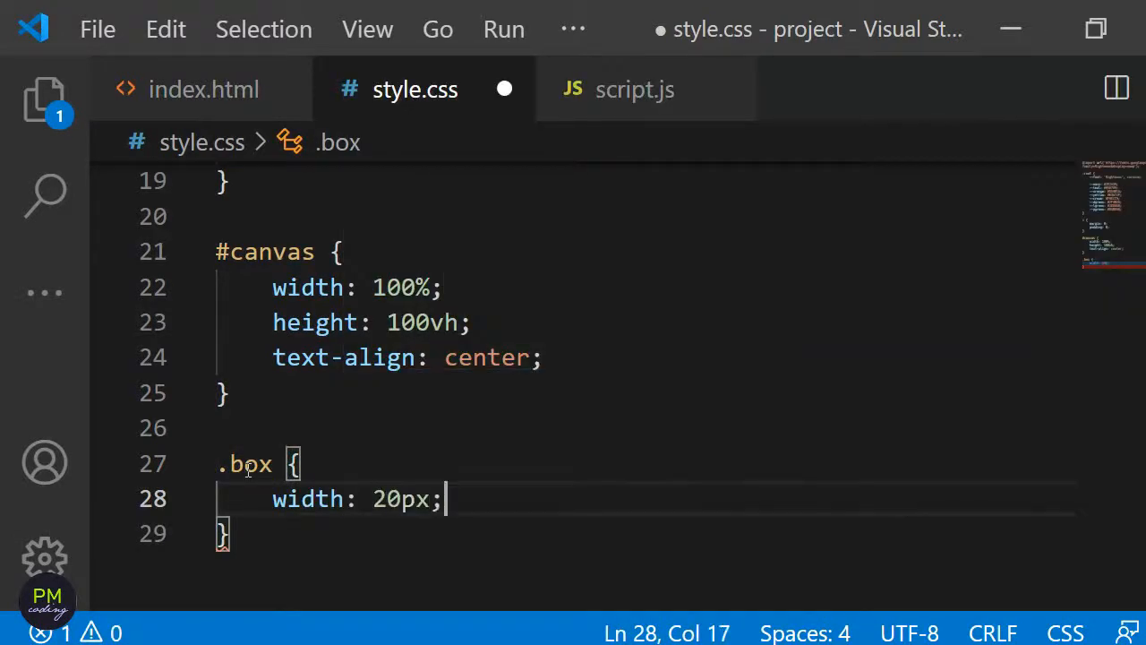
{"action": "type", "text": "height:"}
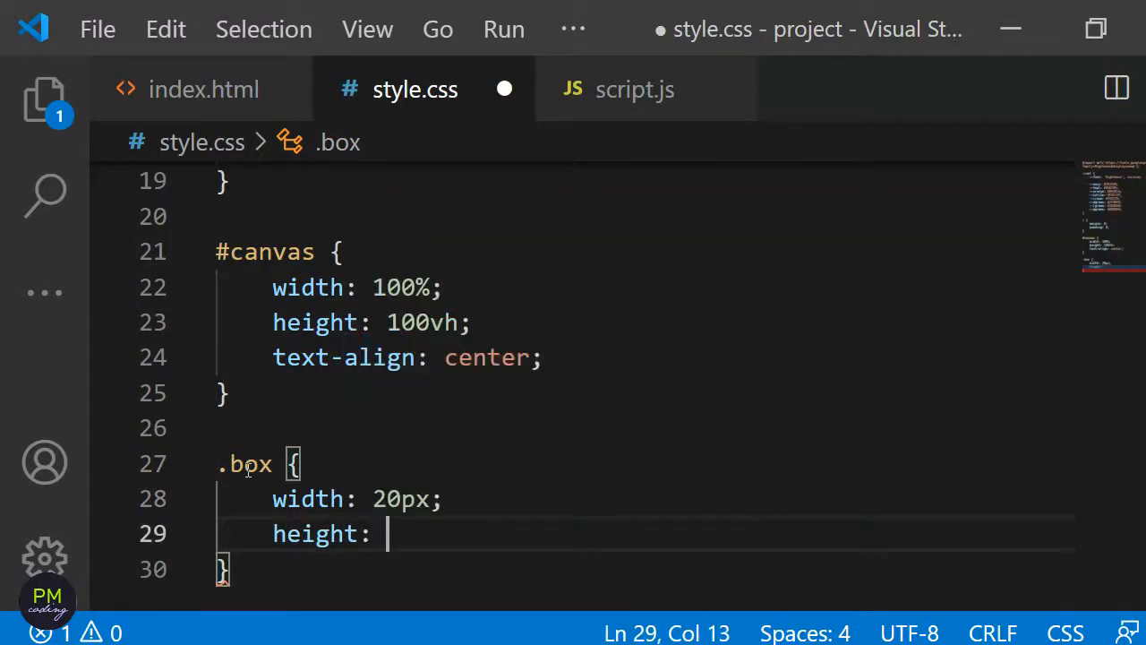
{"action": "type", "text": "20px;"}
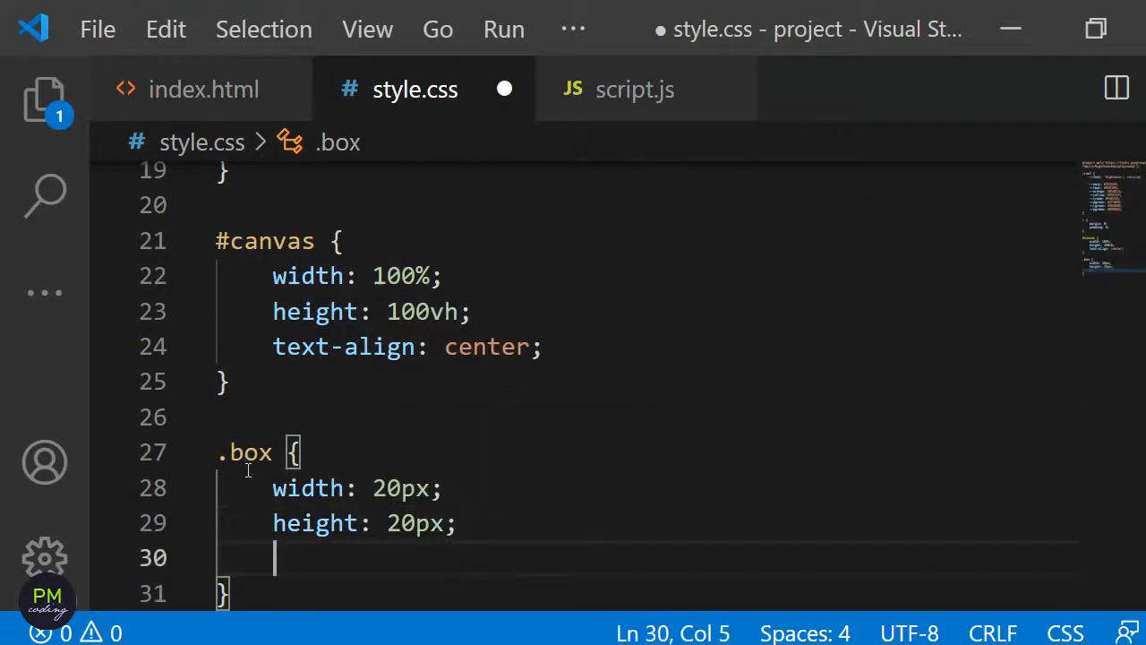
{"action": "type", "text": "display:"}
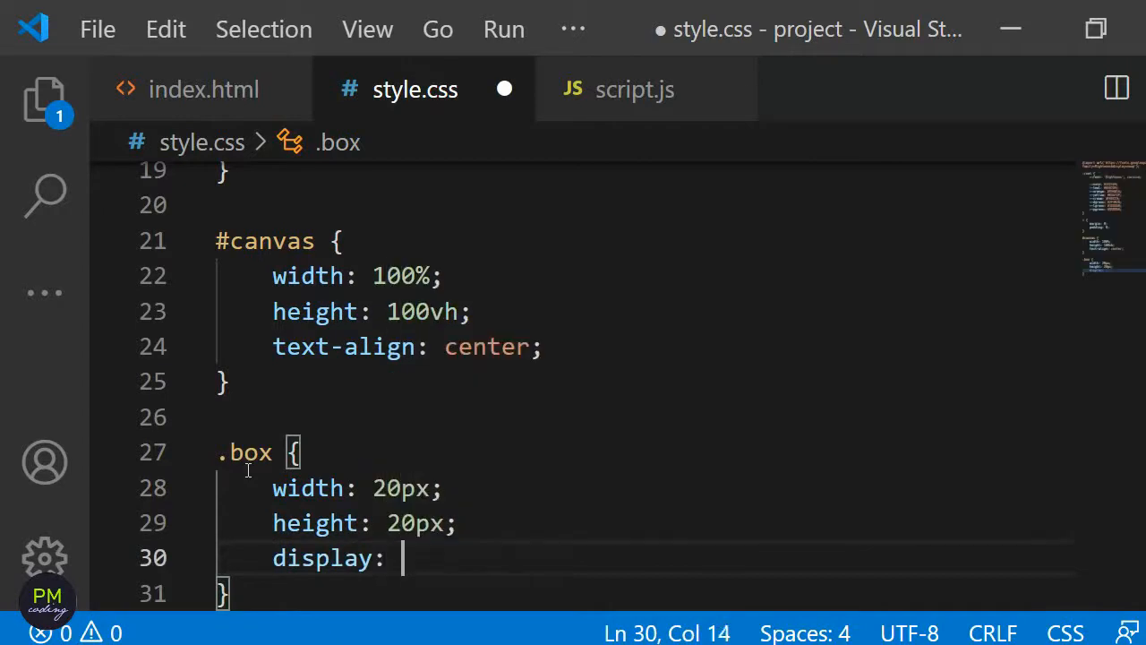
{"action": "type", "text": "inline-block;"}
{"action": "type", "text": "bo"}
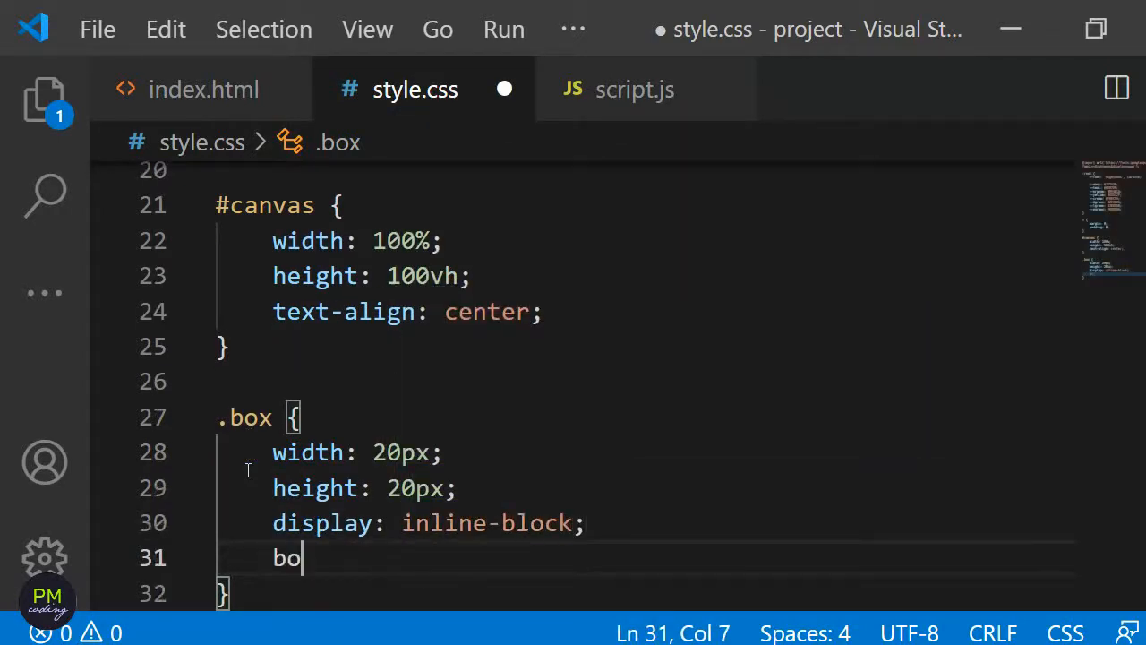
{"action": "type", "text": "rder: 1"}
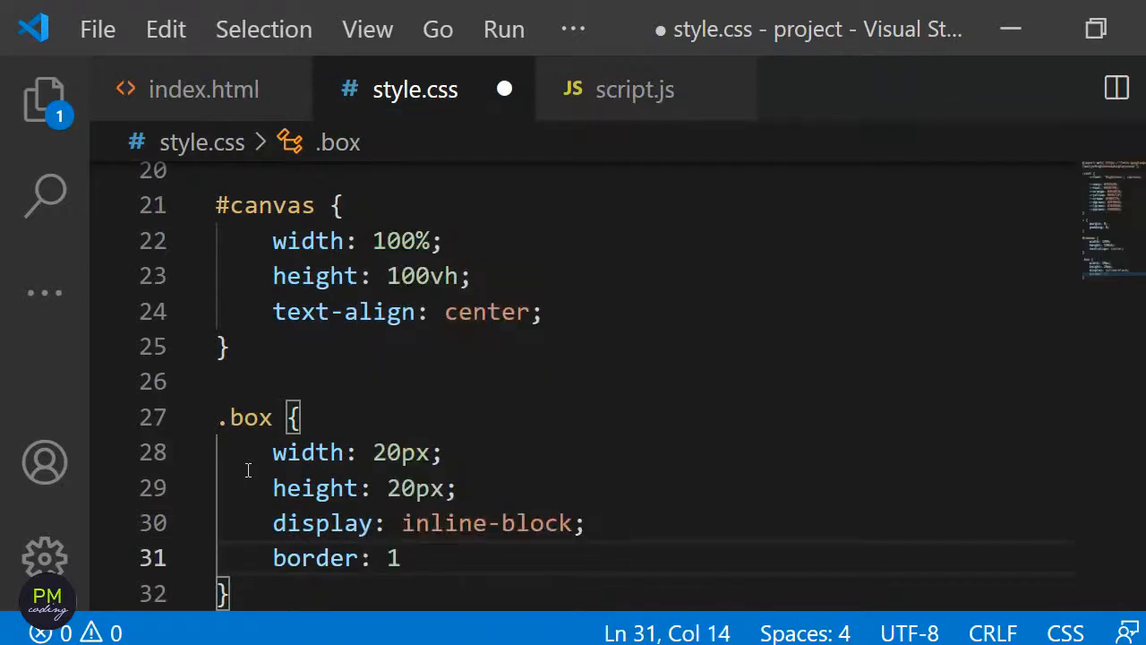
{"action": "type", "text": "px sil"}
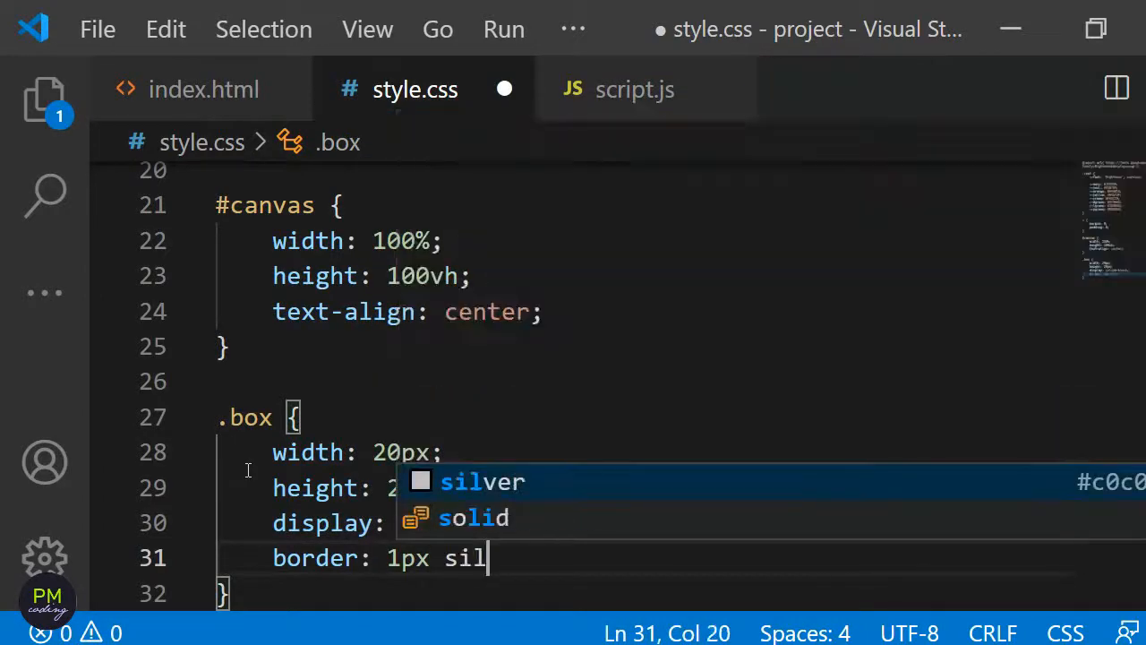
{"action": "type", "text": "olid blu"}
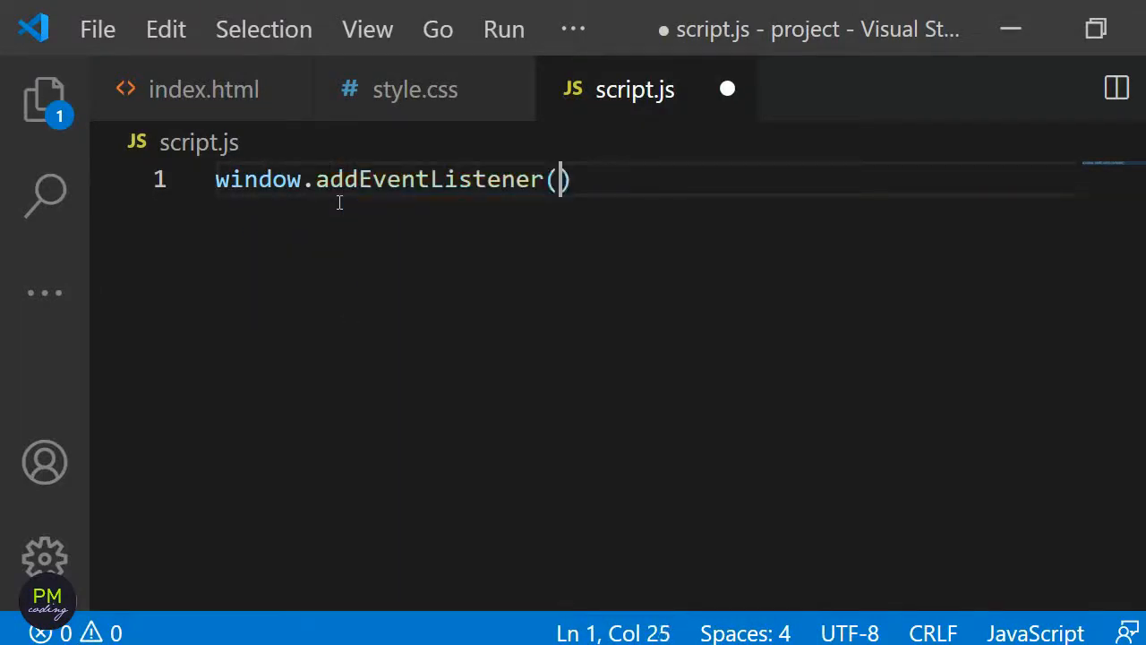
- Complete window.addEventListener('DOMContentLoaded', setup) in script.js
{"action": "type", "text": "'"}
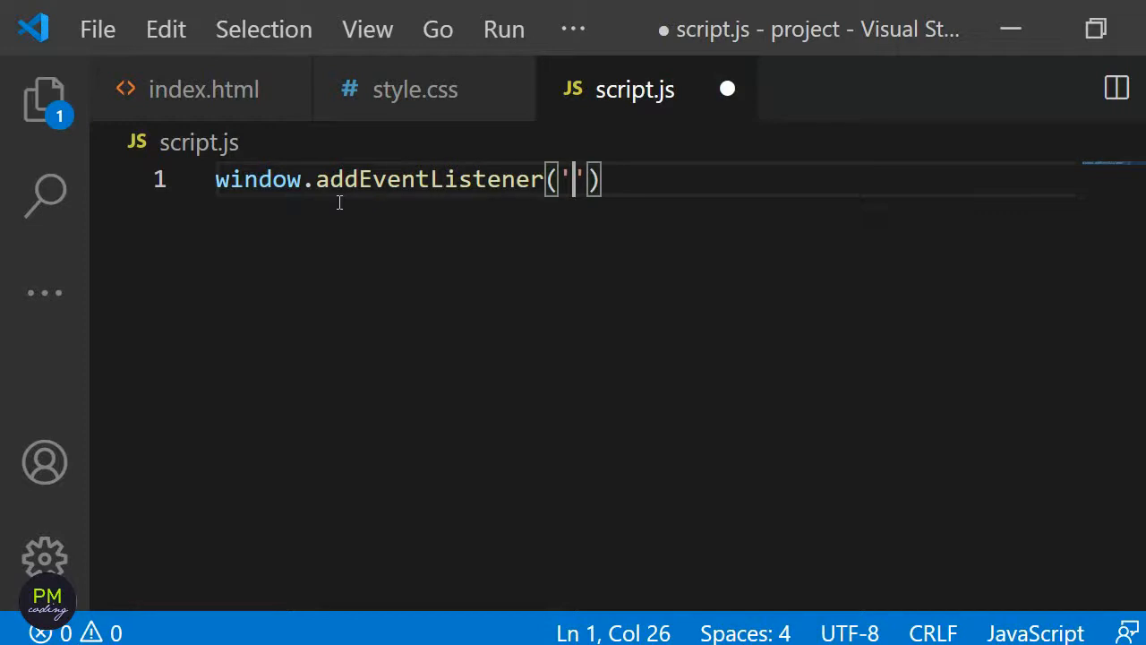
{"action": "type", "text": "DO"}
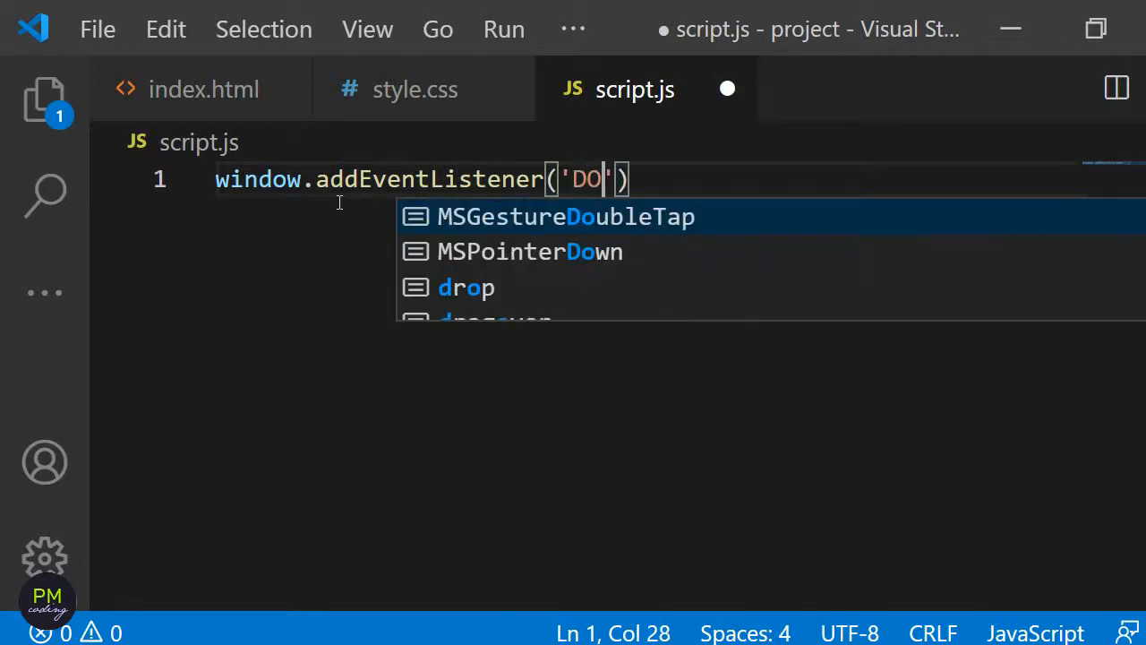
{"action": "type", "text": "MContentL"}
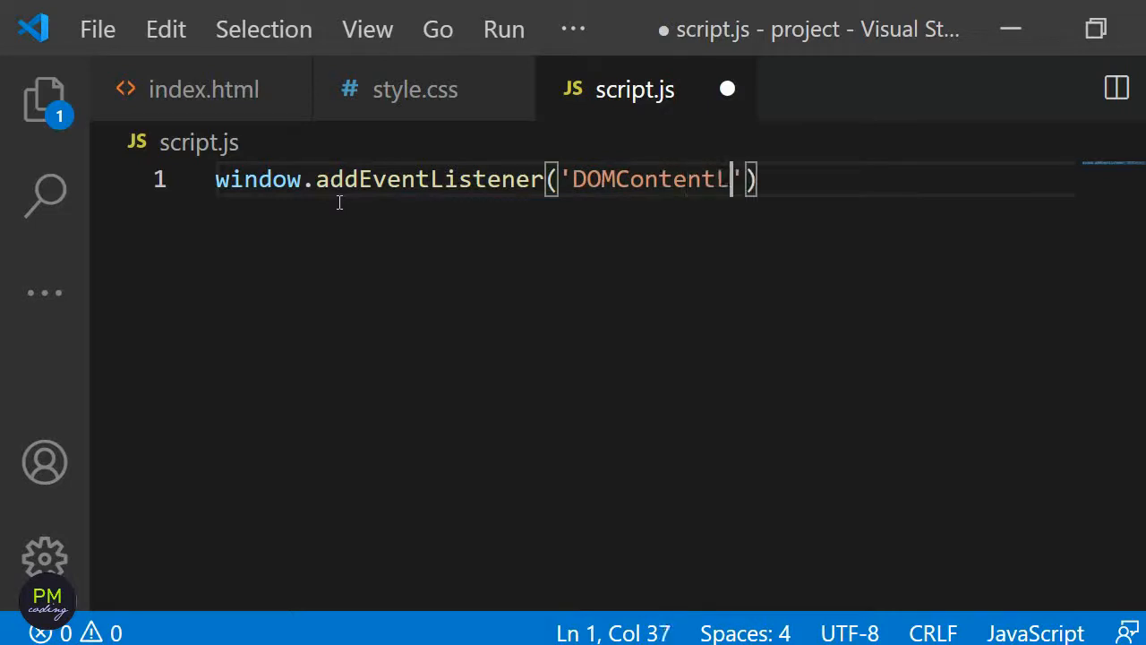
{"action": "type", "text": "oaded"}
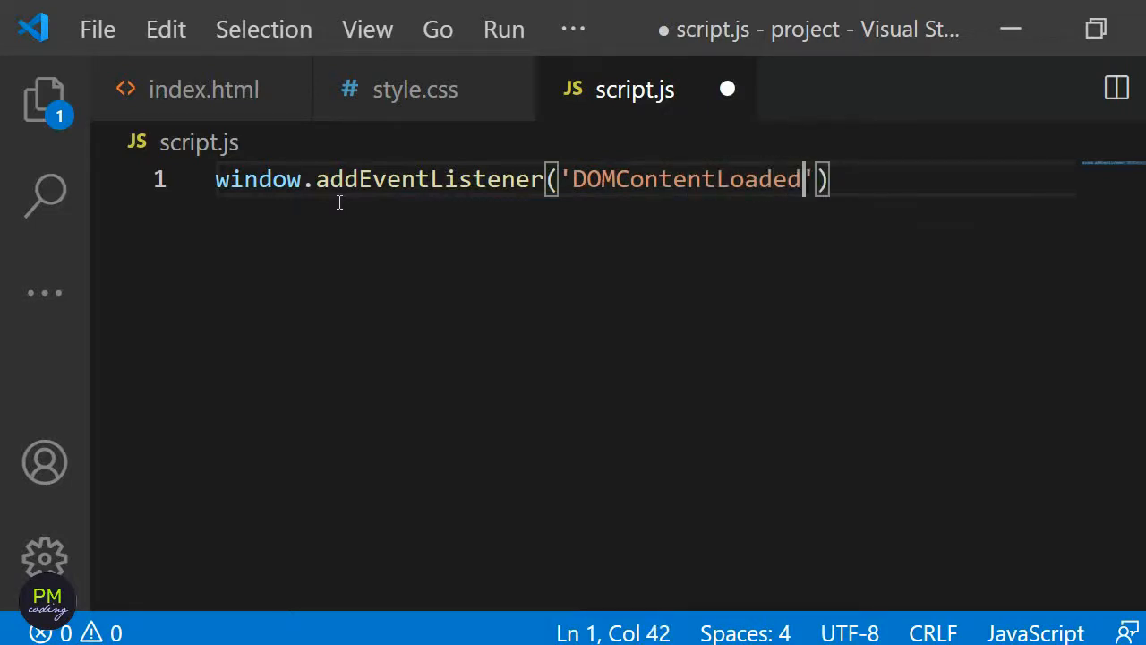
{"action": "type", "text": ","}
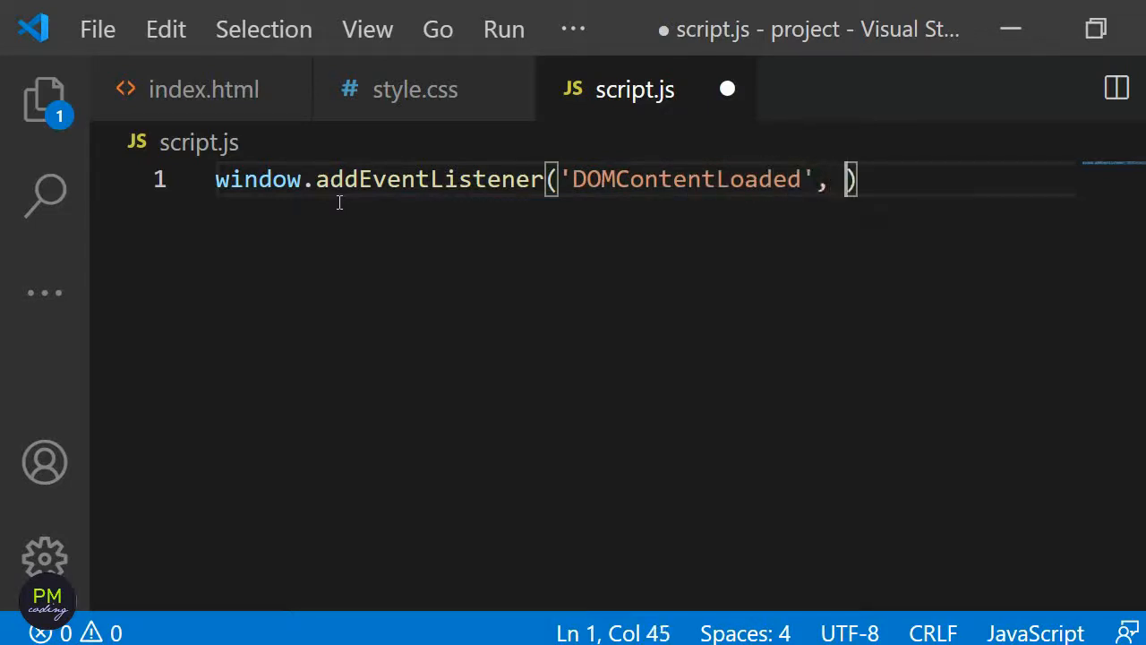
{"action": "type", "text": "setup"}
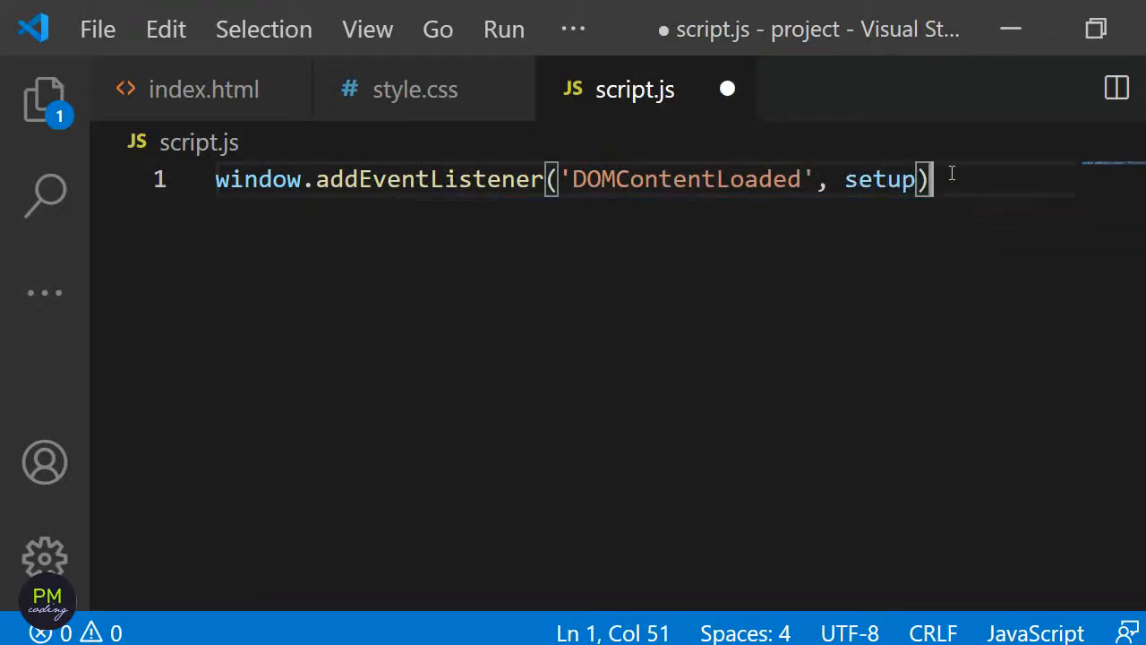
- Define a setup function containing a nested createDots function
{"action": "type", "text": ";"}
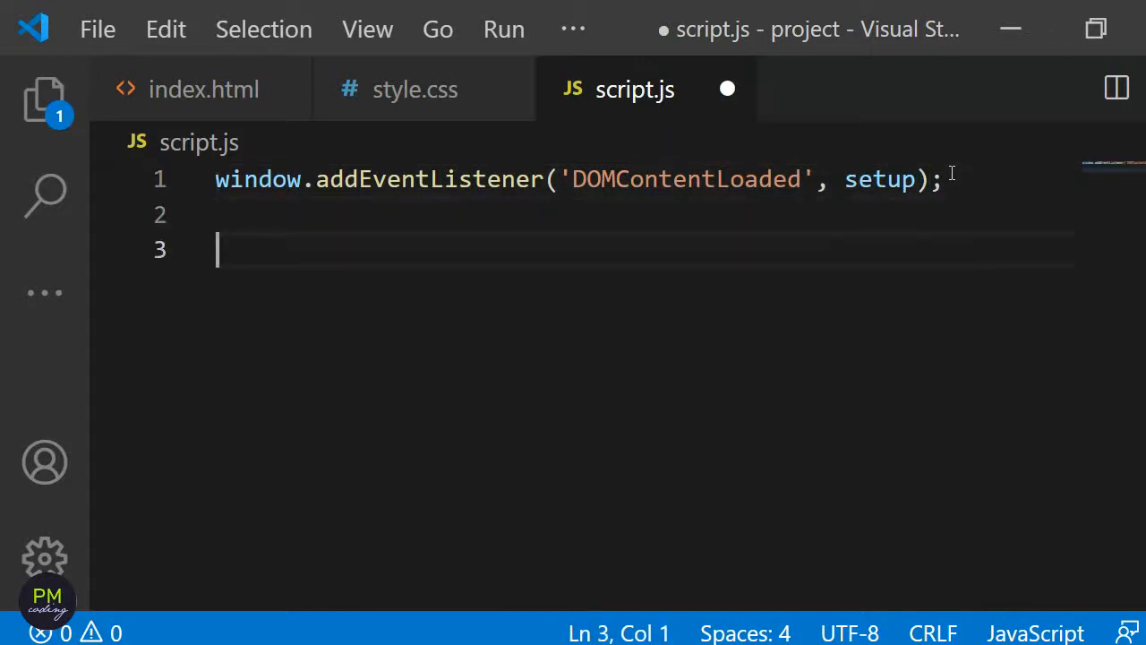
{"action": "type", "text": "fu"}
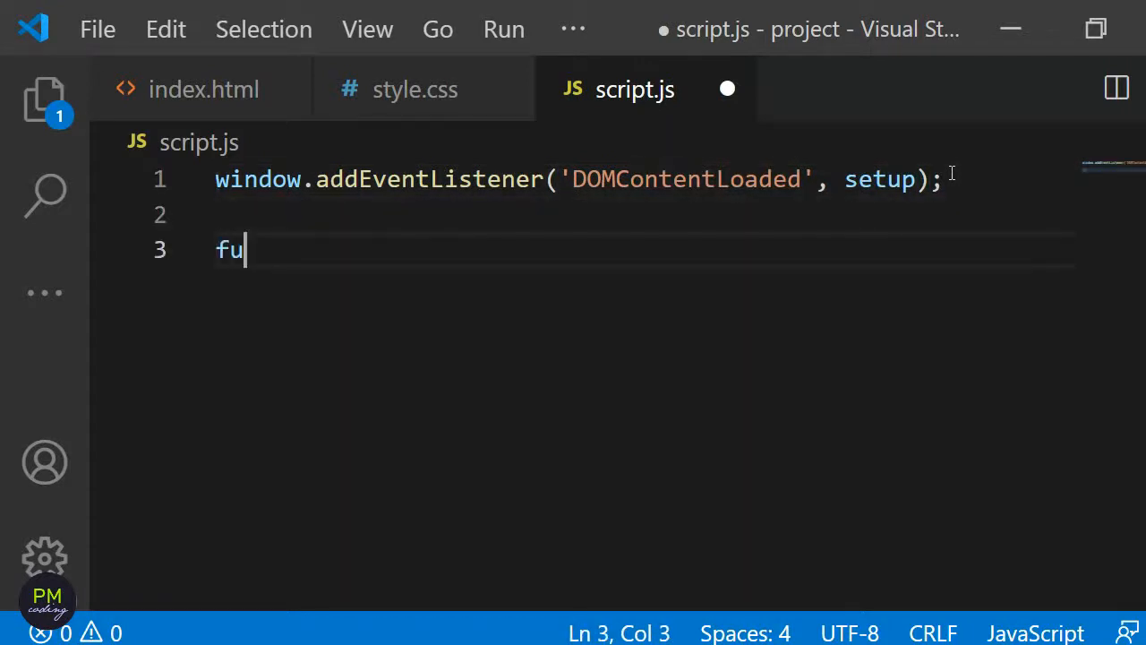
{"action": "type", "text": "nction setup("}
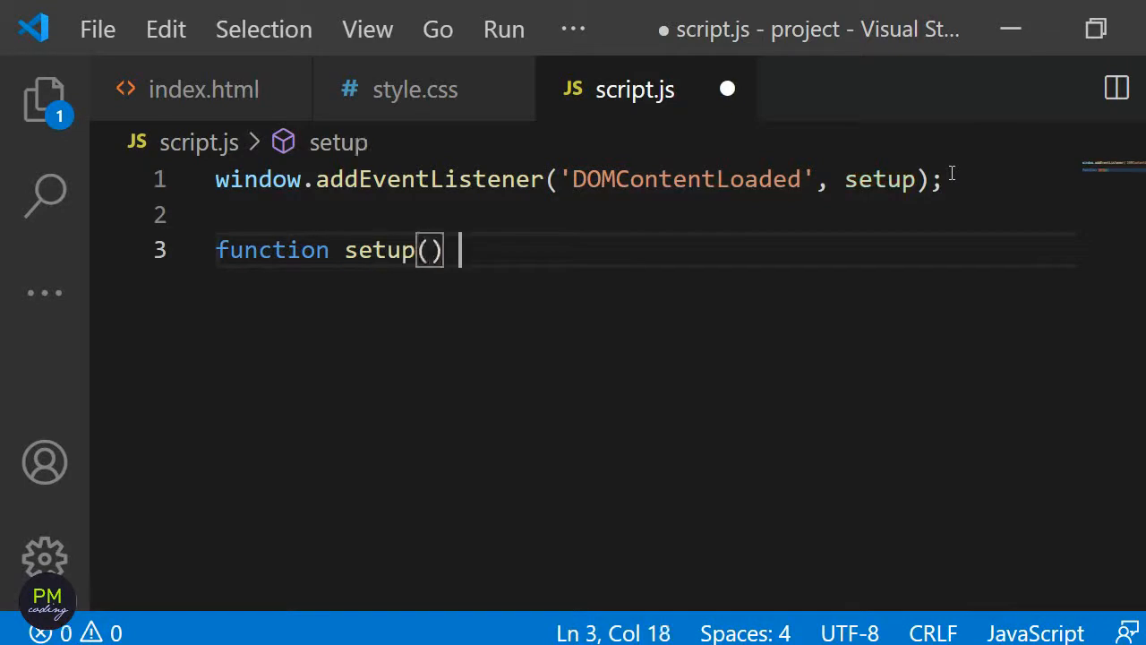
{"action": "type", "text": "{"}
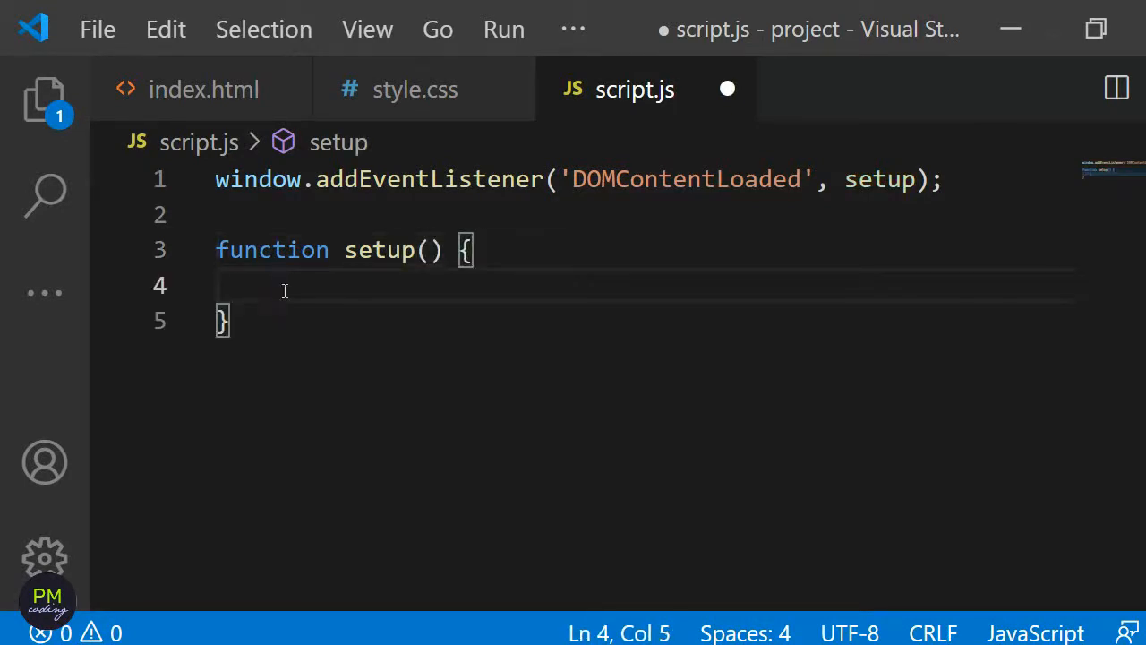
{"action": "type", "text": "function"}
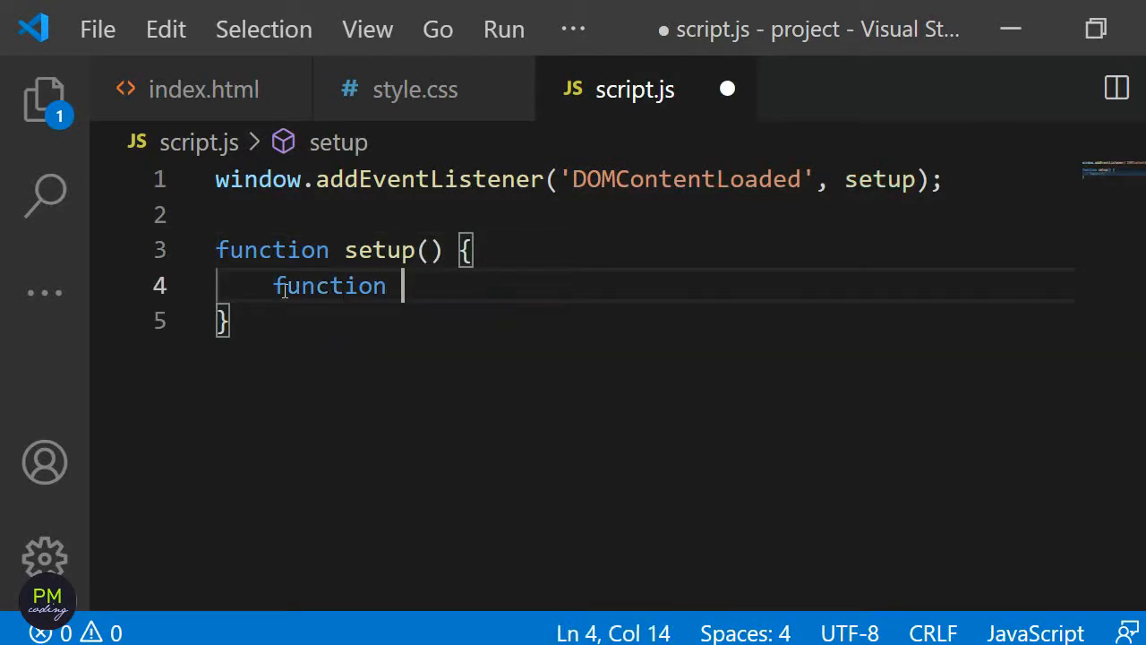
{"action": "type", "text": "createDot"}
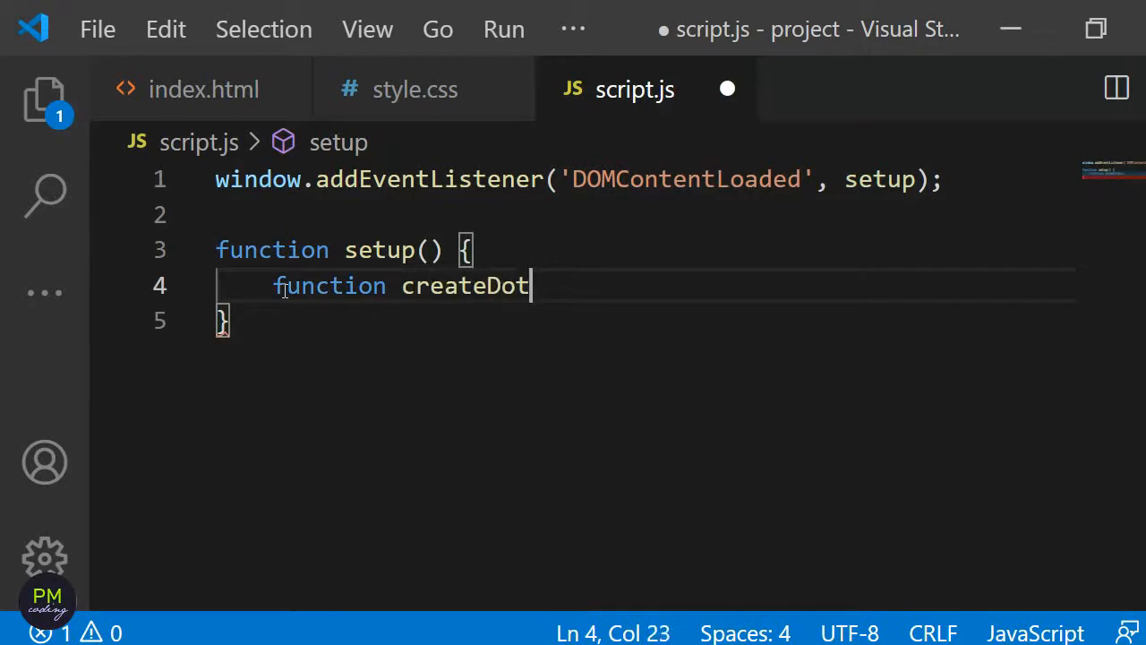
{"action": "type", "text": "s() {"}
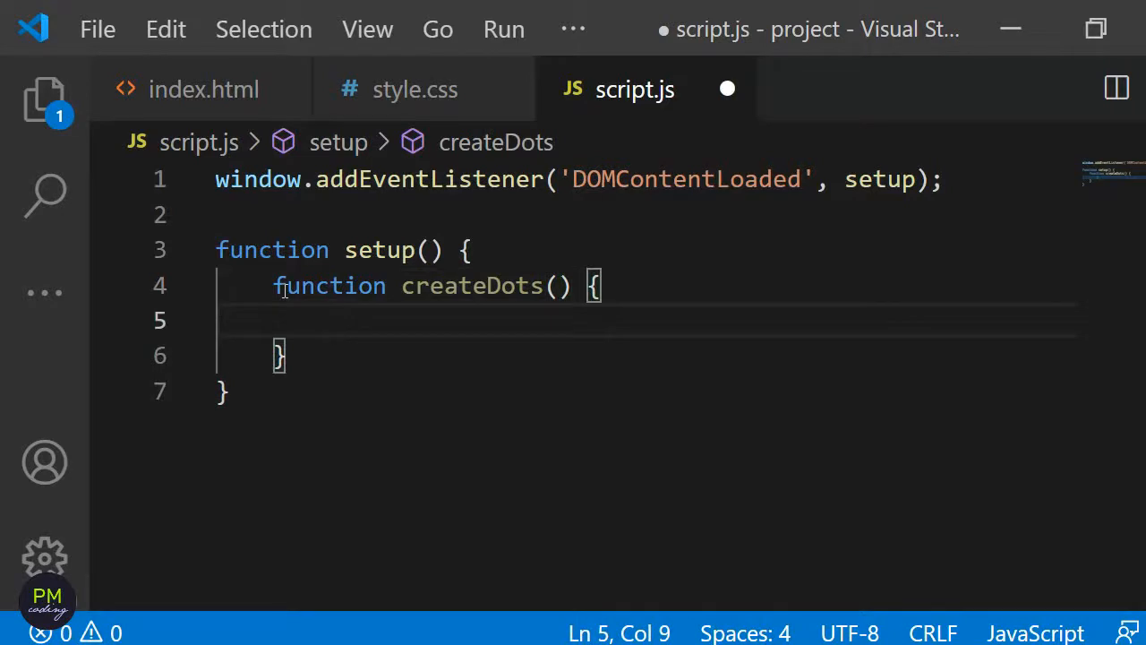
- Inside createDots, store document.getElementById('canvas') in a canvas constant
{"action": "type", "text": "c"}
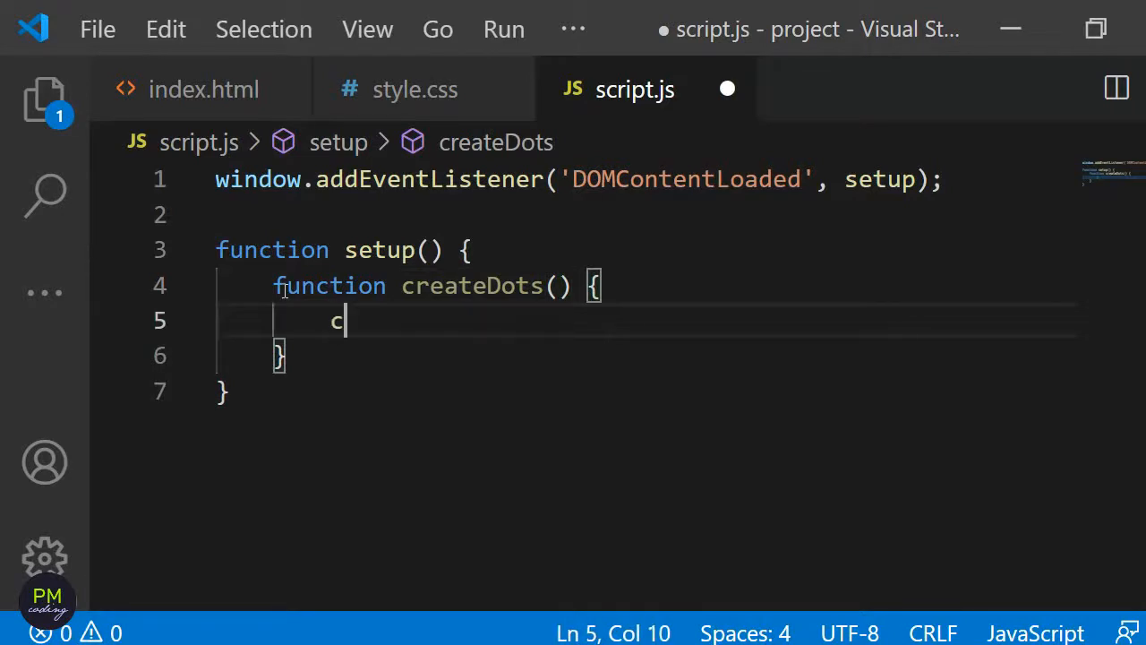
{"action": "type", "text": "onst canvas"}
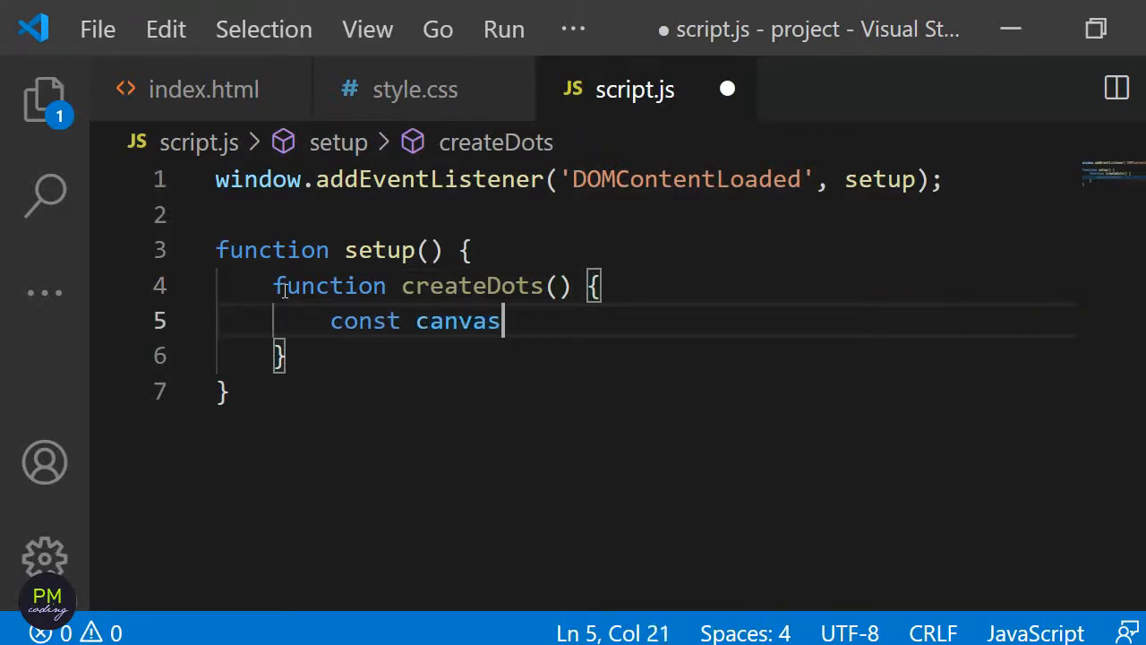
{"action": "type", "text": "= document.get"}
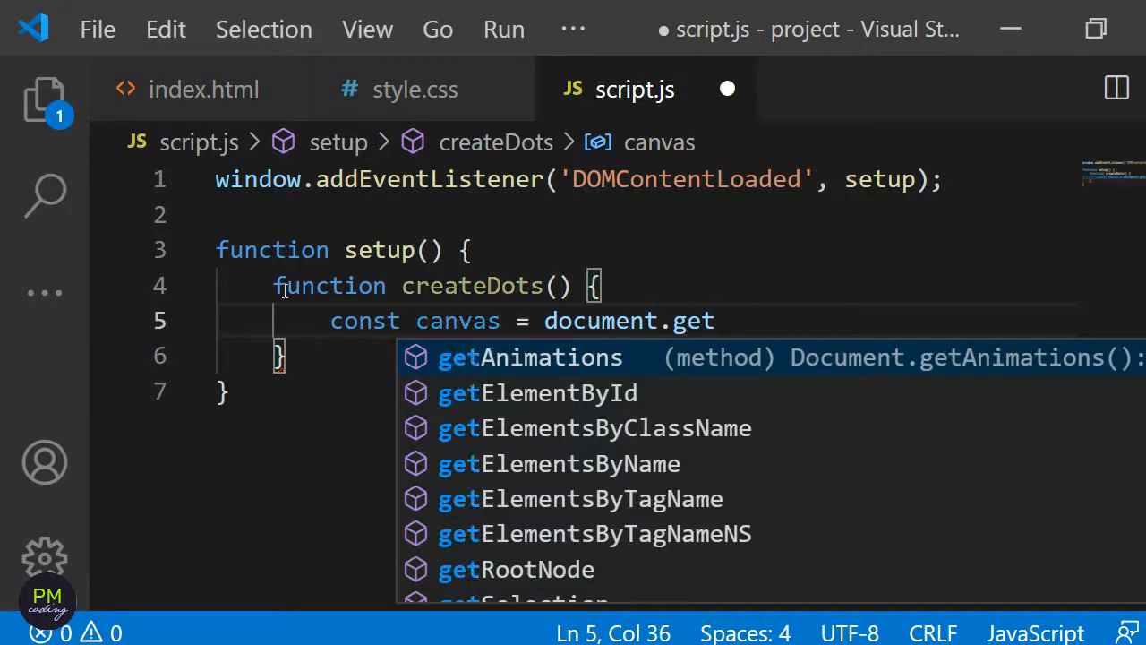
{"action": "type", "text": "Ele"}
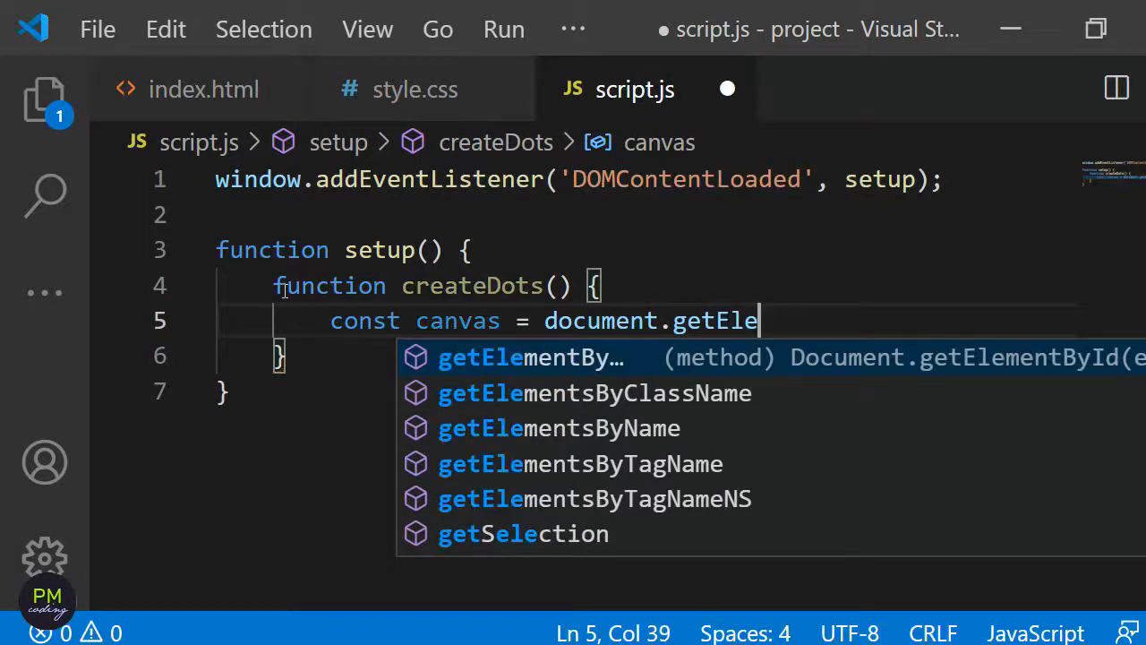
{"action": "type", "text": "mentById('canva'"}
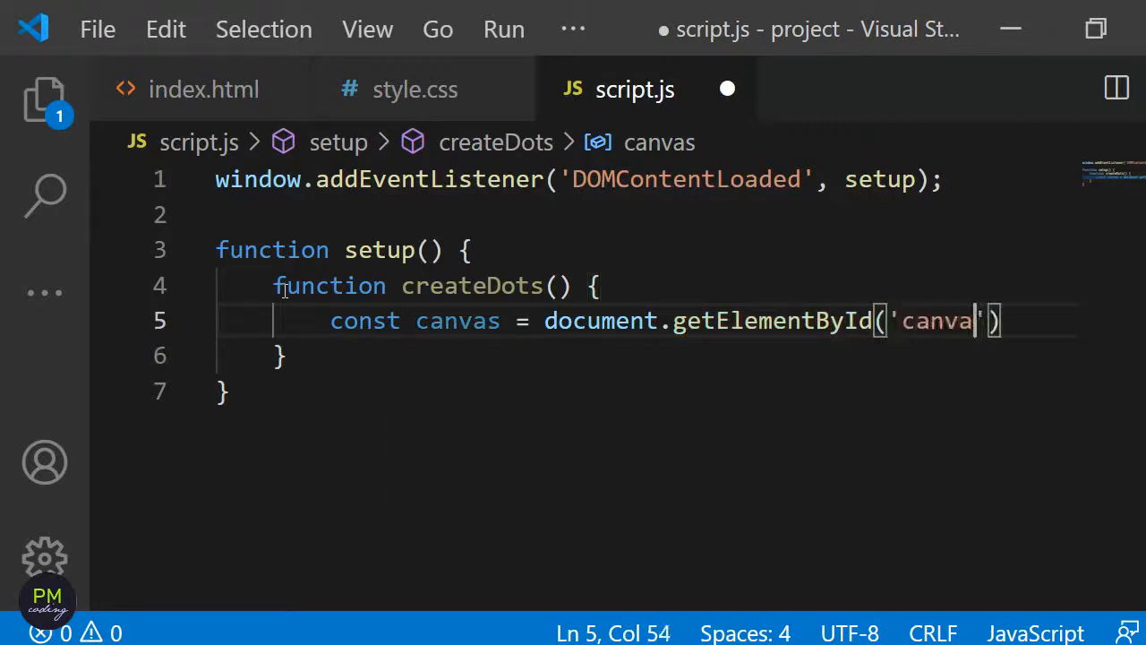
{"action": "type", "text": "s"}
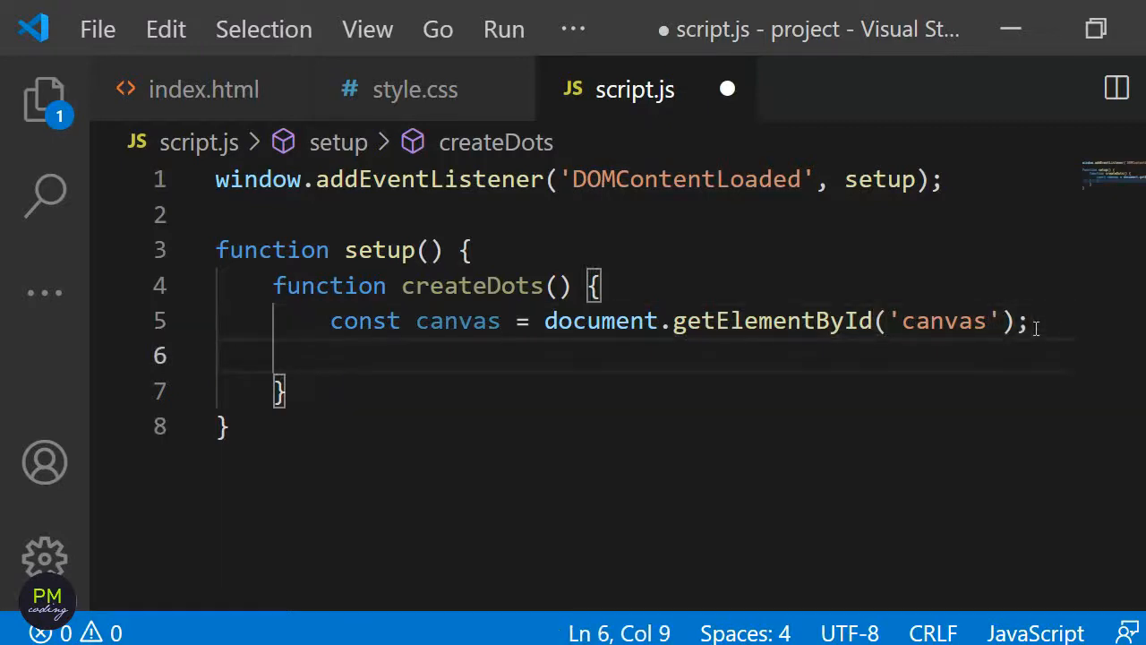
- Store canvas.offsetWidth and canvas.offsetHeight in width and height constants
{"action": "type", "text": "const w"}
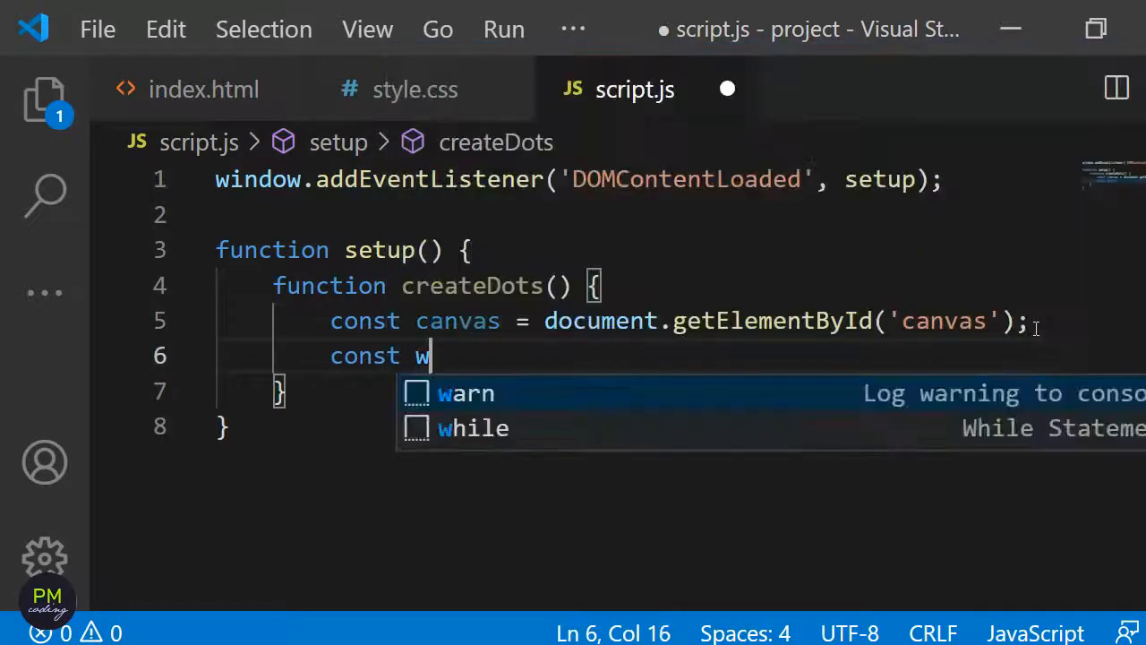
{"action": "type", "text": "idth = c"}
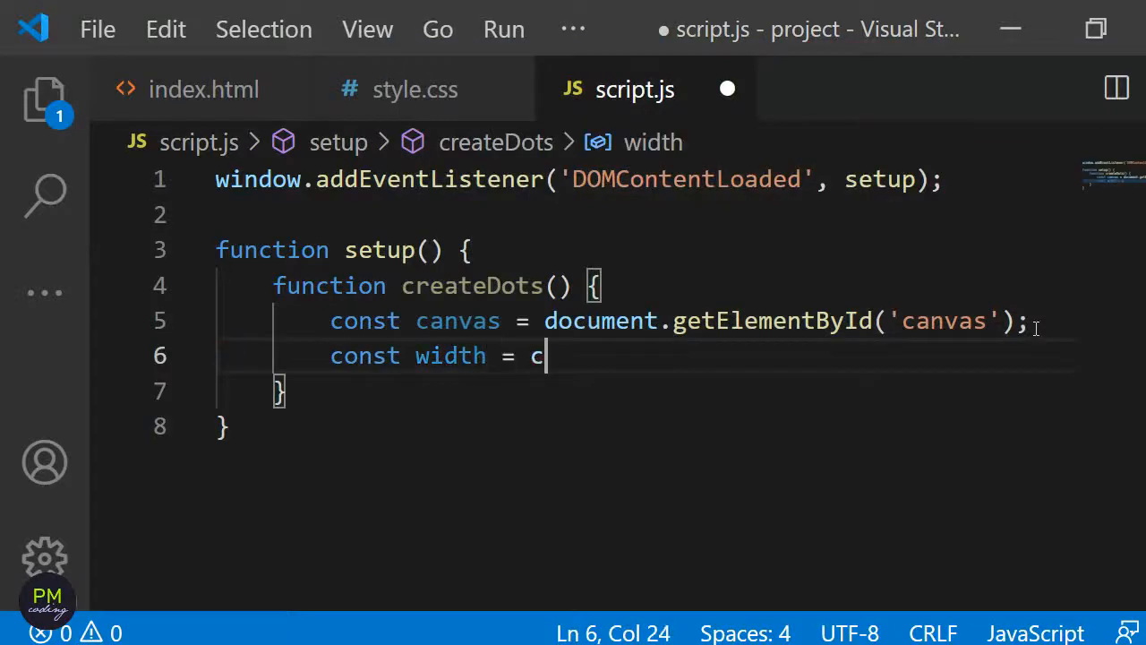
{"action": "type", "text": "anvas.os"}
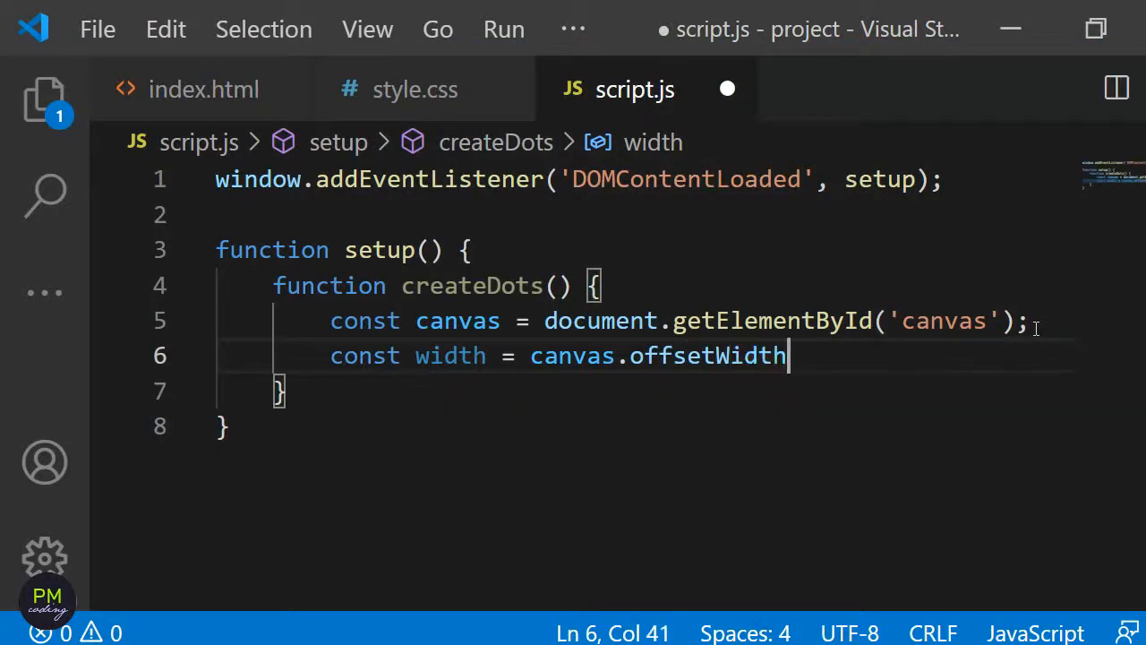
{"action": "type", "text": ";"}
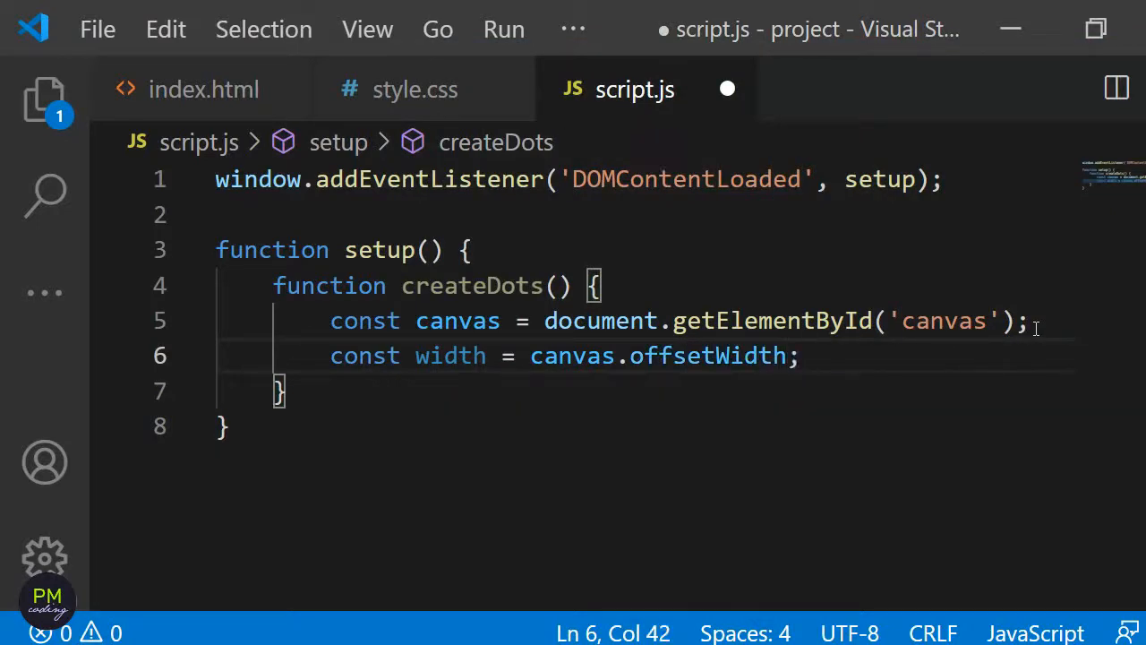
{"action": "type", "text": "const hei"}
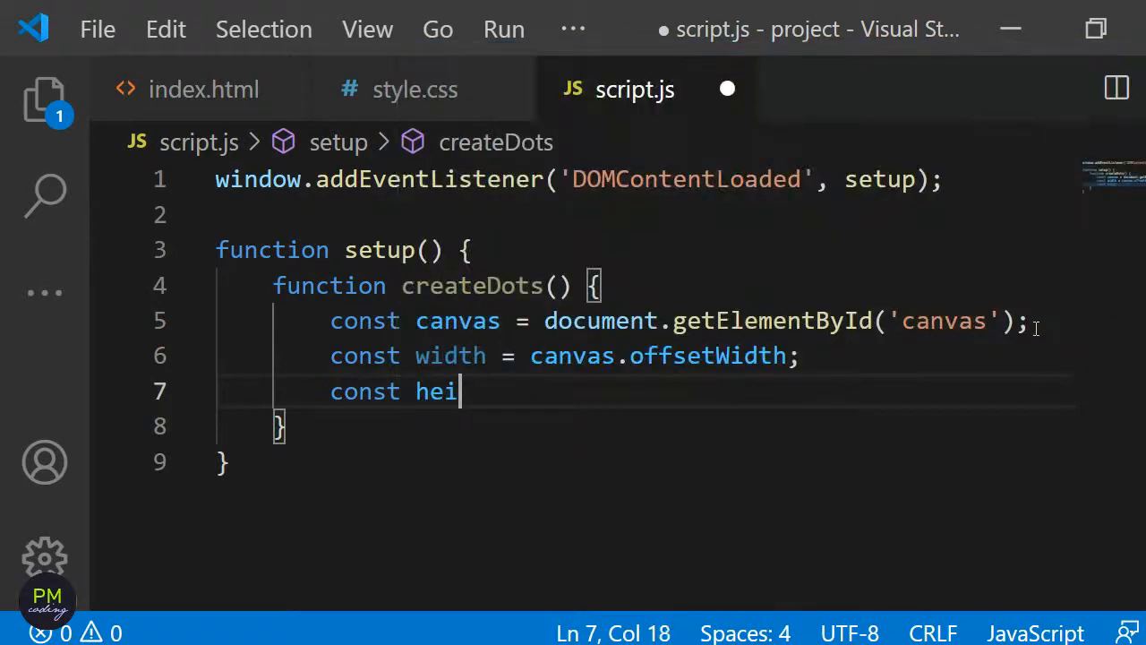
{"action": "type", "text": "ght ="}
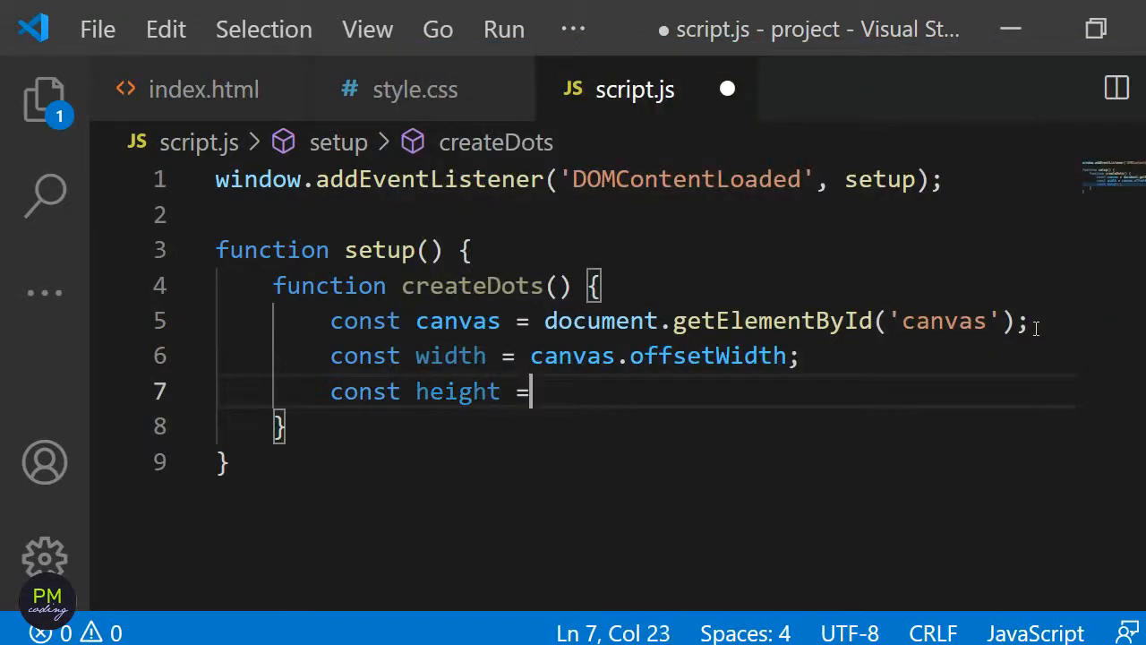
{"action": "type", "text": "canvas."}
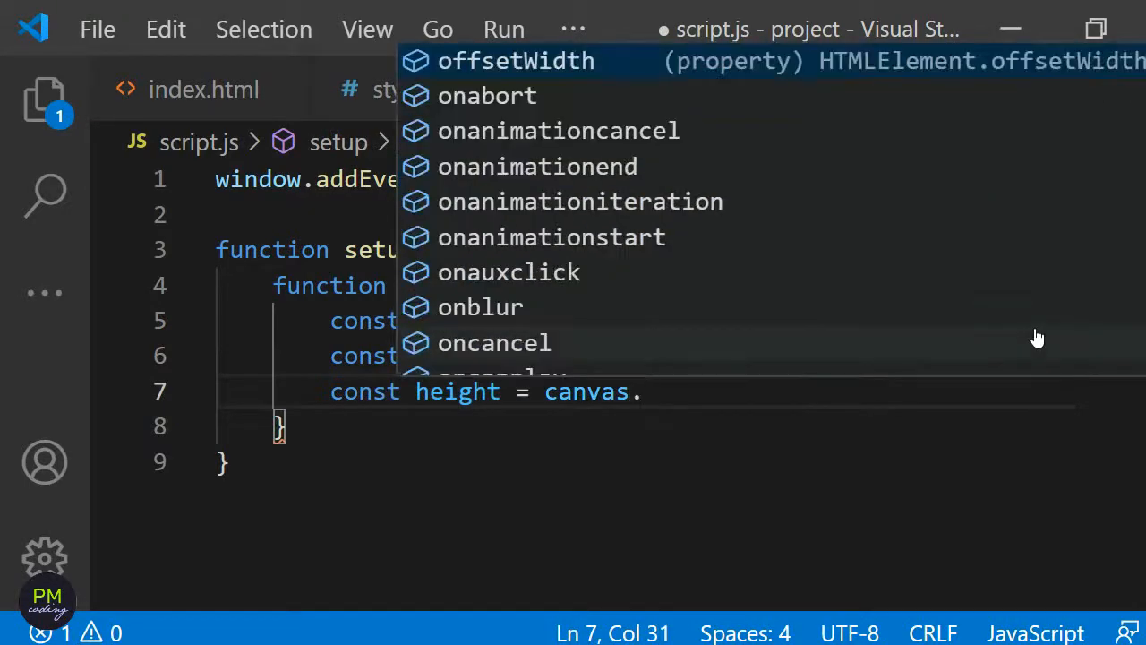
{"action": "type", "text": "offsetHeight"}
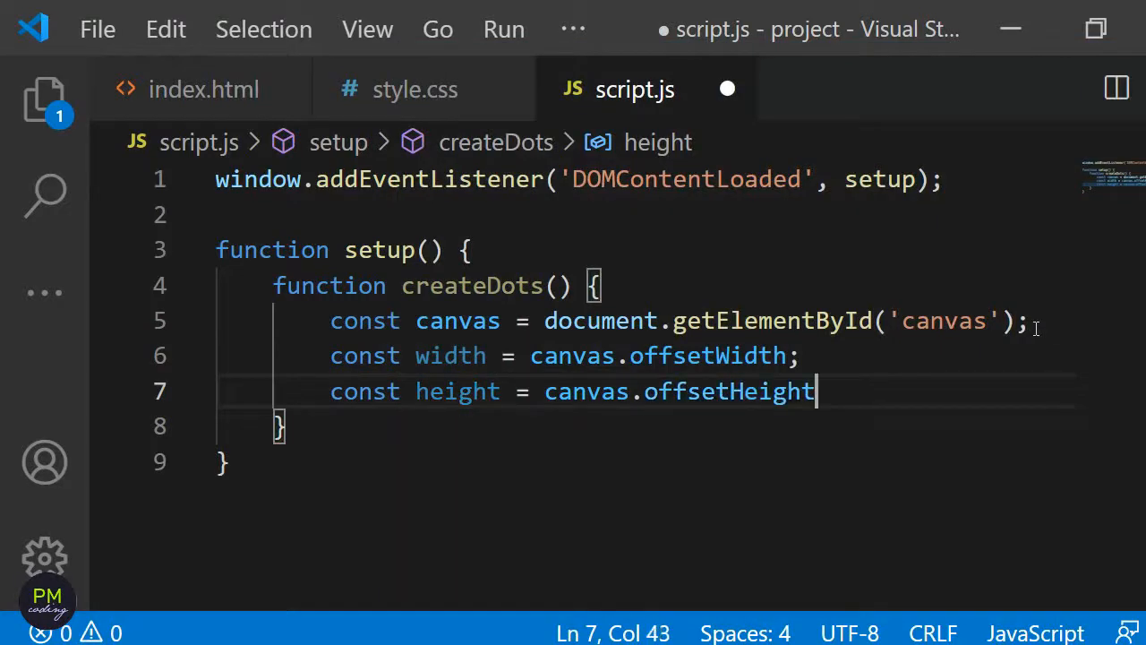
{"action": "type", "text": ";"}
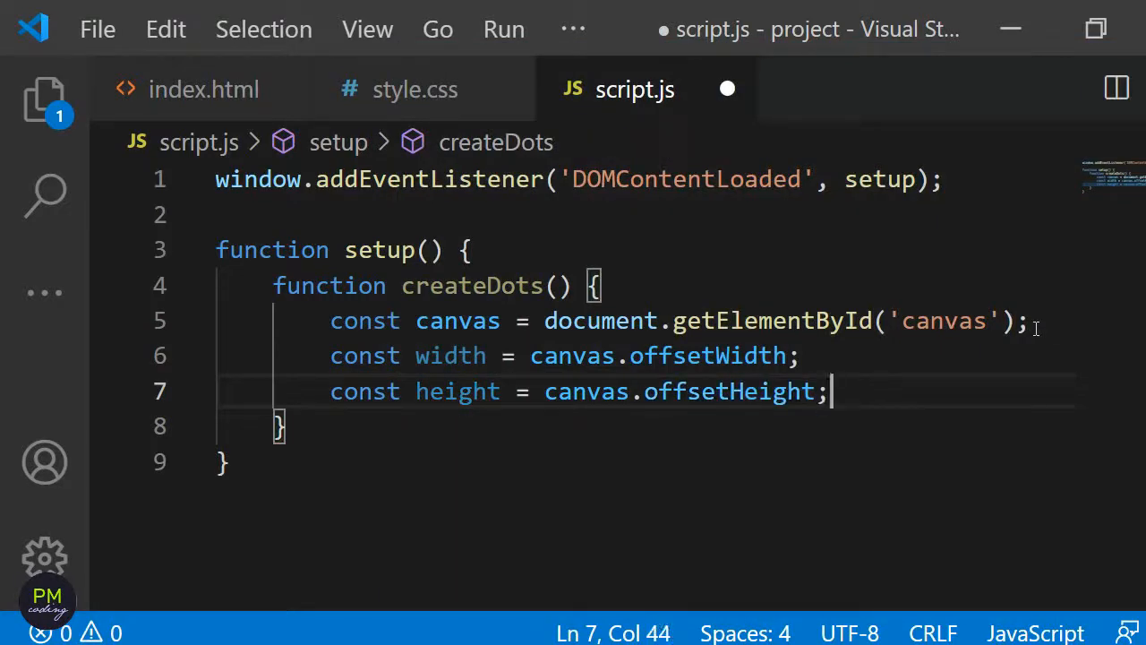
{"action": "key", "text": "Enter"}
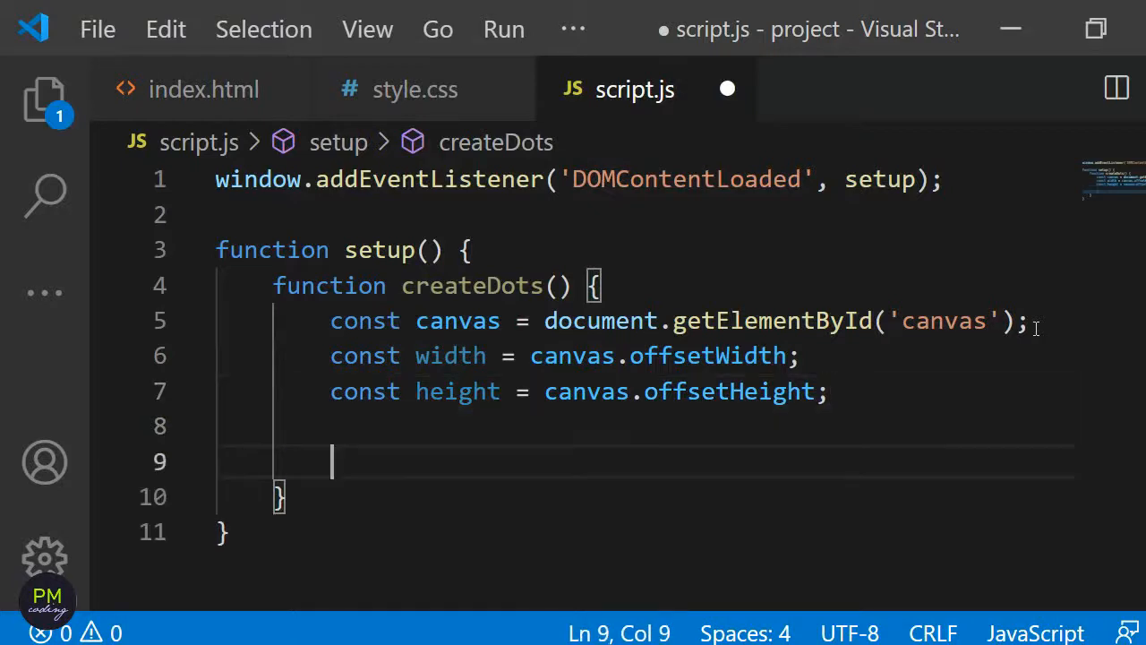
{"action": "mouse_move", "coordinate": [363, 530]}
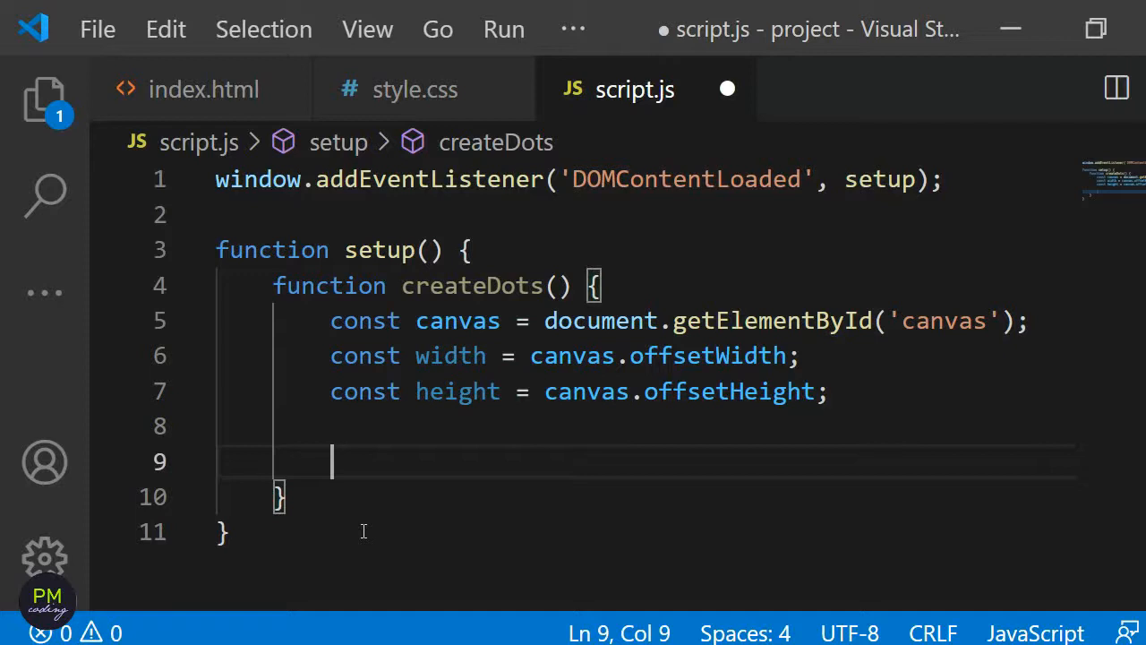
- Write the outer loop for(let i = 0; i < width; i += 20) inside createDots
{"action": "type", "text": "for("}
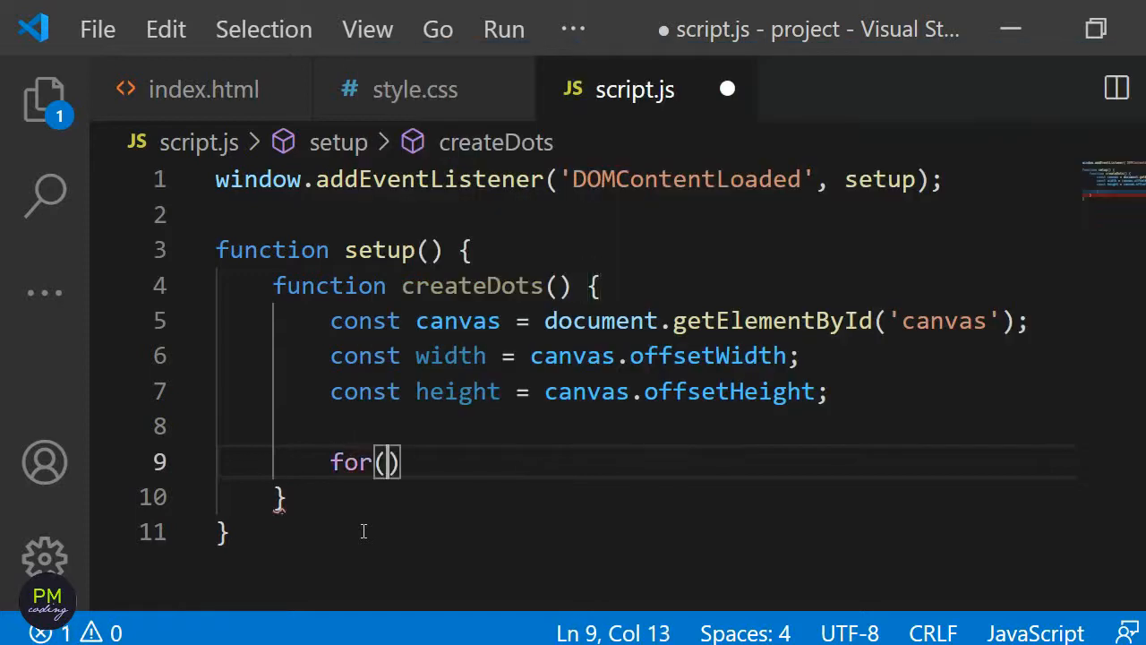
{"action": "type", "text": "let i ="}
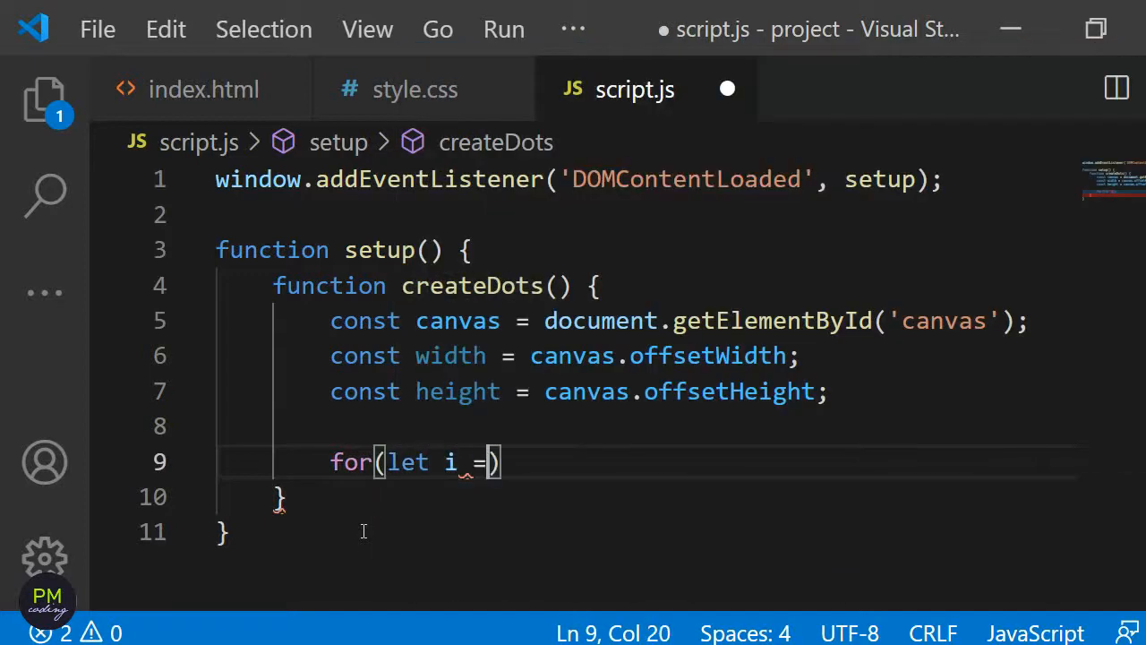
{"action": "type", "text": "= 0;"}
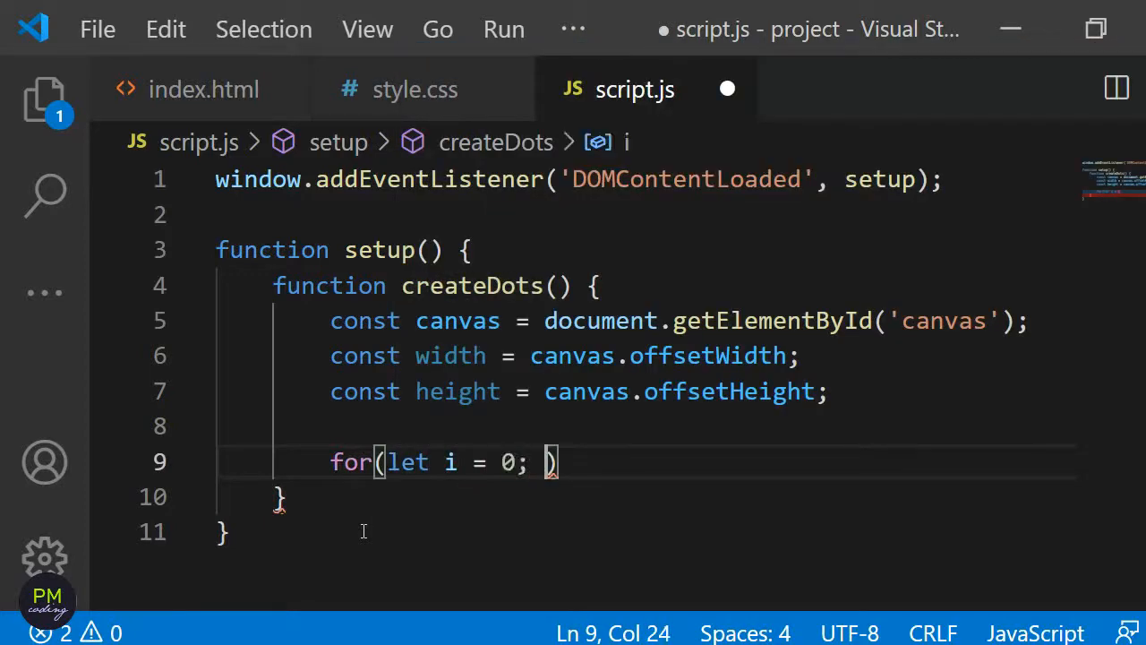
{"action": "type", "text": "i <"}
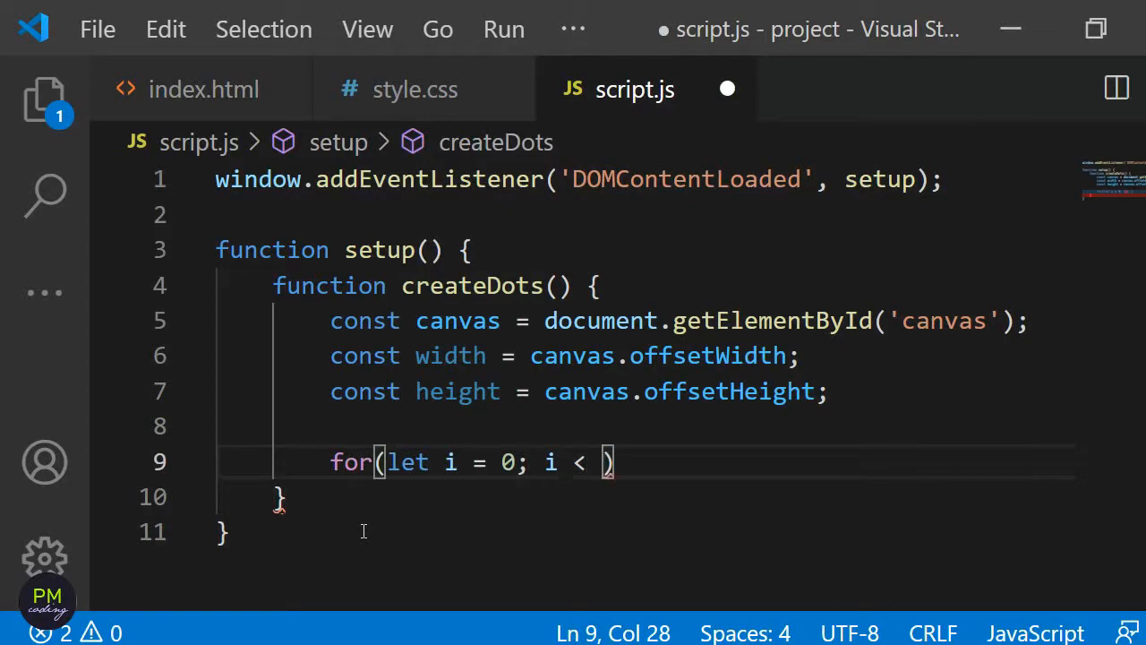
{"action": "type", "text": "width"}
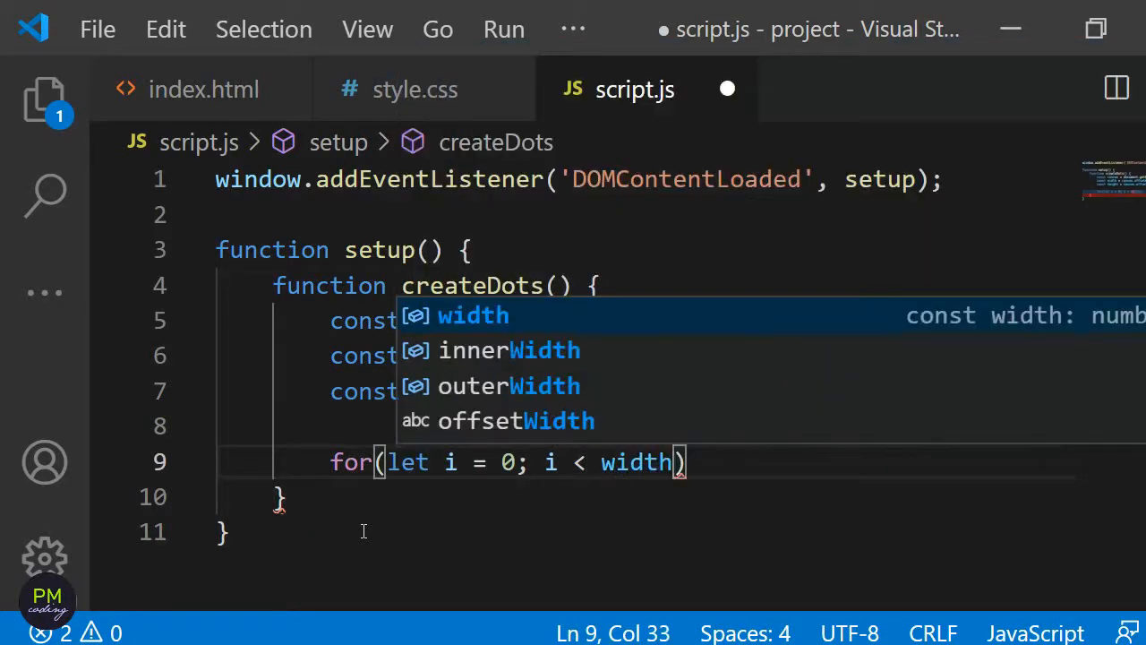
{"action": "type", "text": "; i"}
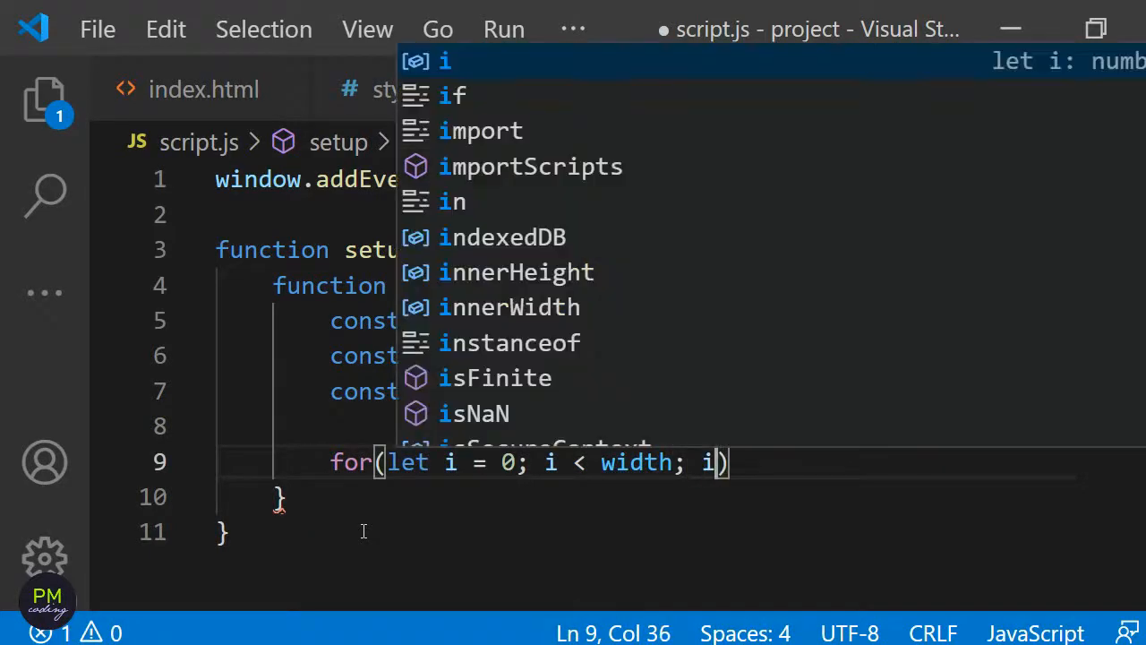
{"action": "type", "text": "+="}
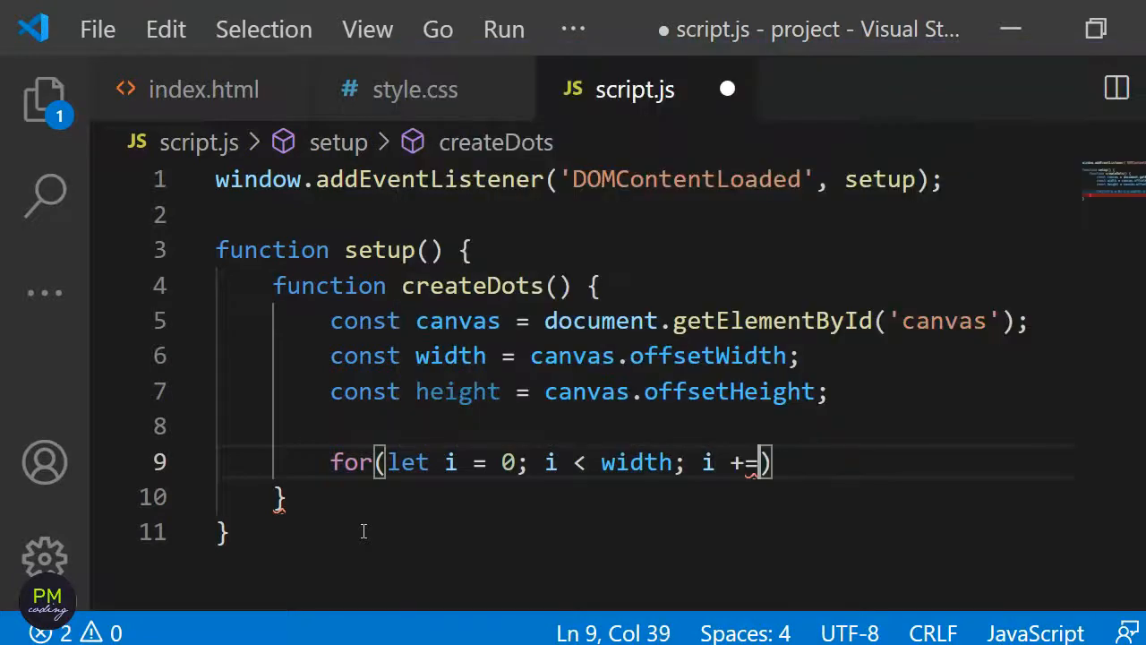
{"action": "type", "text": "20"}
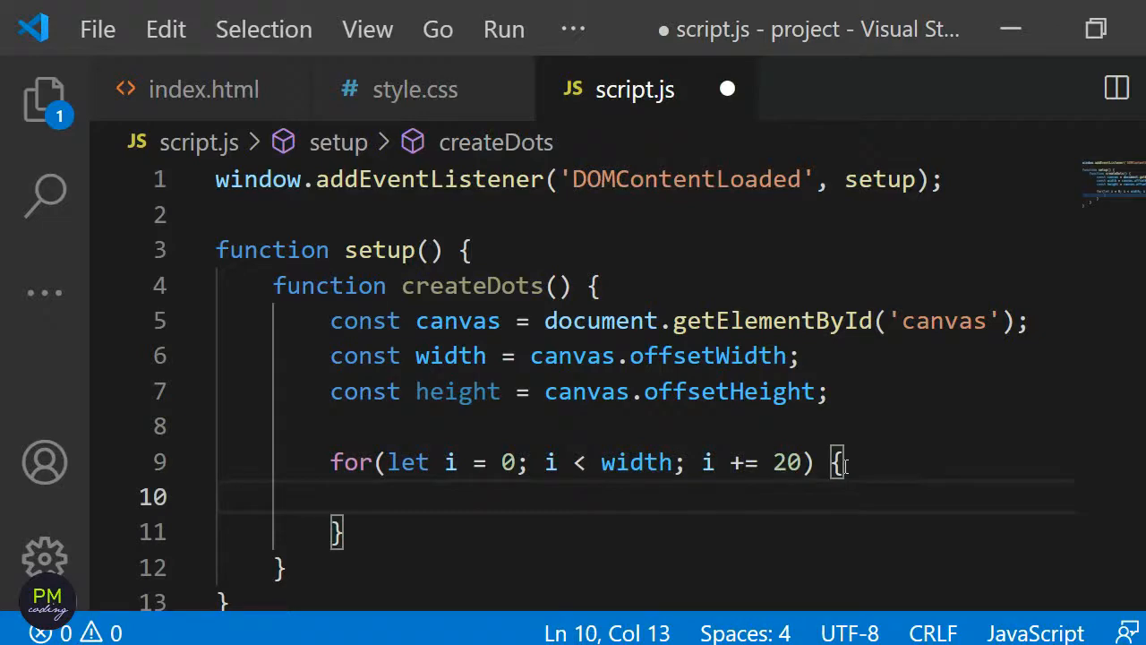
- Nest the inner loop for(let j = 0; j < height; j += 20) { with an empty body
{"action": "type", "text": "for(l"}
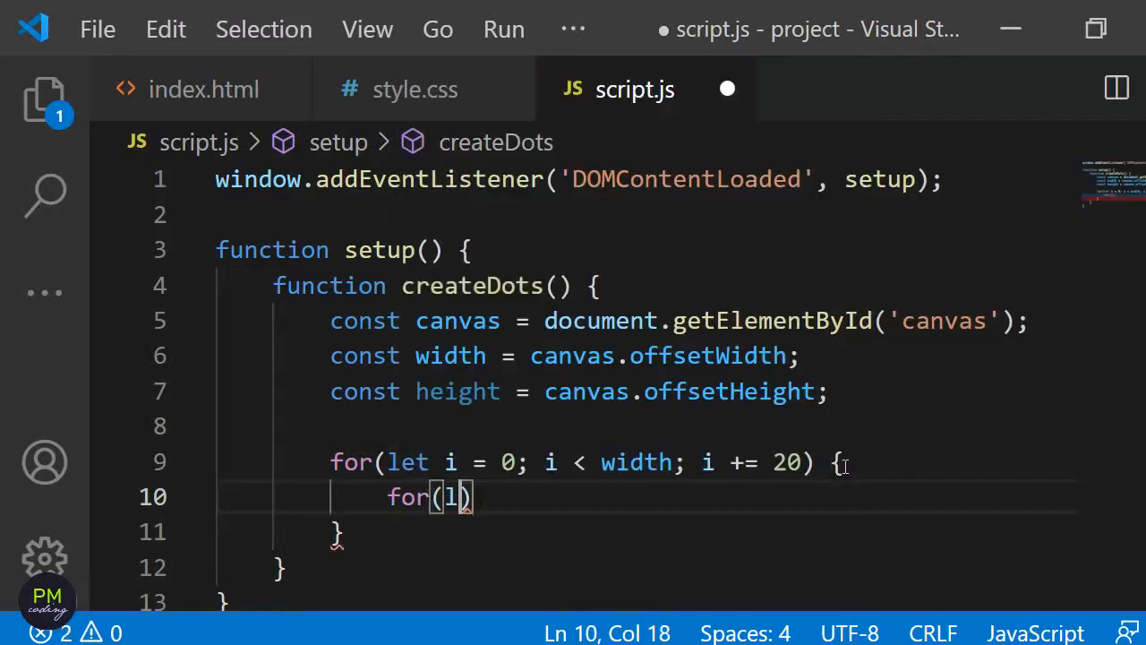
{"action": "type", "text": "et j"}
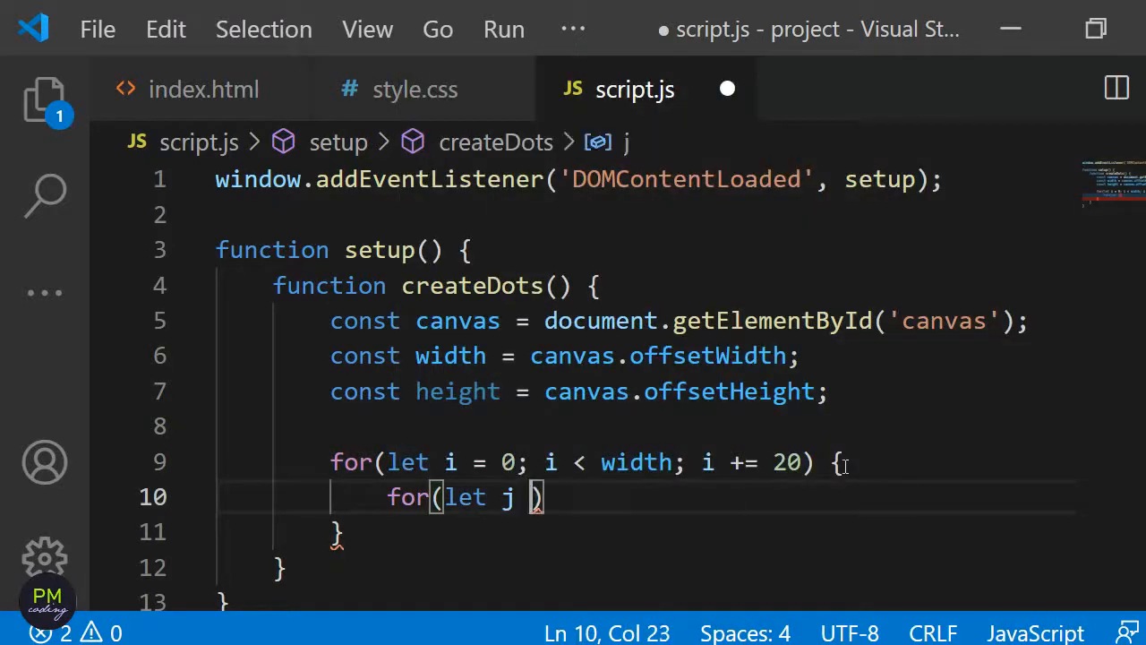
{"action": "type", "text": "= 0; j <"}
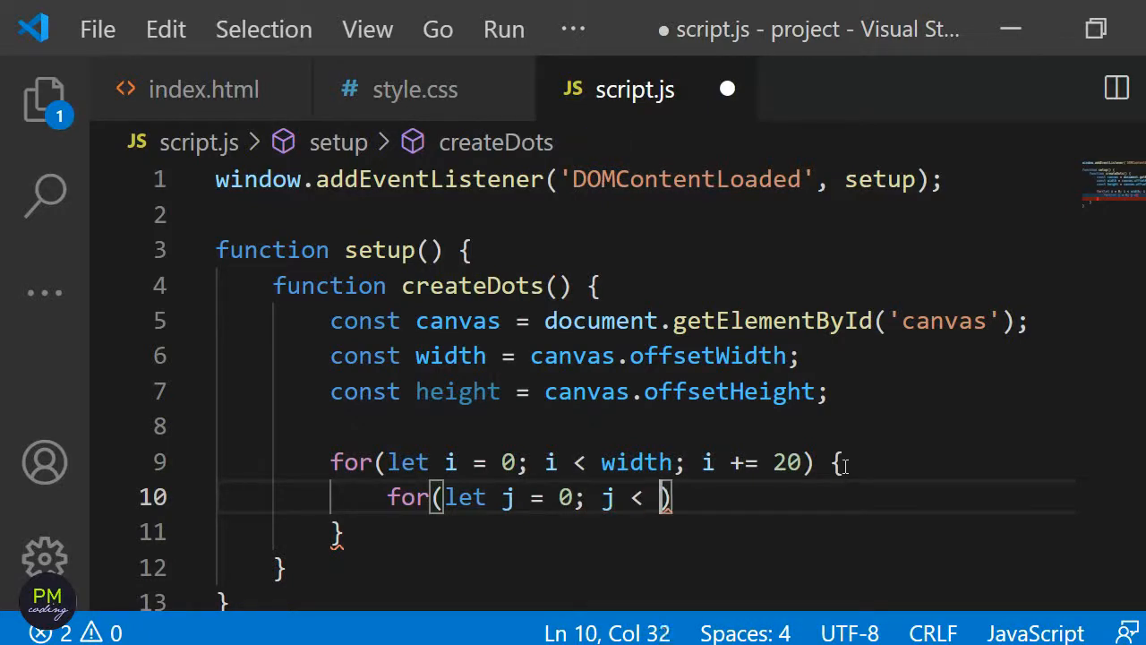
{"action": "type", "text": "height;"}
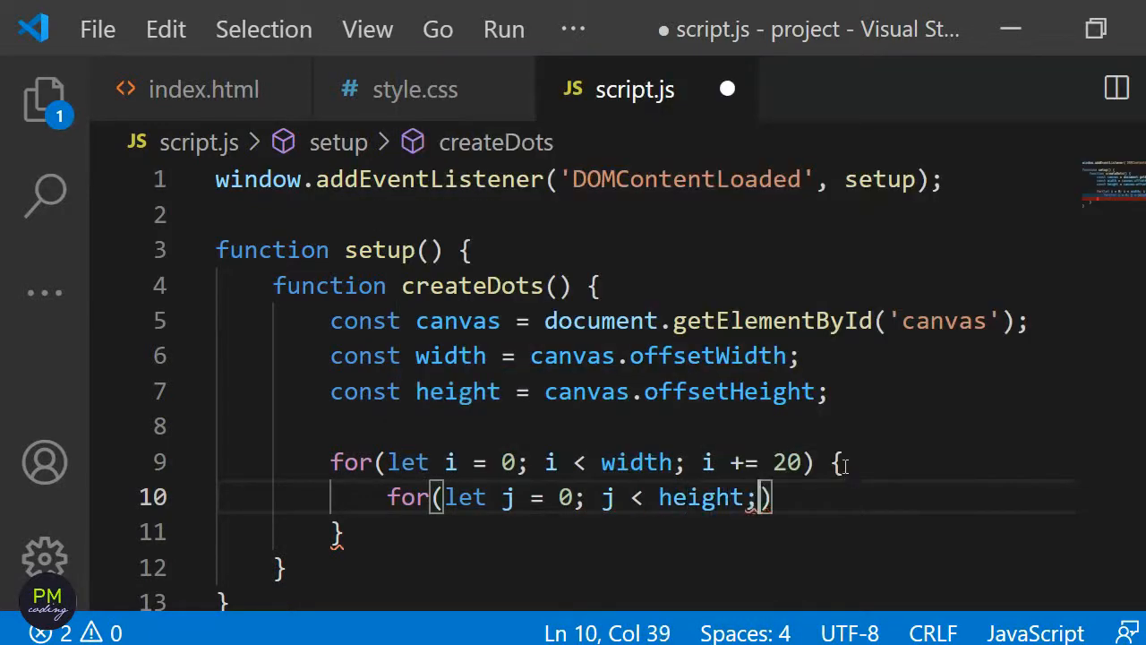
{"action": "type", "text": "j"}
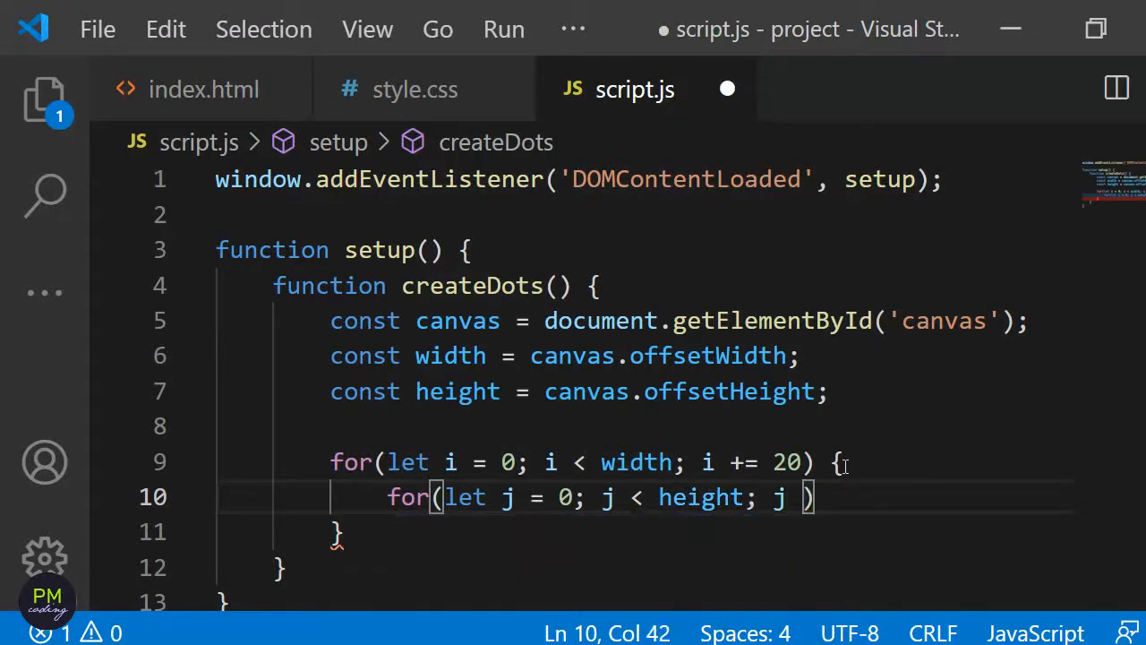
{"action": "type", "text": "+= 20"}
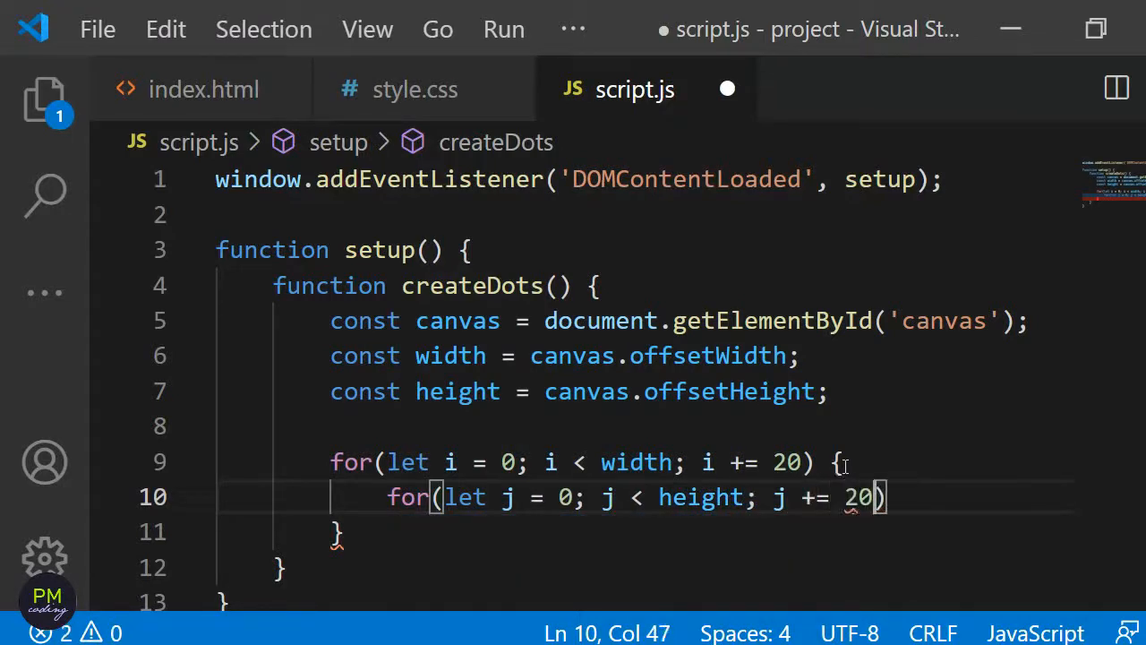
{"action": "type", "text": "{"}
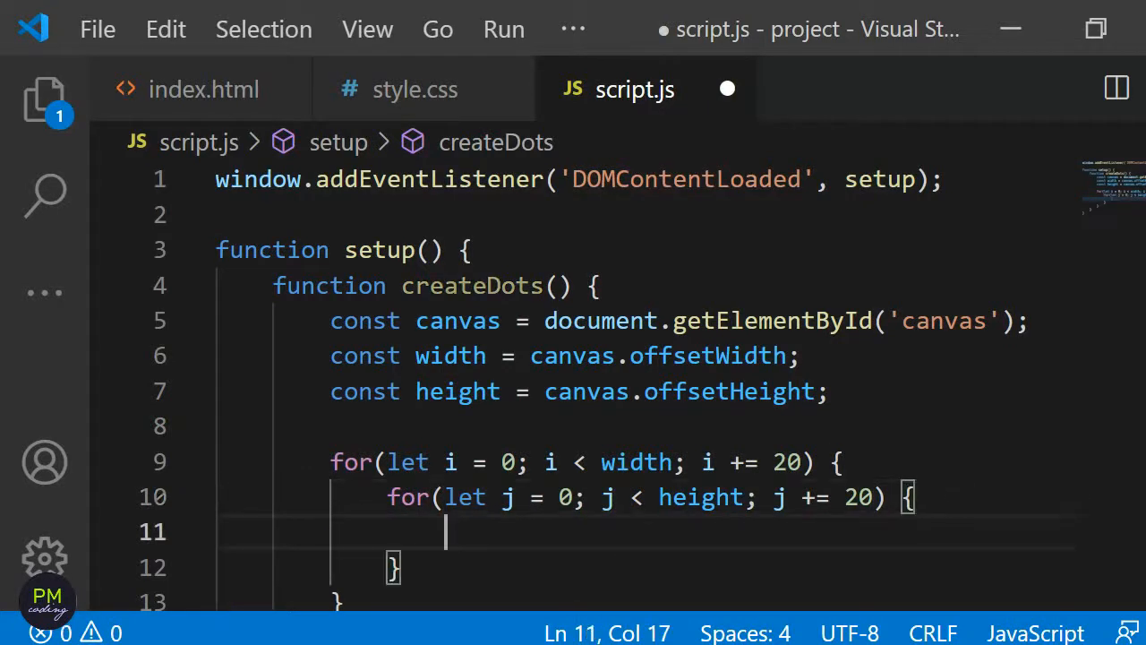
- In the inner loop declare const outerDiv = document.createElement('div');
{"action": "scroll", "scroll_direction": "down", "scroll_amount": 3}
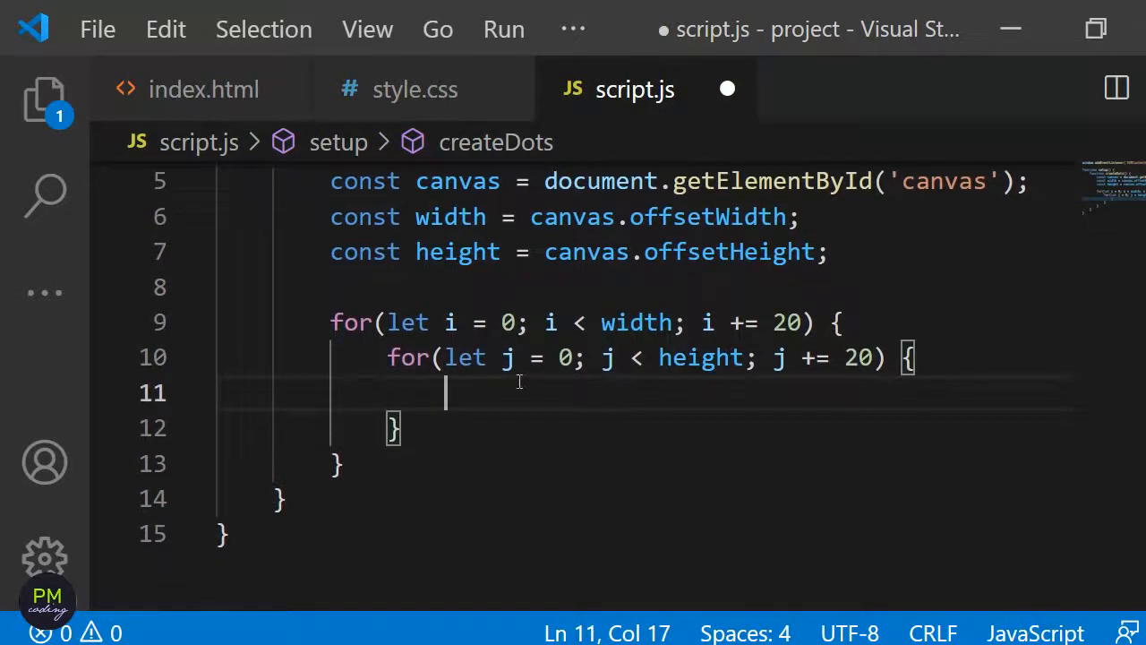
{"action": "type", "text": "co"}
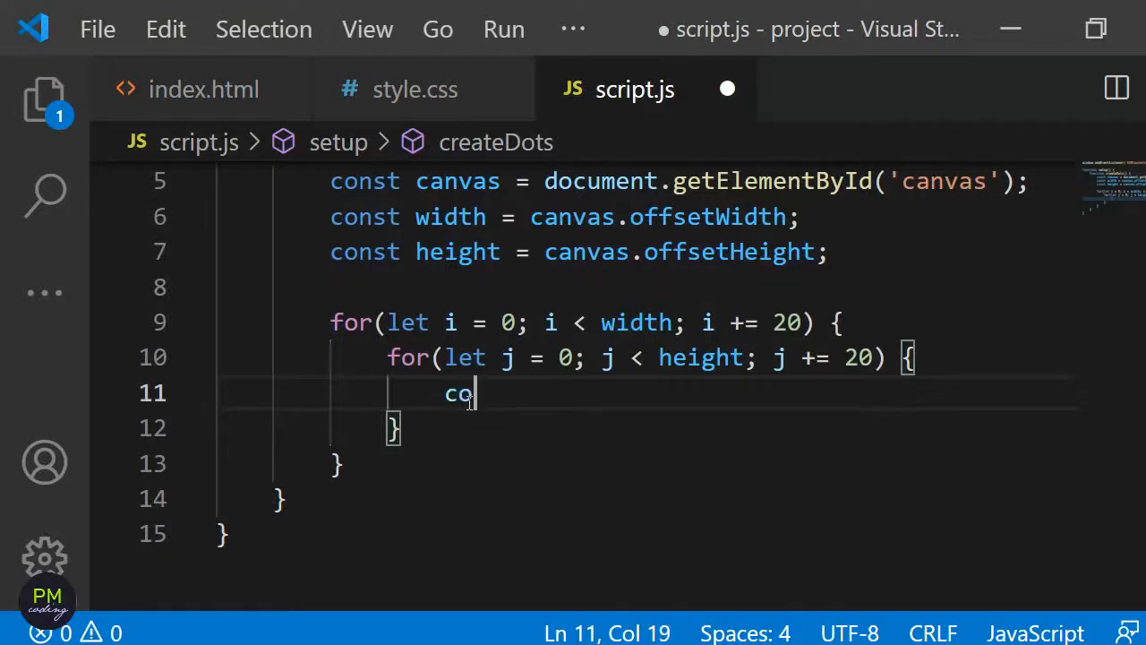
{"action": "type", "text": "nst outerD"}
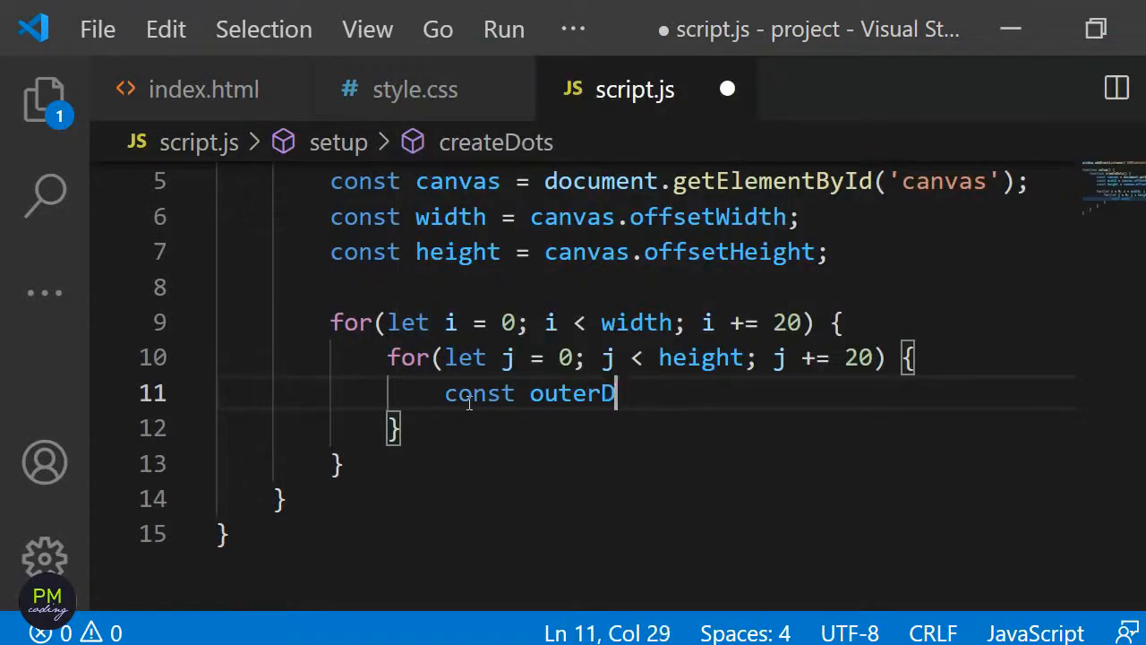
{"action": "type", "text": "iv = document.createElement"}
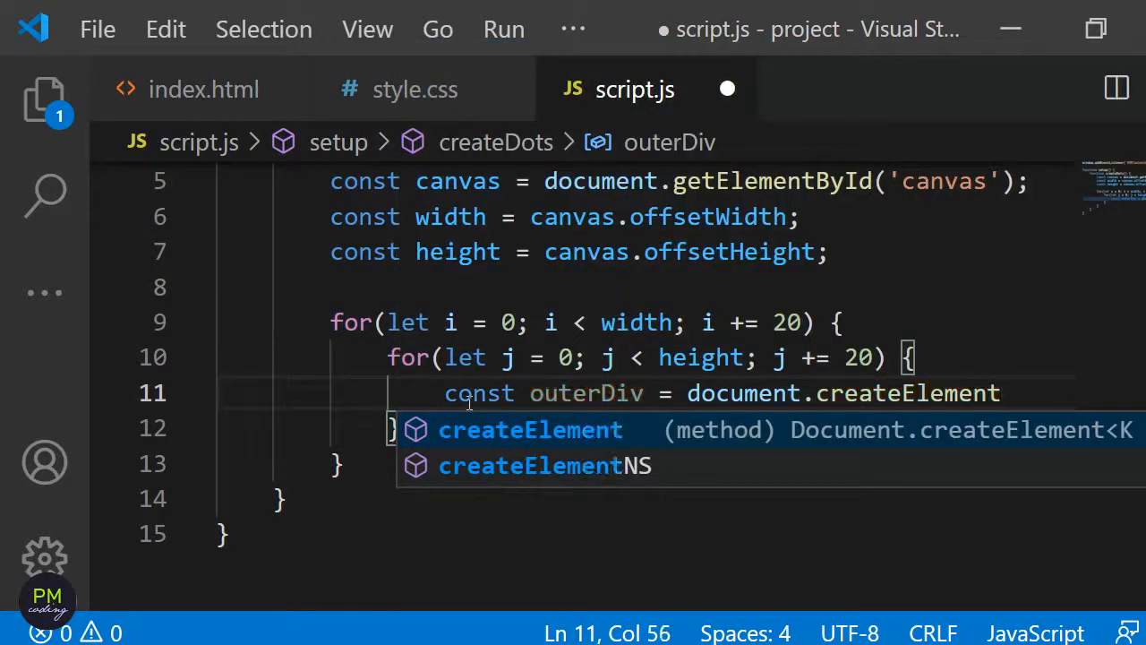
{"action": "type", "text": "('div')"}
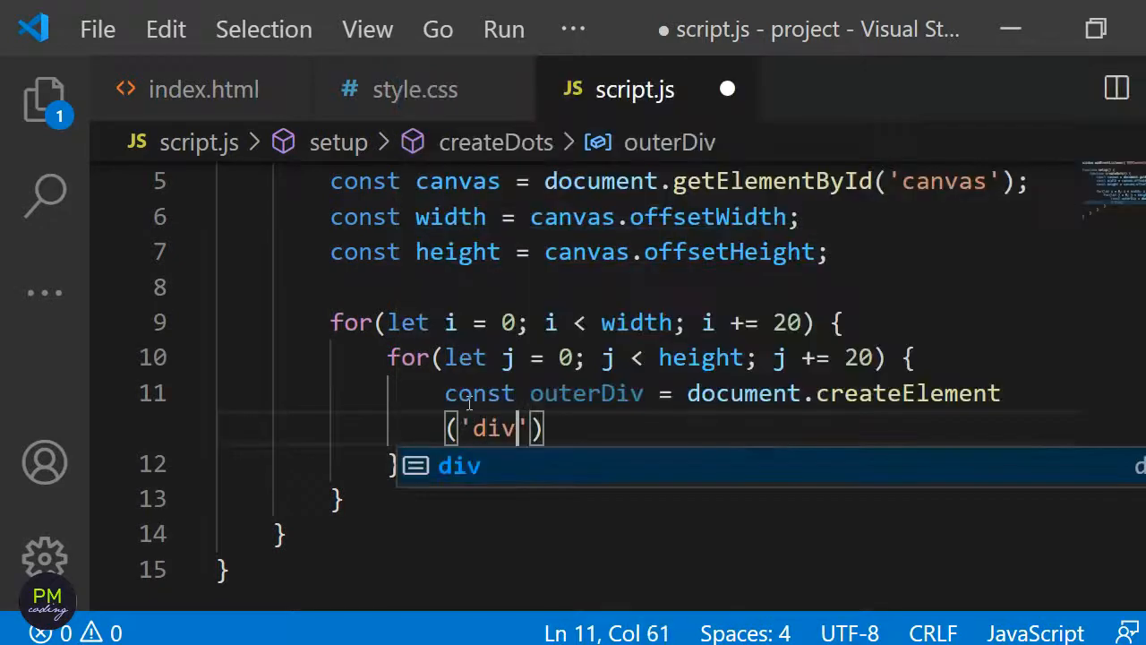
{"action": "type", "text": ";"}
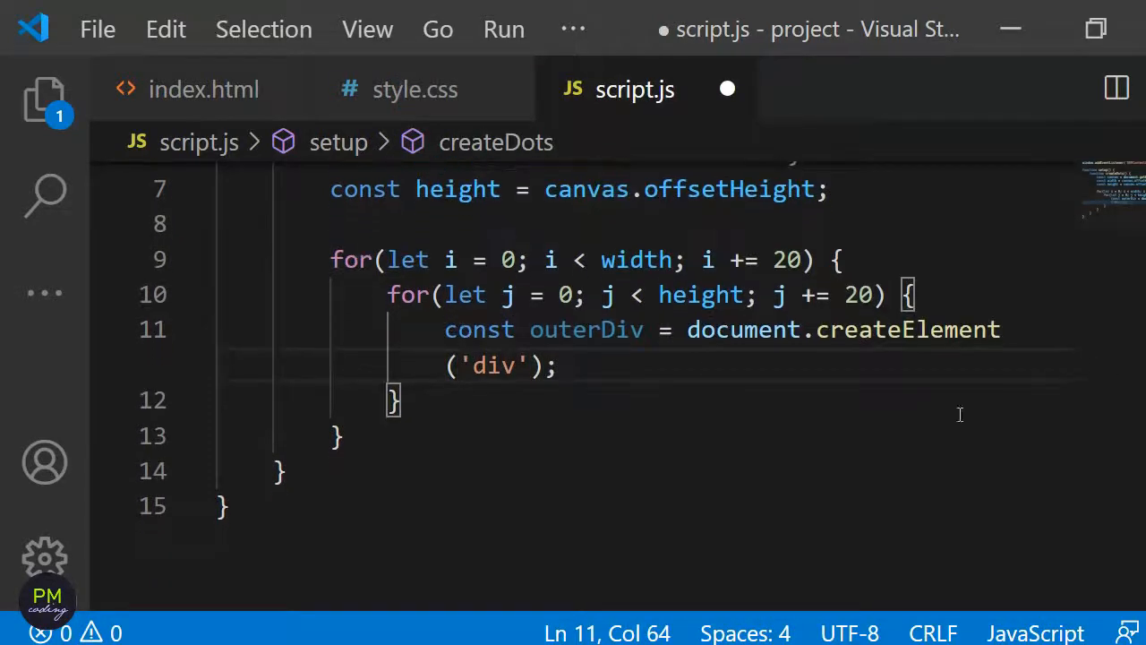
- Give outerDiv the 'box' class, append it to canvas, and call createDots(); after the function
{"action": "type", "text": "oute"}
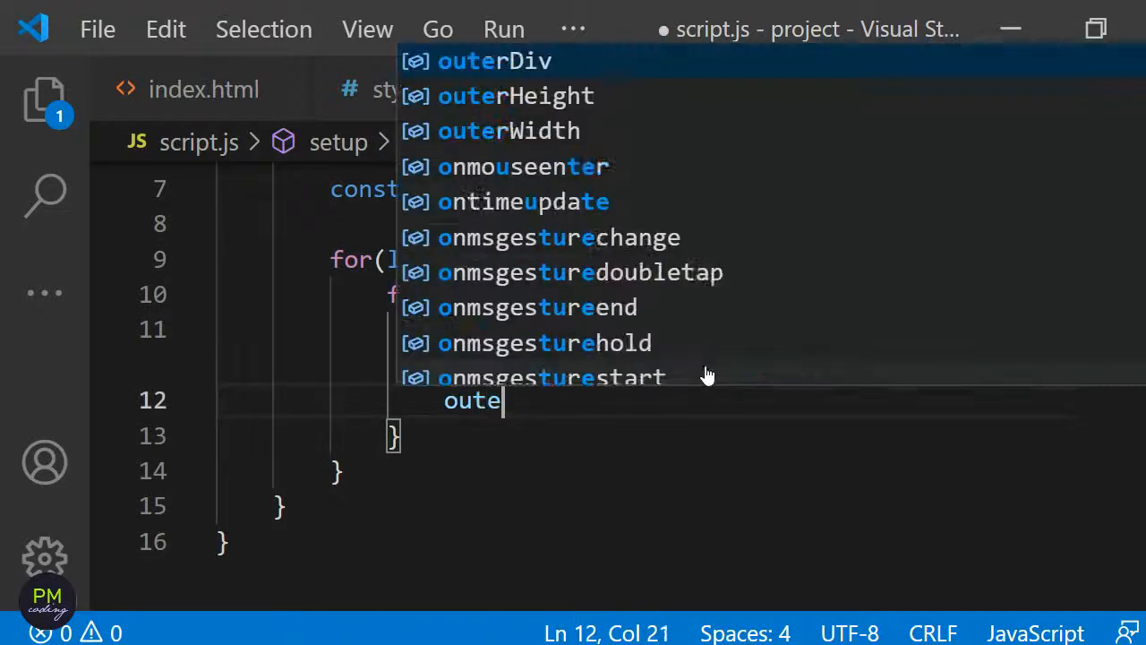
{"action": "type", "text": "rDiv.classList.add('b"}
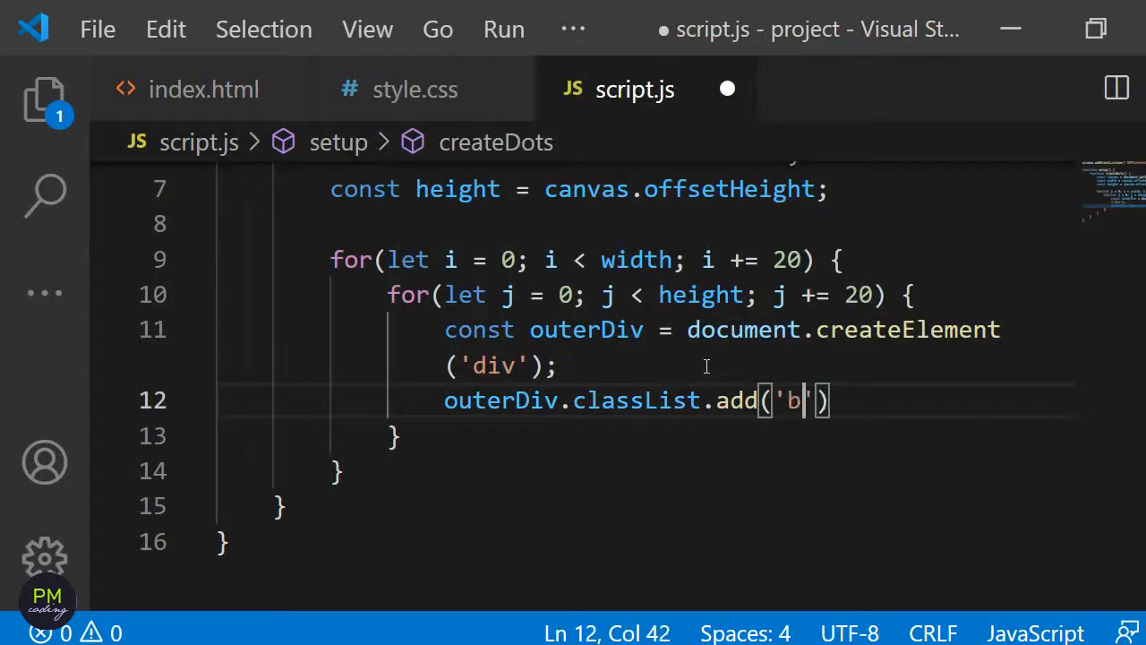
{"action": "type", "text": "ox"}
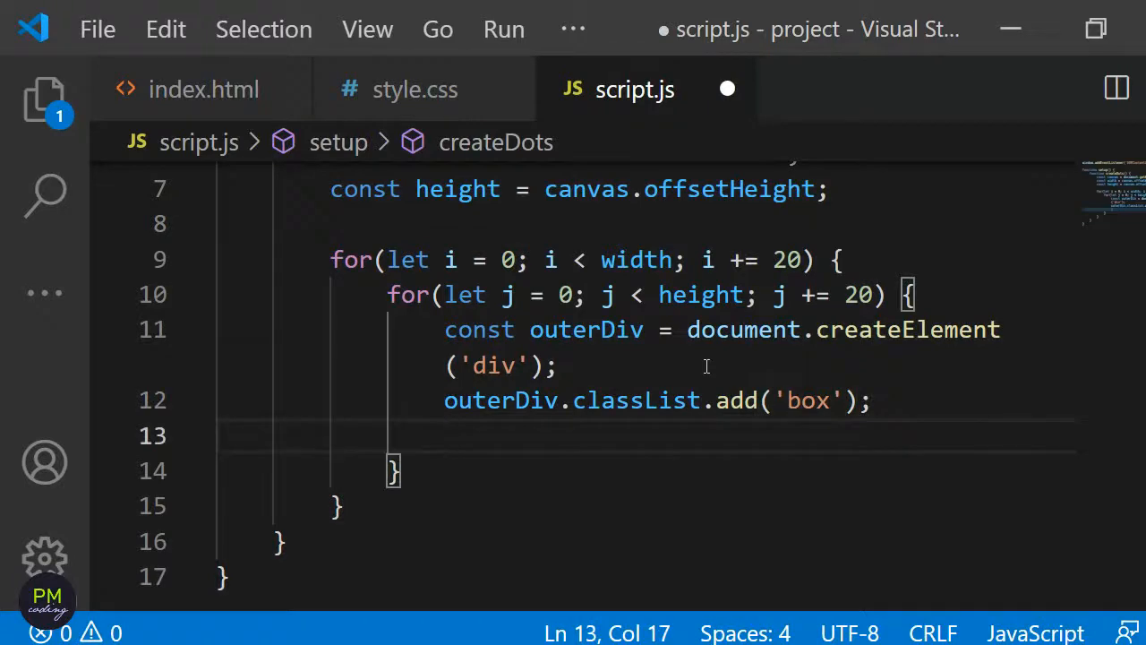
{"action": "type", "text": "canvas.a"}
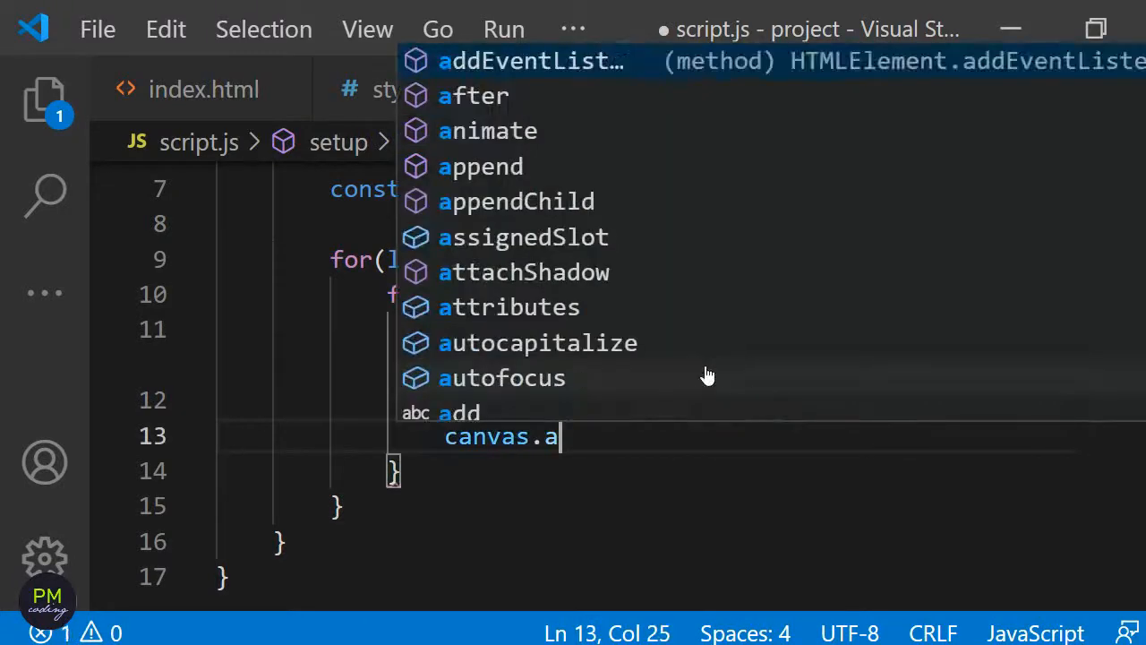
{"action": "type", "text": "ppendChild"}
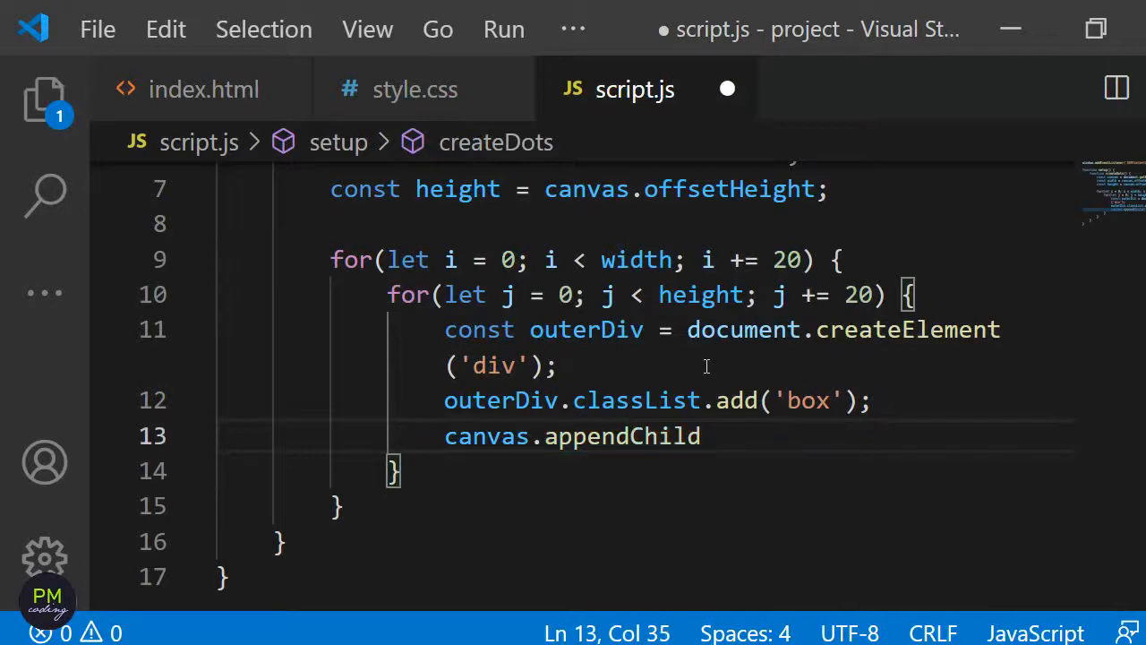
{"action": "type", "text": "outerDiv);"}
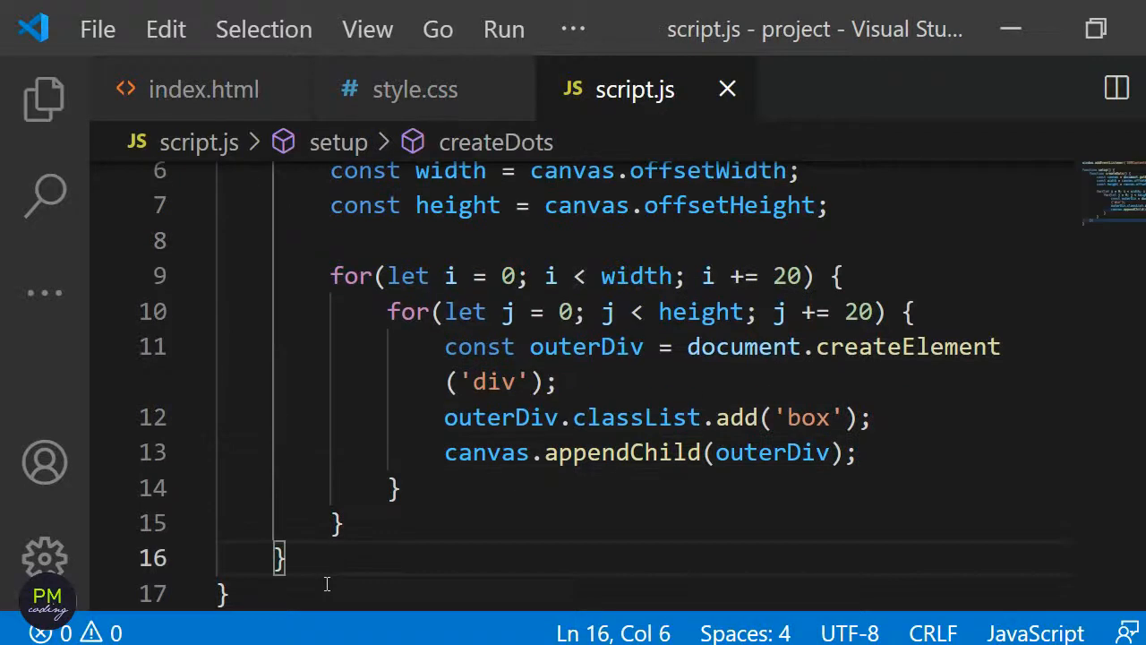
{"action": "type", "text": "createDots("}
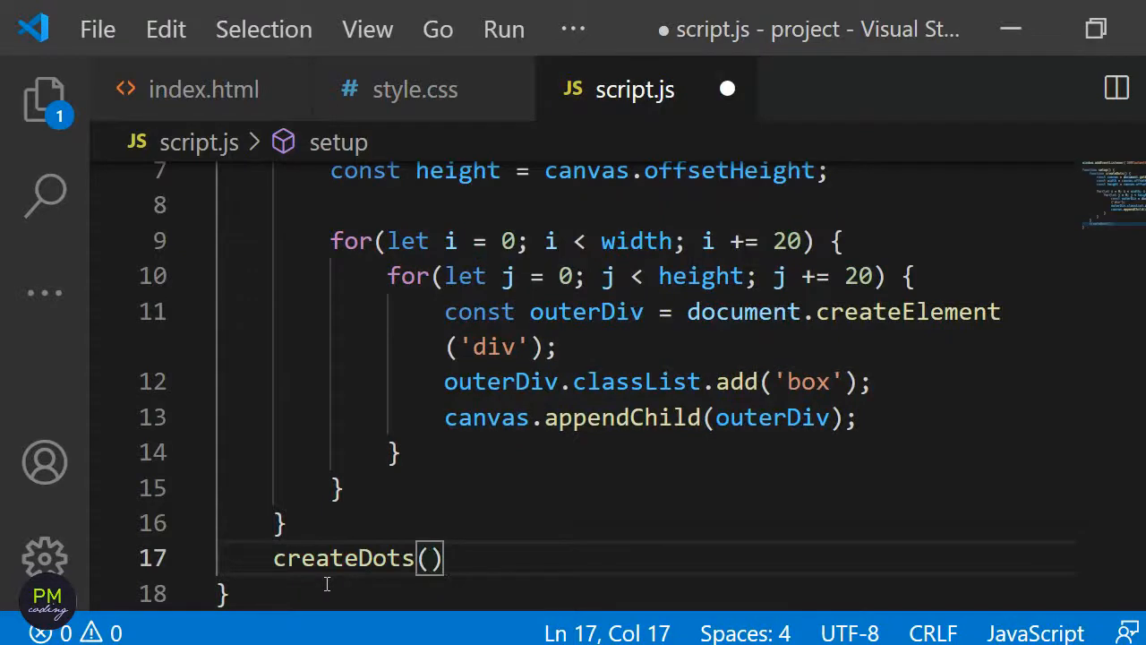
{"action": "type", "text": ";"}
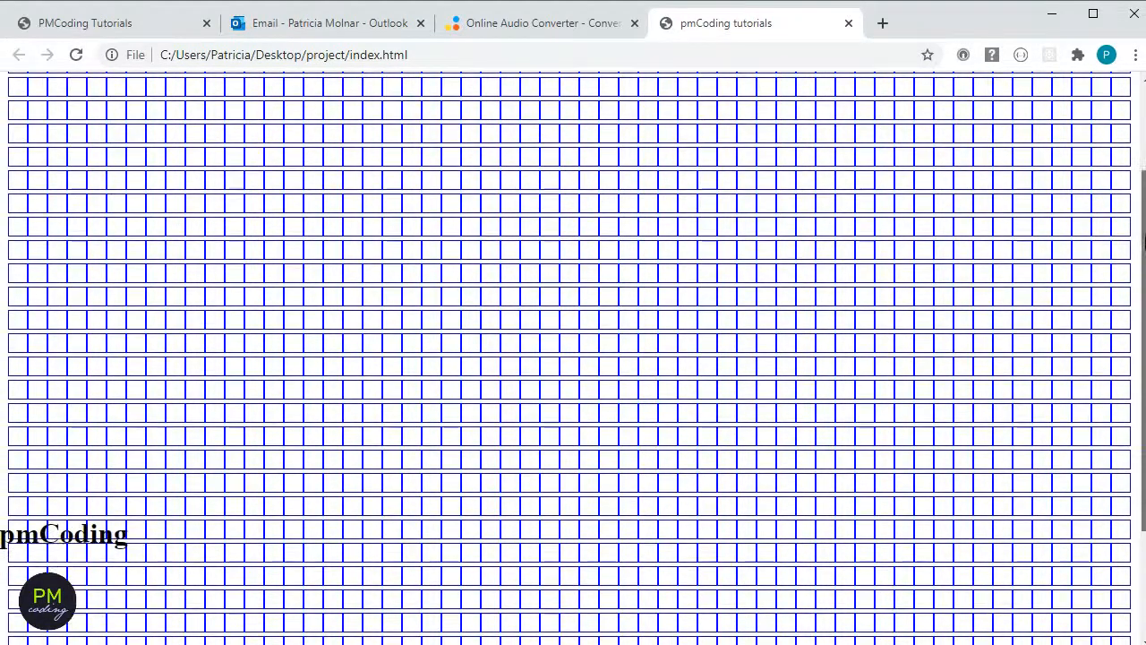
- Scroll down script.js to review the saved createDots call
{"action": "scroll", "scroll_direction": "down", "scroll_amount": 3}
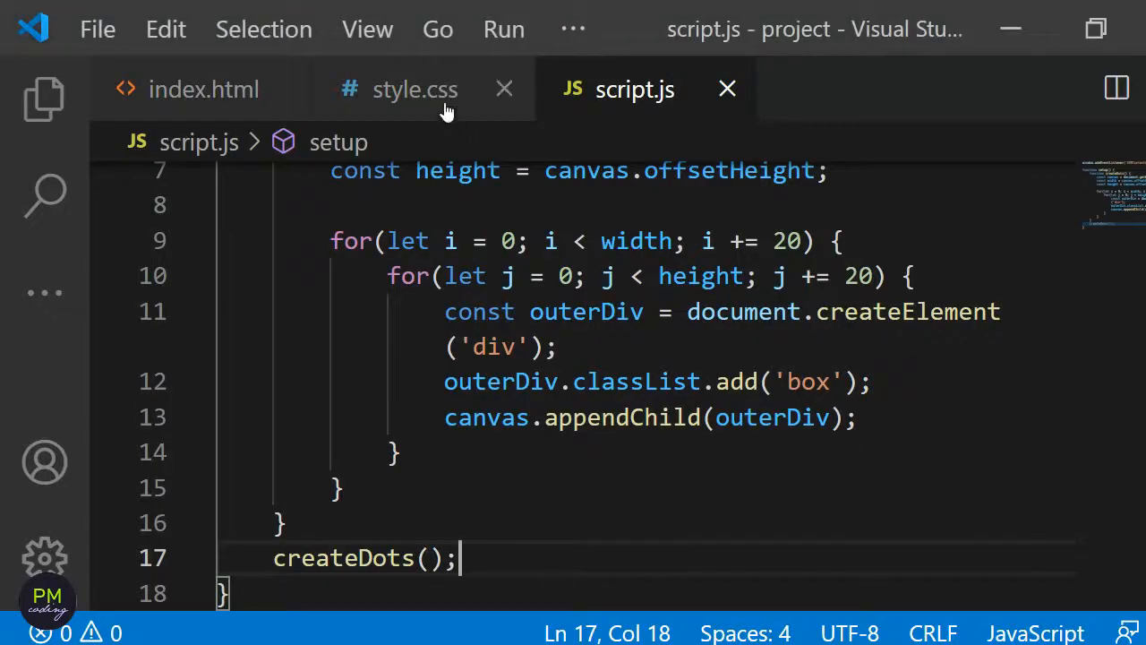
- Add overflow: hidden; to the #canvas rule in style.css
{"action": "left_click", "coordinate": [415, 89]}
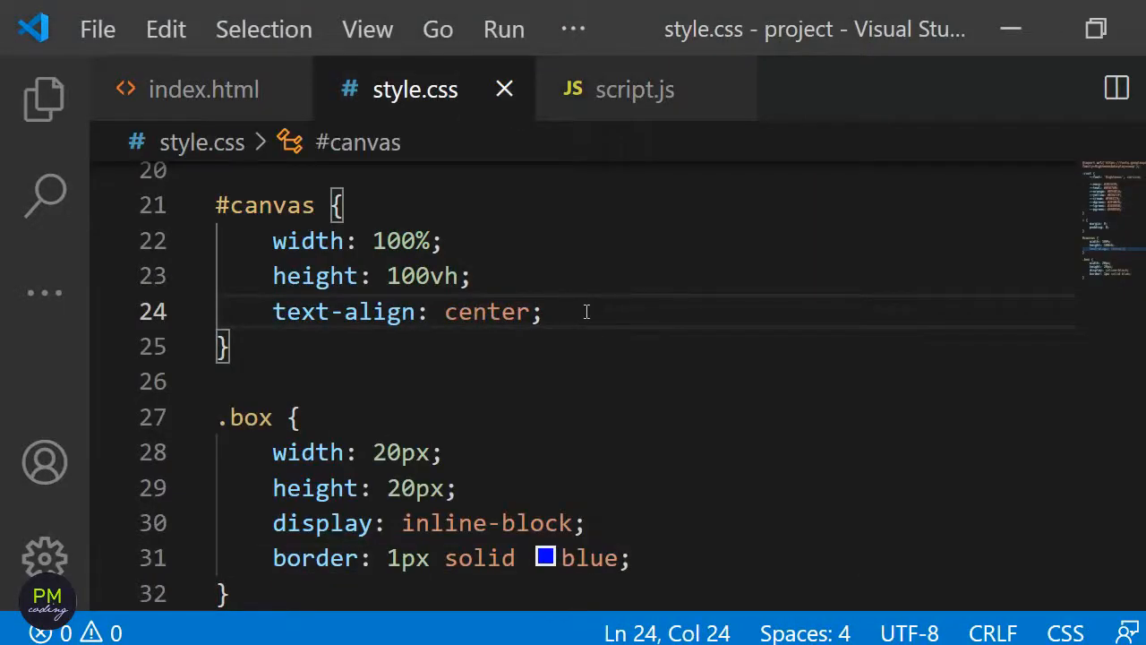
{"action": "type", "text": "overflo"}
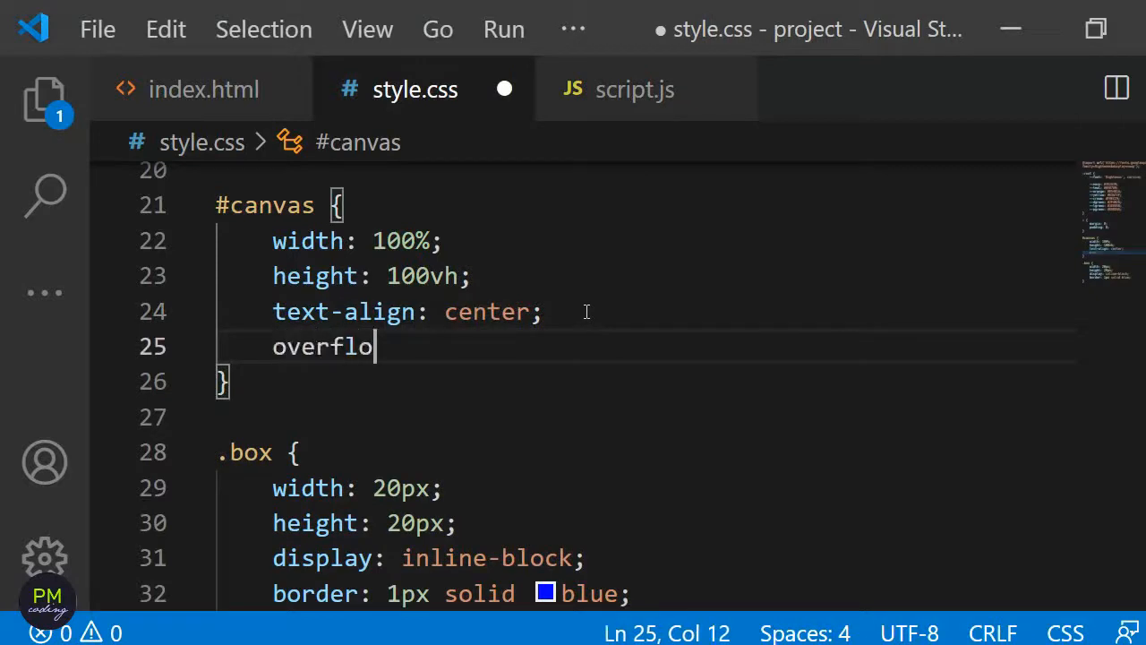
{"action": "type", "text": "w: h"}
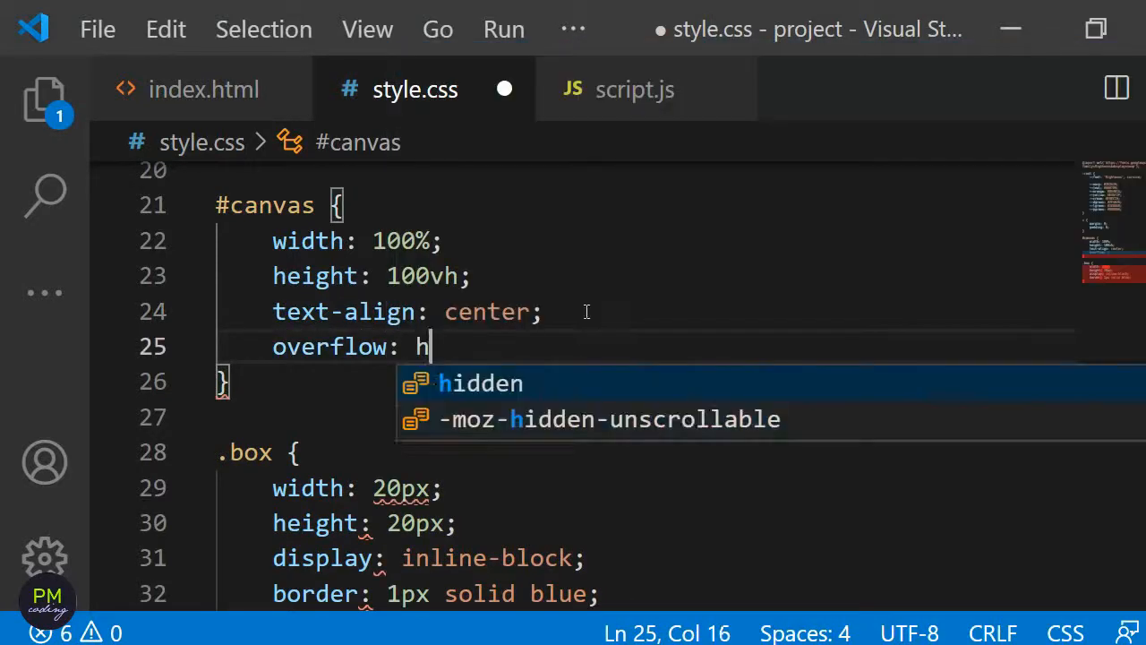
{"action": "type", "text": "i"}
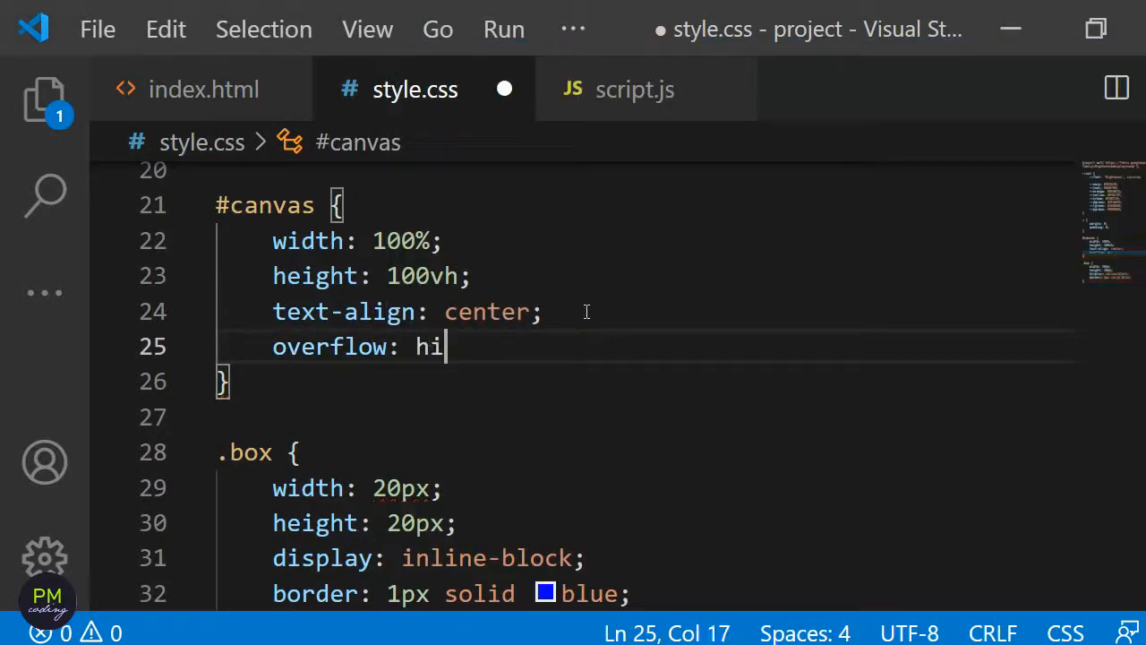
{"action": "type", "text": "dden;"}
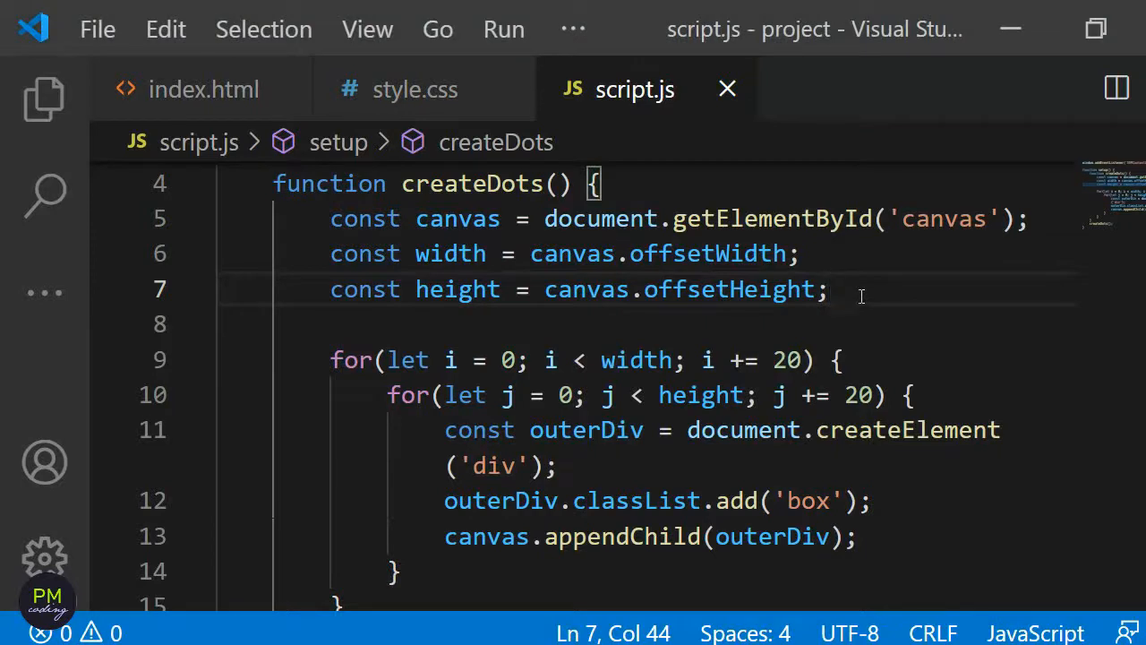
- Declare const classes = ['colour-1', 'colour-2', 'colour-3', 'colour-4', 'colour-5']; after the height constant
{"action": "key", "text": "Enter"}
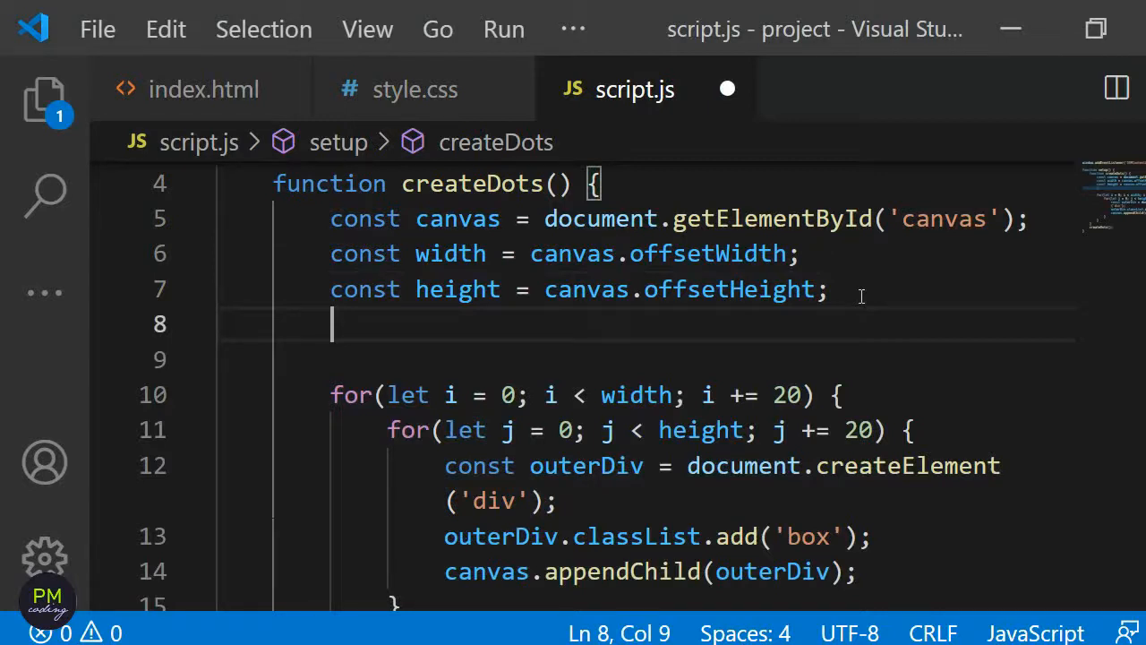
{"action": "type", "text": "const classes ="}
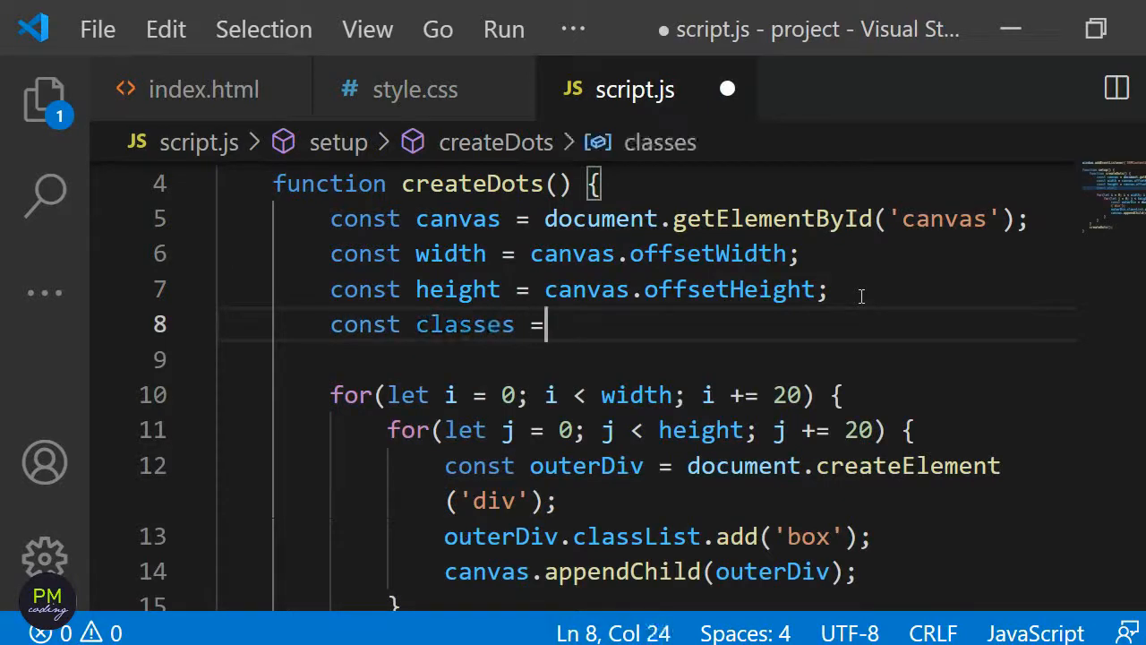
{"action": "type", "text": "['colour-1', 'colour-2', 'colour-3', 'colour-4', 'colour-5'];"}
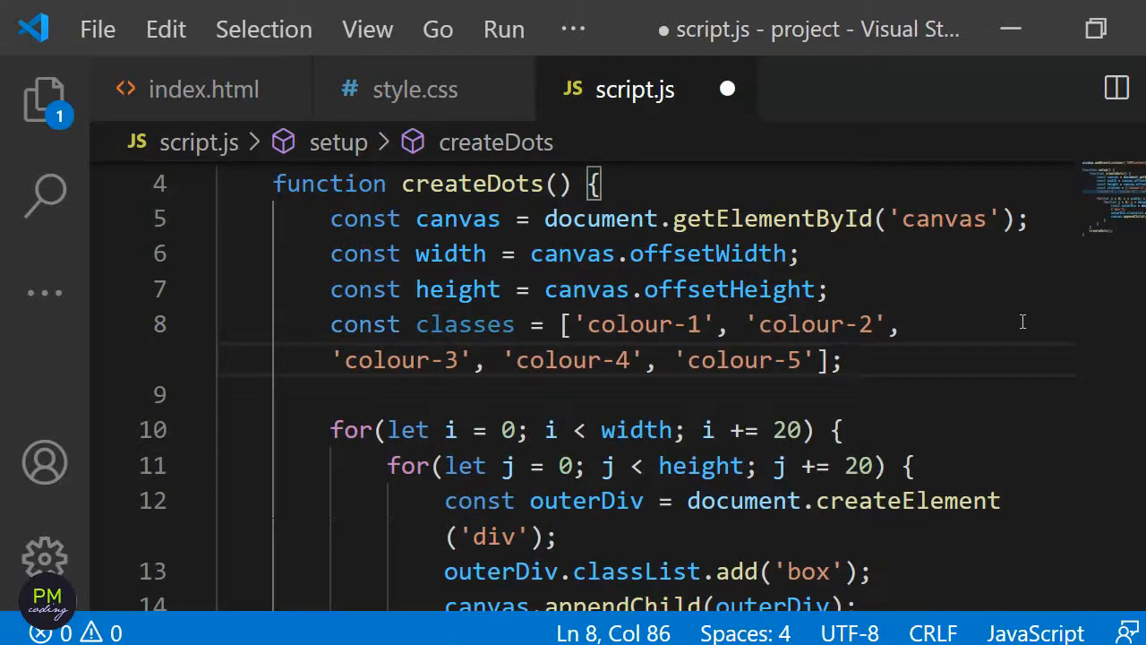
{"action": "scroll", "scroll_direction": "down", "scroll_amount": 3}
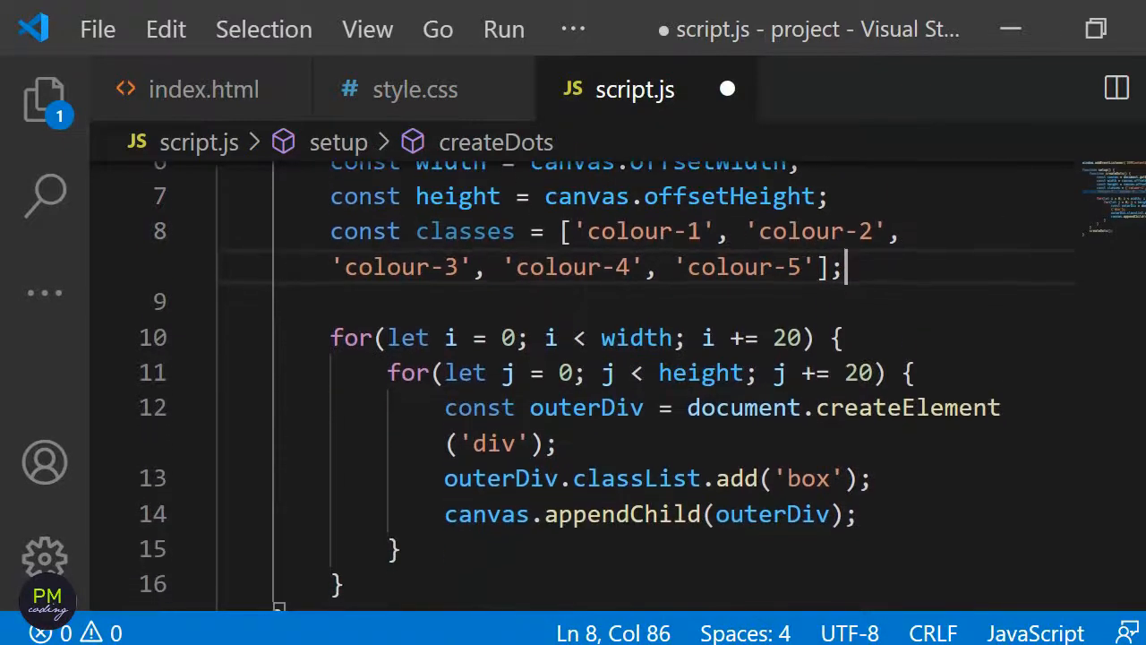
- In the inner loop create const innerDiv = document.createElement('div') and add the 'dot' class to it
{"action": "type", "text": "c"}
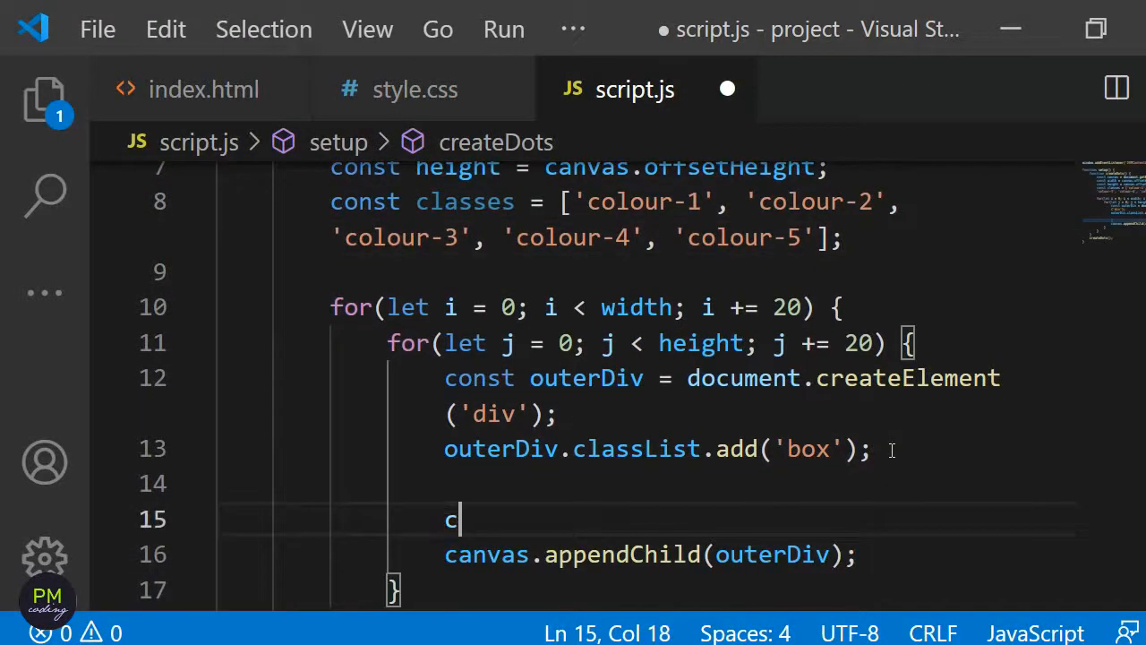
{"action": "type", "text": "onst inner"}
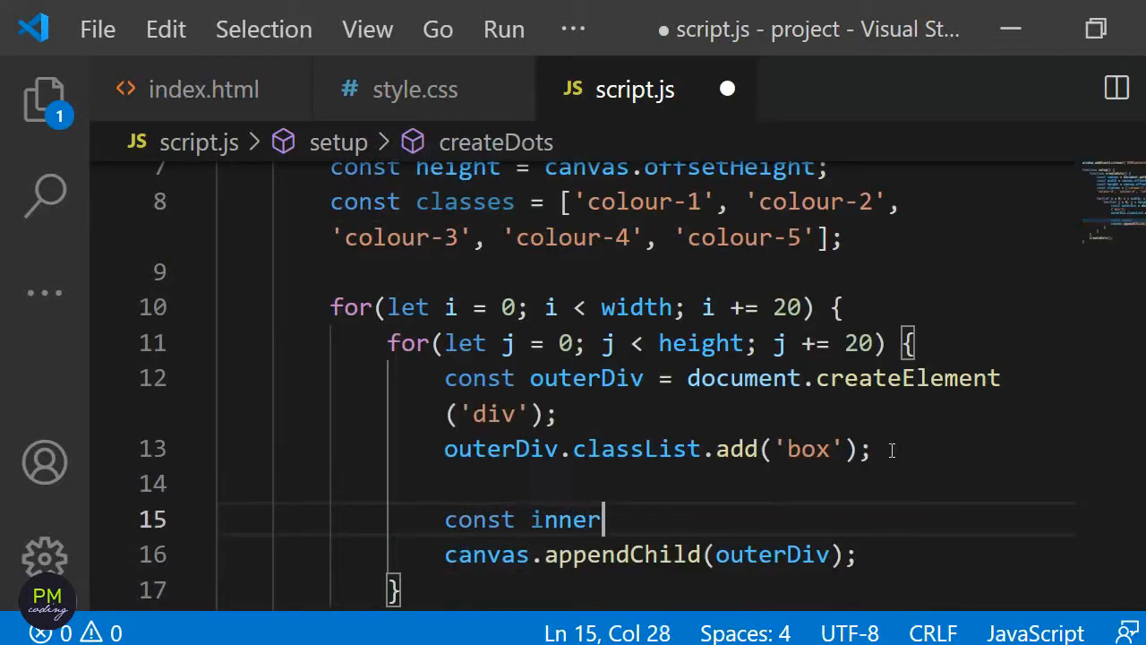
{"action": "type", "text": "Div = doc"}
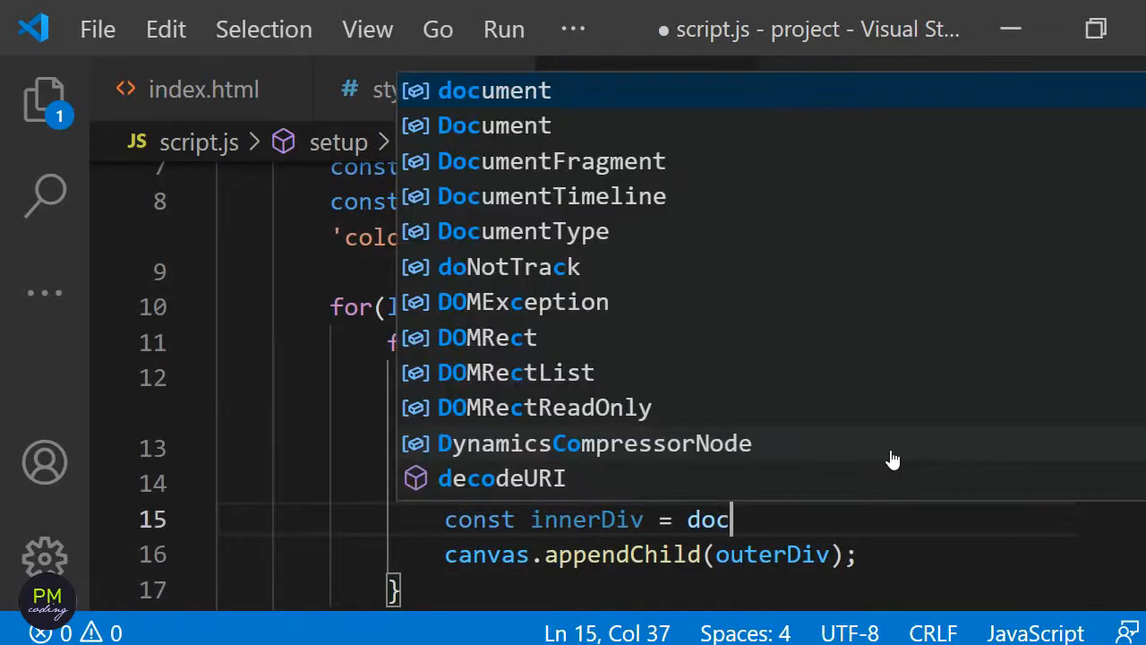
{"action": "type", "text": "ument.createElement('div');"}
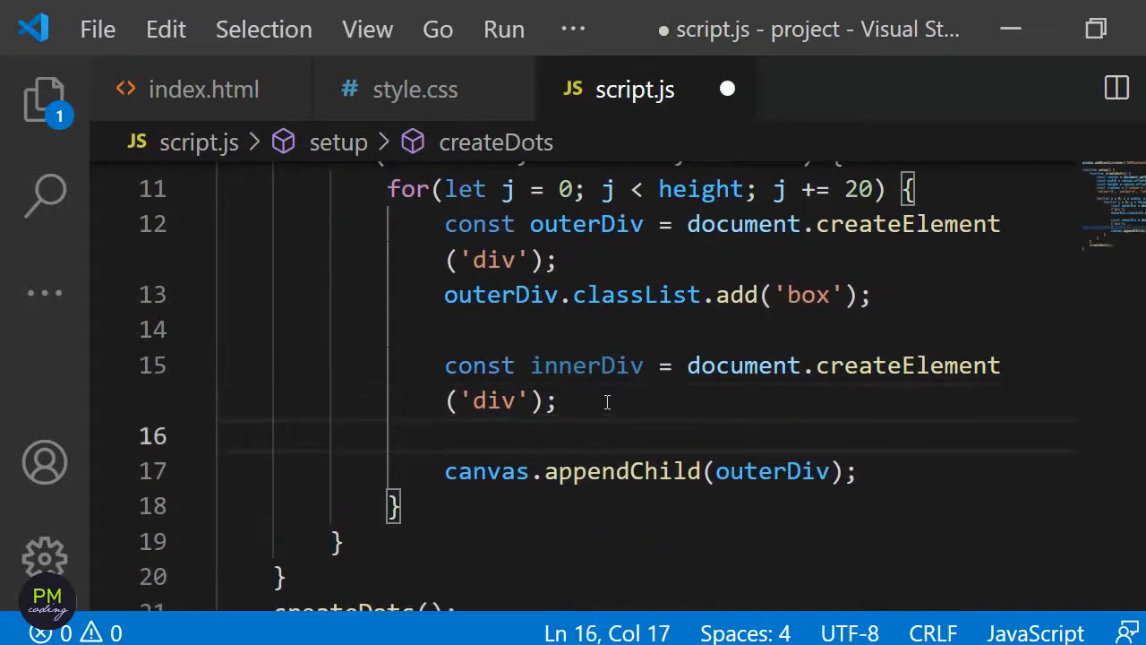
{"action": "type", "text": "innerDiv.classList.add"}
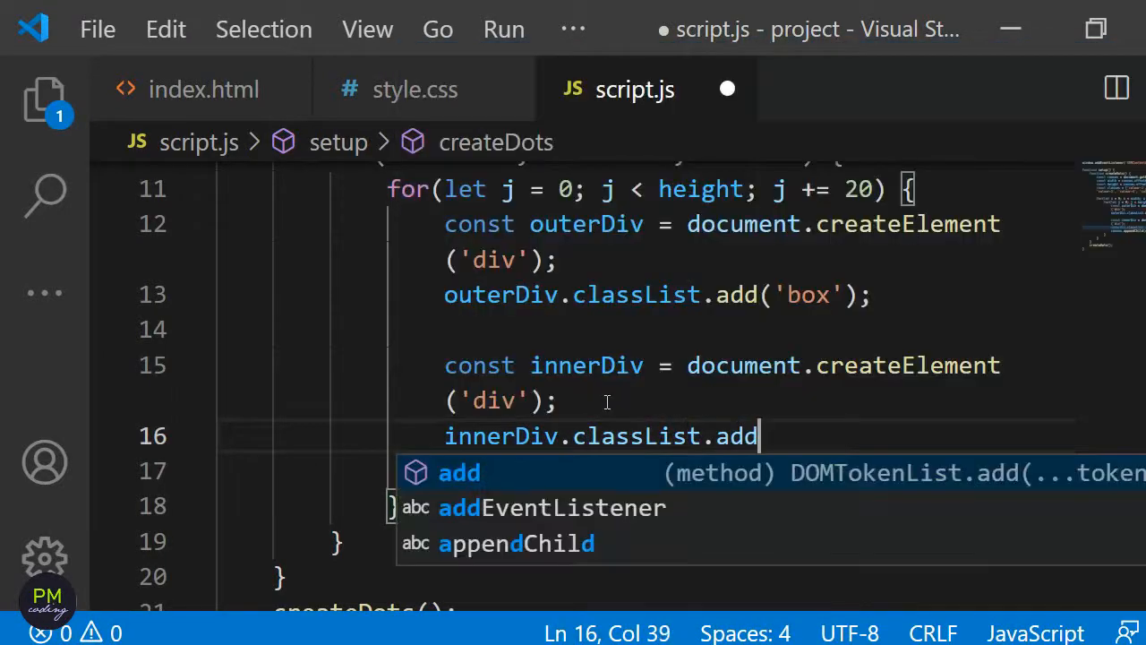
{"action": "type", "text": "('dot')"}
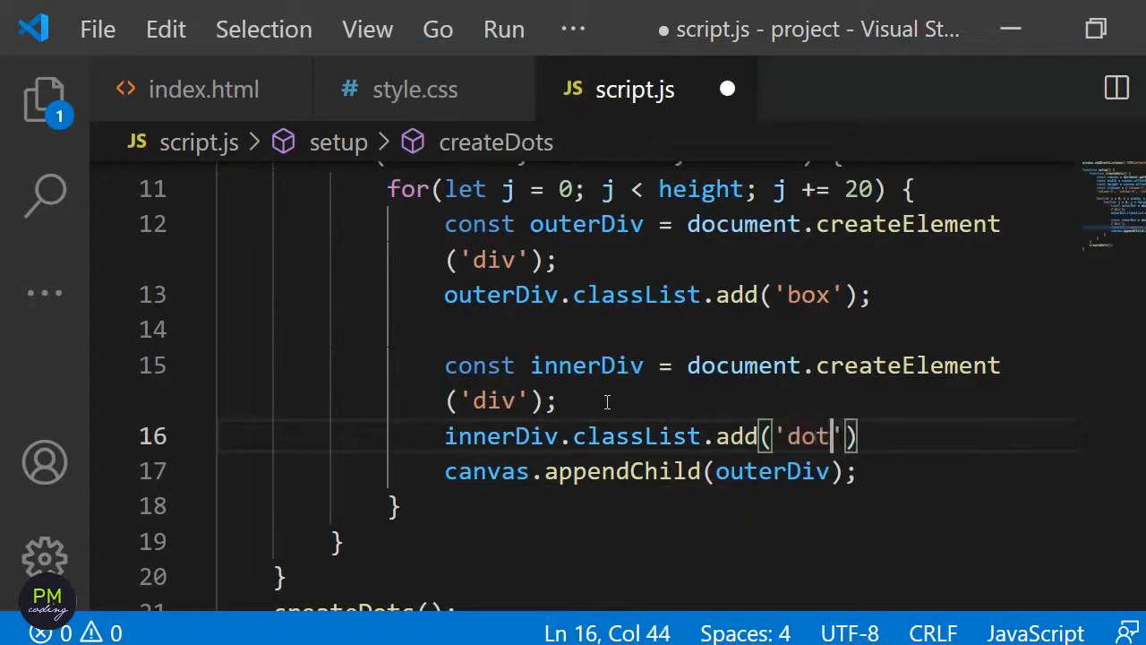
{"action": "key", "text": "Enter"}
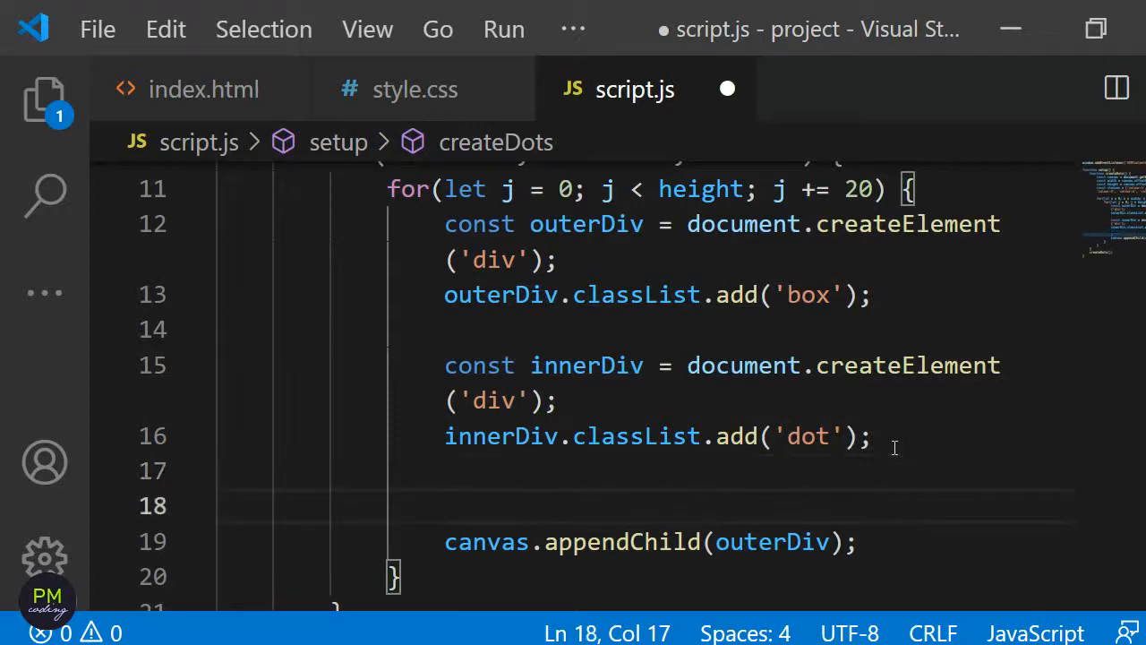
- Declare let random = Math.floor(Math.random() * 5); for a random colour index
{"action": "type", "text": "let ra"}
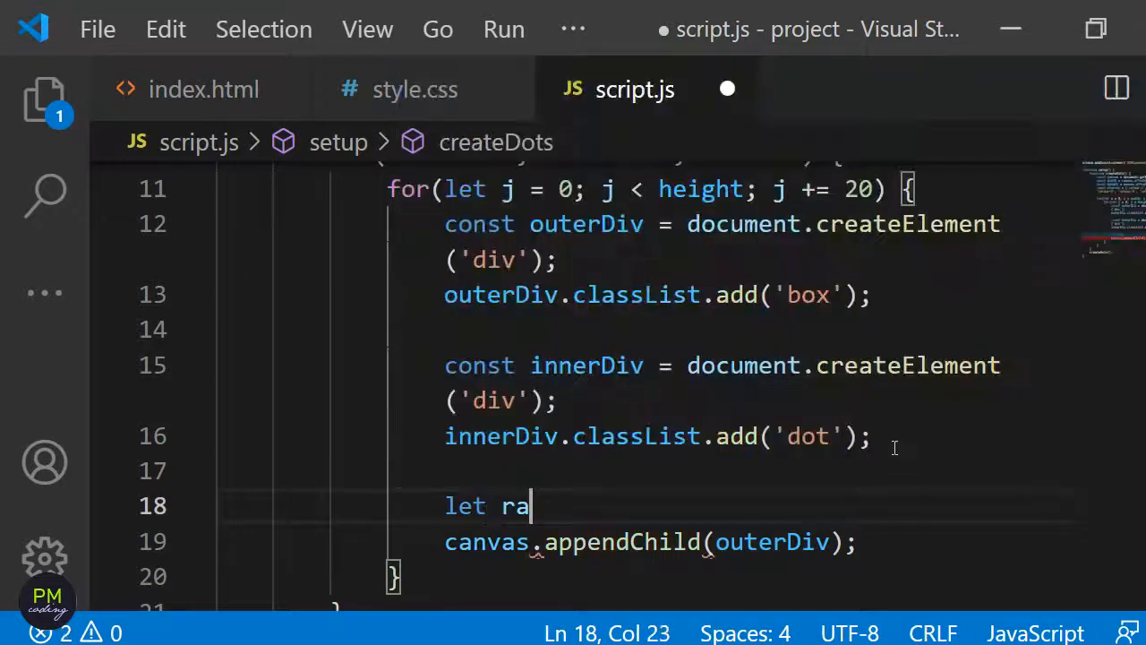
{"action": "type", "text": "ndom ="}
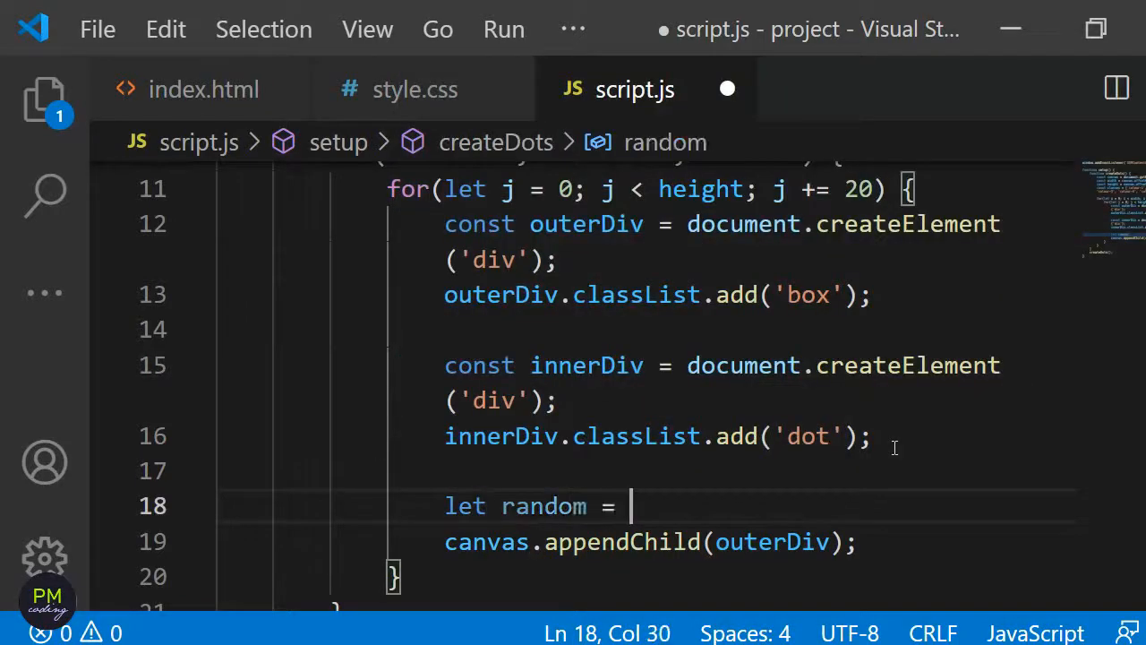
{"action": "type", "text": "Math"}
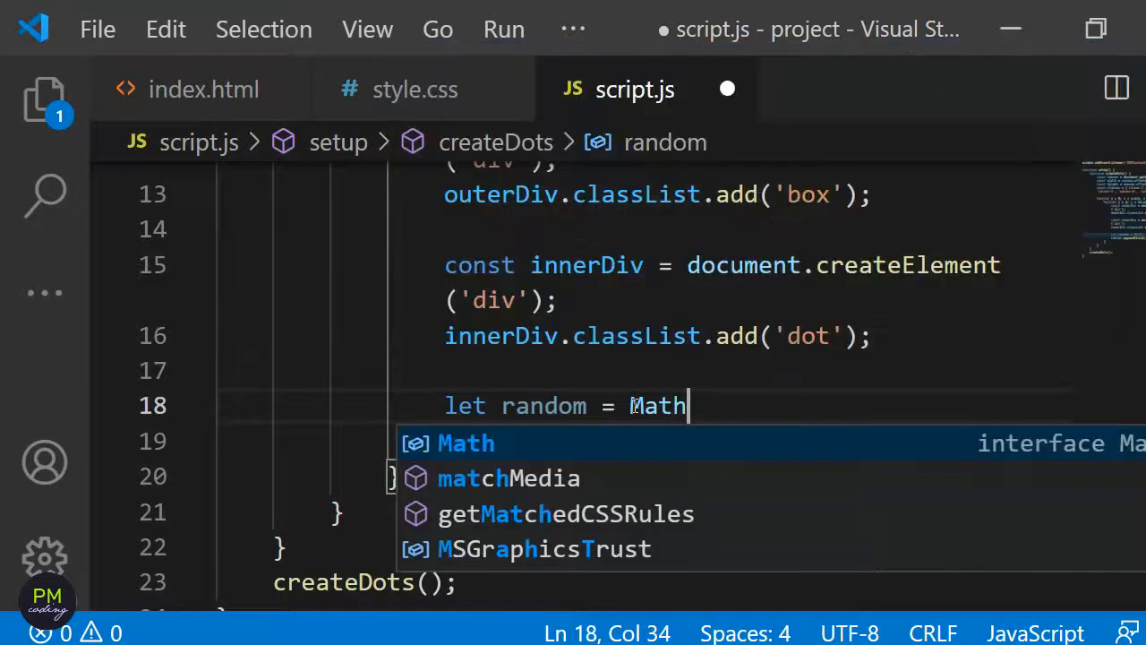
{"action": "type", "text": ".random()"}
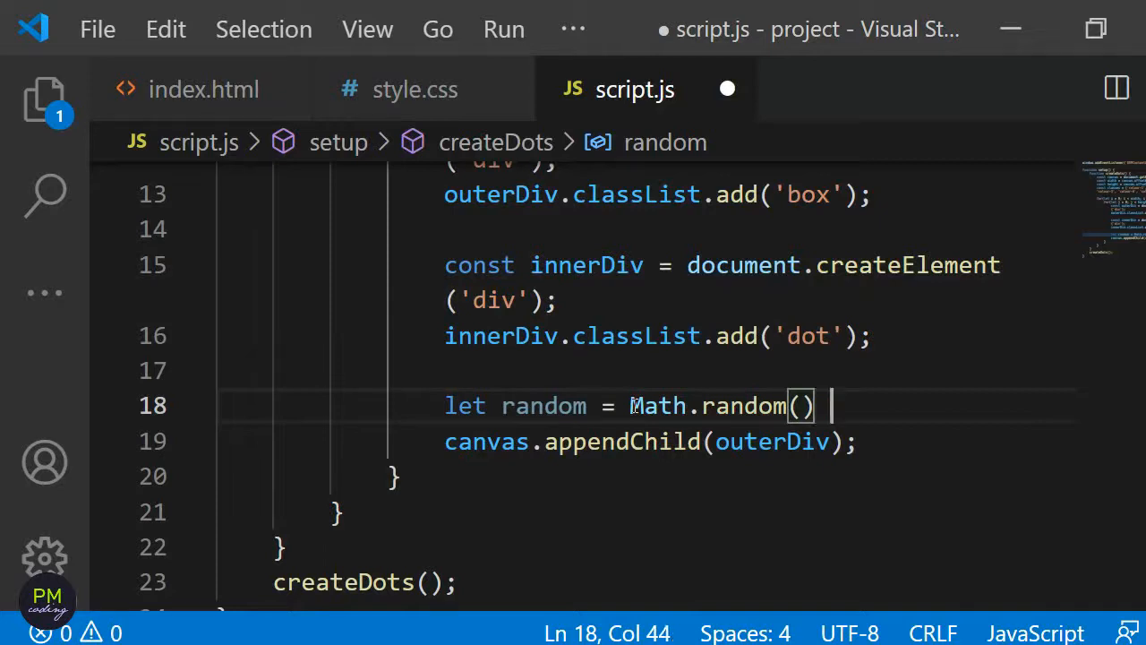
{"action": "type", "text": "* 5"}
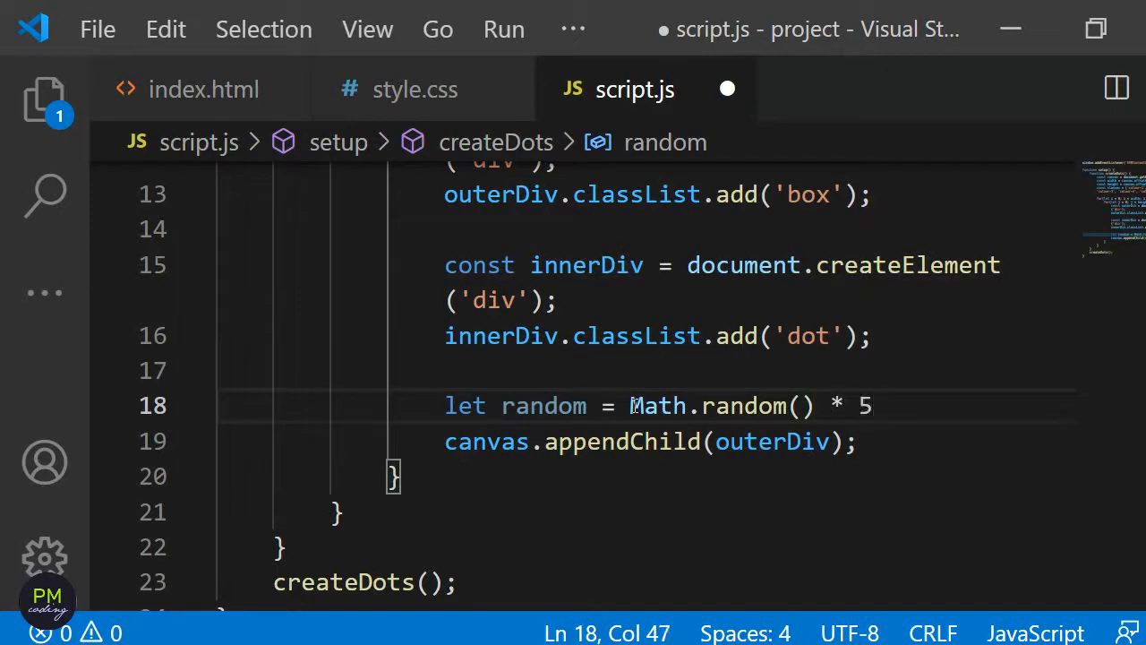
{"action": "left_click", "coordinate": [646, 405]}
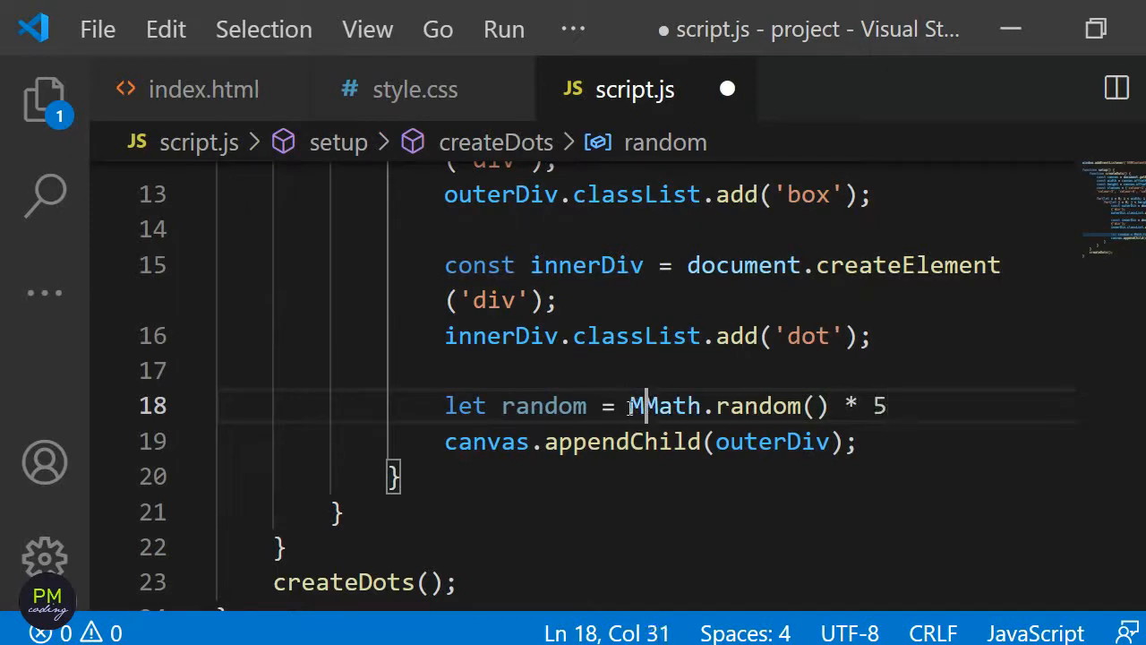
{"action": "type", "text": "Math.floor("}
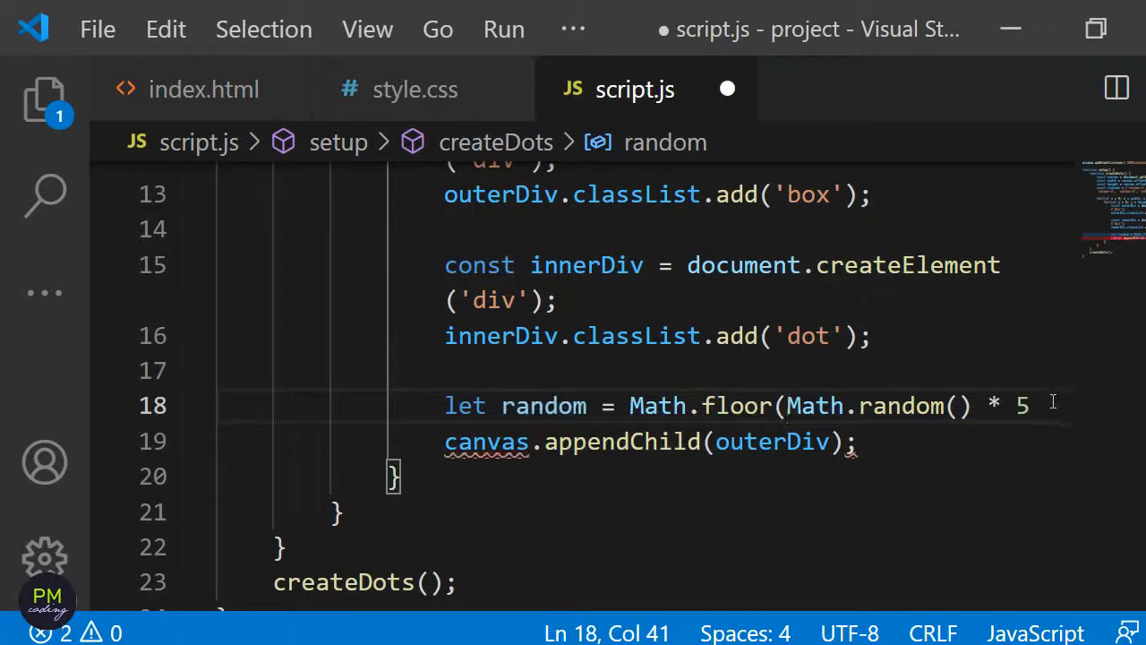
{"action": "type", "text": ");"}
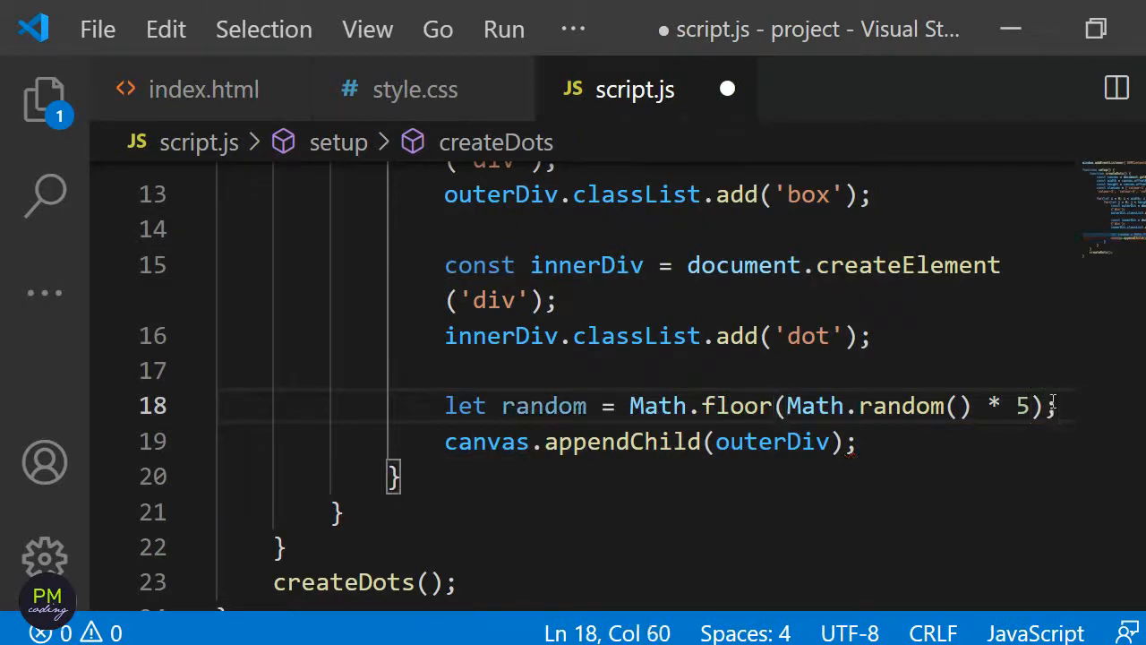
{"action": "key", "text": "Enter"}
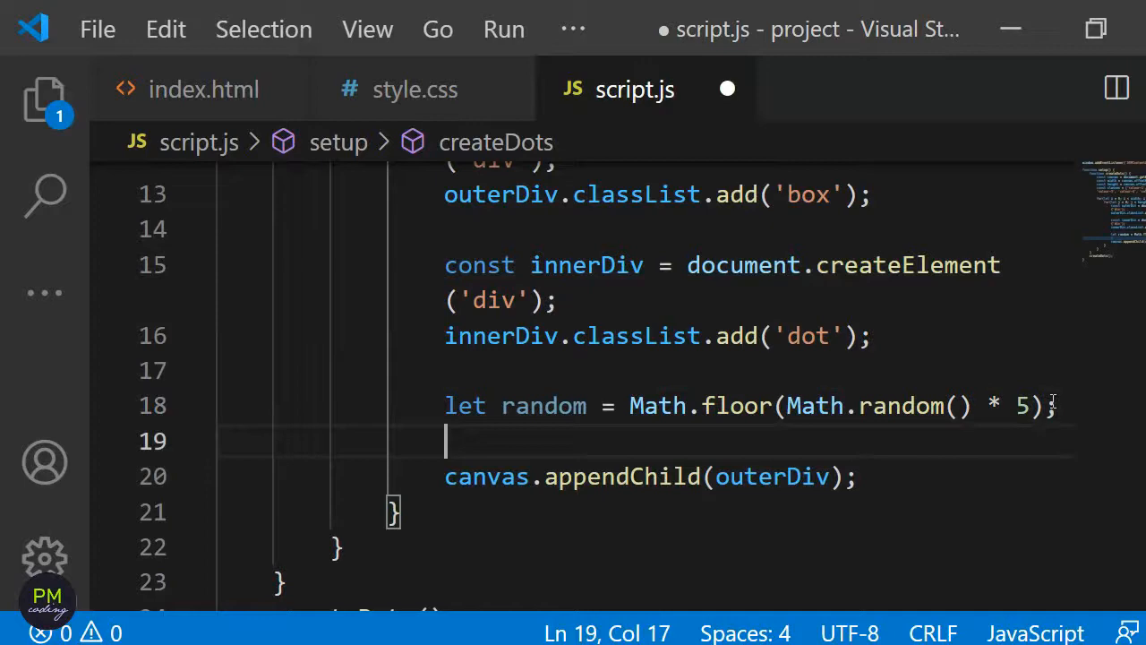
- Add classes[random] to innerDiv's classList as its colour class
{"action": "type", "text": "innerDi"}
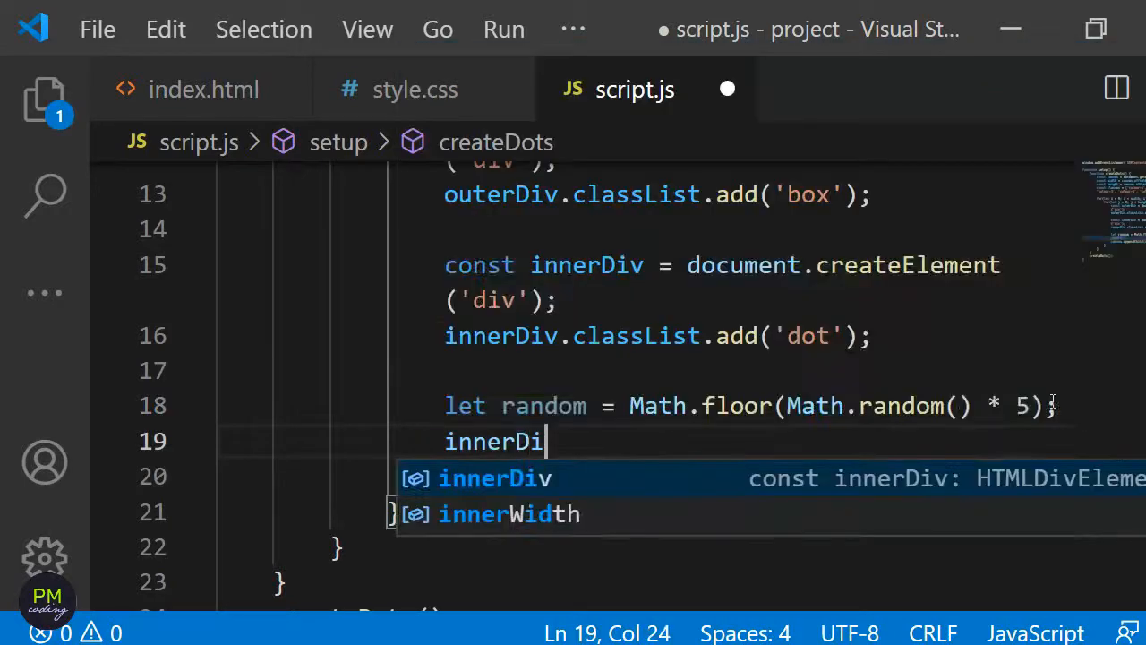
{"action": "type", "text": "v.classList.add("}
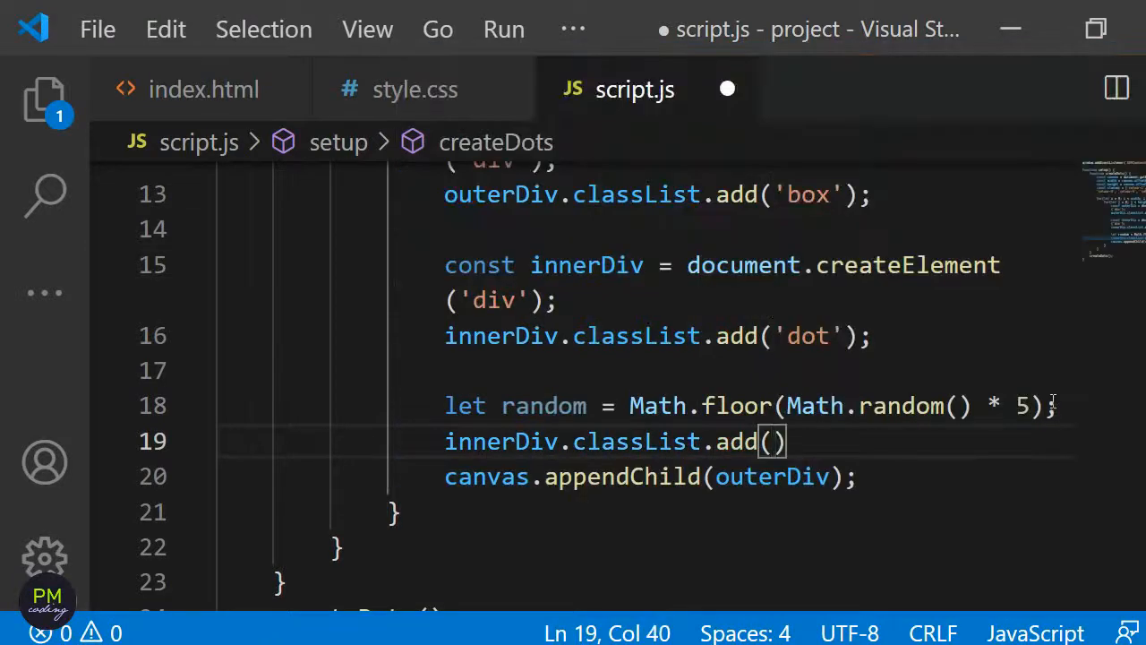
{"action": "type", "text": "classes[]"}
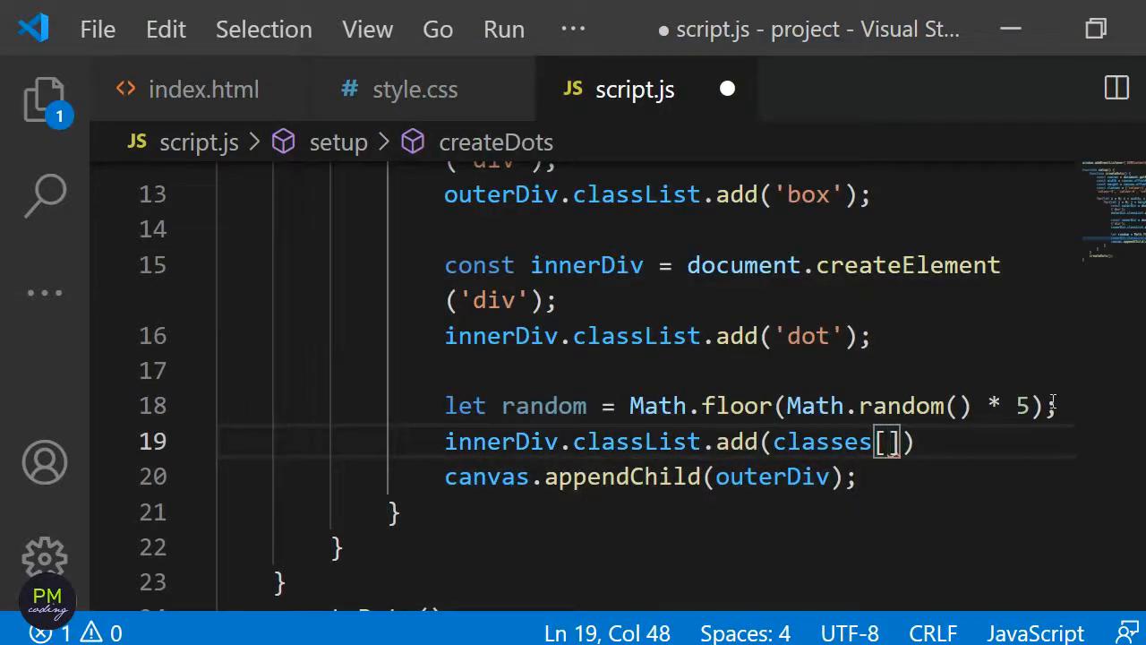
{"action": "type", "text": "random"}
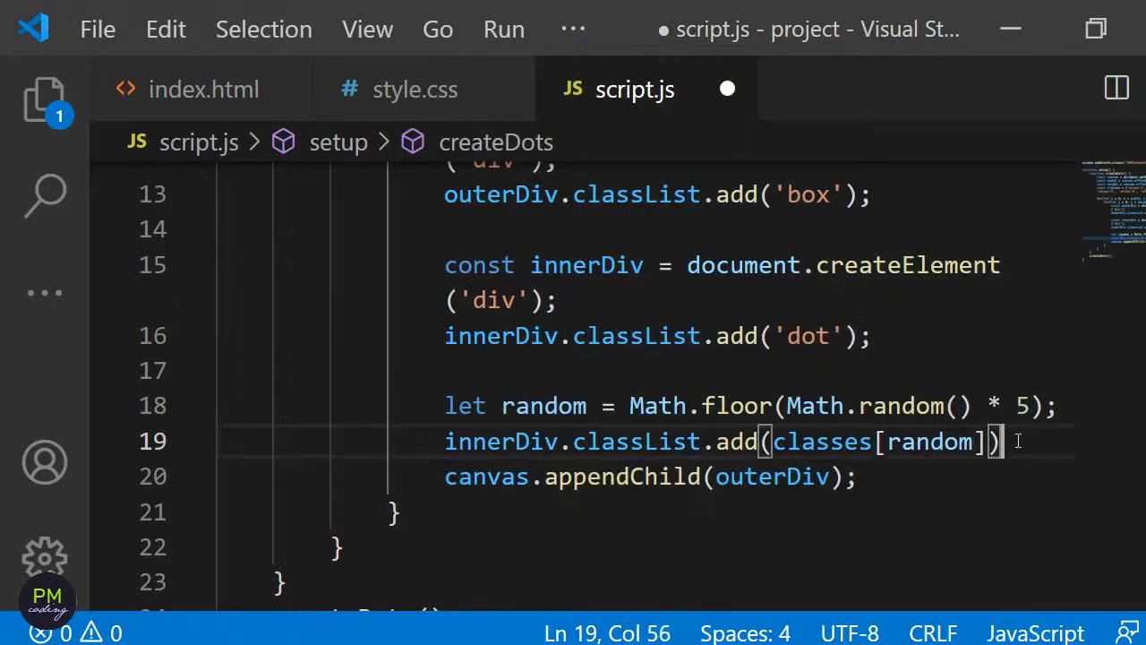
- Append innerDiv into outerDiv with outerDiv.appendChild(innerDiv); and save script.js
{"action": "key", "text": "Enter"}
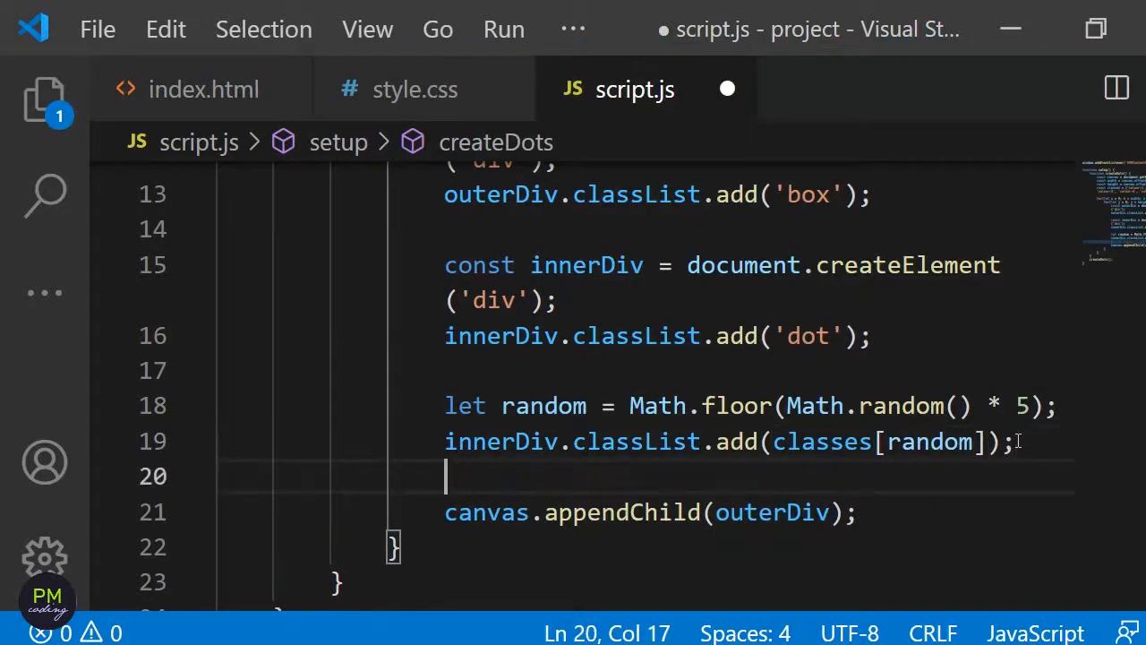
{"action": "type", "text": "o"}
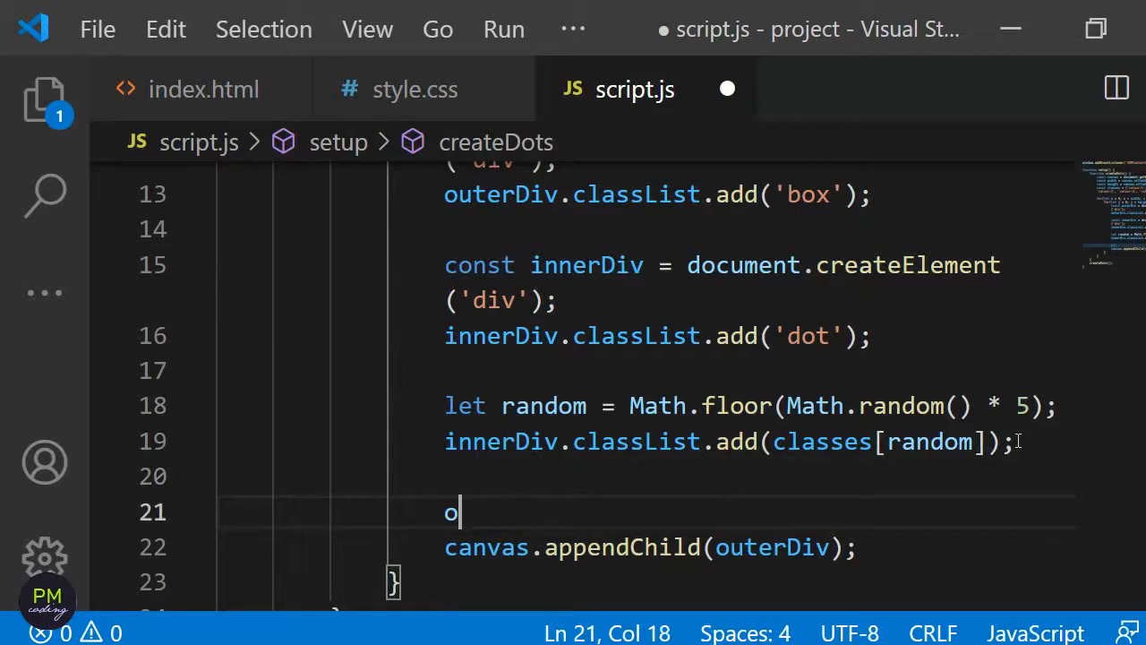
{"action": "type", "text": "uterDiv.appendChild(innerDiv"}
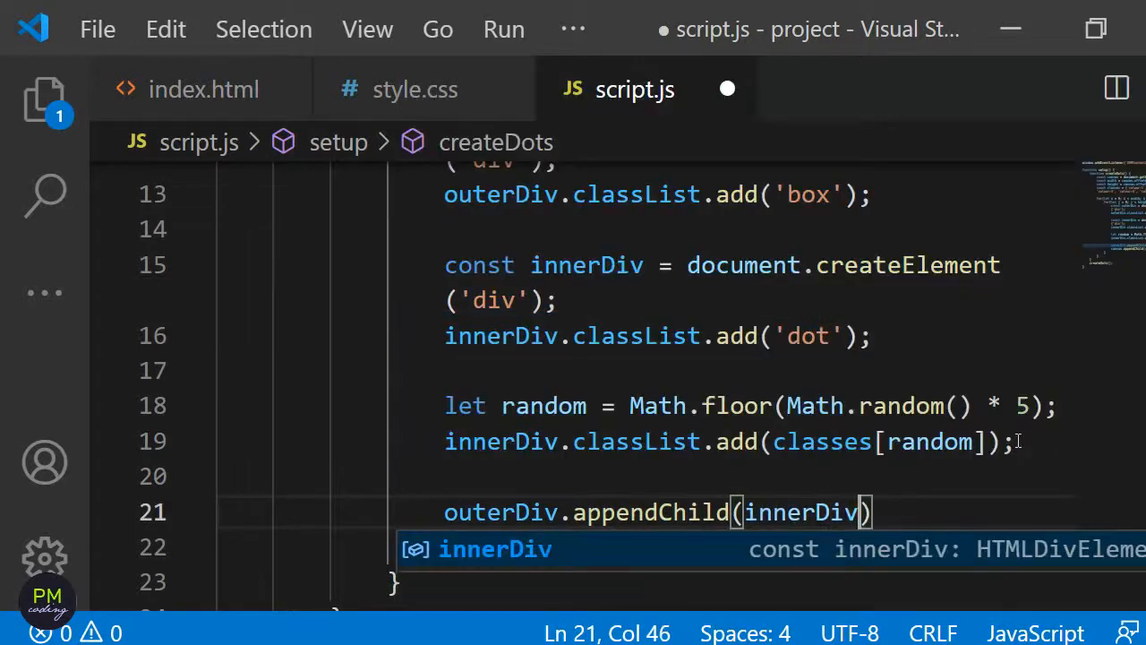
{"action": "type", "text": ";"}
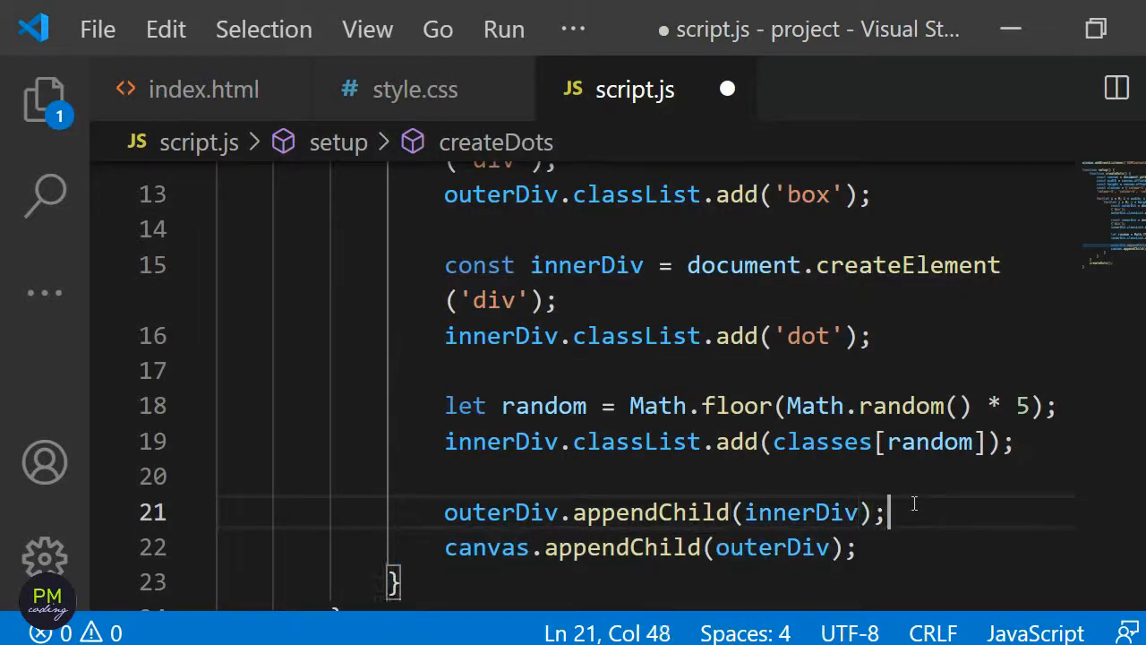
{"action": "key", "text": "ctrl+s"}
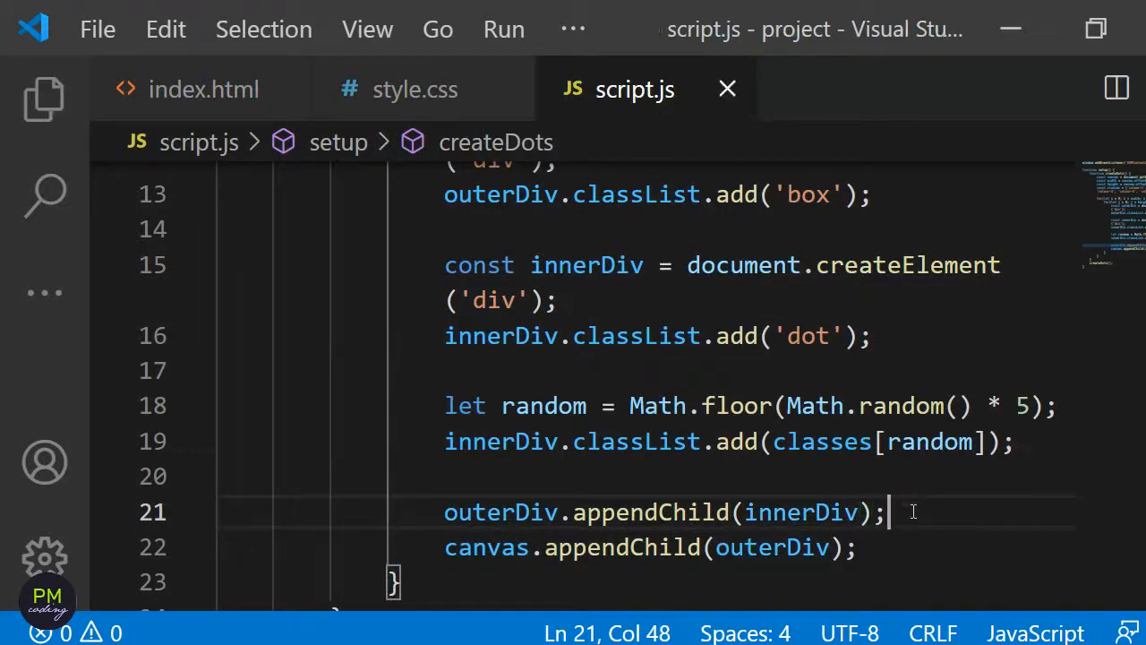
- Add a .dot rule in style.css with width 10px, height 10px, background-color red and a border-radius
{"action": "left_click", "coordinate": [416, 90]}
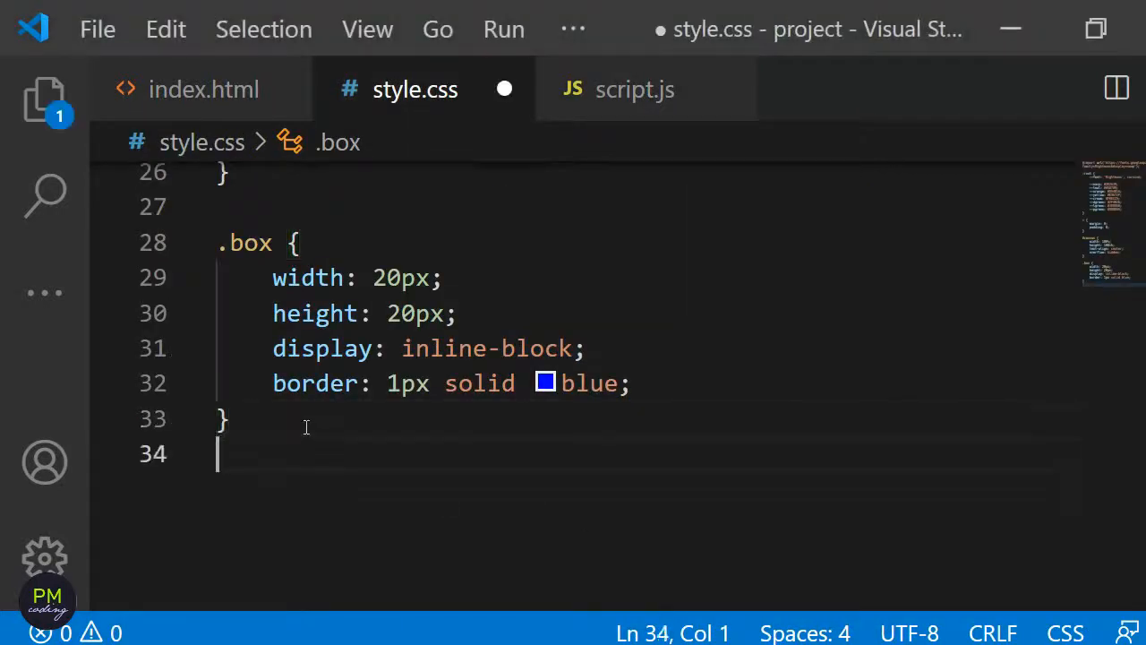
{"action": "type", "text": ".dot {"}
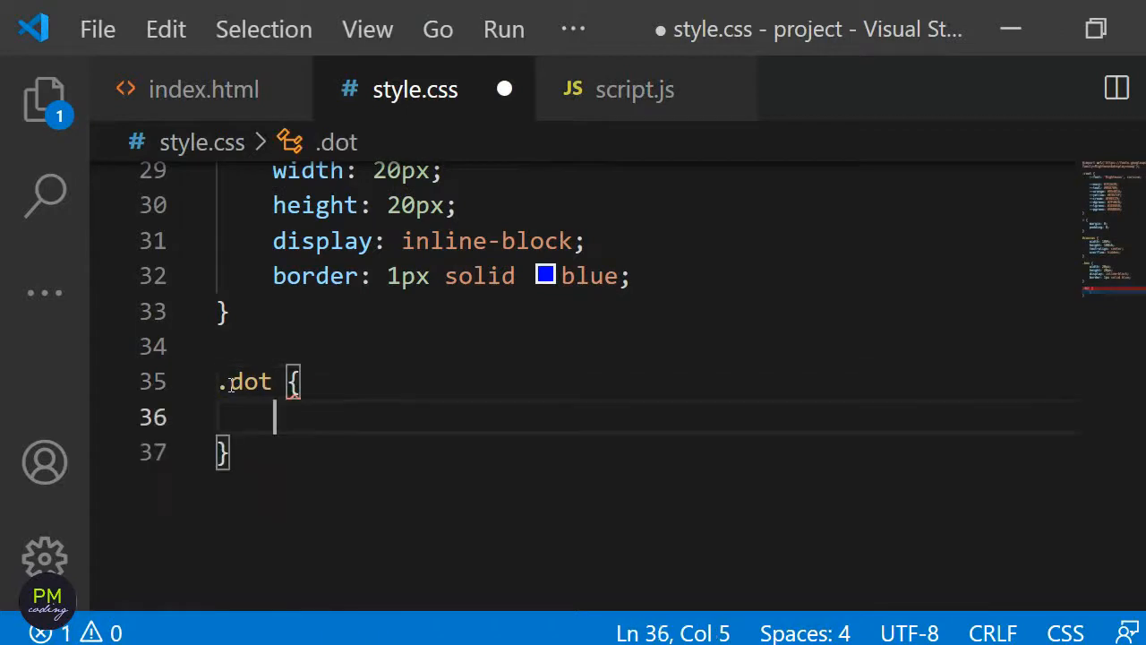
{"action": "type", "text": "width: 1"}
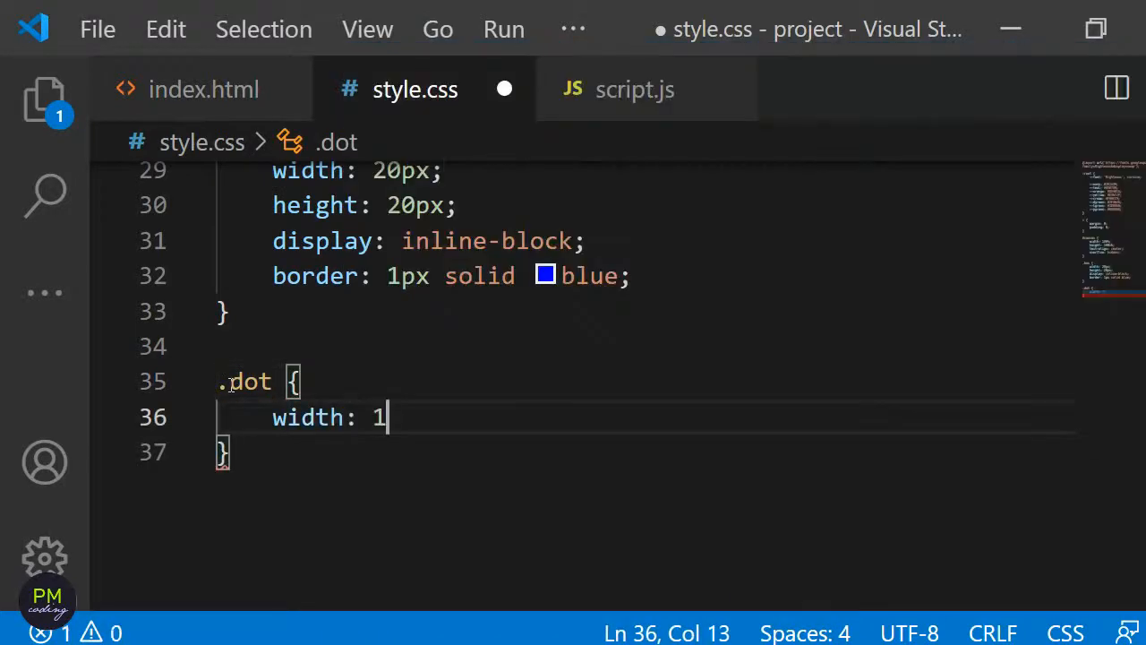
{"action": "type", "text": "height: 10px;"}
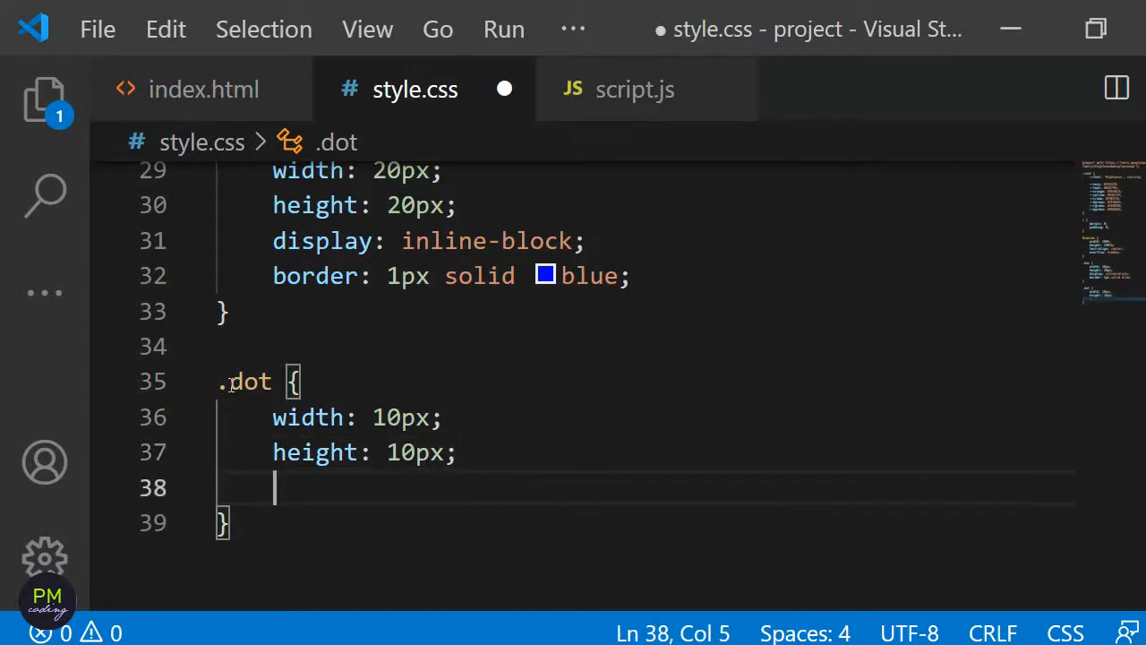
{"action": "type", "text": "background-color: red"}
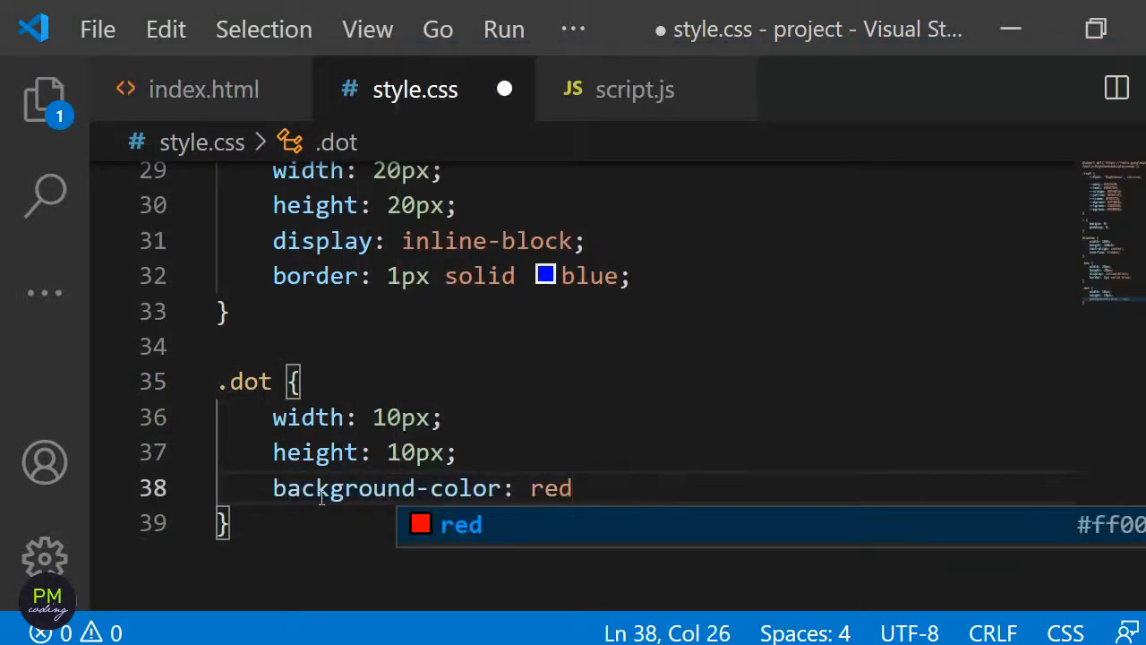
{"action": "type", "text": "border-radi"}
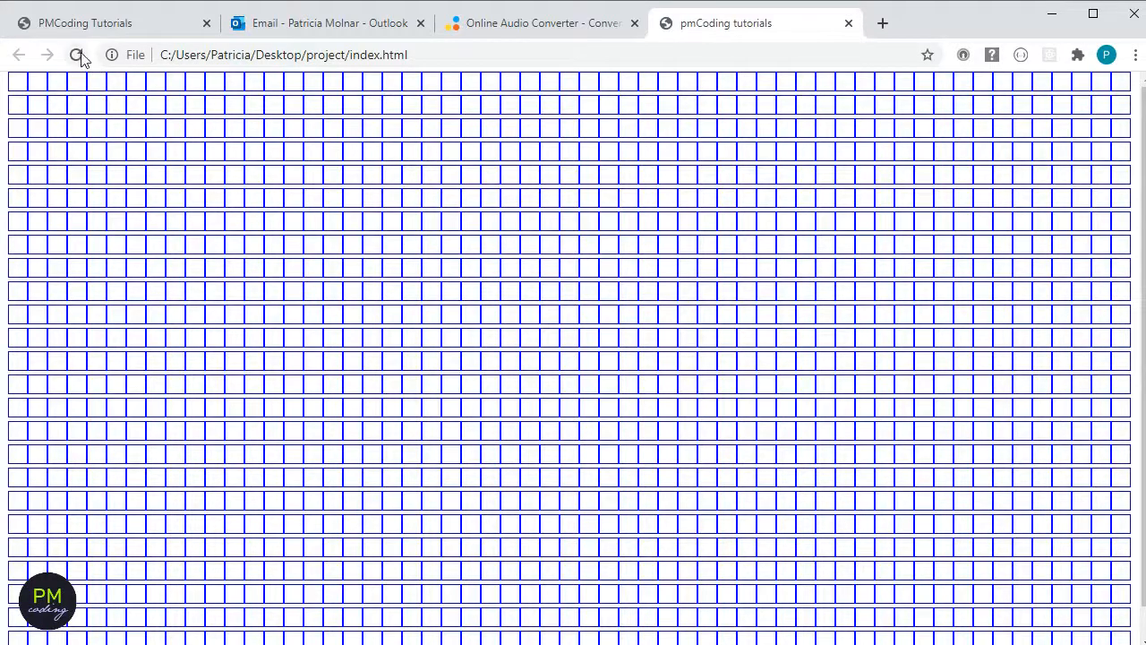
- Reload index.html in Chrome to see the box grid with dots
{"action": "left_click", "coordinate": [77, 54]}
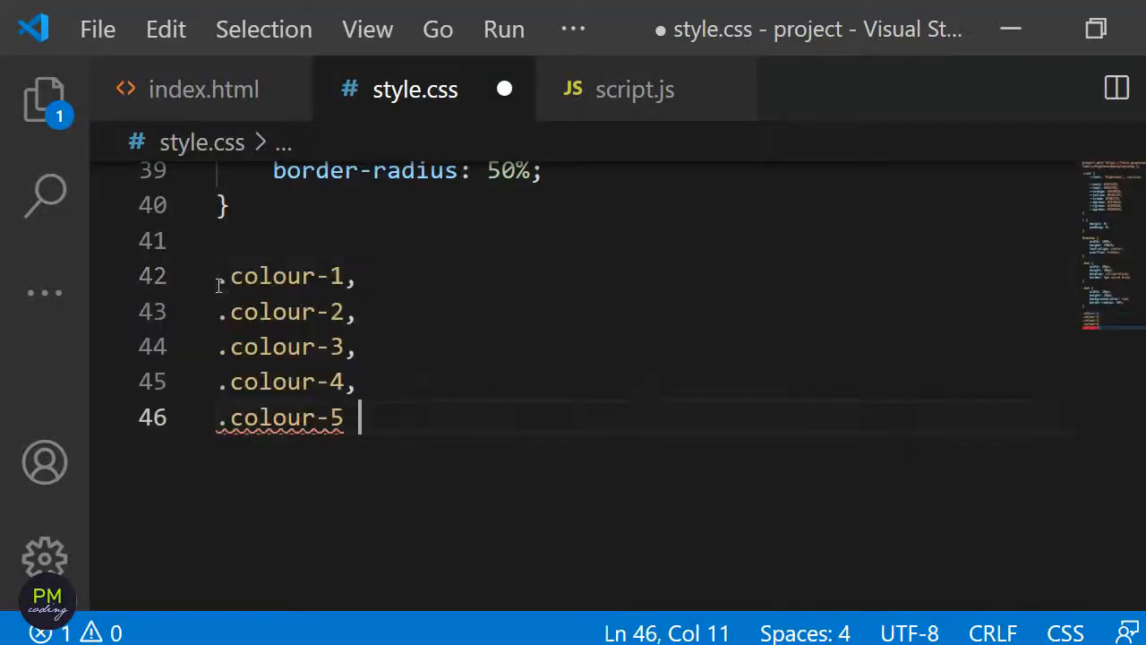
- Give .colour-1 to .colour-5 position: relative, top 50%, left 50%, transform: translate(-50%, -50%)
{"action": "type", "text": "{"}
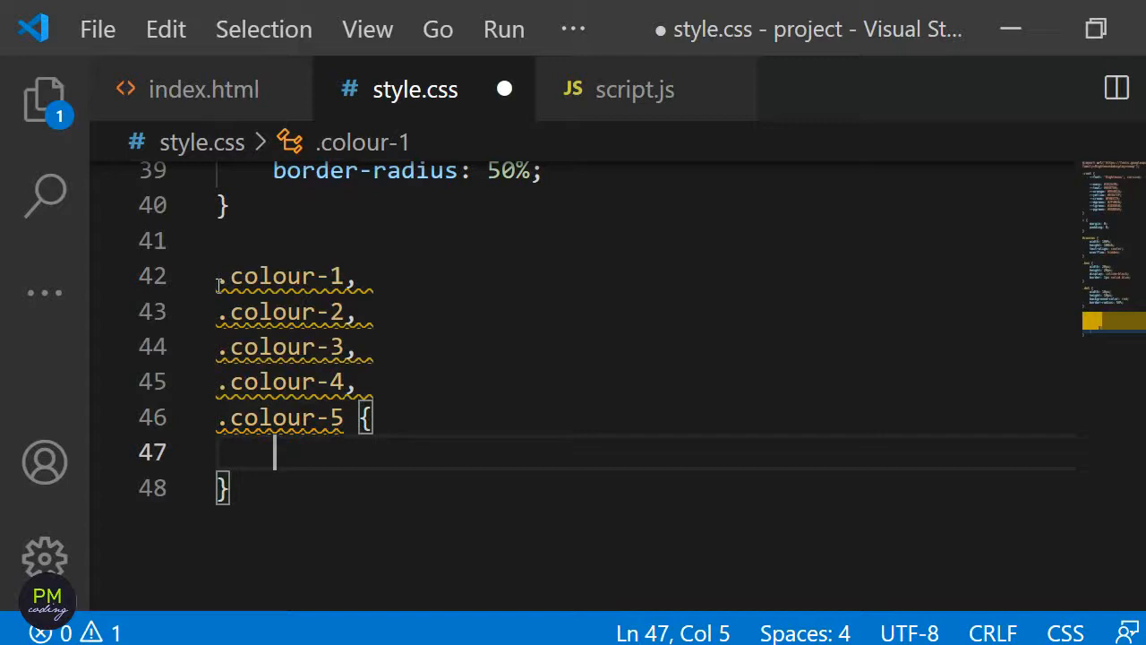
{"action": "type", "text": "position: relative;"}
{"action": "type", "text": "left:"}
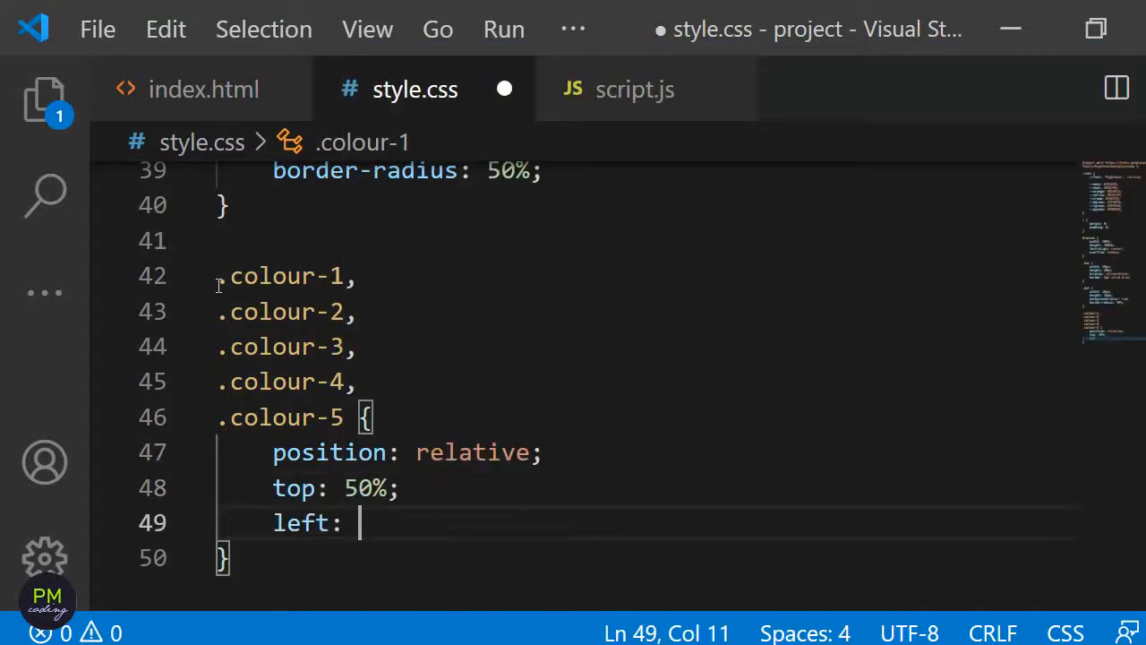
{"action": "type", "text": "50%;"}
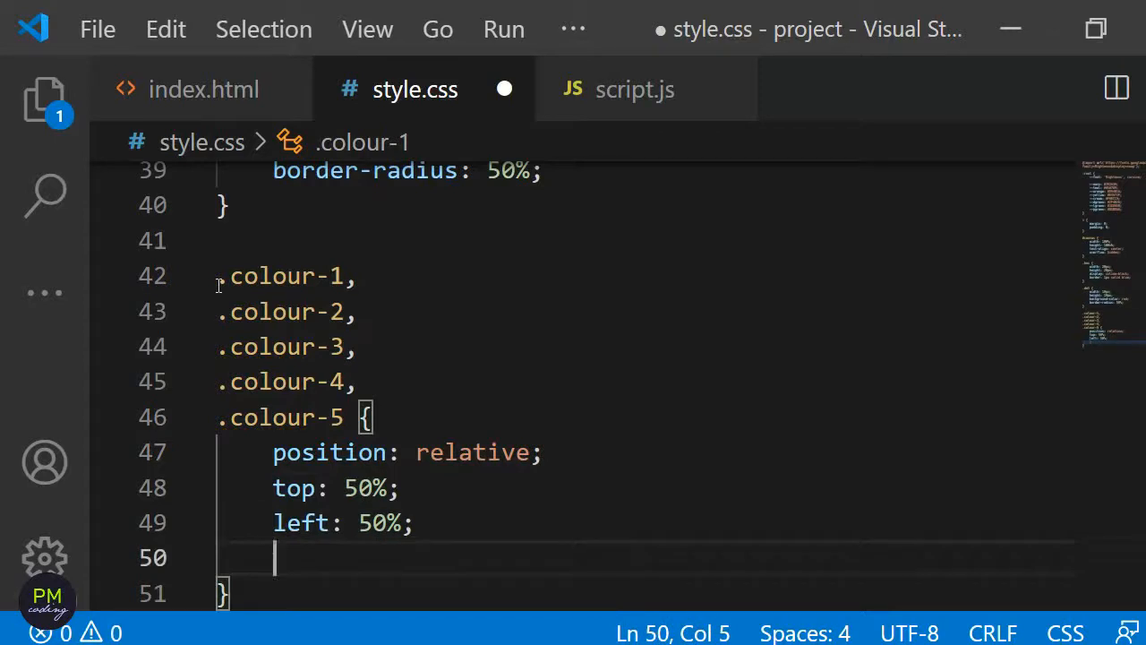
{"action": "type", "text": "transform: translate(-50"}
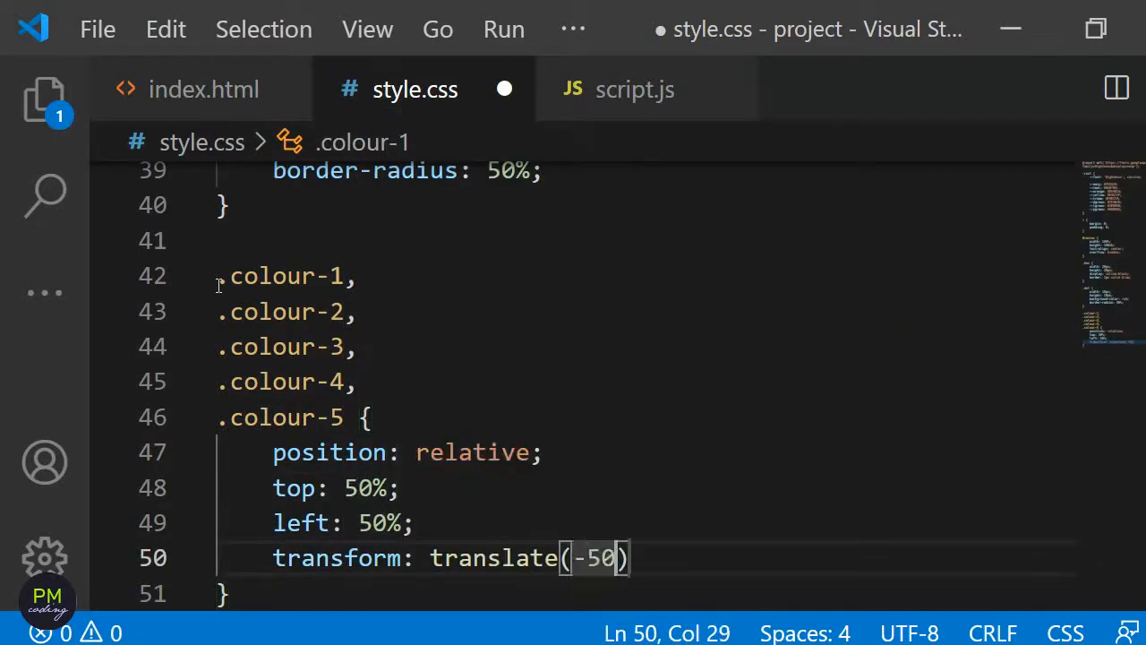
{"action": "type", "text": "%, -50%"}
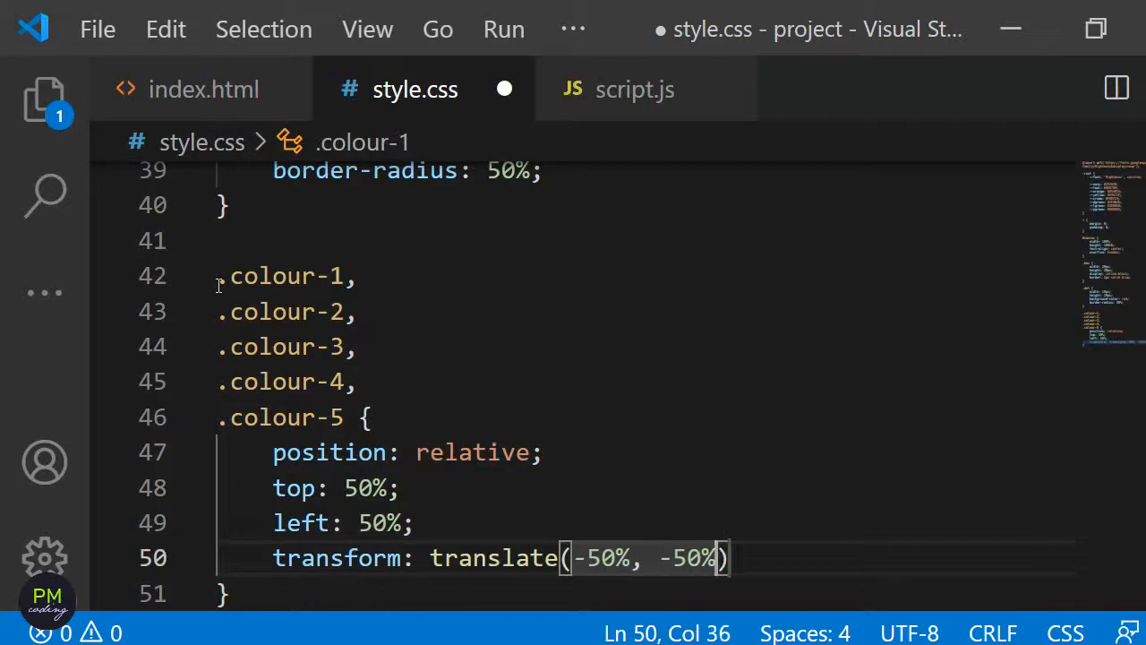
{"action": "type", "text": ";"}
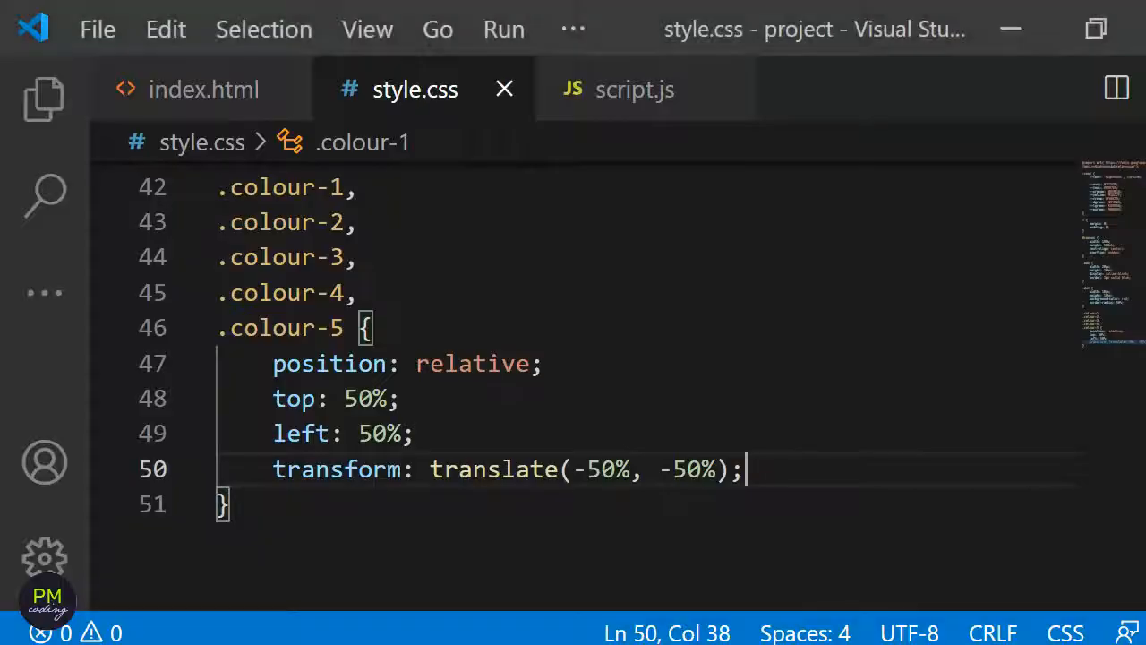
{"action": "key", "text": "Enter"}
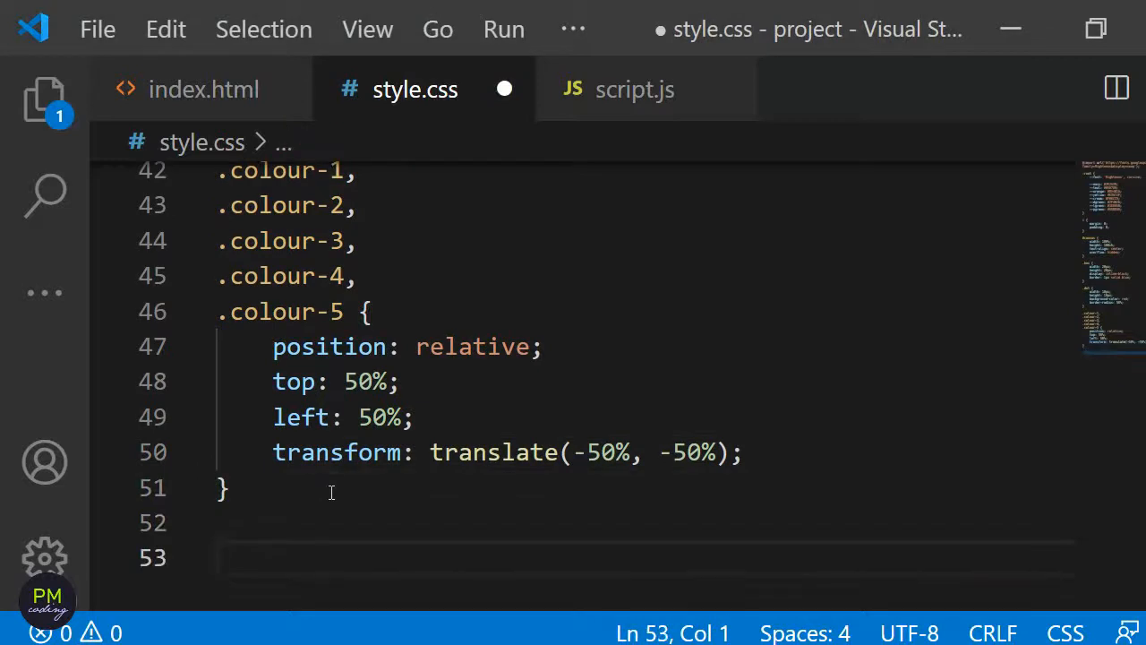
{"action": "type", "text": "@keyframes"}
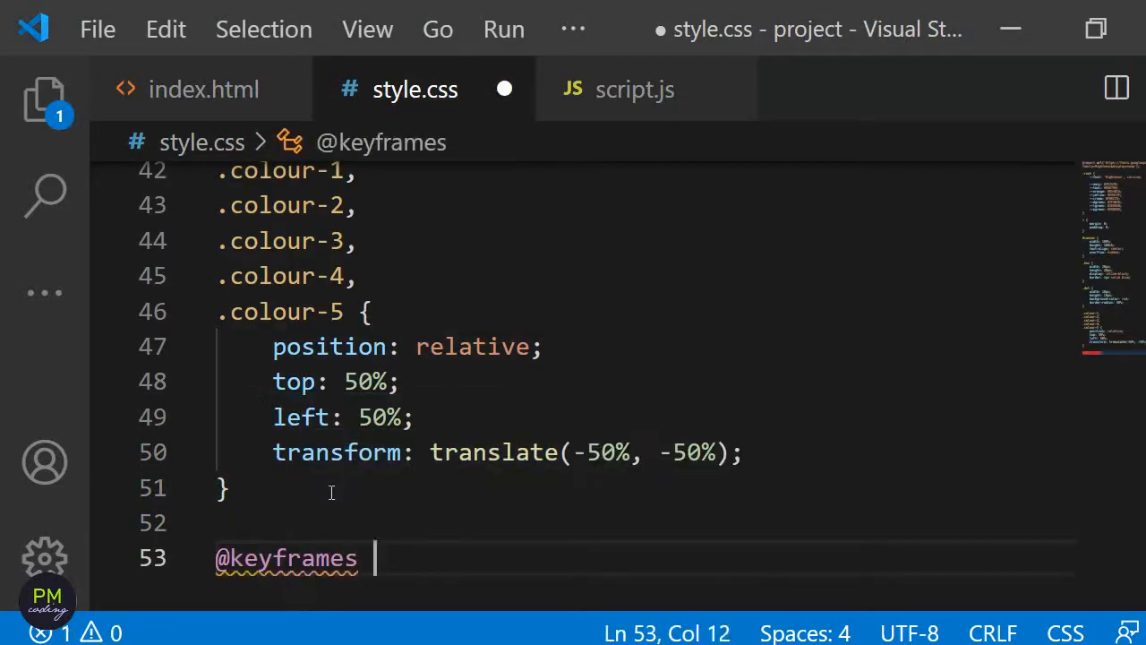
{"action": "type", "text": "grow1 {"}
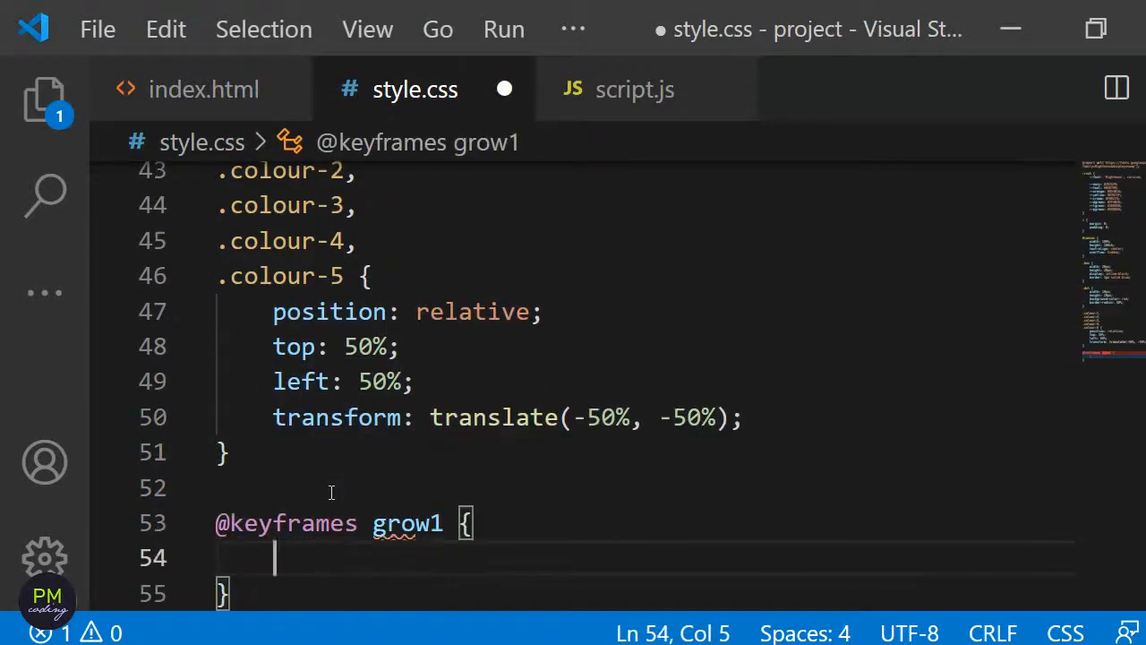
{"action": "scroll", "scroll_direction": "down", "scroll_amount": 3}
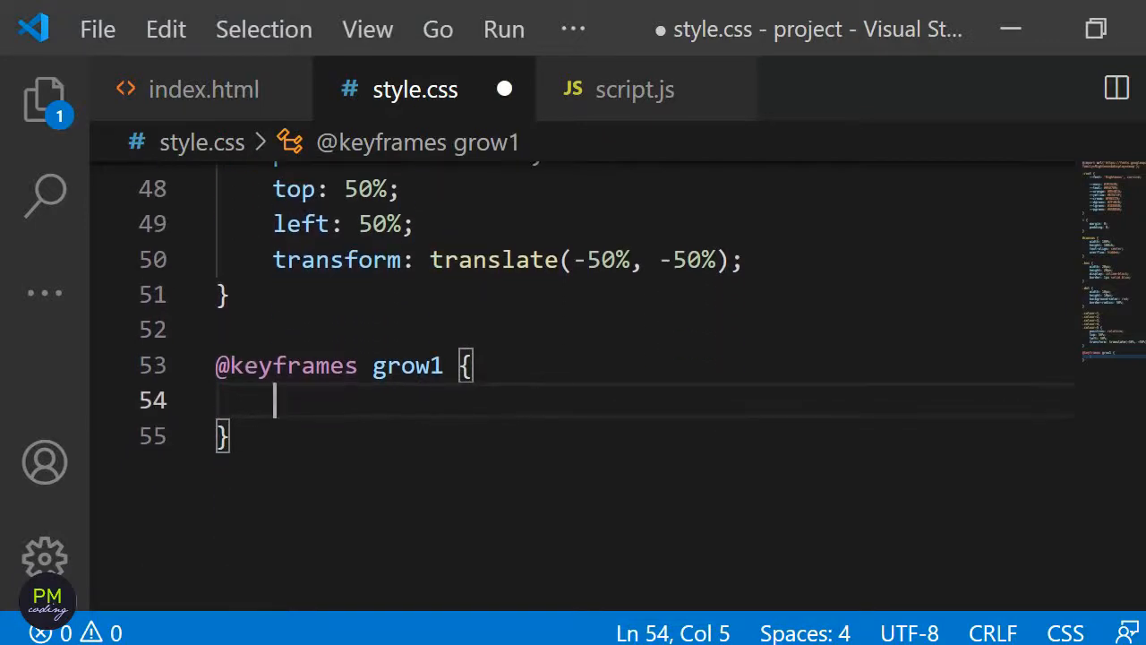
{"action": "type", "text": "0% {"}
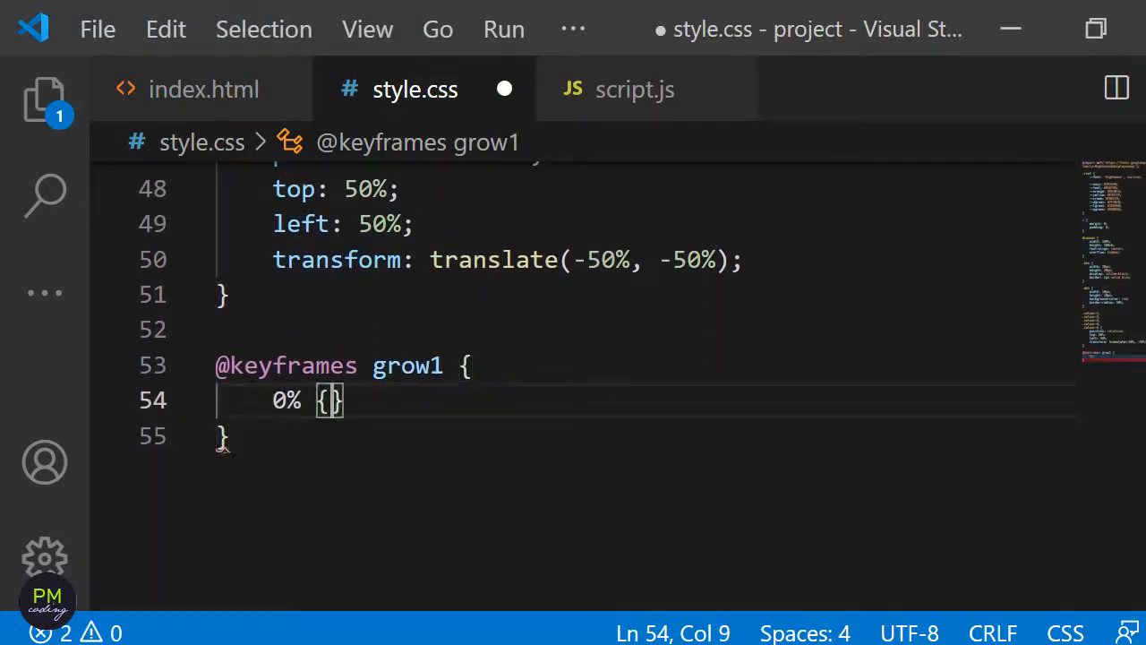
{"action": "type", "text": "background-color: var(--cream"}
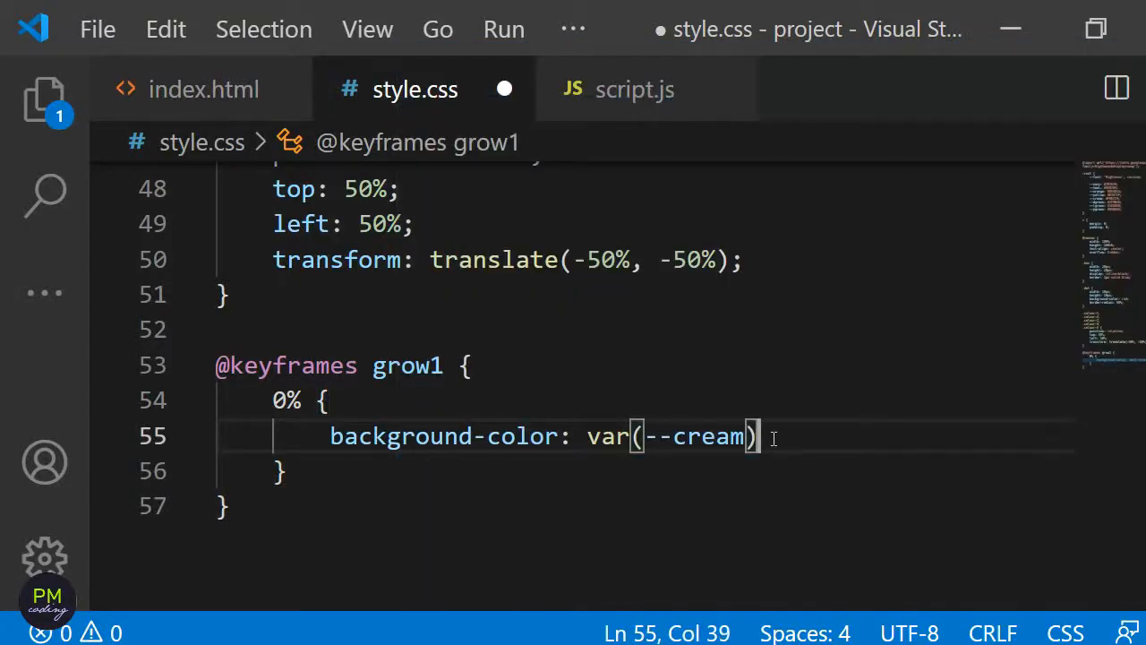
{"action": "type", "text": "z-index: 0;"}
{"action": "type", "text": "width: 10"}
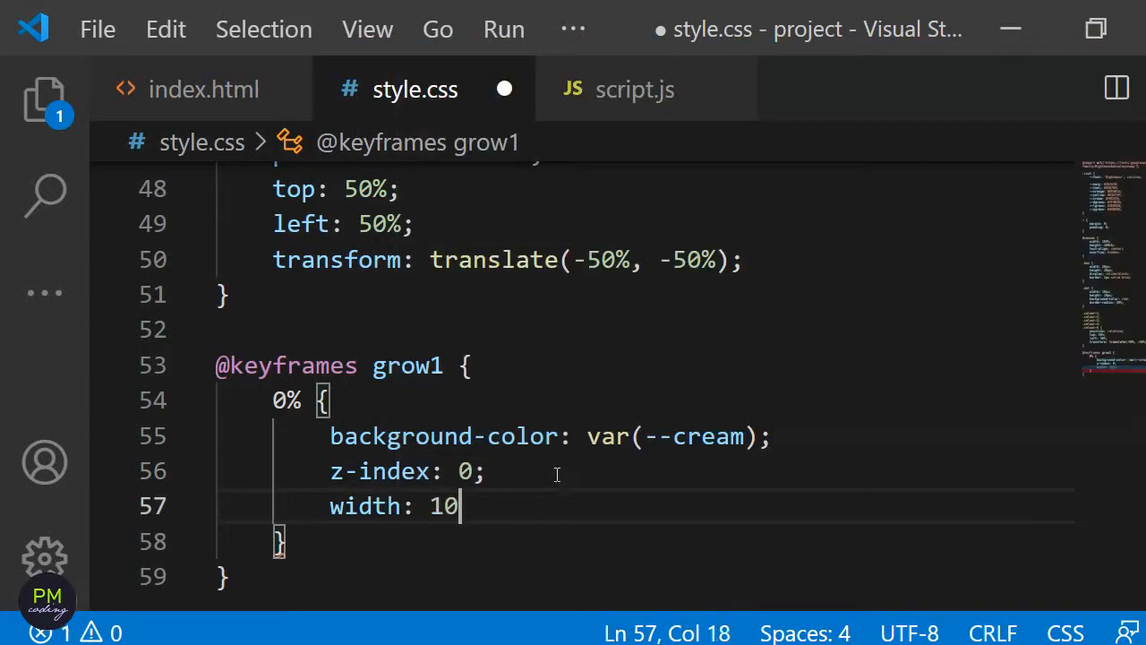
{"action": "type", "text": "px;"}
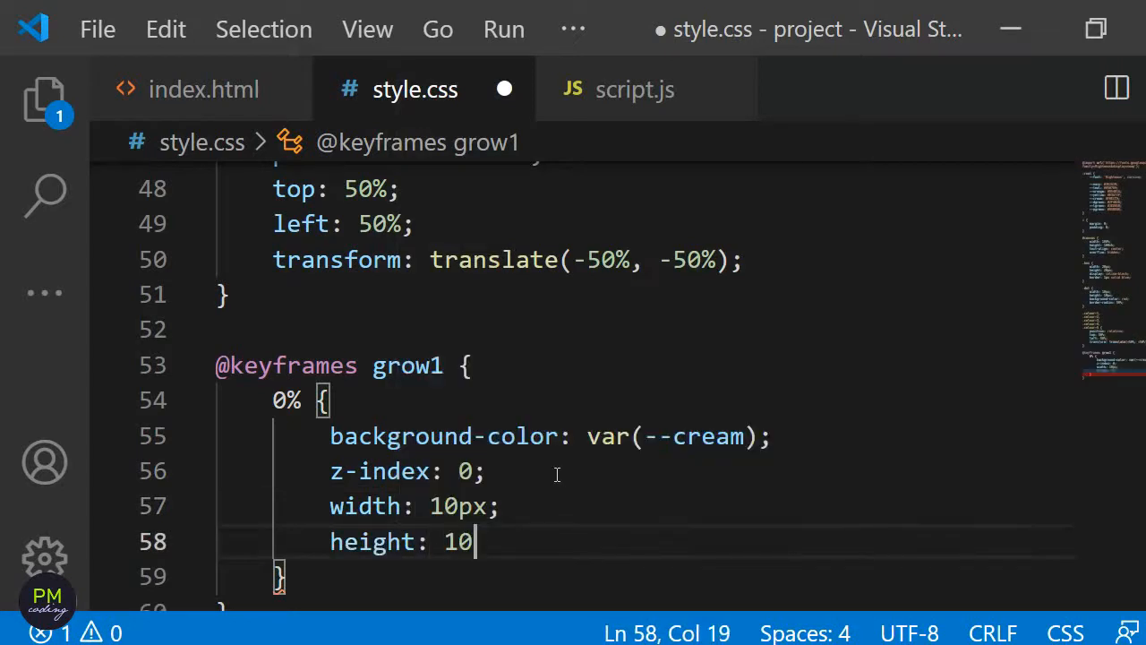
{"action": "type", "text": "px;"}
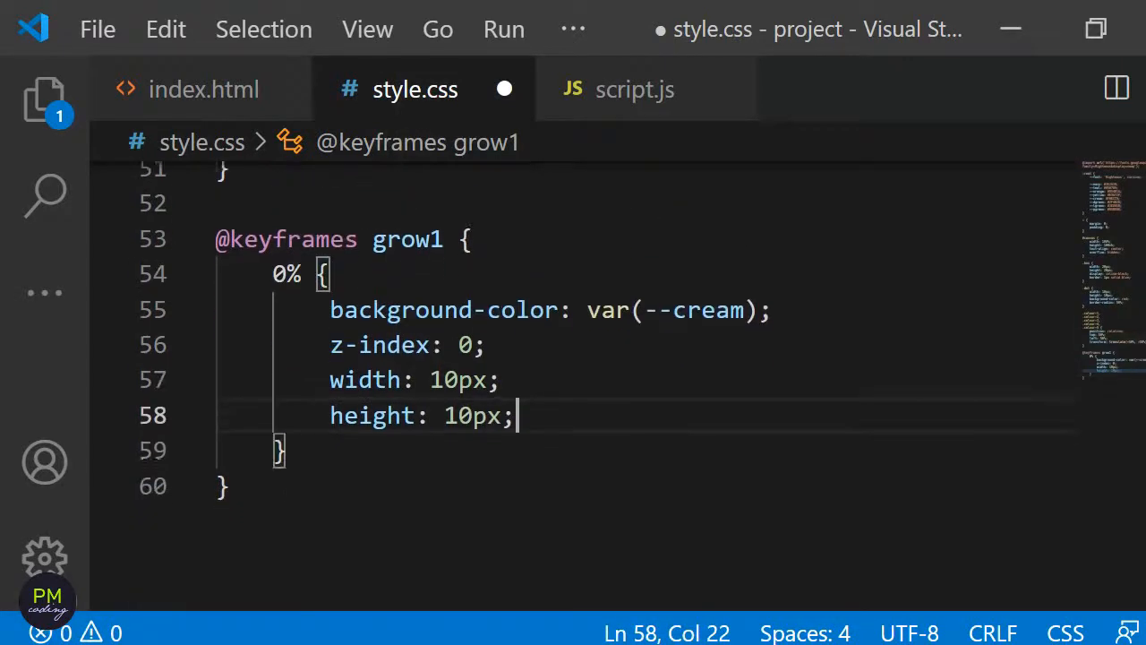
{"action": "type", "text": "20% {"}
{"action": "type", "text": "z-index: 1;"}
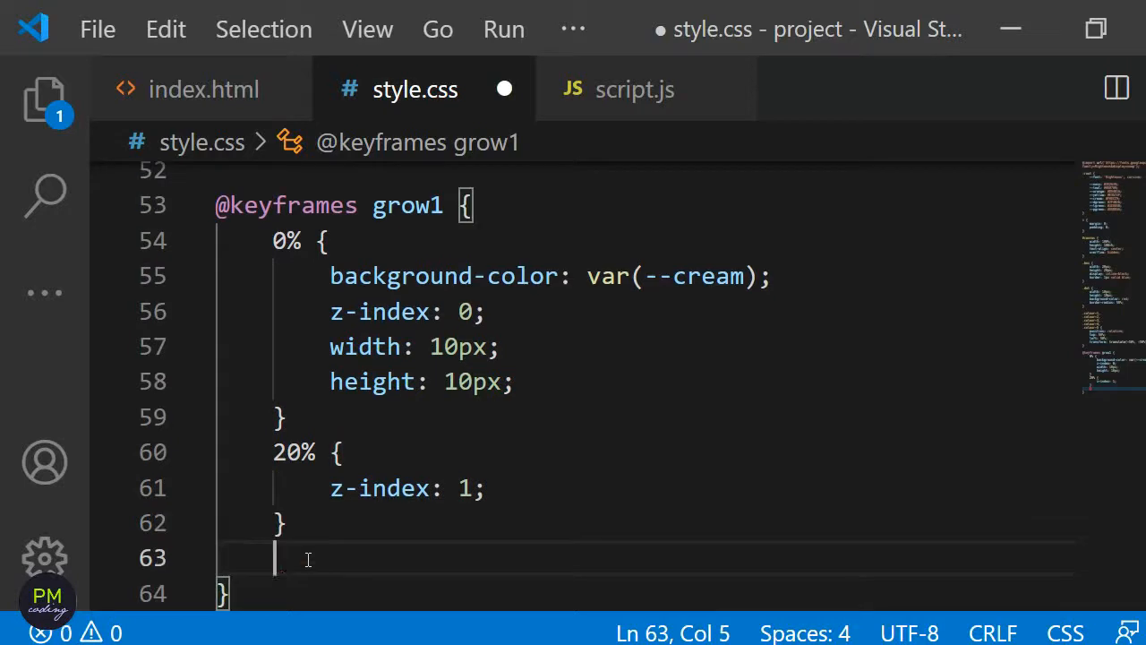
- Add the 100% frame ending dark green, width 50px, height 50px, z-index 1
{"action": "type", "text": "100% {"}
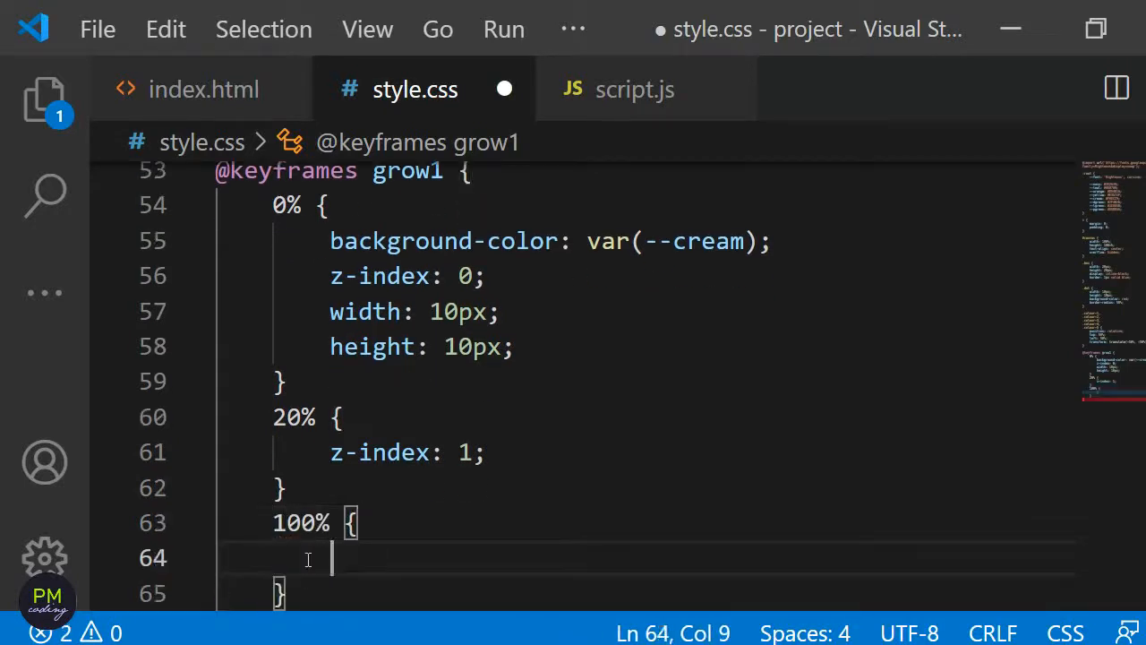
{"action": "type", "text": "background-color: var(--dgreen"}
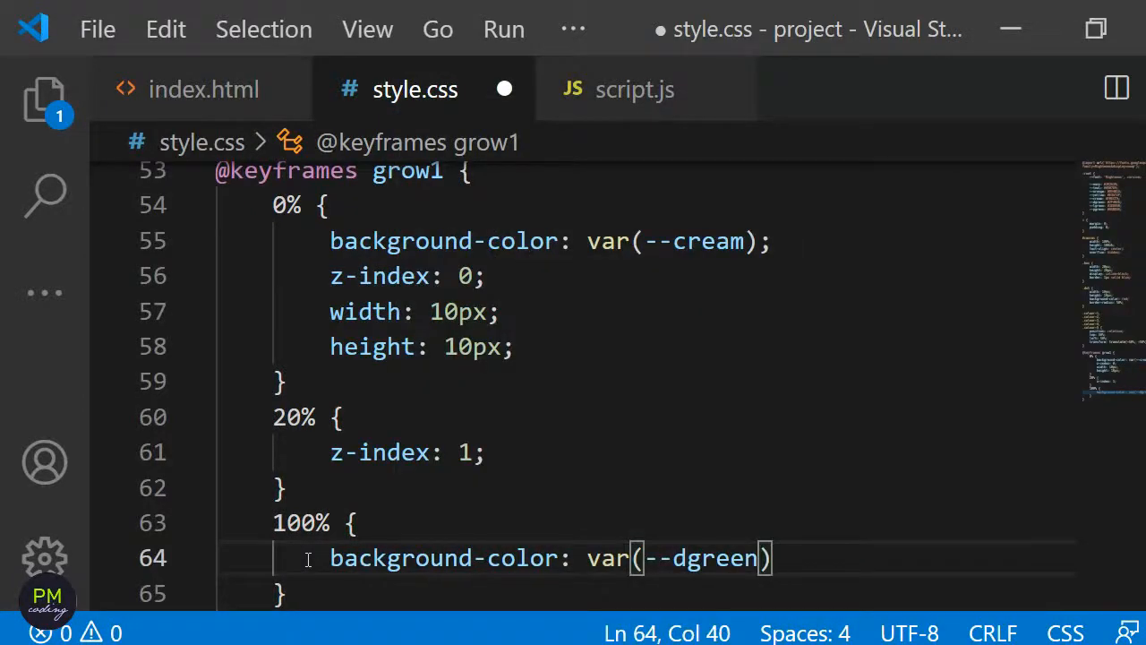
{"action": "type", "text": "width: 100"}
{"action": "type", "text": ";"}
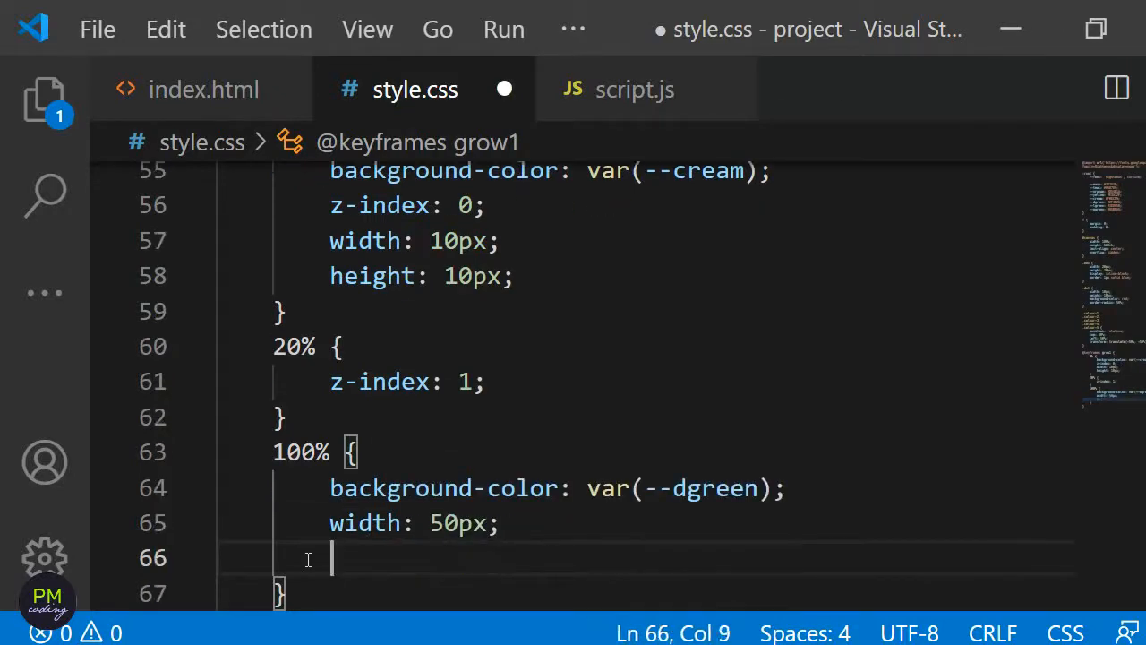
{"action": "type", "text": "height: 50px;"}
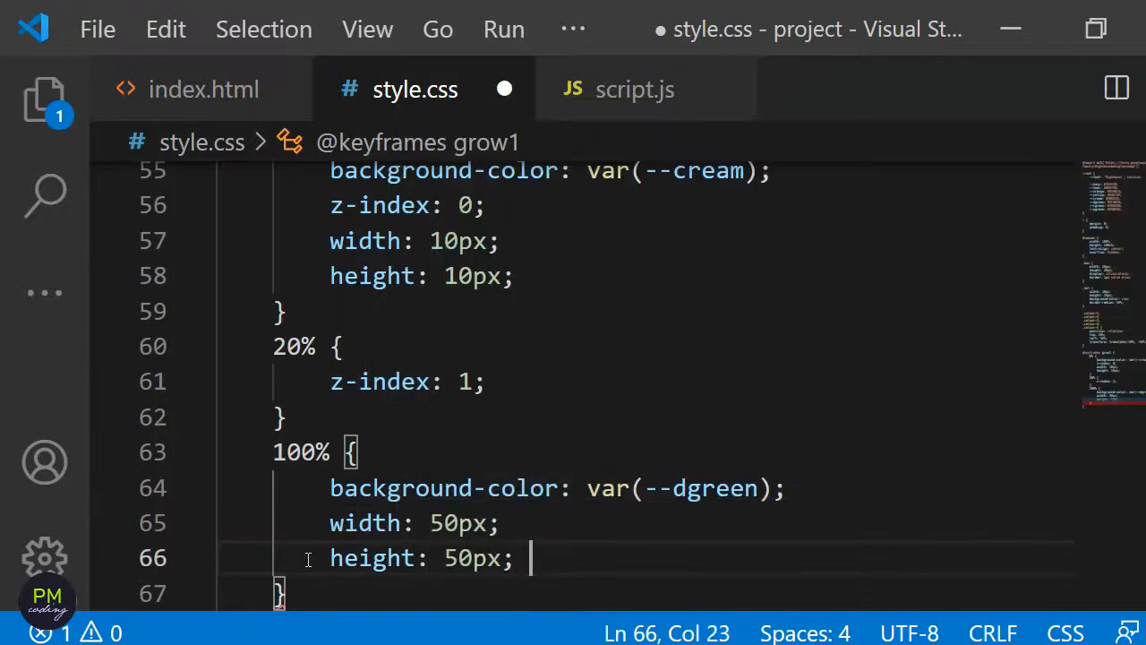
{"action": "type", "text": "z-index"}
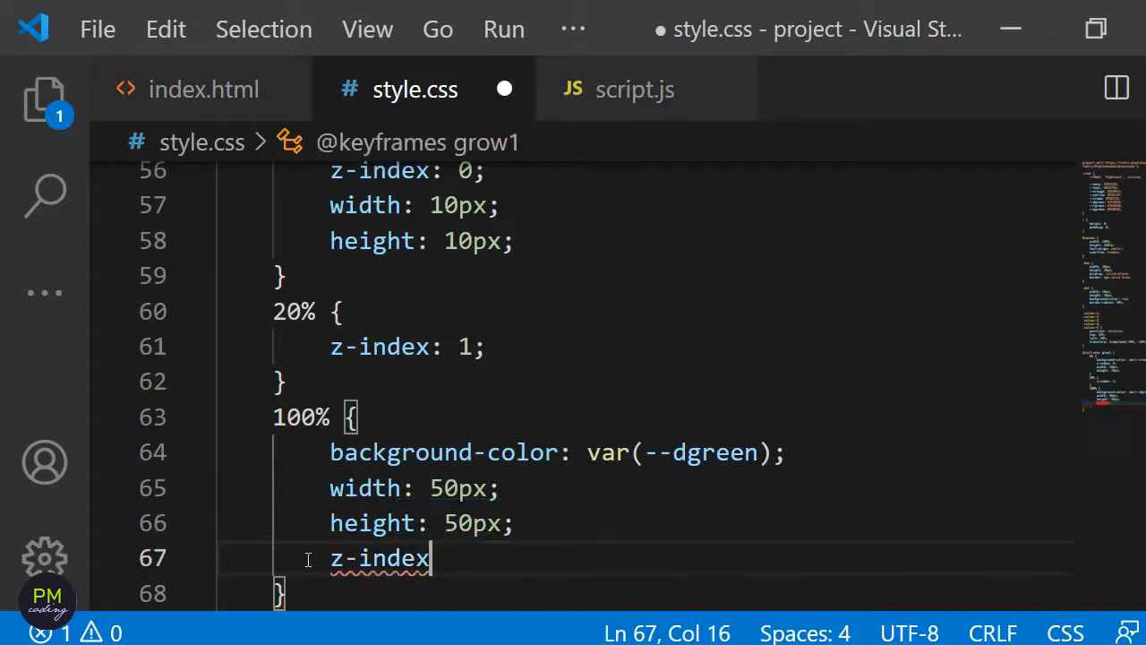
{"action": "type", "text": ": 1;"}
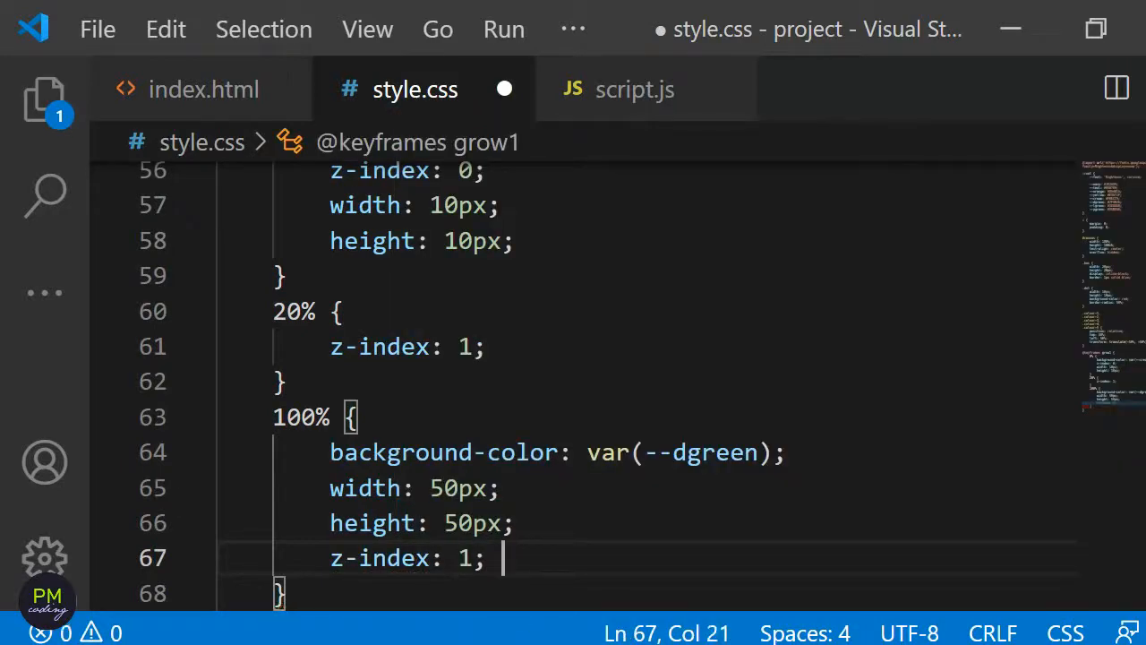
{"action": "scroll", "scroll_direction": "up", "scroll_amount": 3}
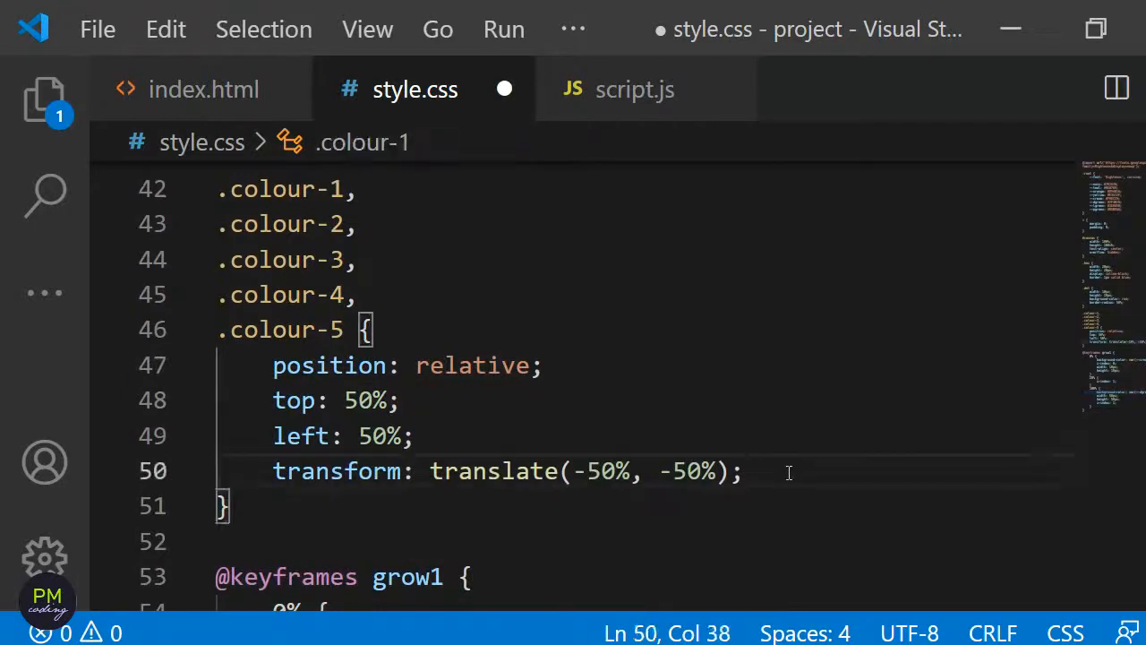
- Give .colour-1 to .colour-5 animation grow1, 2s ease-out, fill-mode forwards, play-state paused
{"action": "type", "text": "animation-name: g"}
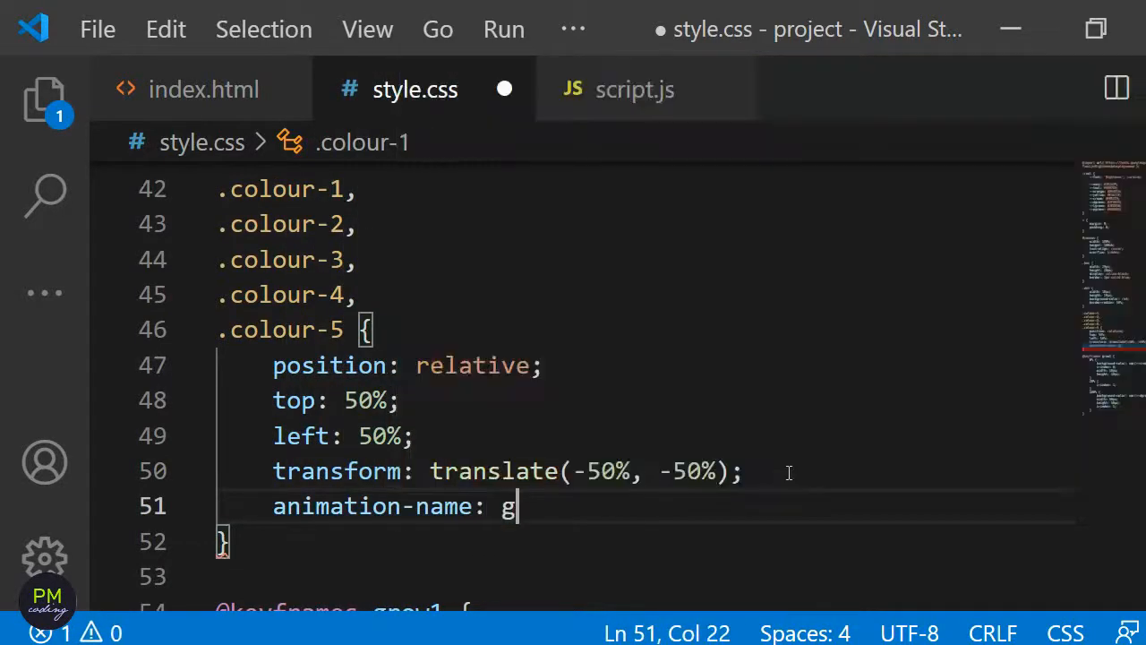
{"action": "type", "text": "animation-duration: 2s;"}
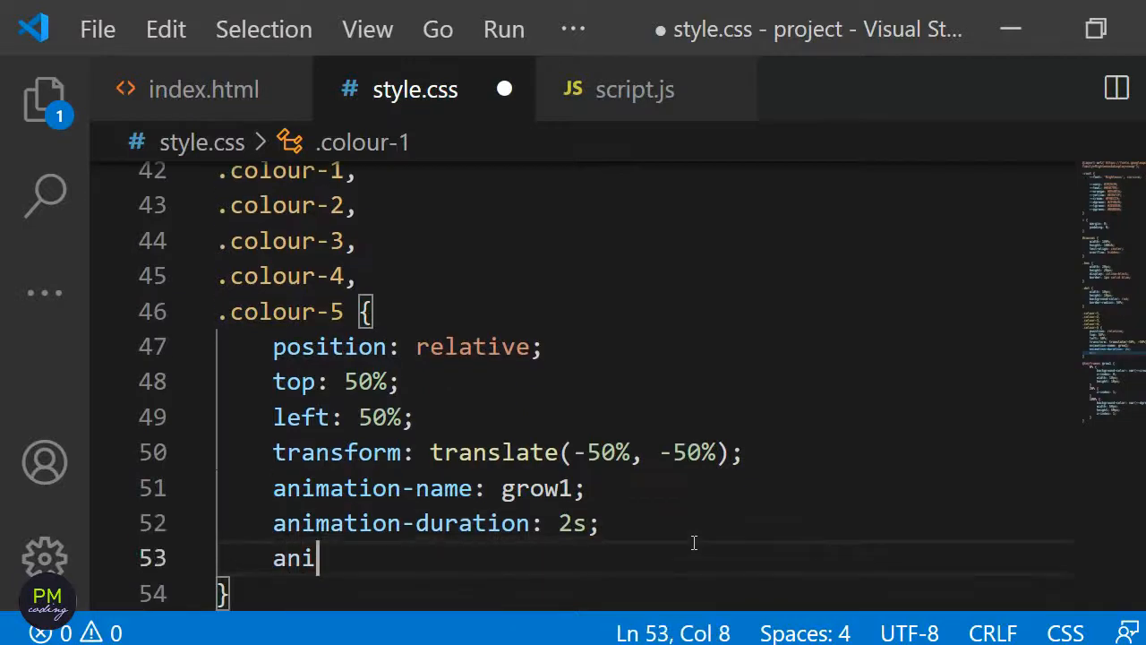
{"action": "type", "text": "mation-timing-function: ;"}
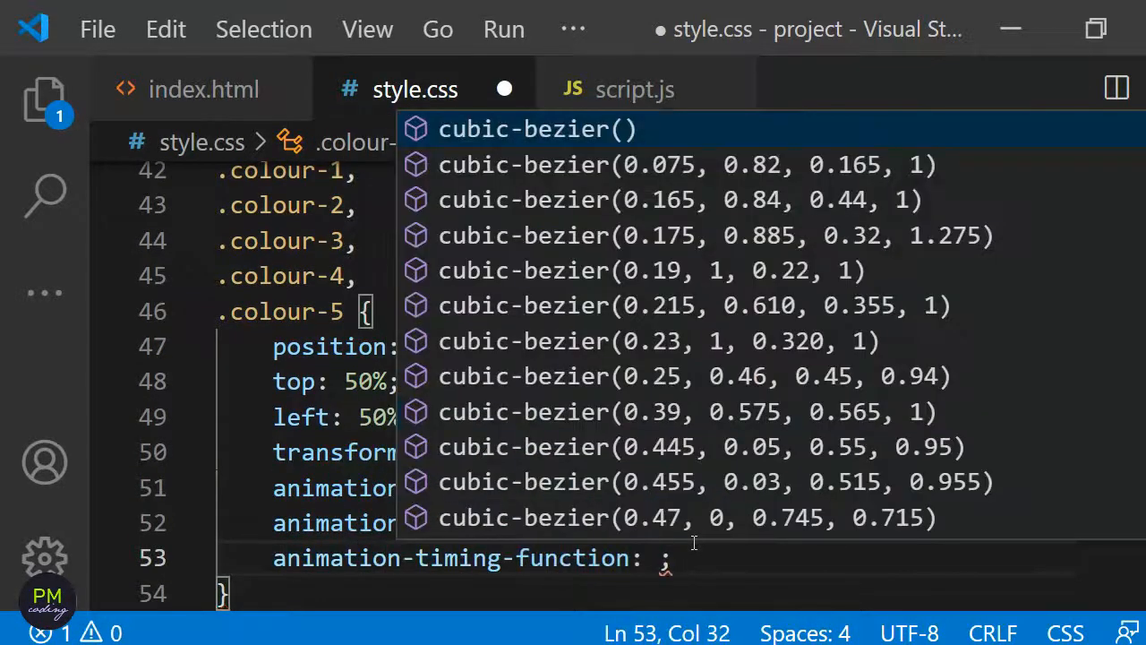
{"action": "type", "text": "ease-out"}
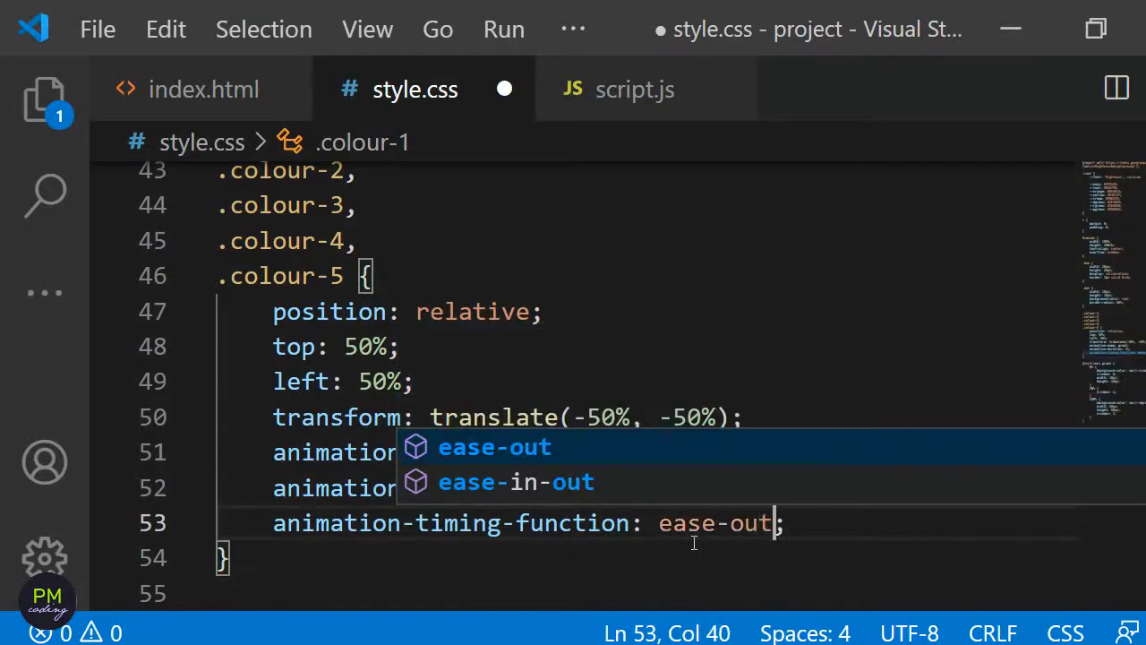
{"action": "type", "text": "animation-fill-mode:"}
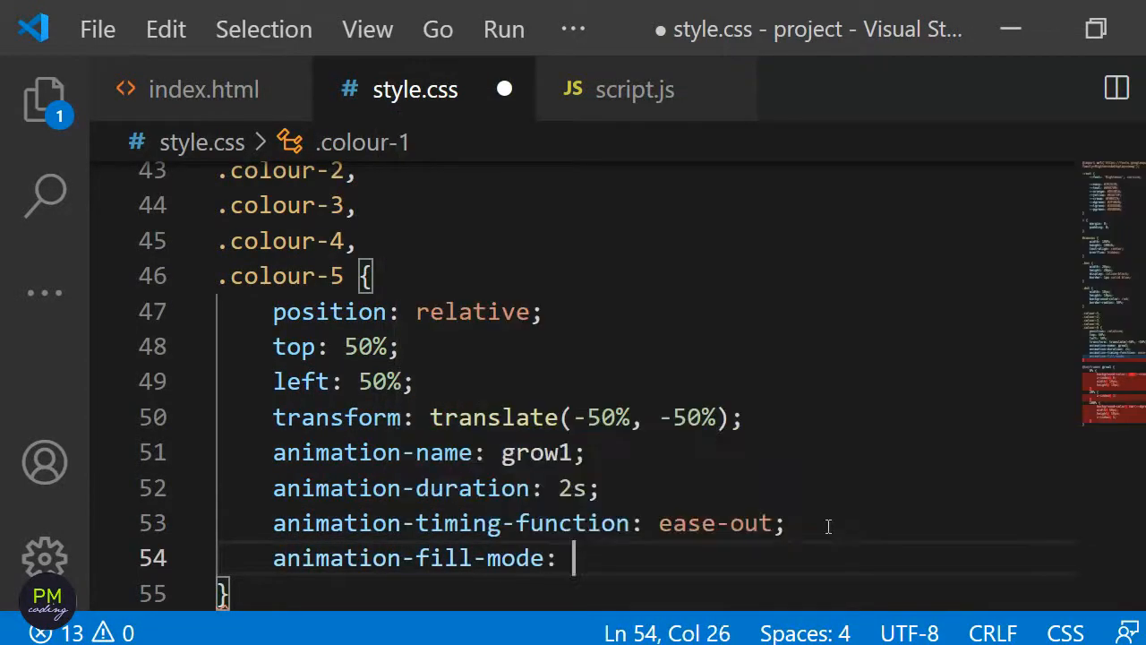
{"action": "type", "text": "forwards;"}
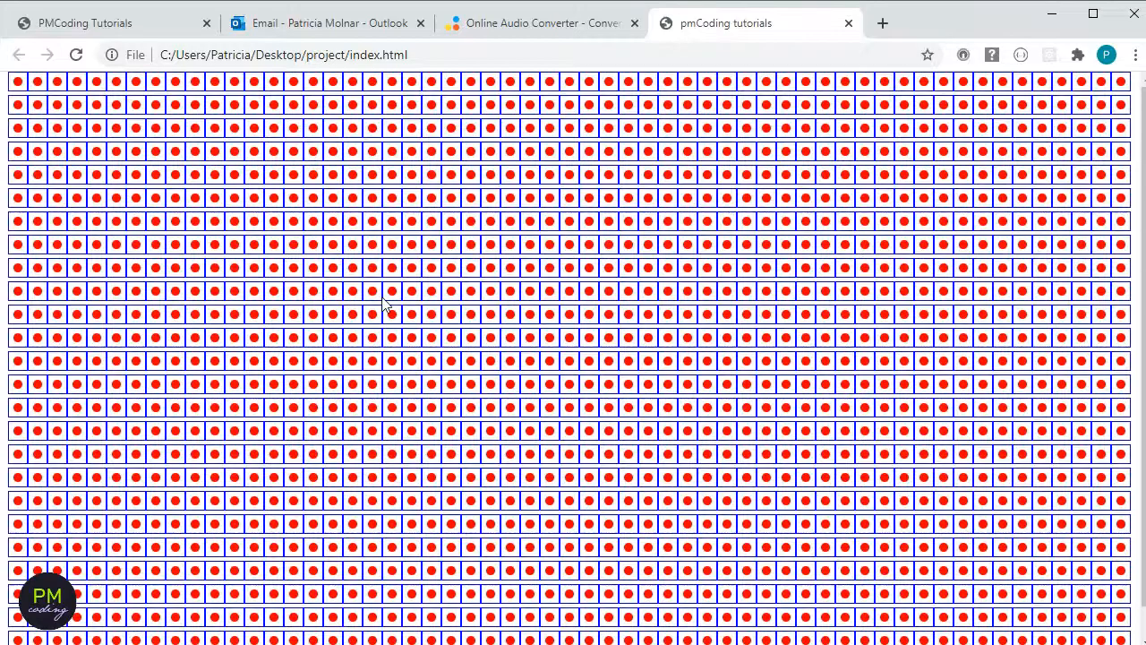
{"action": "left_click", "coordinate": [76, 53]}
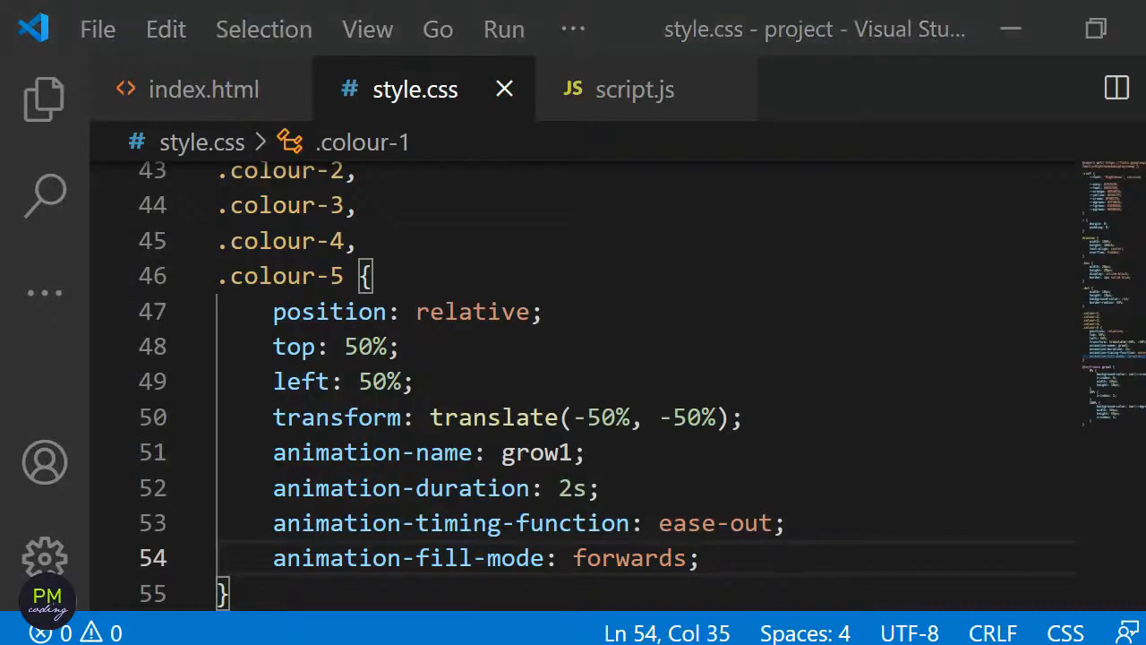
{"action": "type", "text": "animation-play-state: paused;"}
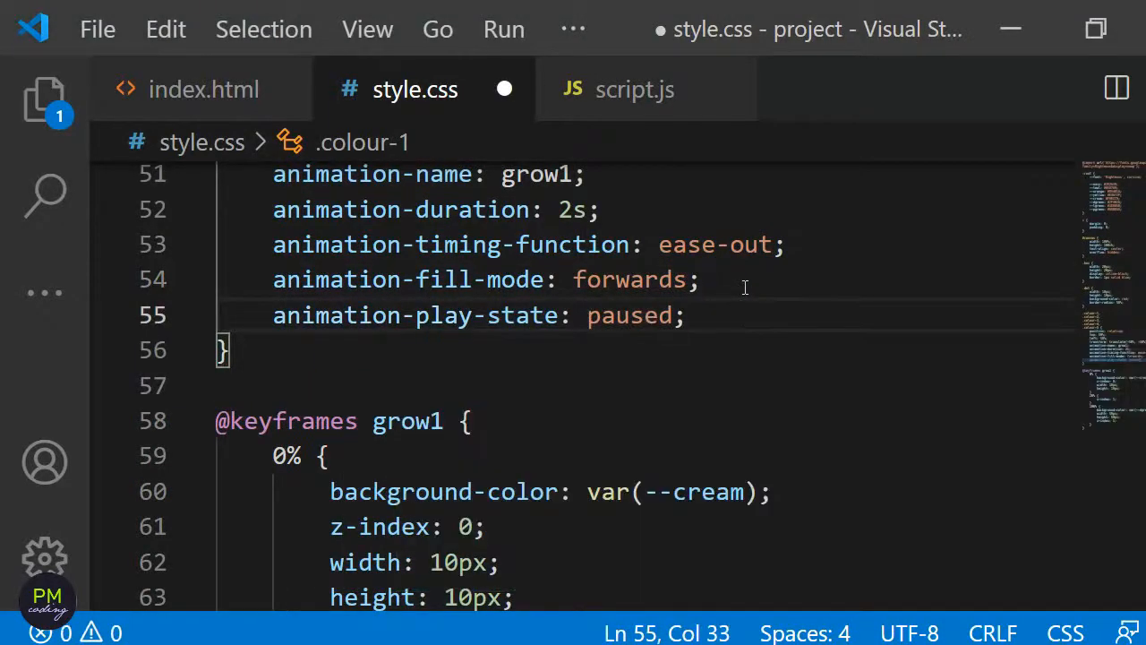
{"action": "key", "text": "Enter"}
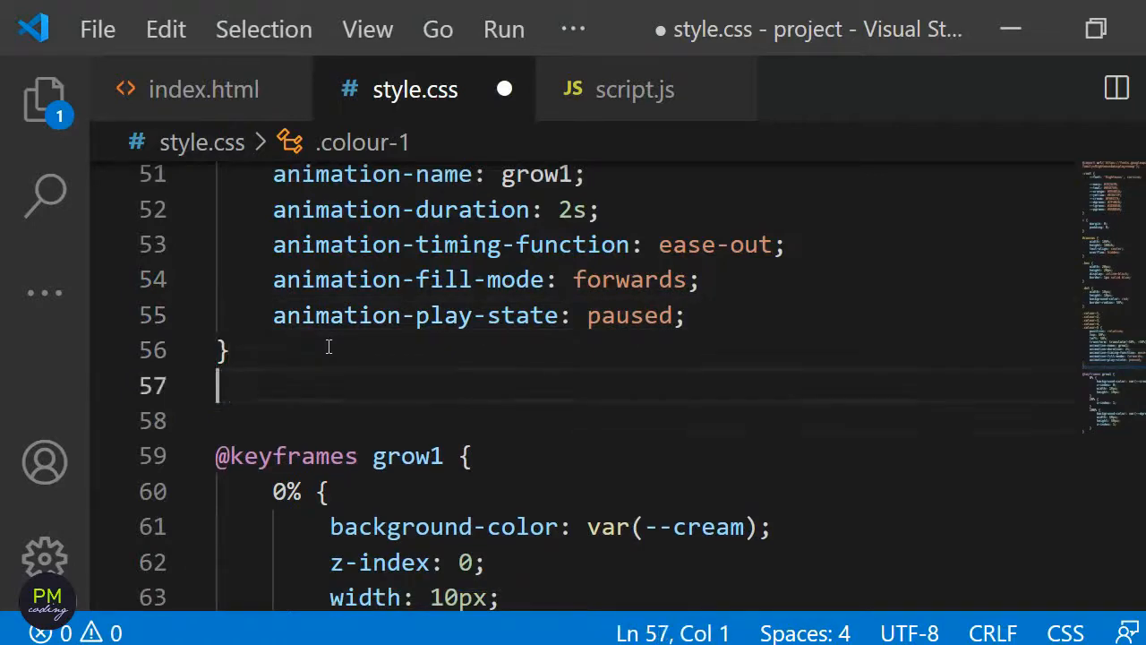
- Add .box:hover .colour-1 to .colour-5 setting animation-play-state: running, and save
{"action": "type", "text": ".box:hover"}
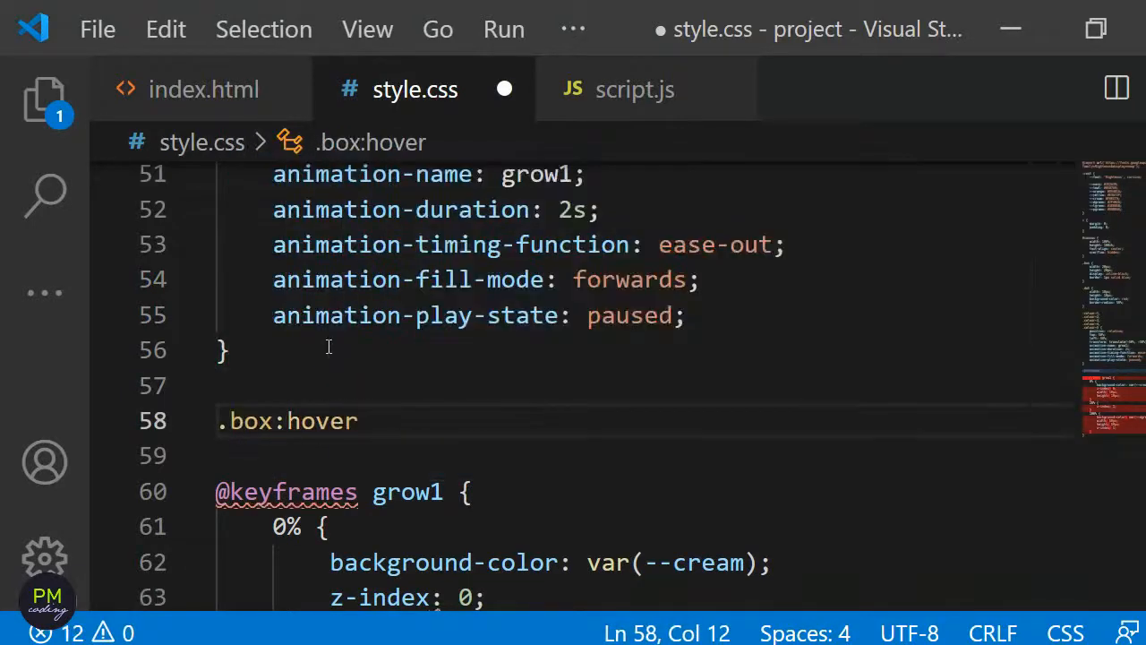
{"action": "type", "text": ".colour-1,"}
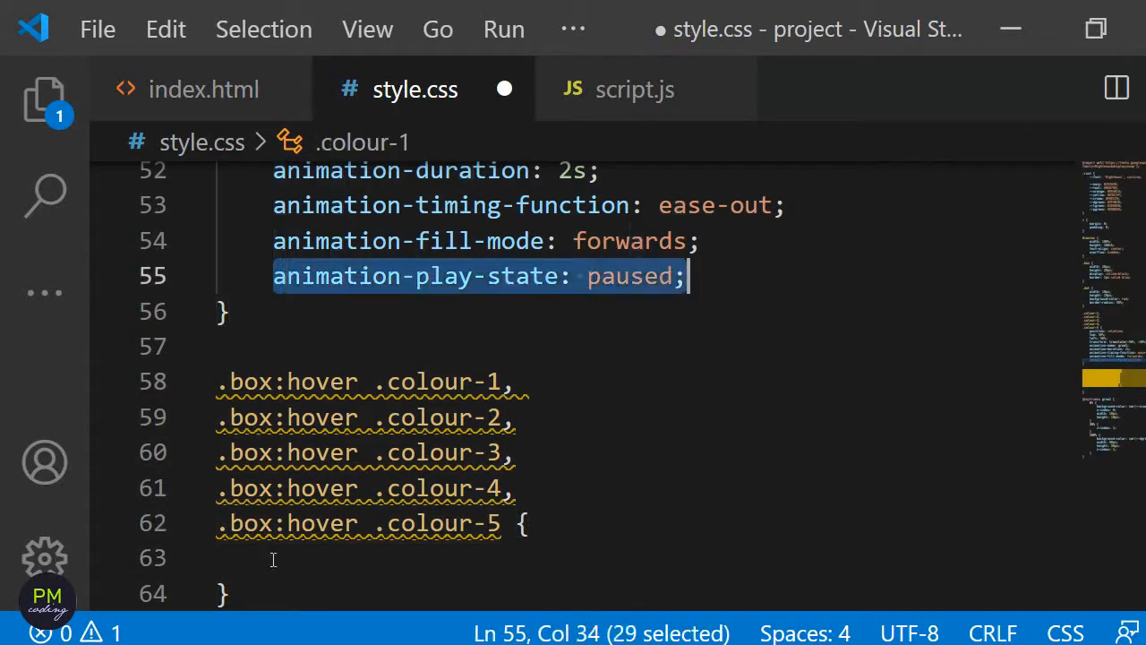
{"action": "type", "text": "animation-play-state: running;"}
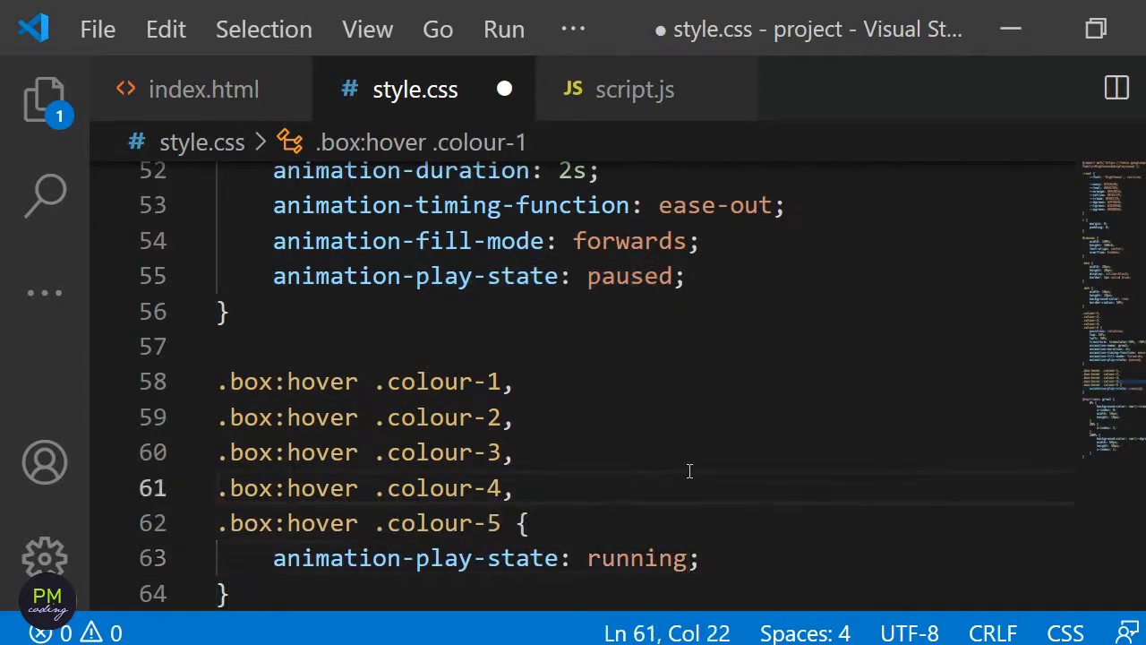
{"action": "key", "text": "ctrl+s"}
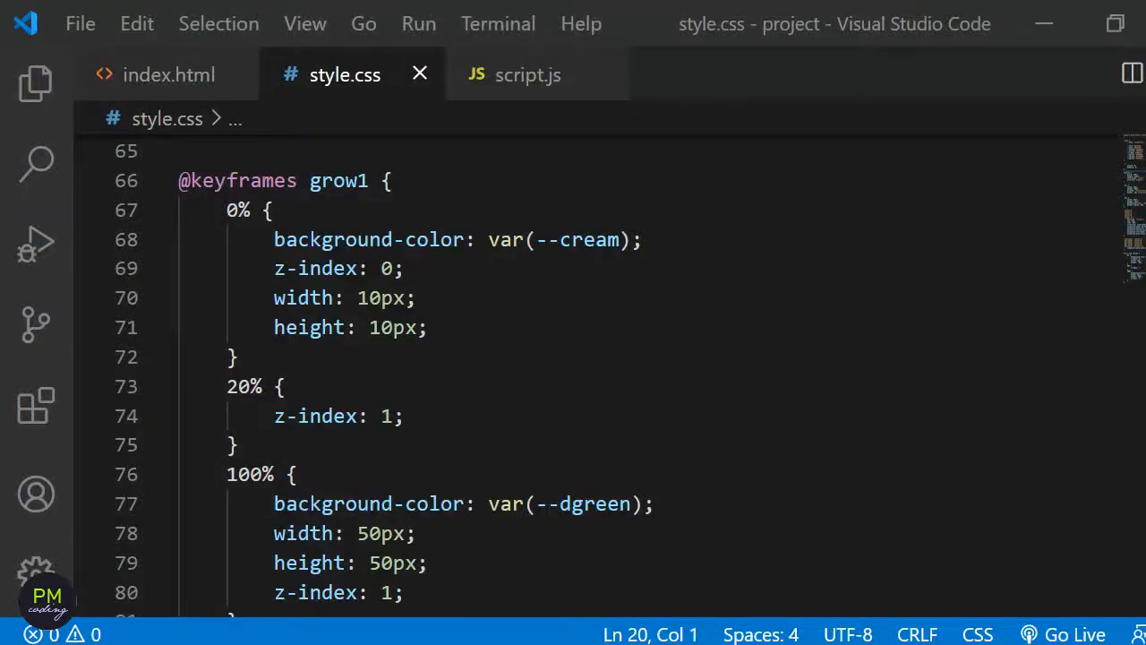
{"action": "mouse_move", "coordinate": [941, 260]}
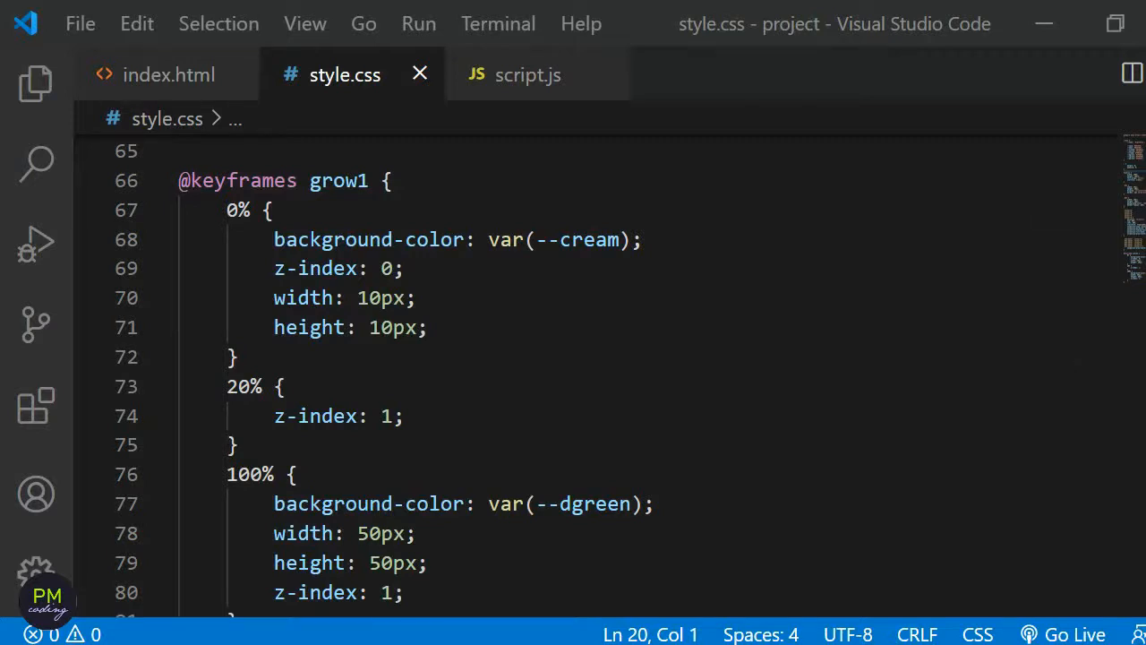
- Paste grow2 to grow5 keyframes below grow1 and review grow2's end colour and 100px width
{"action": "scroll", "scroll_direction": "down", "scroll_amount": 3}
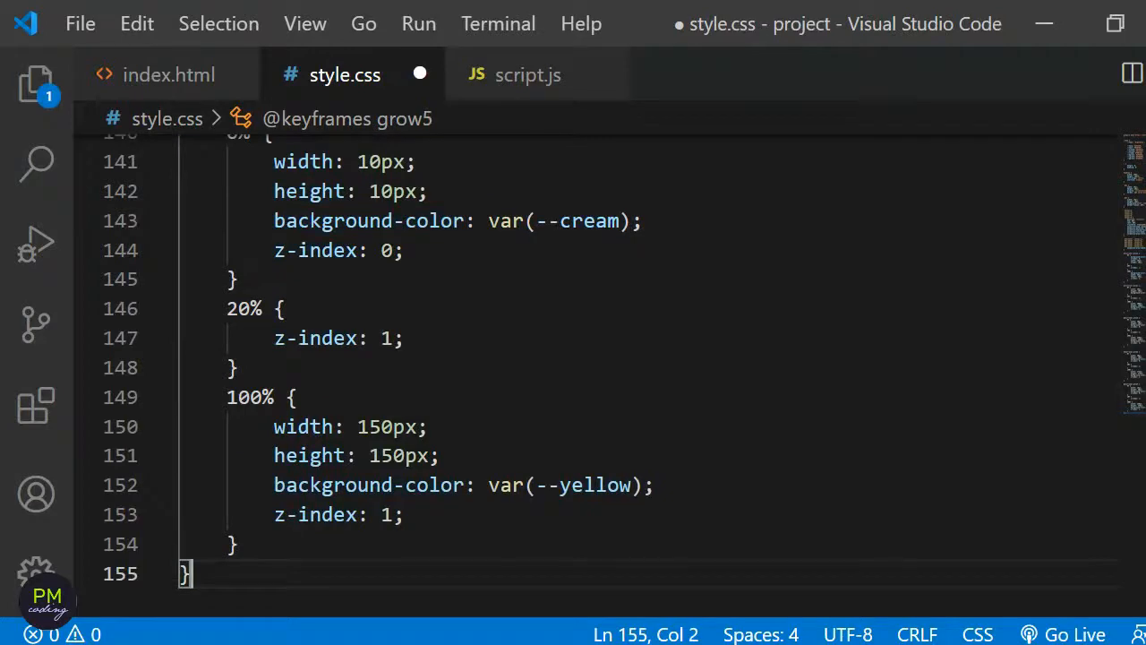
{"action": "scroll", "scroll_direction": "up", "scroll_amount": 3}
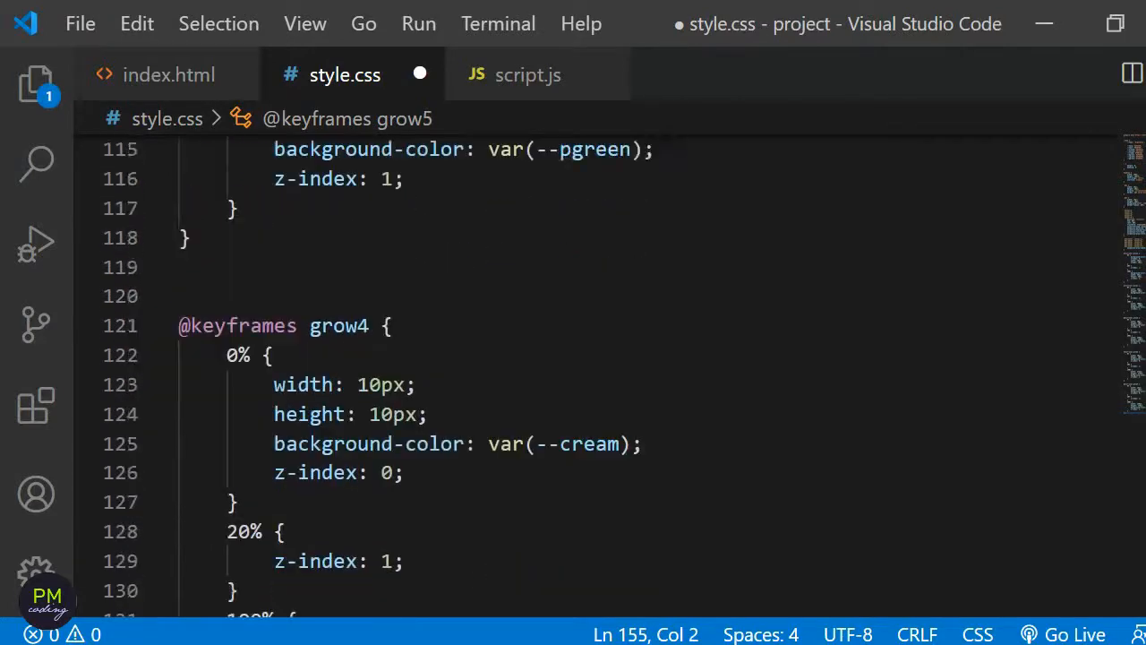
{"action": "scroll", "scroll_direction": "up", "scroll_amount": 3}
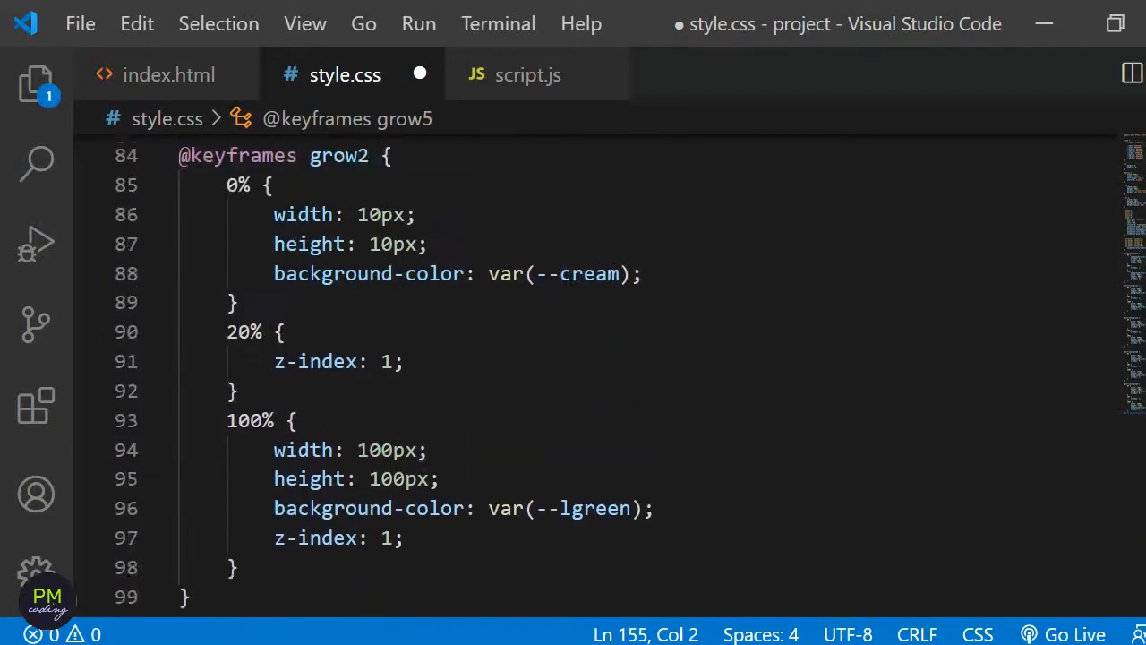
{"action": "double_click", "coordinate": [336, 188]}
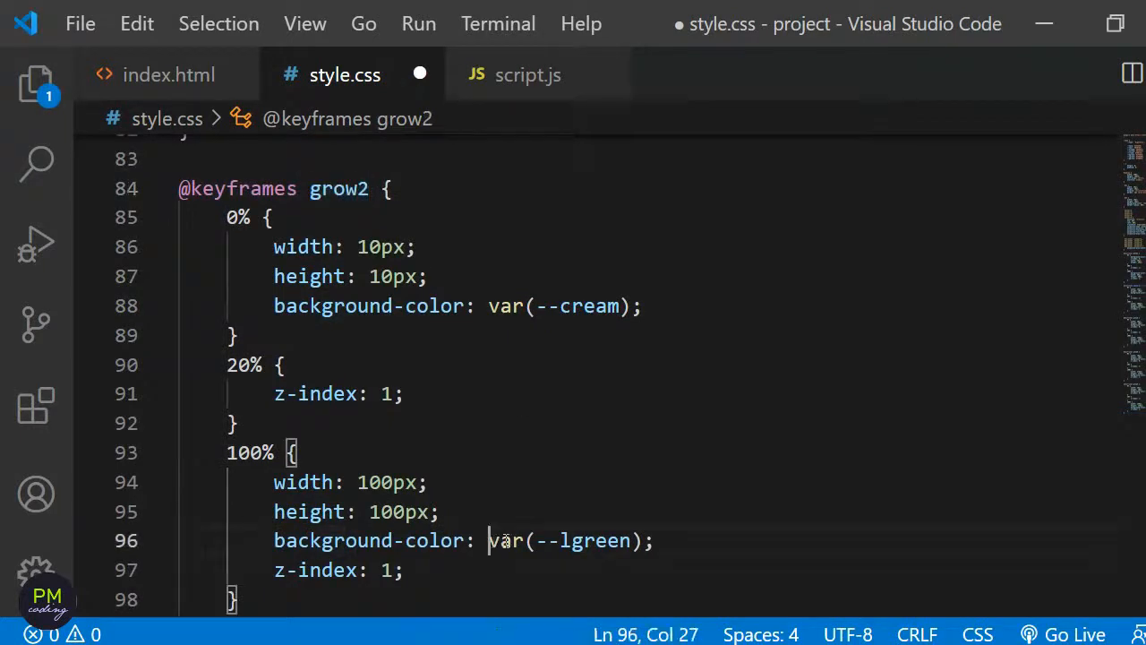
{"action": "double_click", "coordinate": [387, 482]}
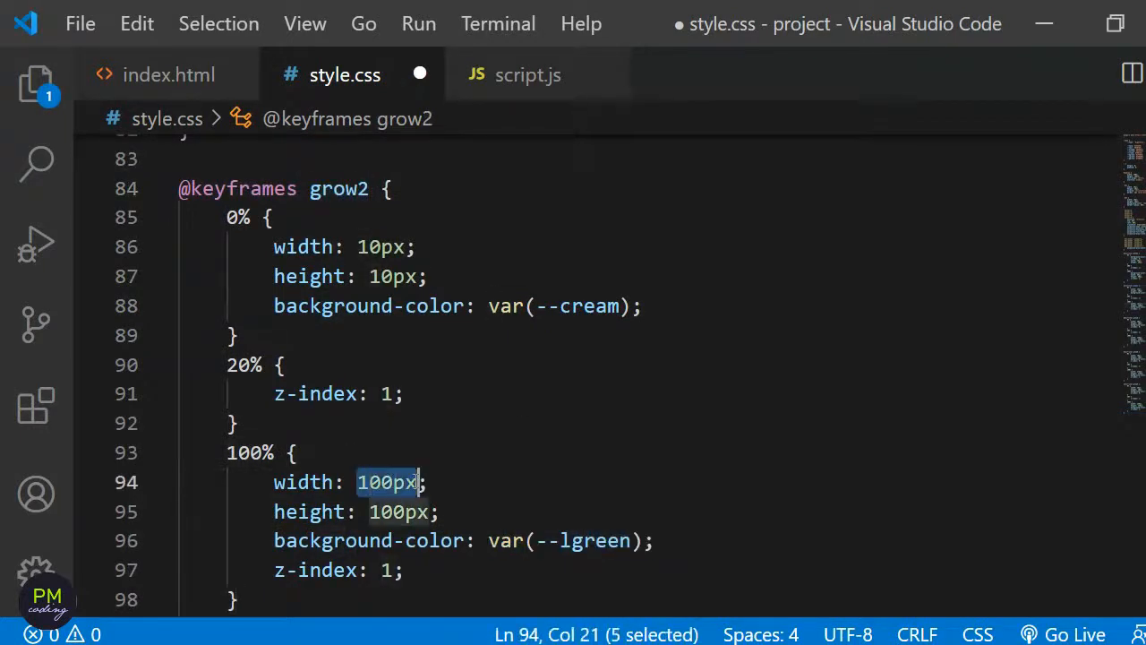
{"action": "scroll", "scroll_direction": "up", "scroll_amount": 3}
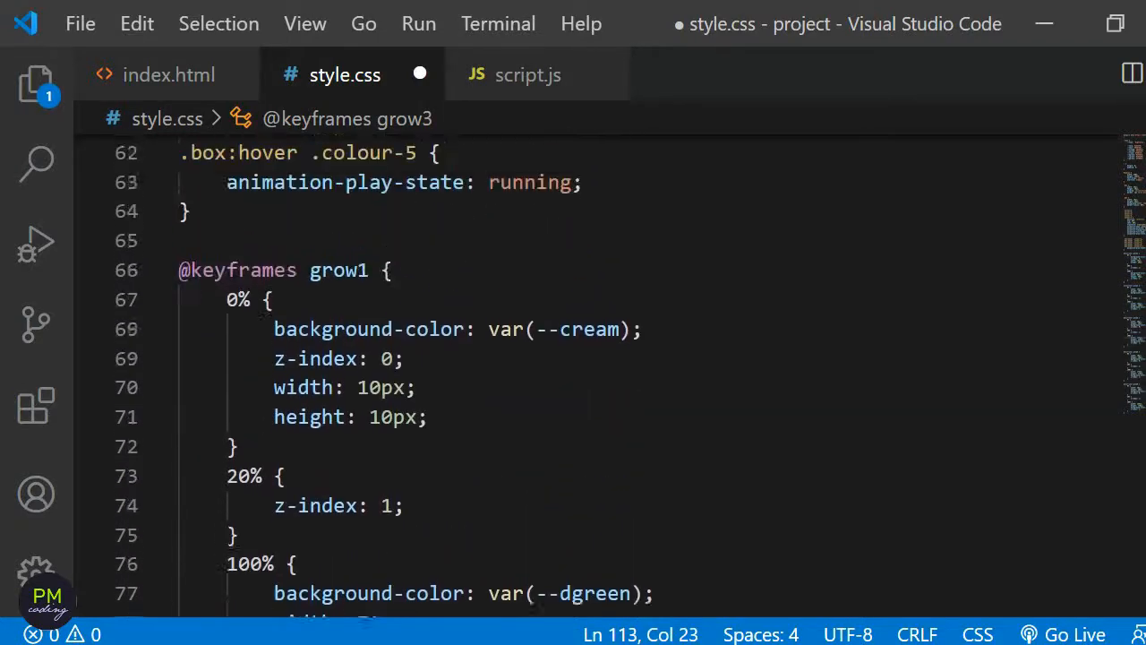
{"action": "scroll", "scroll_direction": "up", "scroll_amount": 3}
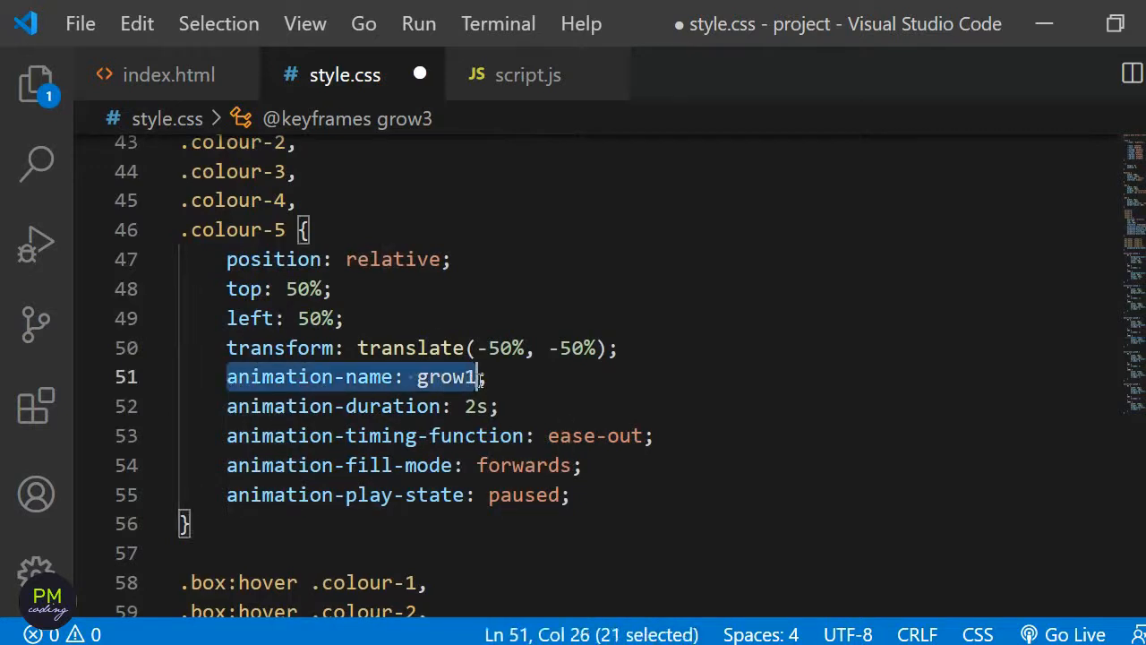
- Replace the shared animation-name with a .colour-1 rule using animation-name: grow1
{"action": "key", "text": "Delete"}
{"action": "type", "text": "."}
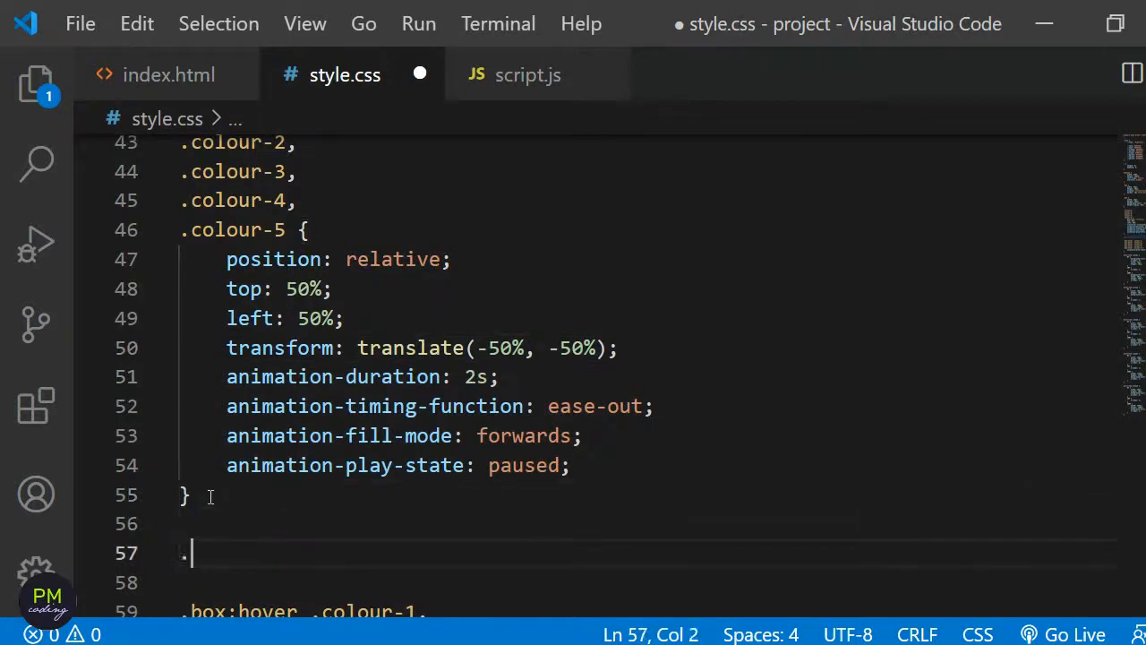
{"action": "type", "text": "colour-1 {"}
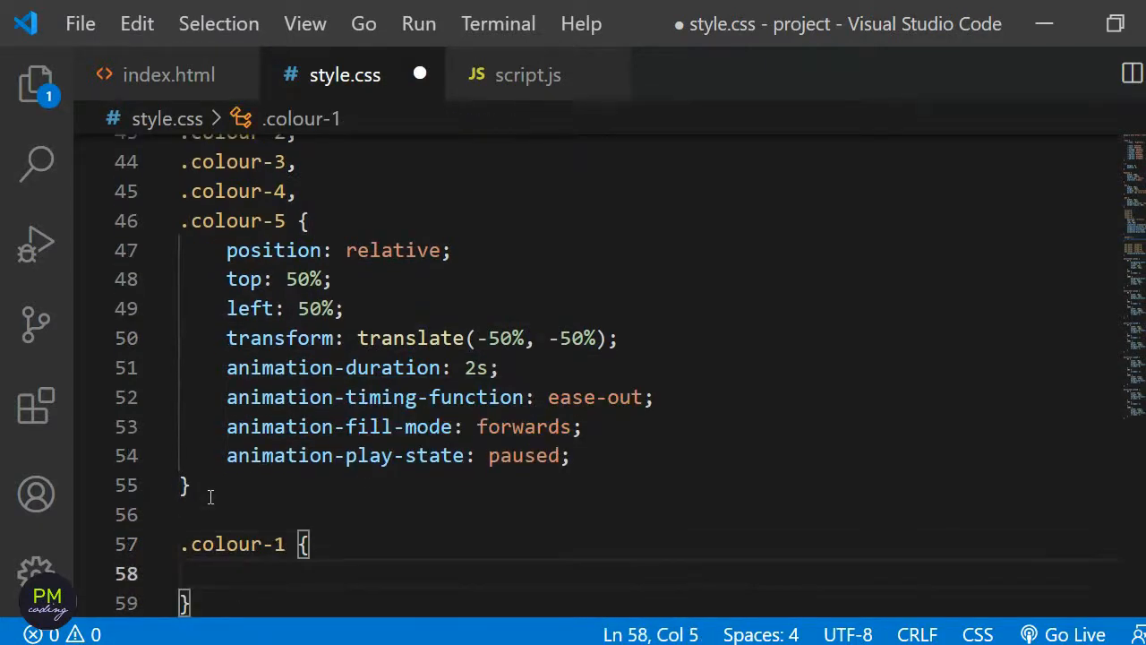
{"action": "type", "text": "animation-name: gro"}
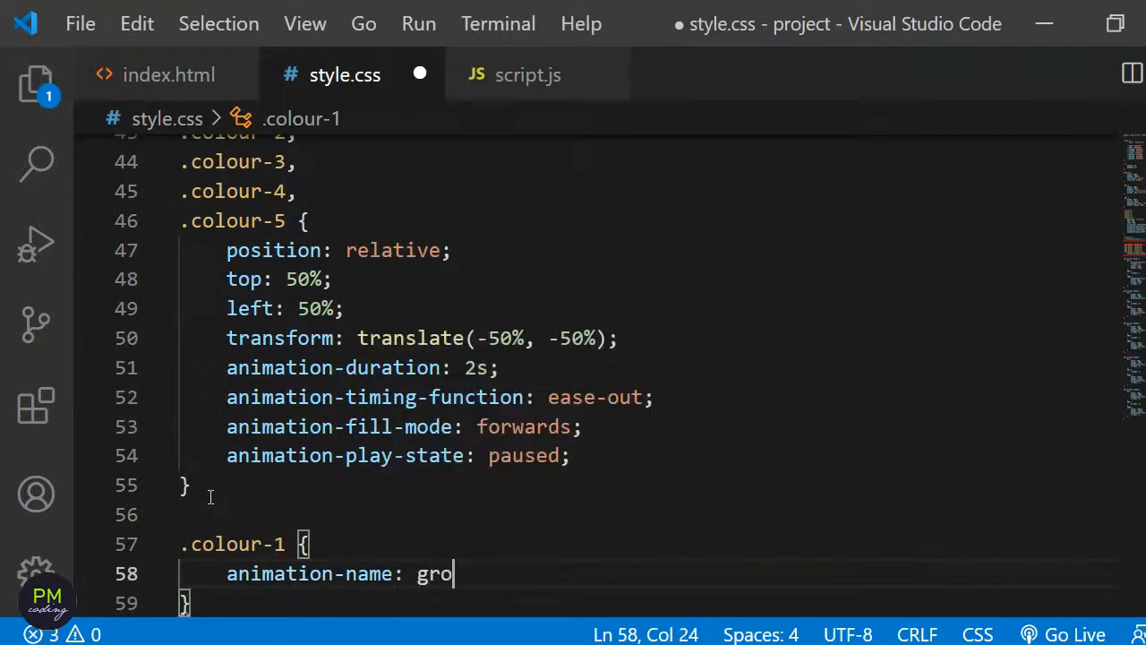
{"action": "type", "text": "w1;"}
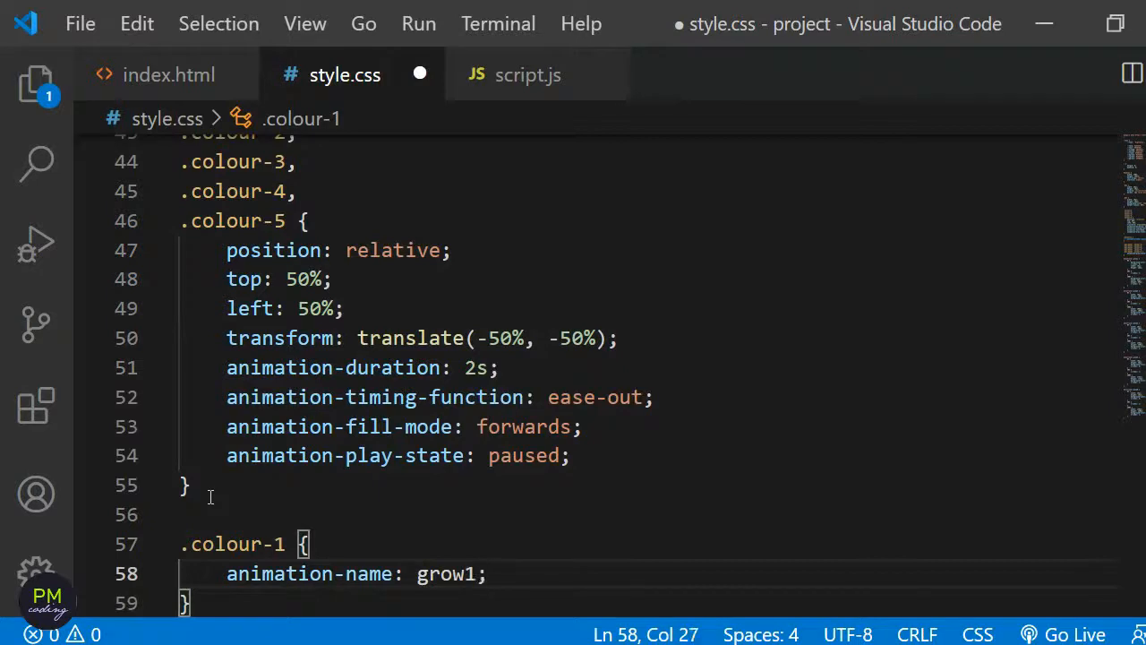
{"action": "scroll", "scroll_direction": "down", "scroll_amount": 3}
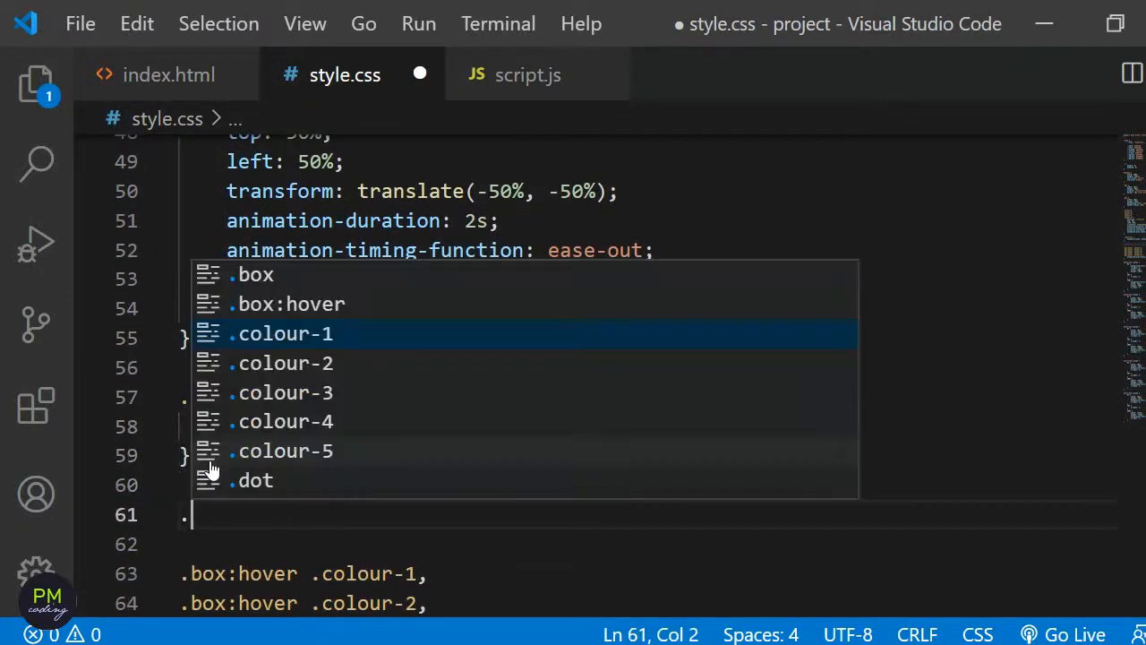
- Add .colour-2 { animation-name: grow2; } and duplicate it for colour-3 and colour-4
{"action": "type", "text": ".colour-2"}
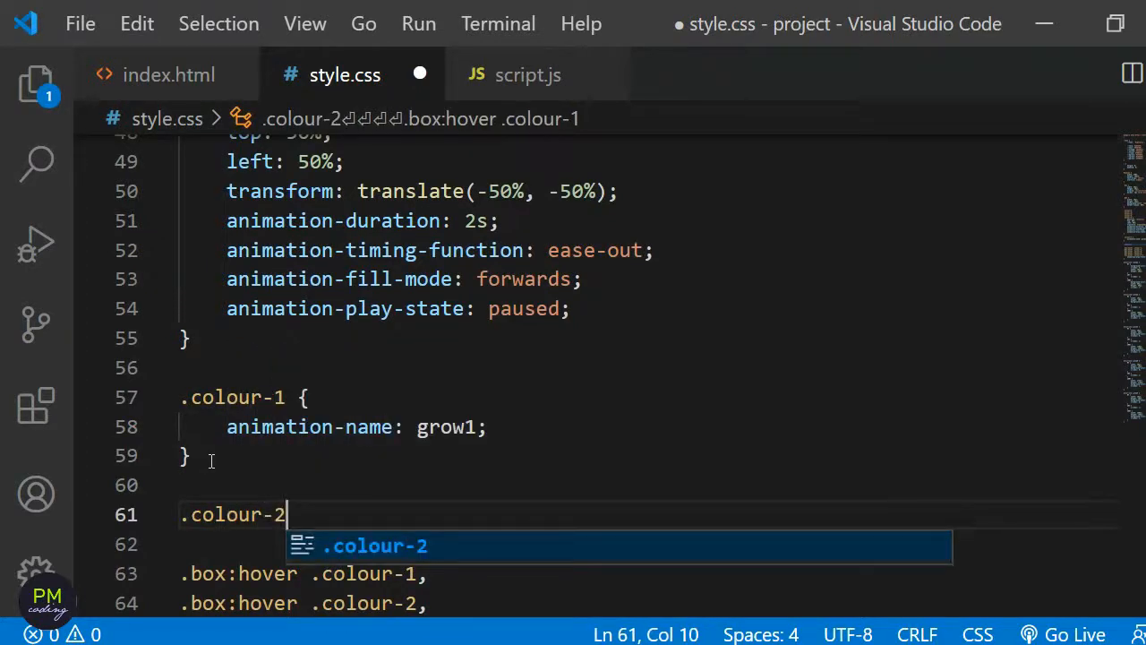
{"action": "type", "text": "{ ani"}
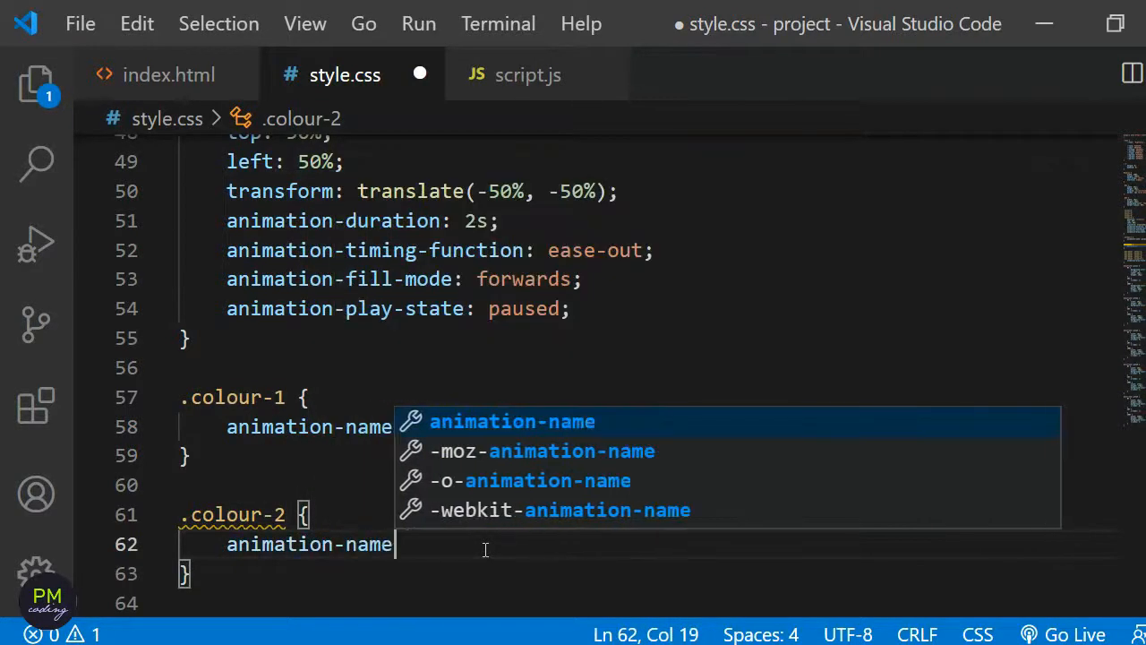
{"action": "type", "text": ": grow2"}
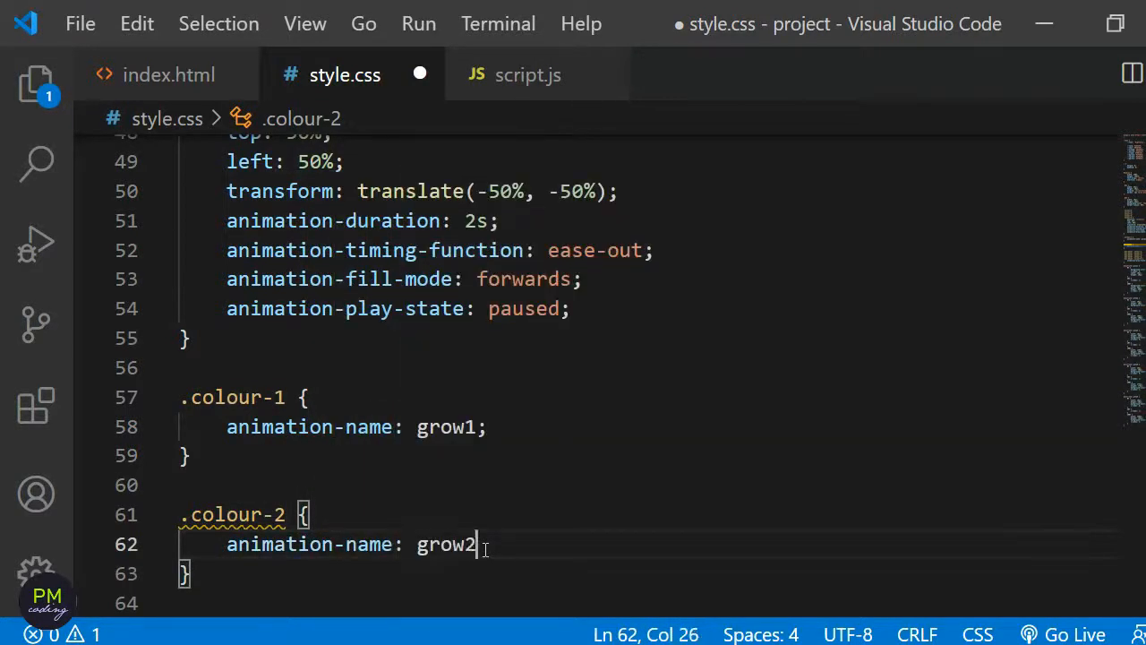
{"action": "type", "text": ";"}
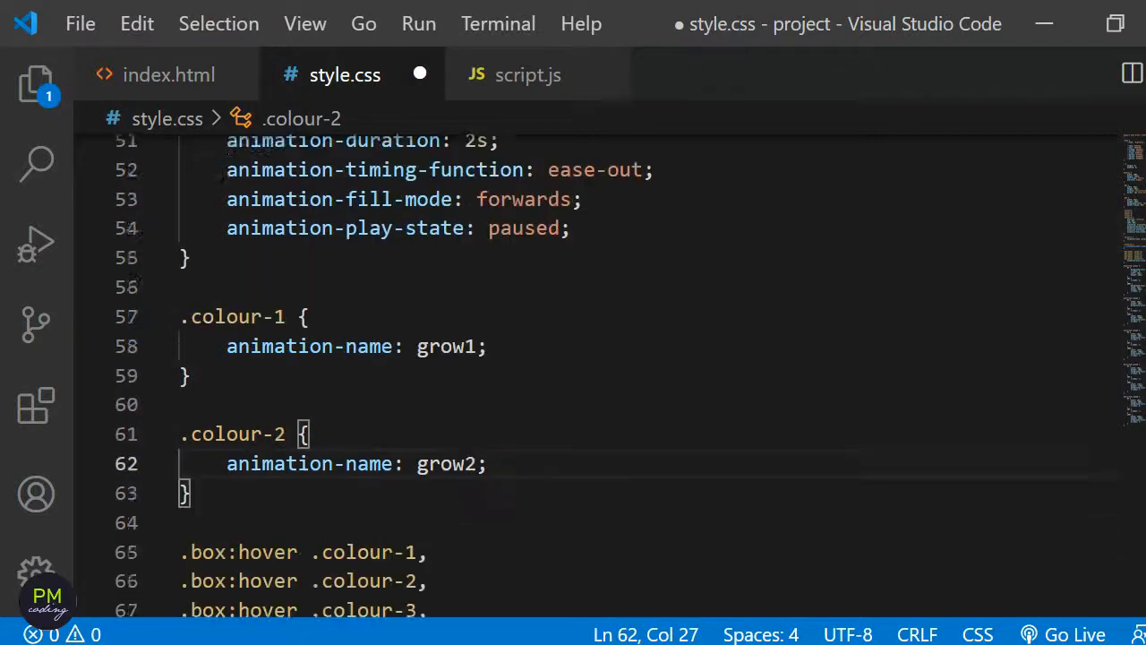
{"action": "key", "text": "Enter"}
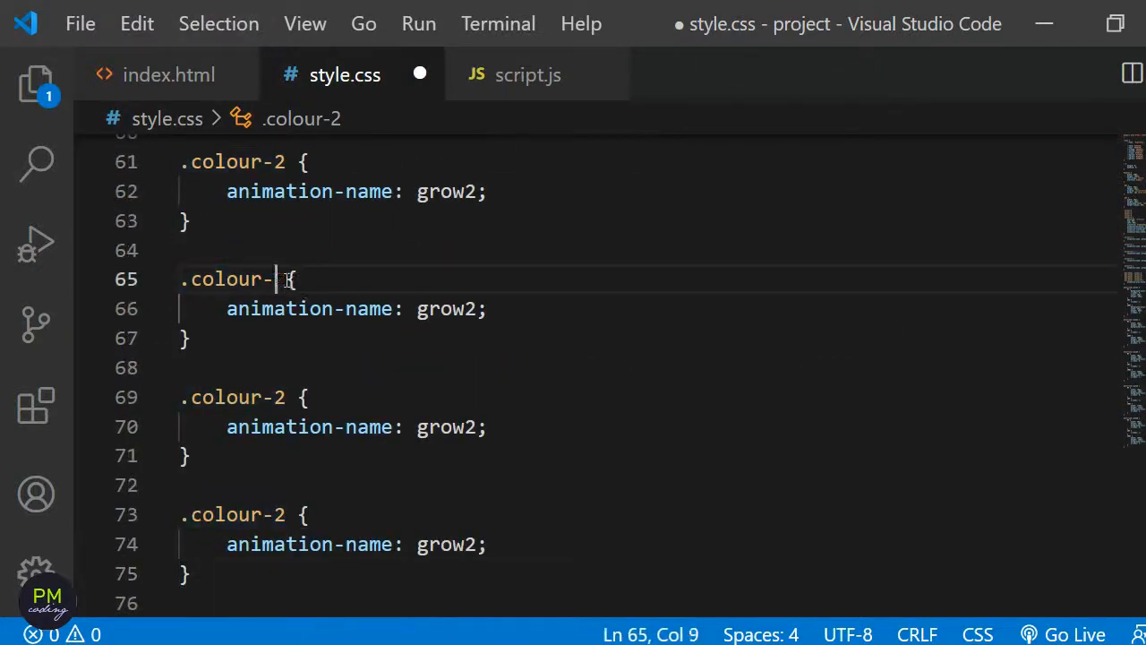
{"action": "type", "text": "3"}
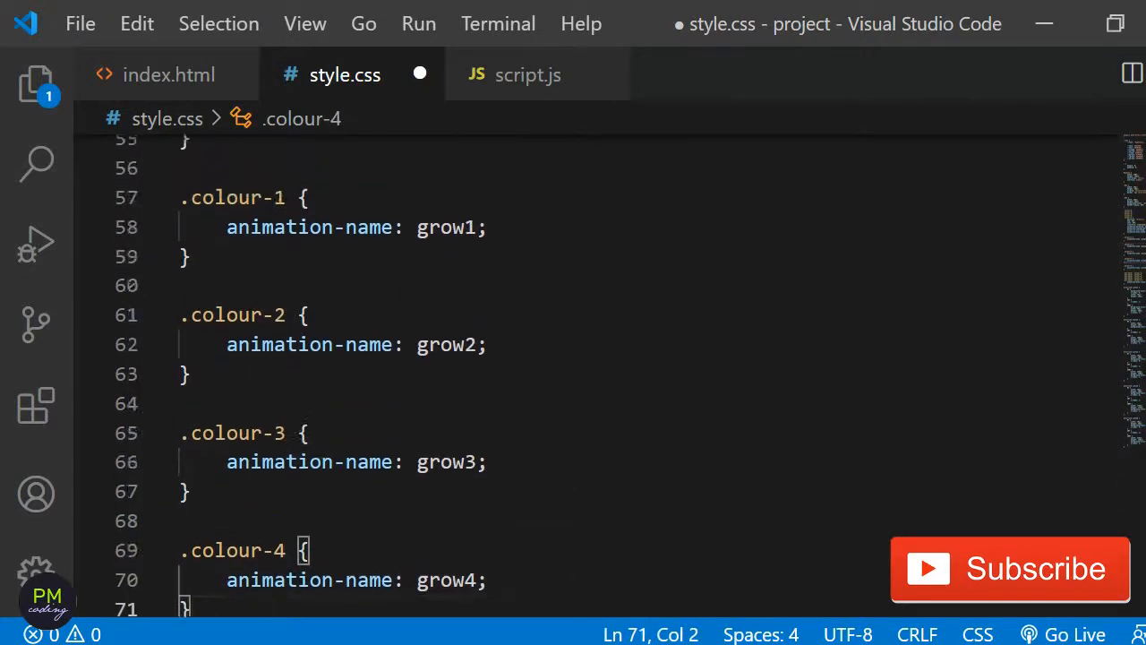
- Delete the background-color: red line from the .dot rule
{"action": "scroll", "scroll_direction": "up", "scroll_amount": 3}
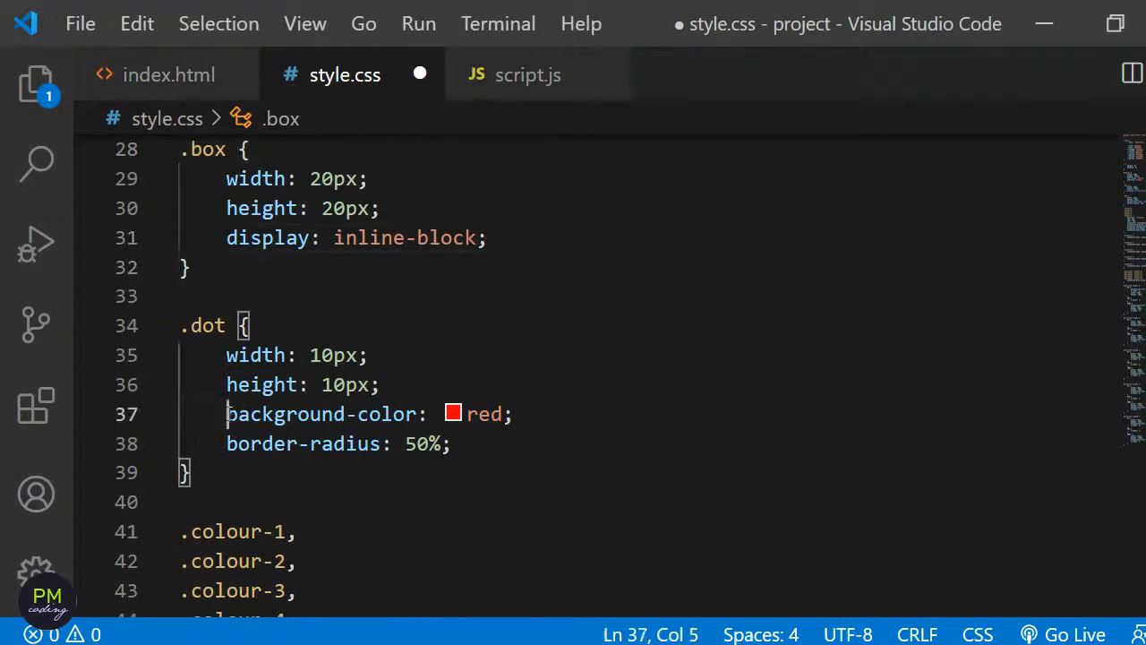
{"action": "key", "text": "Delete"}
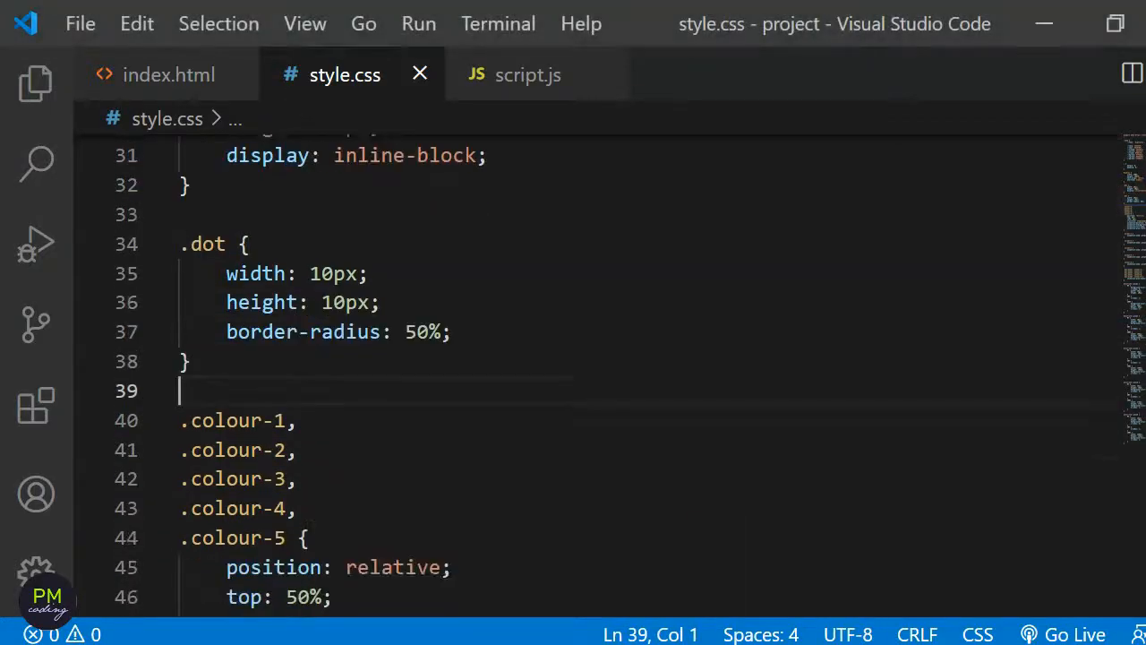
- Set the h1 font-size to calc(1em + 10vw) and save style.css
{"action": "scroll", "scroll_direction": "down", "scroll_amount": 3}
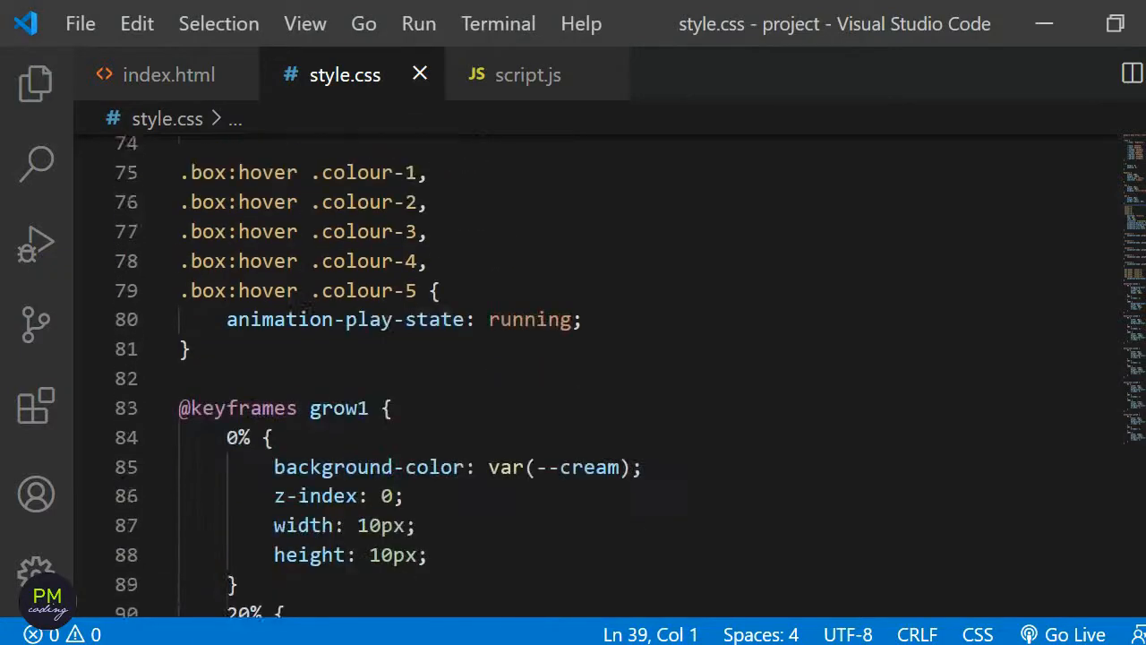
{"action": "scroll", "scroll_direction": "down", "scroll_amount": 3}
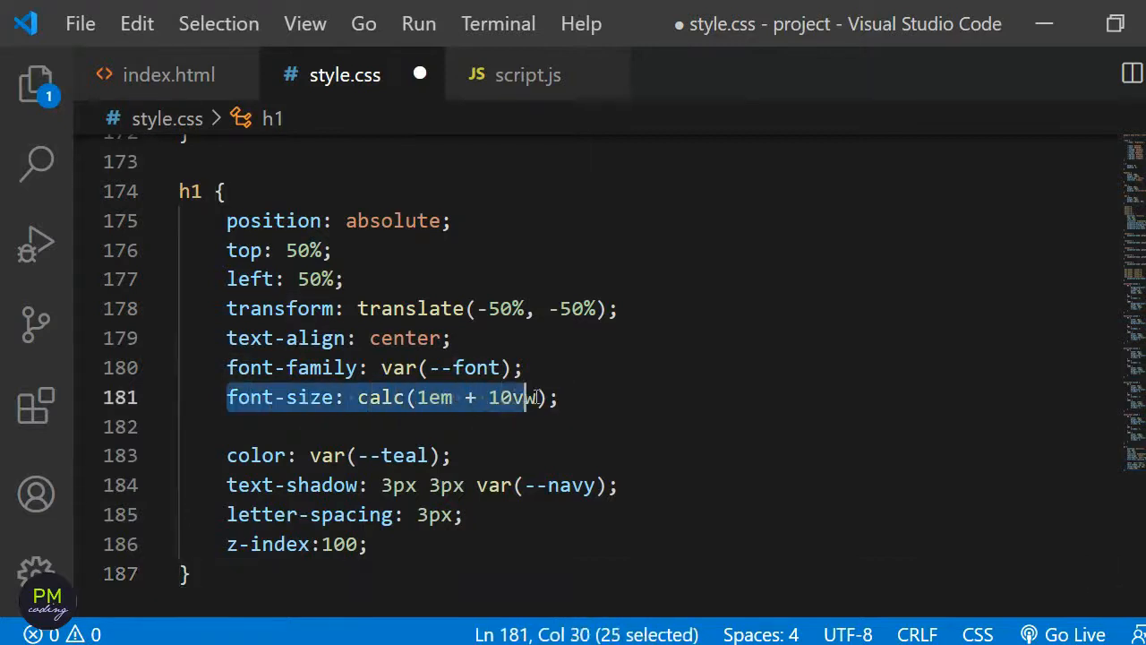
{"action": "left_click", "coordinate": [558, 398]}
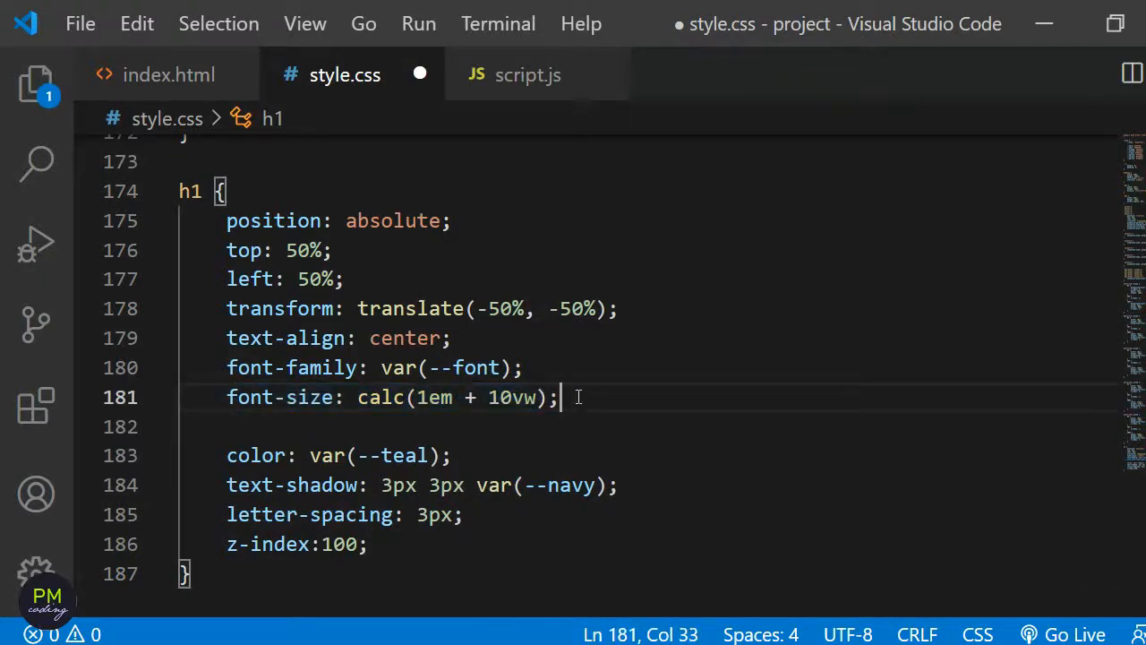
{"action": "key", "text": "ctrl+s"}
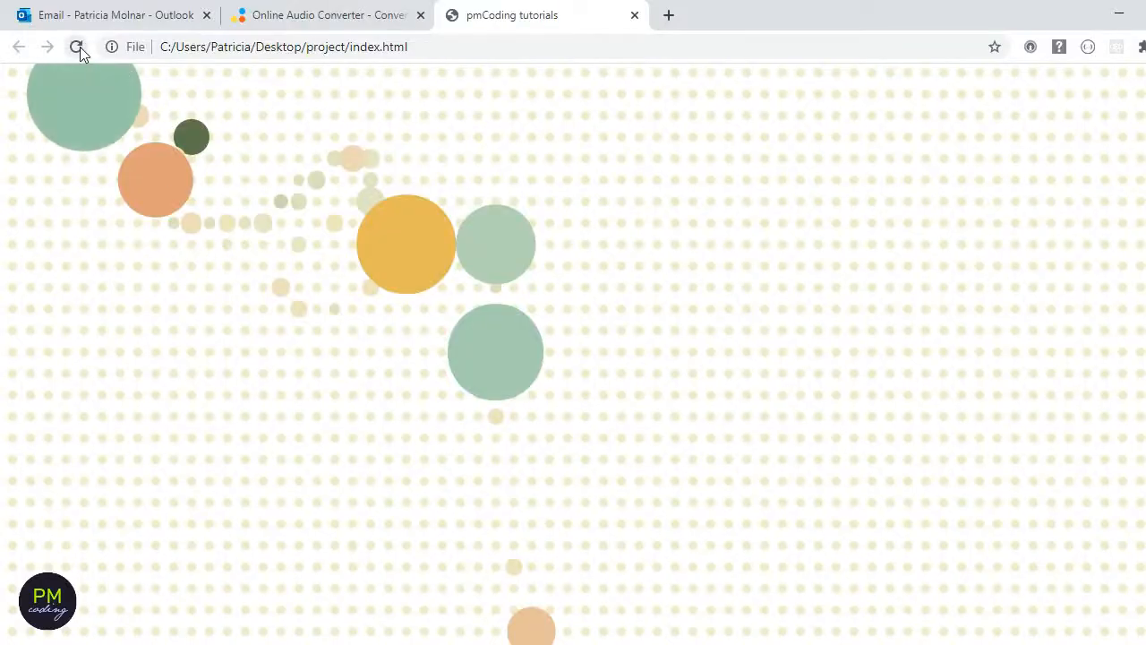
- Reload Chrome and narrow then widen the window to check the title scales
{"action": "left_click", "coordinate": [77, 47]}
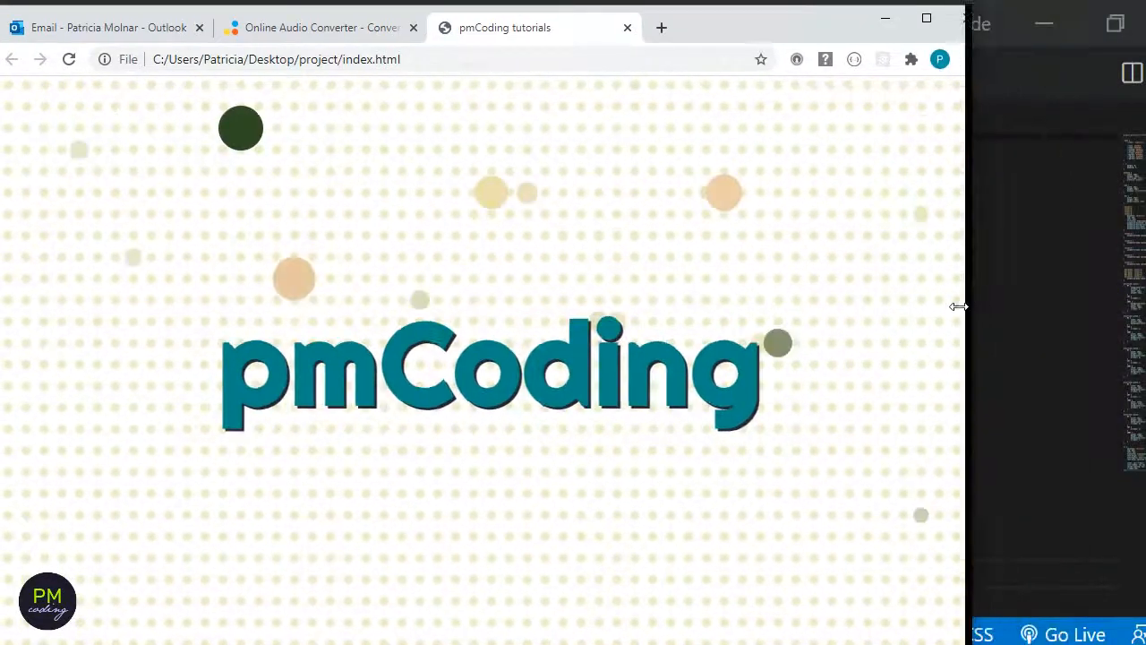
{"action": "left_click_drag", "start_coordinate": [960, 306], "coordinate": [577, 326]}
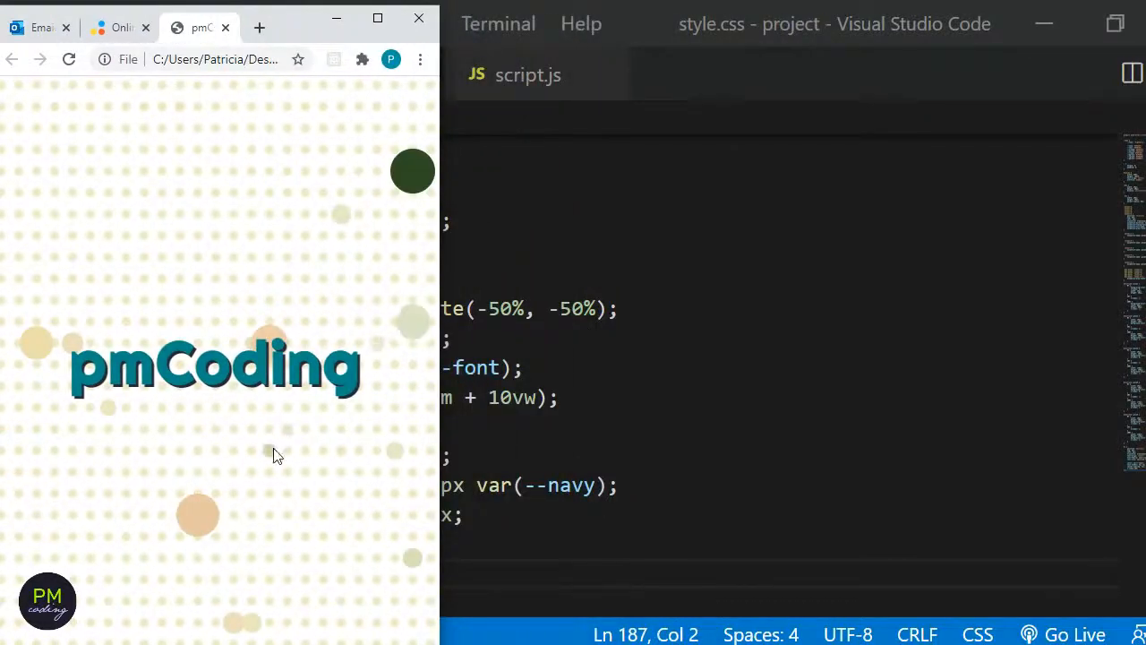
{"action": "left_click", "coordinate": [68, 59]}
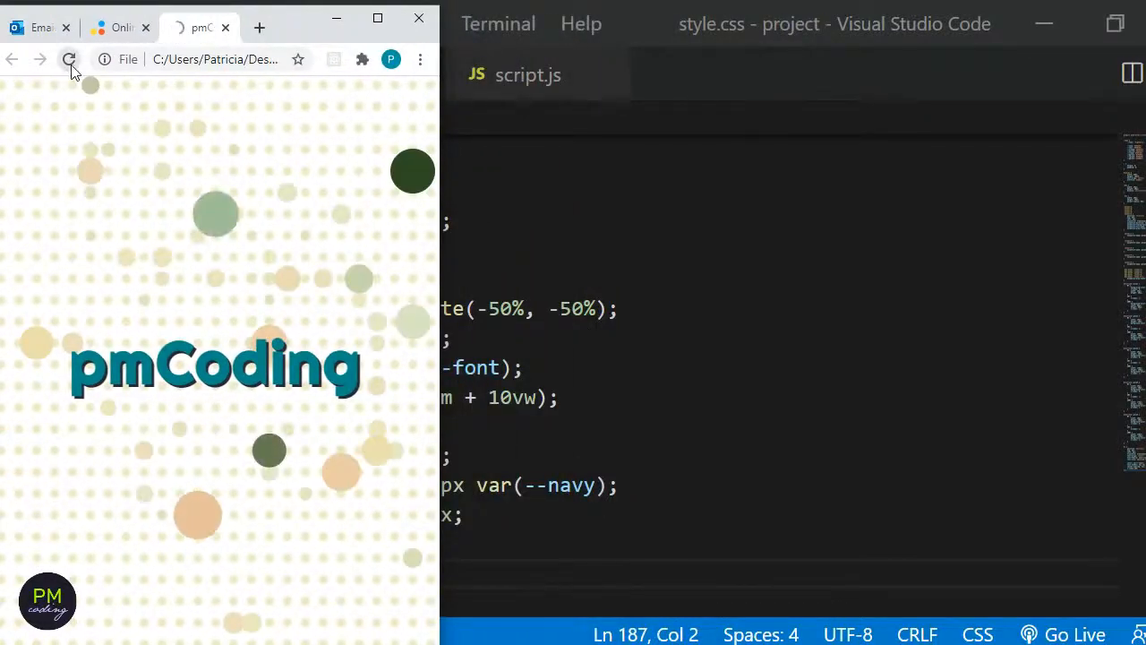
{"action": "left_click", "coordinate": [68, 59]}
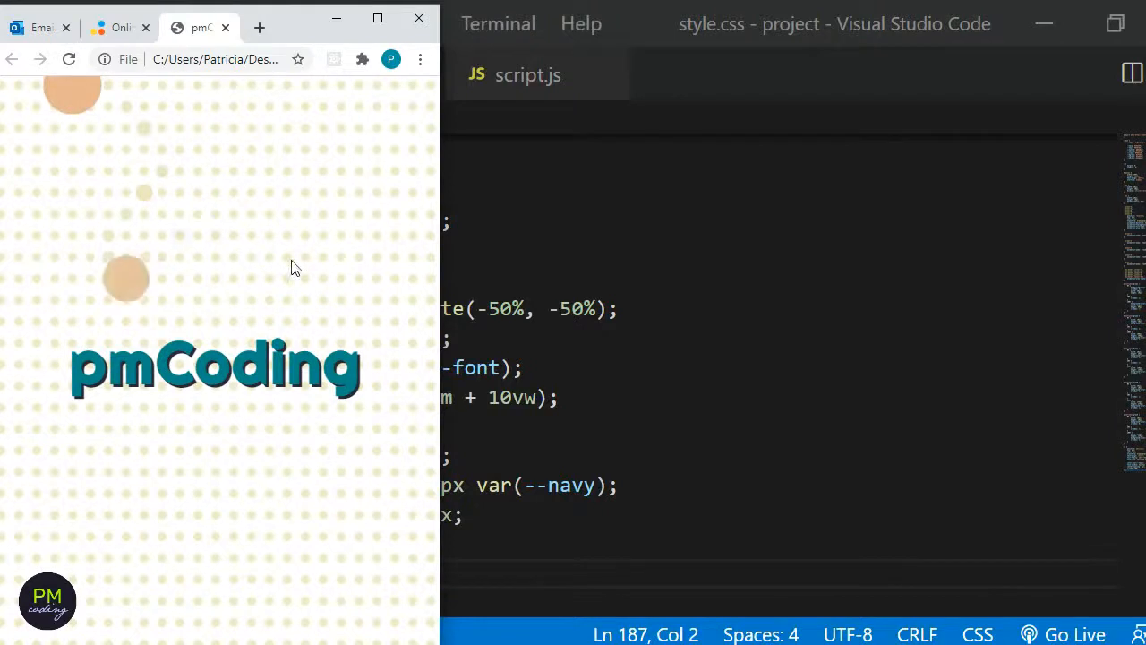
{"action": "mouse_move", "coordinate": [439, 313]}
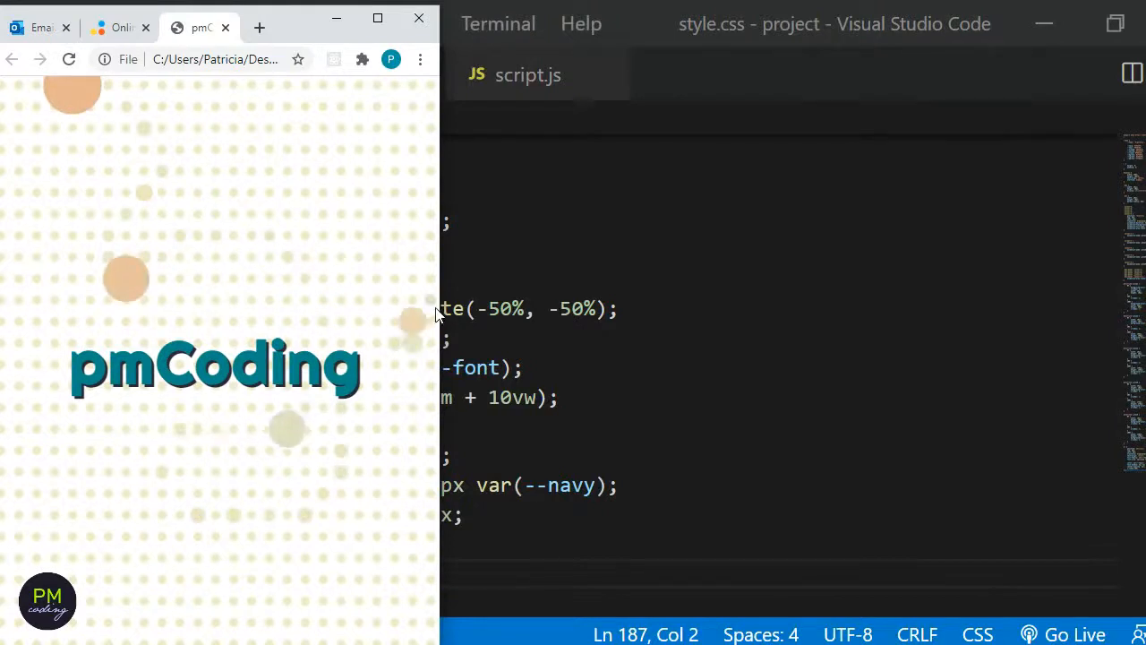
{"action": "left_click_drag", "start_coordinate": [439, 313], "coordinate": [767, 319]}
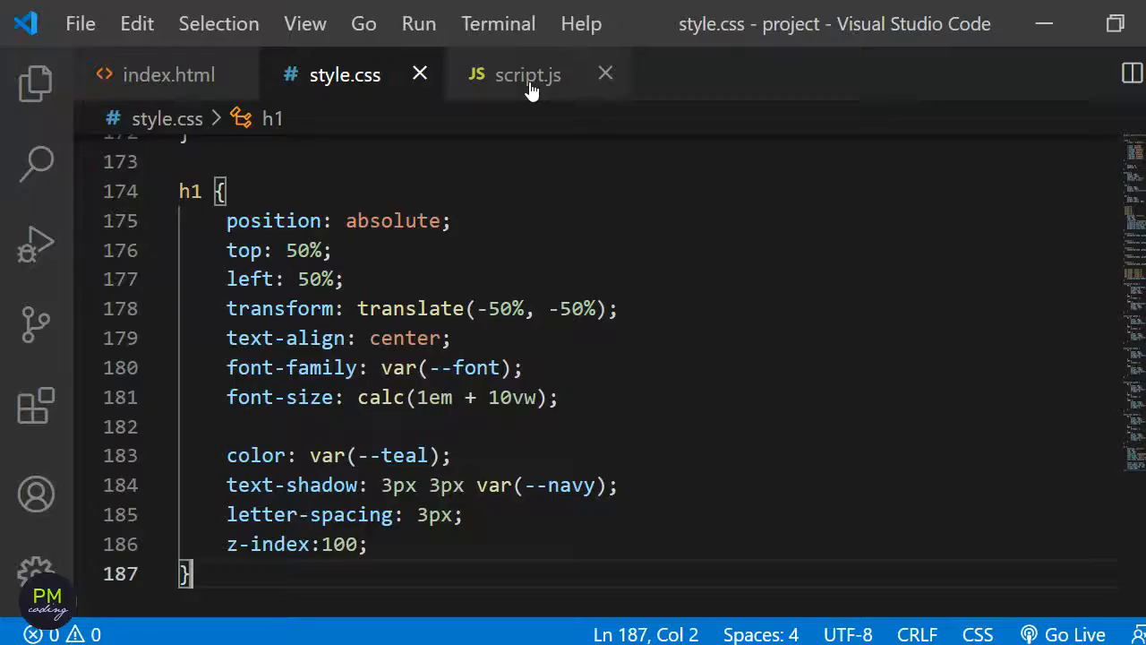
- In script.js add window.addEventListener('resize', createDots) after the createDots call
{"action": "left_click", "coordinate": [526, 75]}
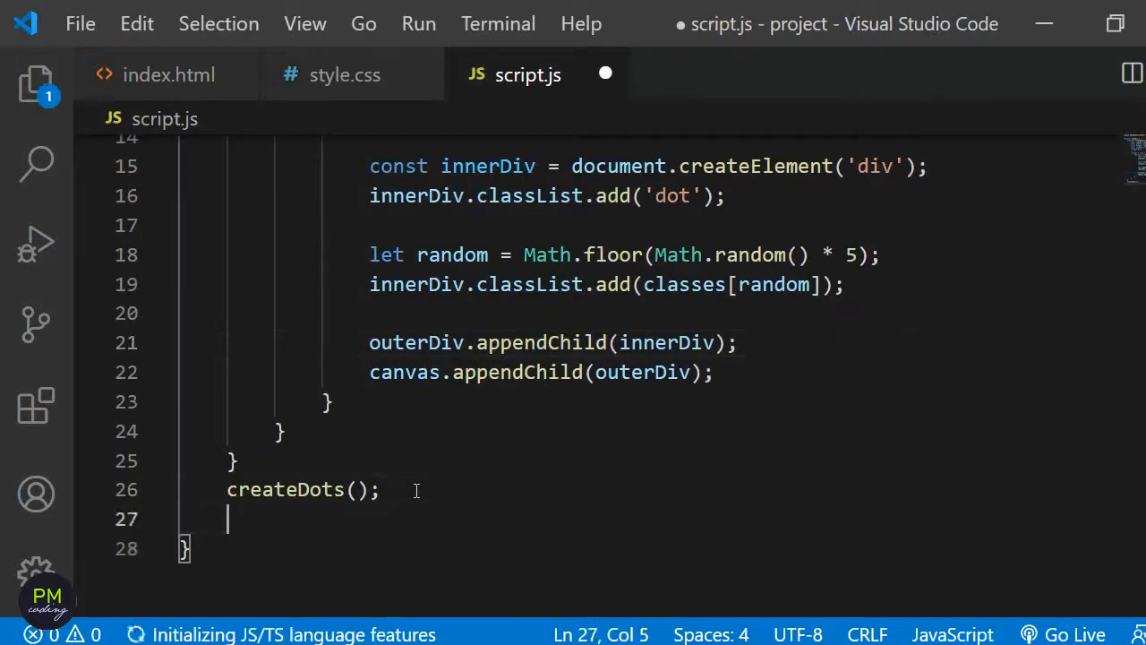
{"action": "type", "text": "window.addE"}
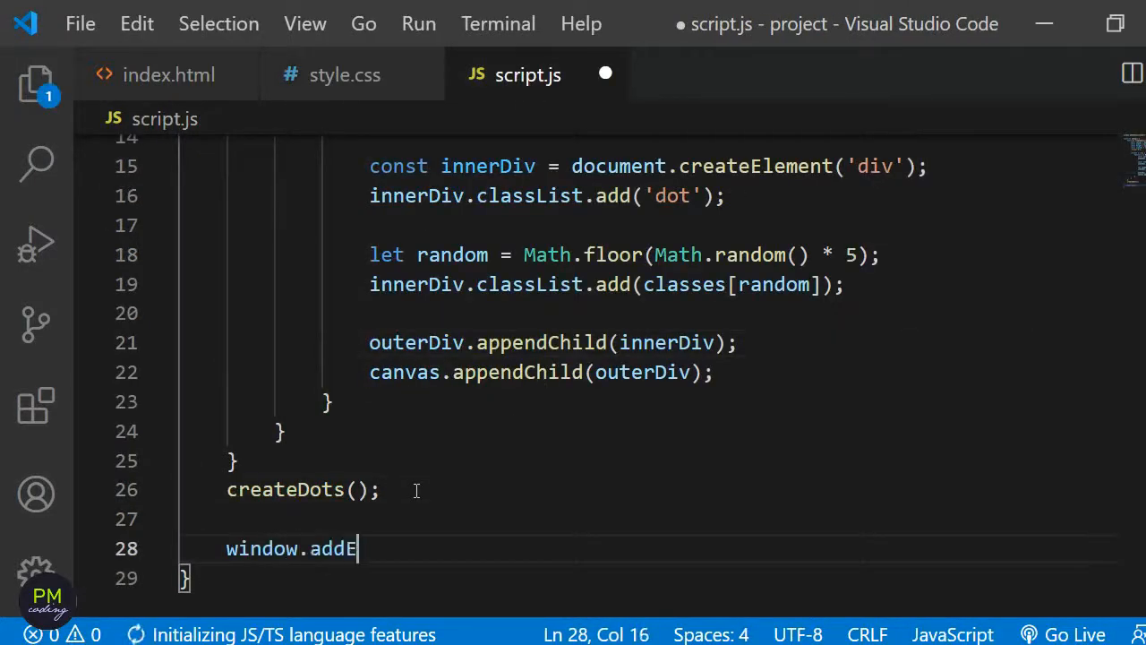
{"action": "type", "text": "ventListener("}
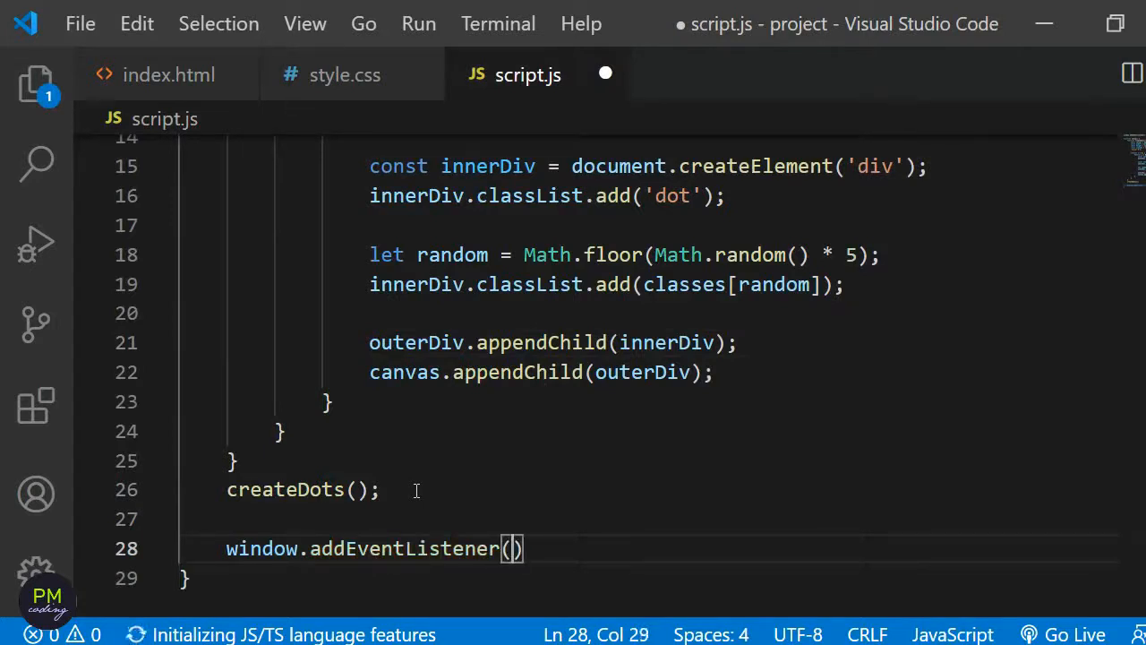
{"action": "type", "text": "'resize'"}
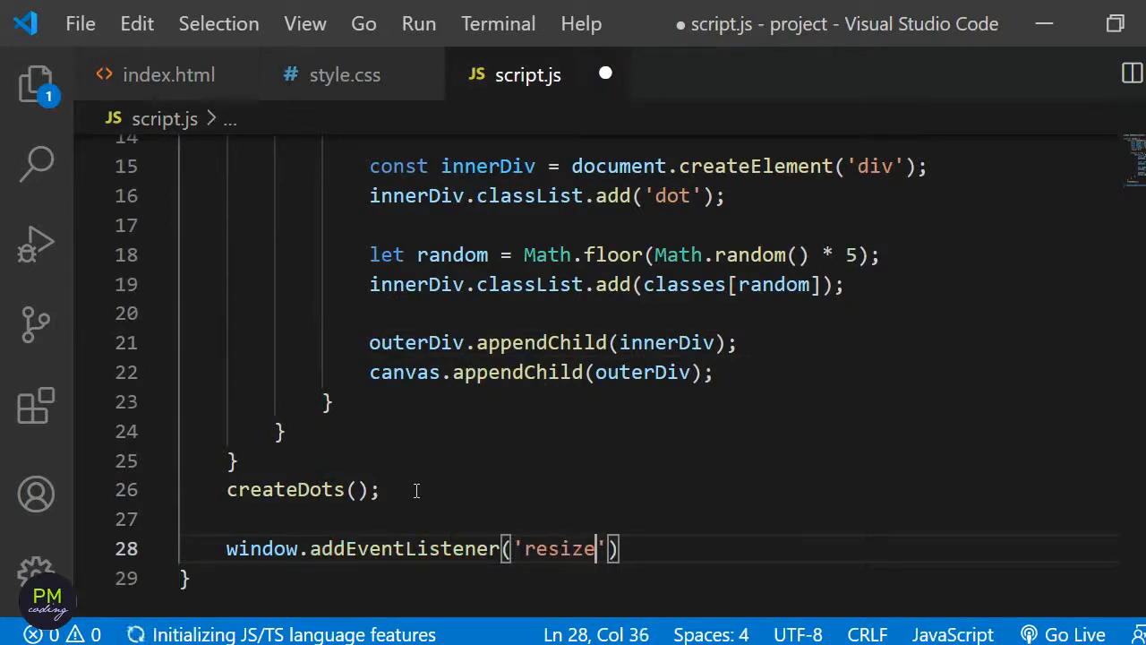
{"action": "type", "text": ", createDots"}
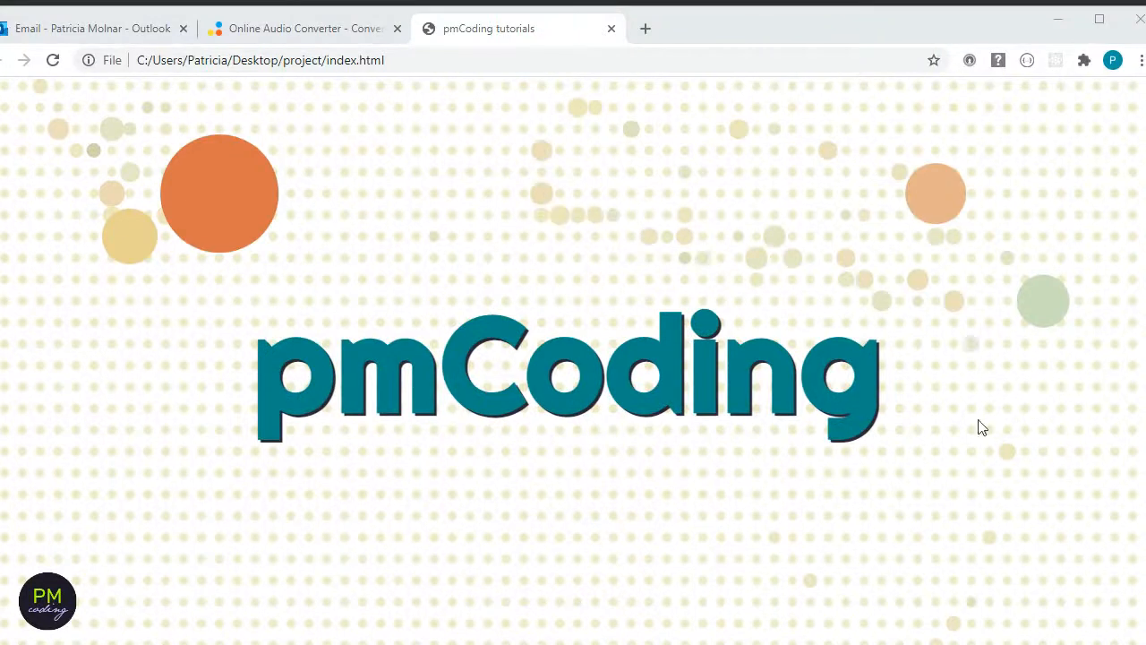
{"action": "mouse_move", "coordinate": [405, 559]}
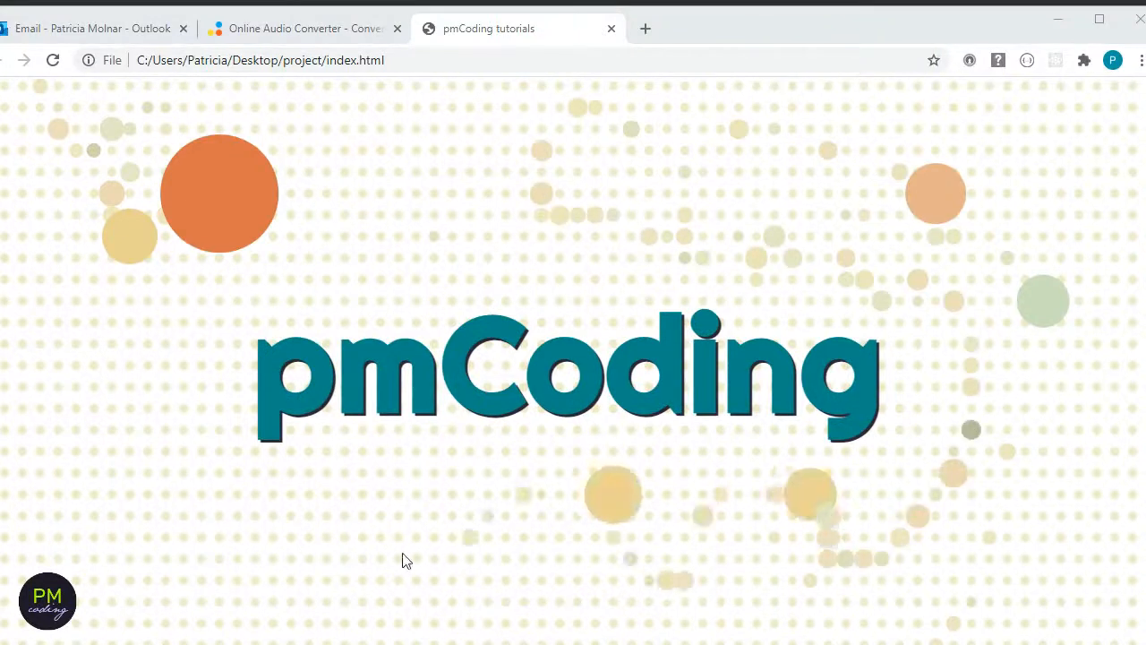